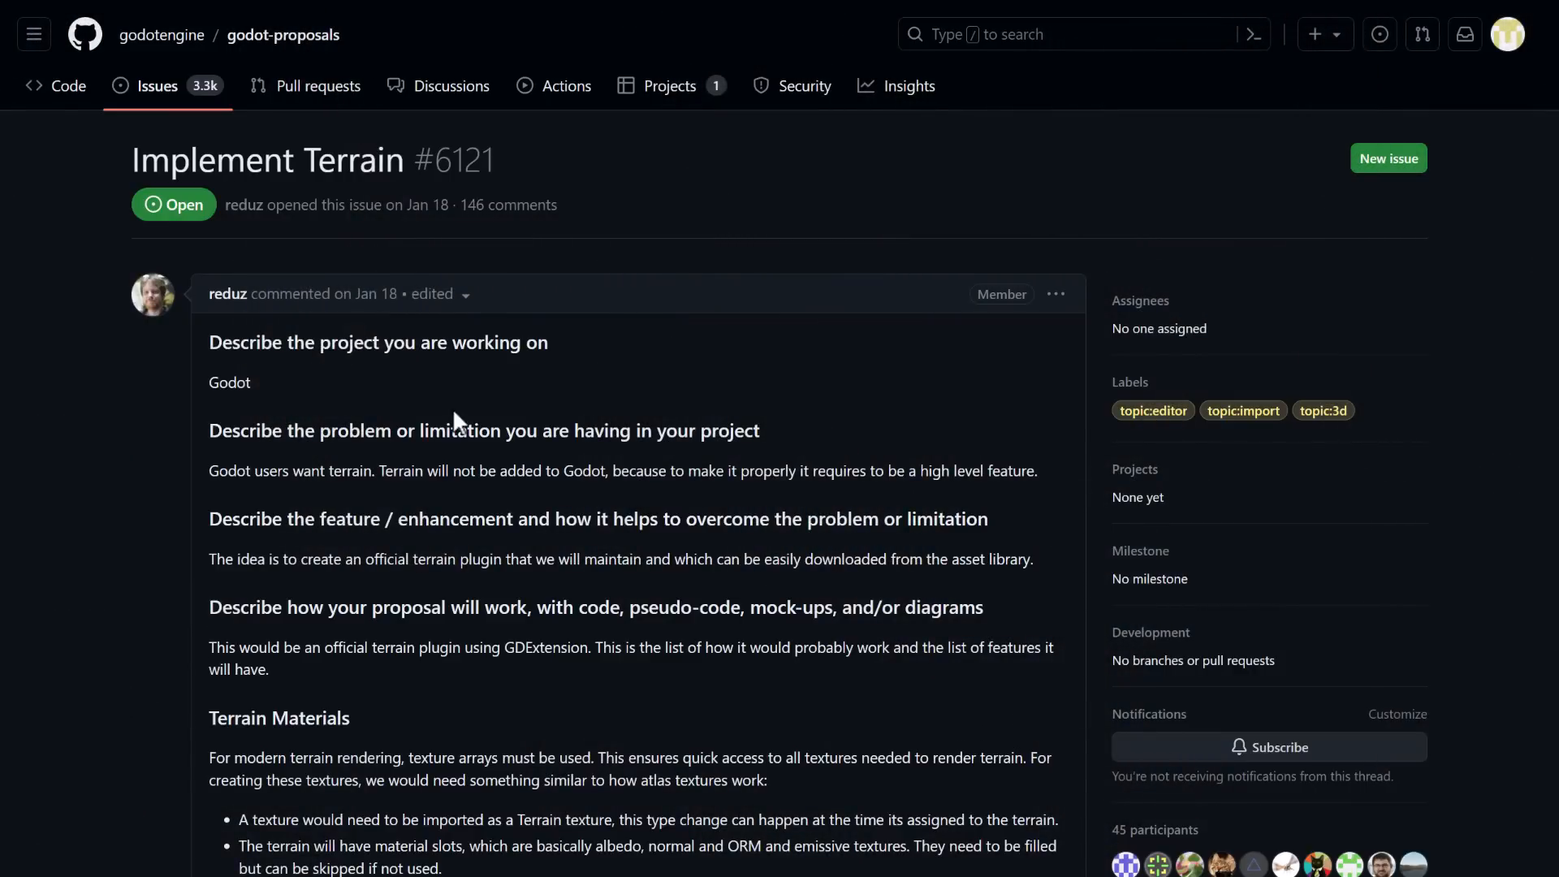
mouse_move(764, 469)
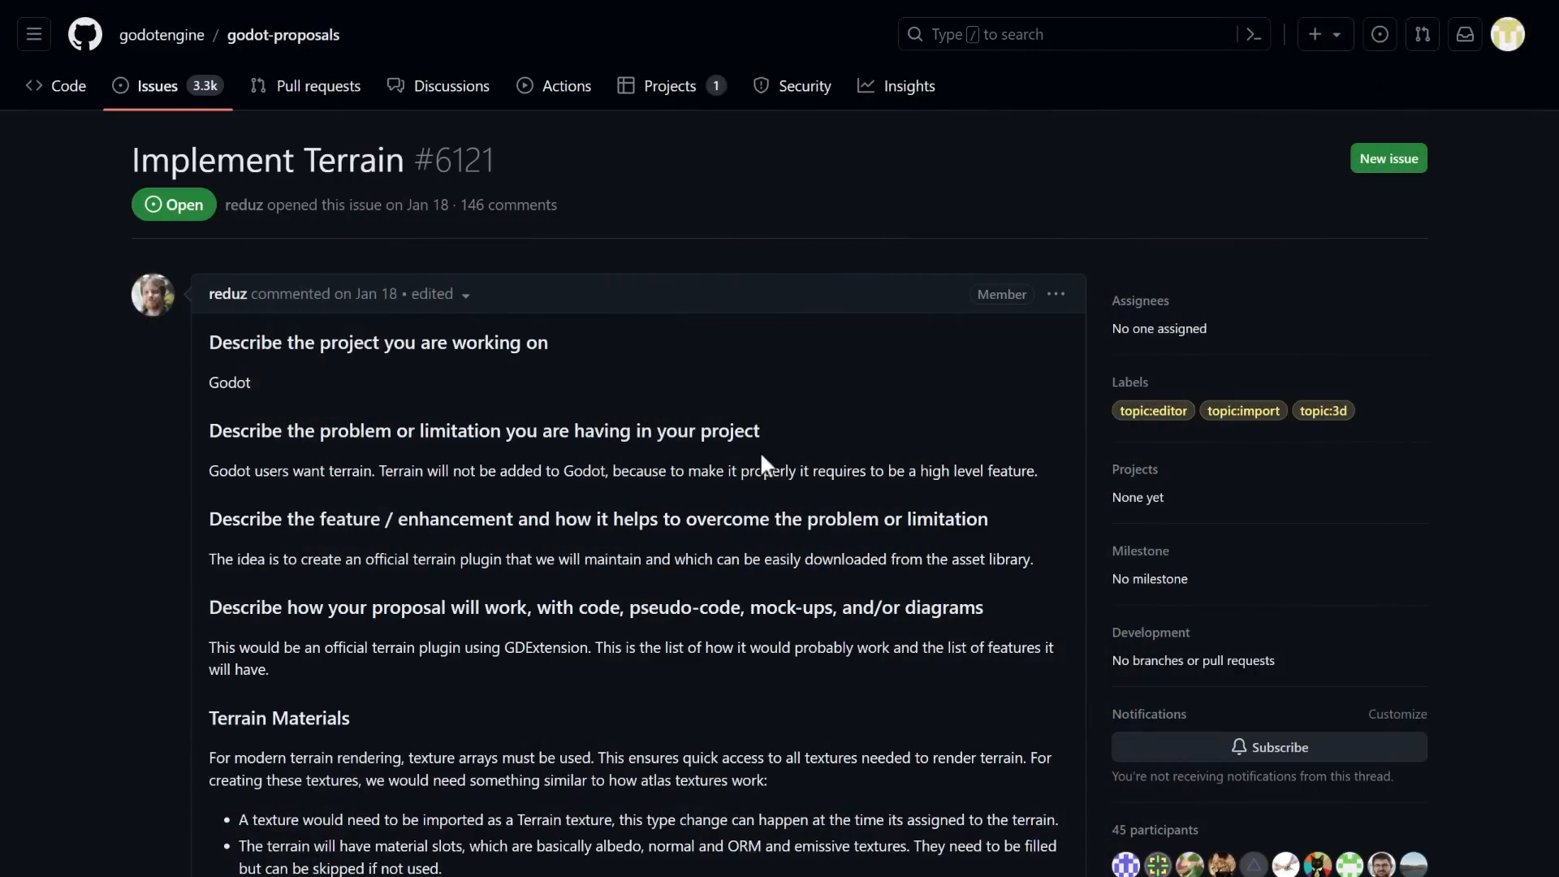
mouse_move(768, 502)
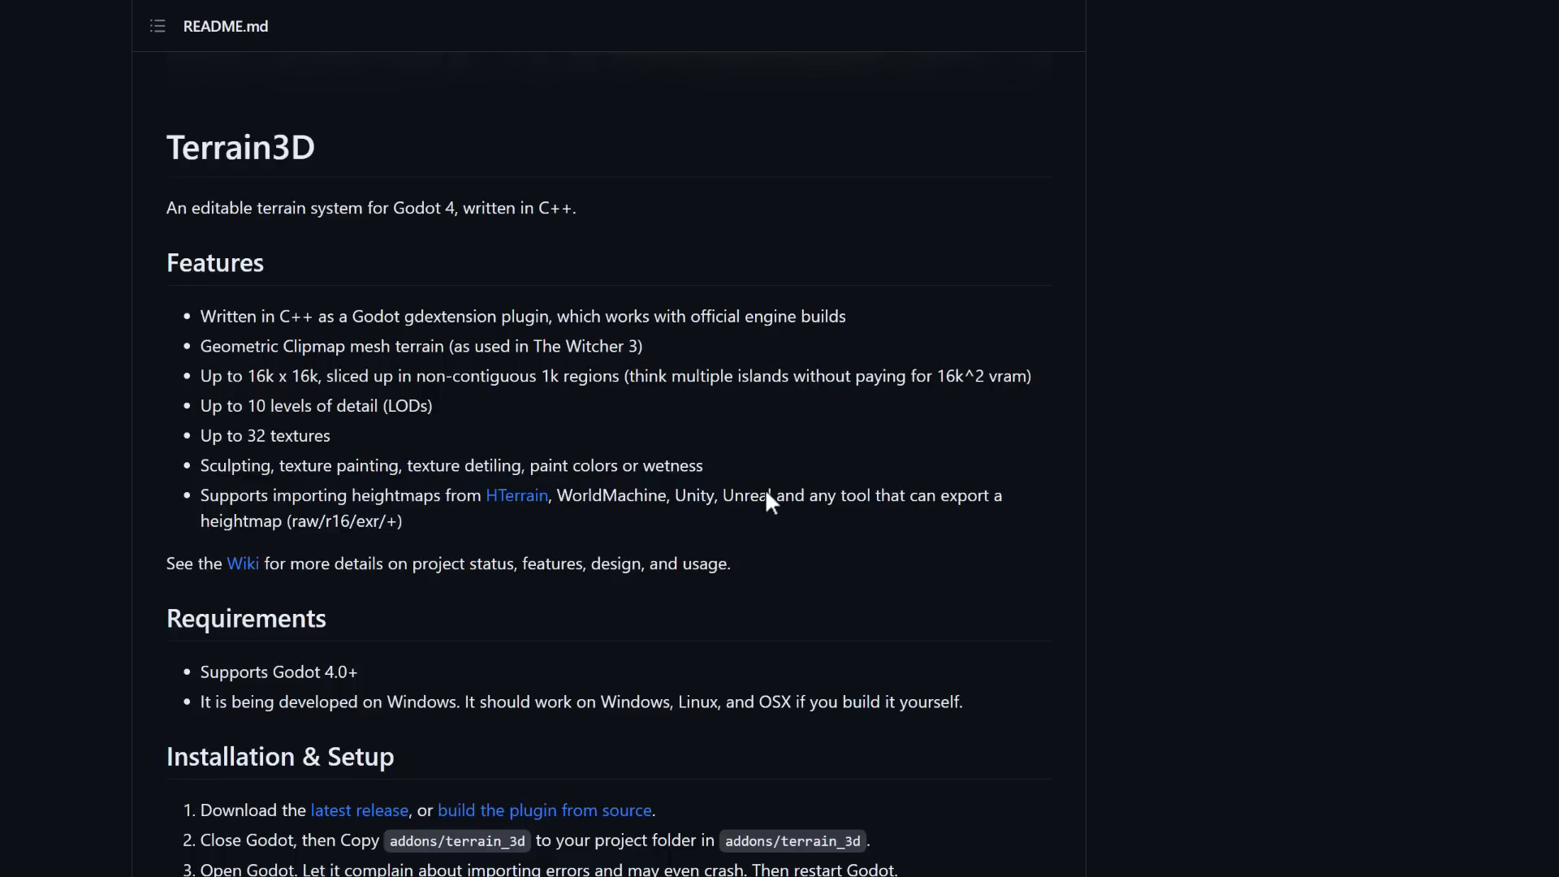
scroll(up, 3)
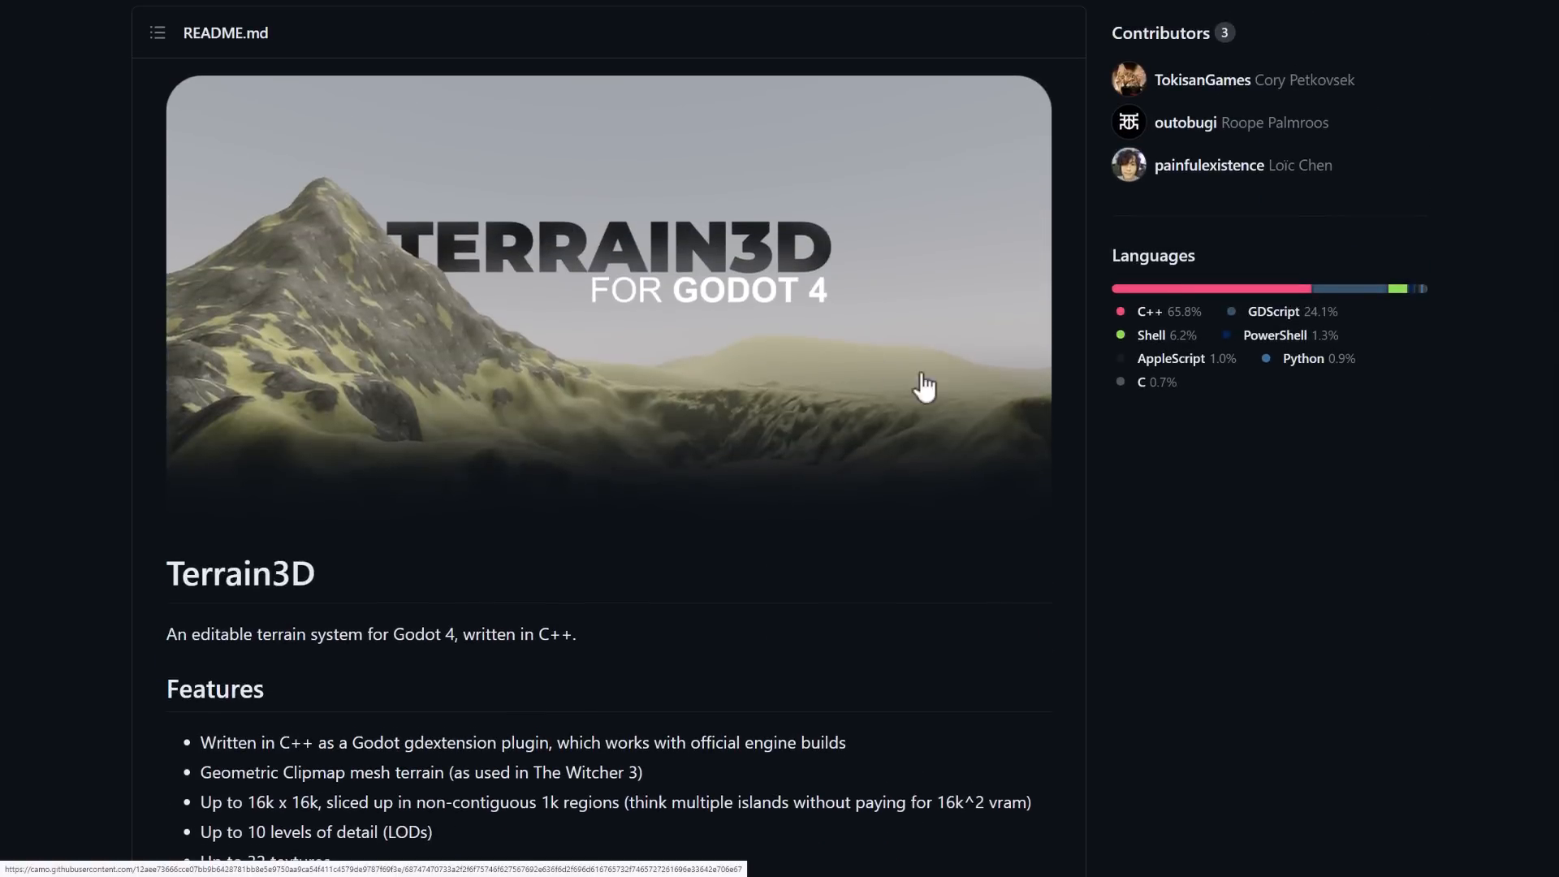
mouse_move(1024, 514)
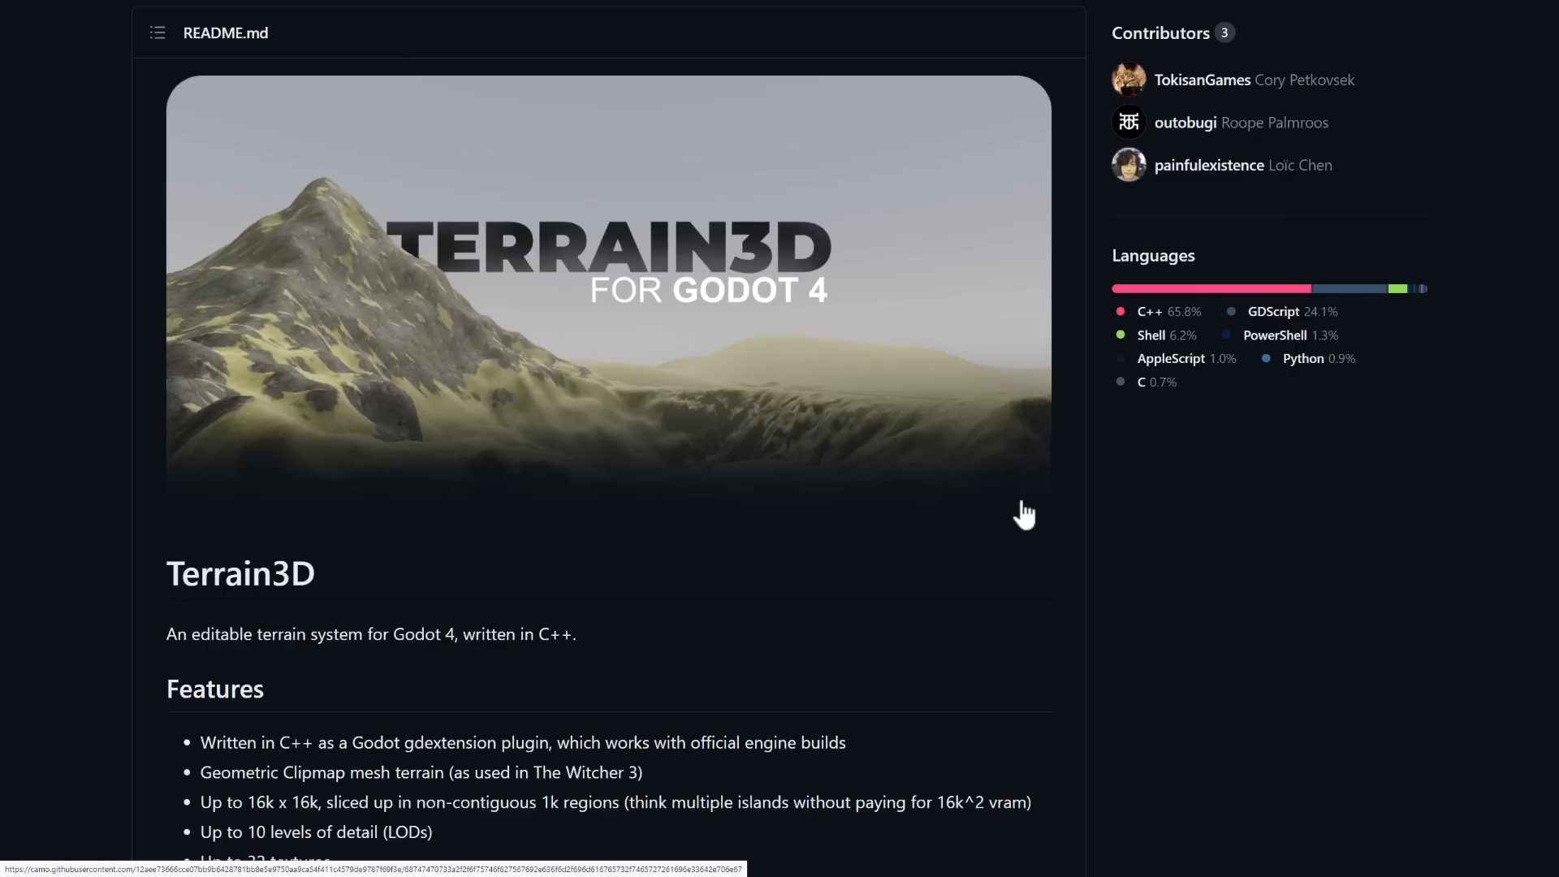
scroll(down, 3)
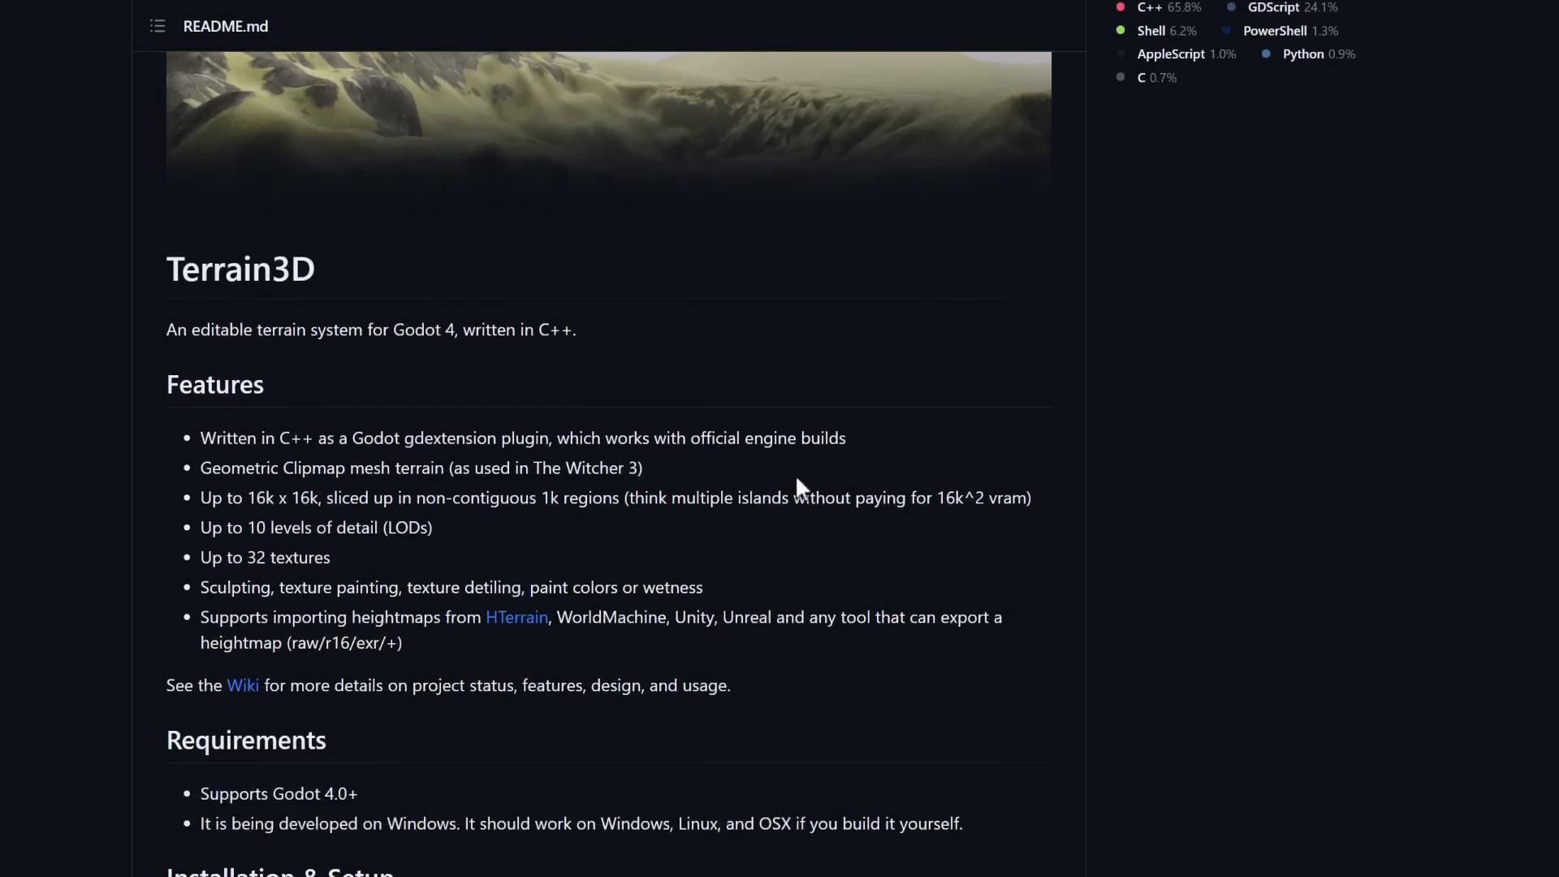
scroll(down, 3)
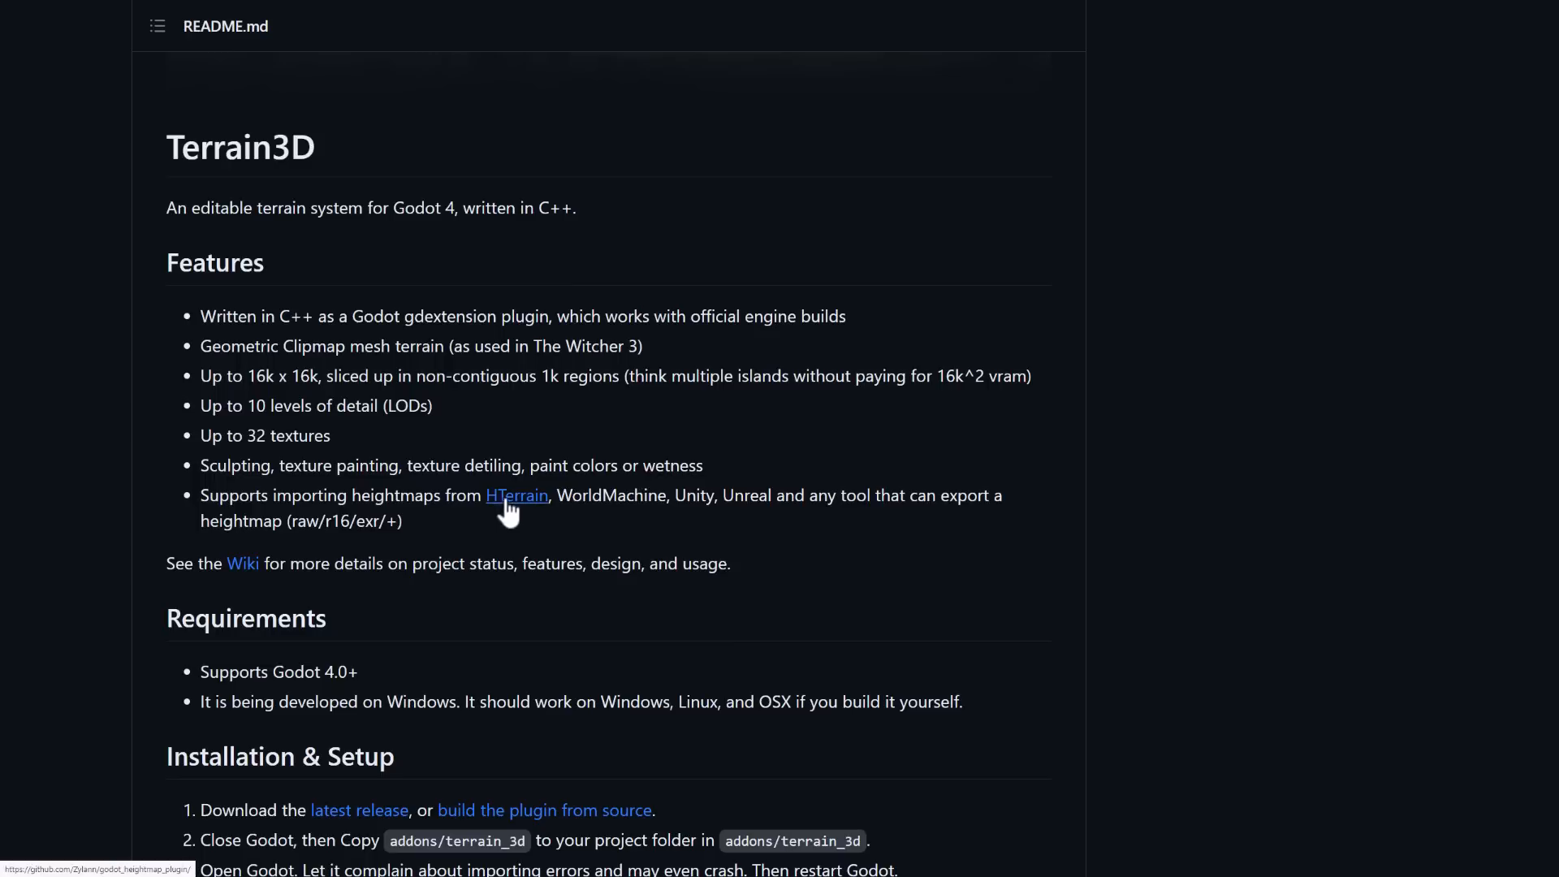
Step: Open the GameFromScratch HTerrain tutorial article and scroll through its text and video
click(516, 495)
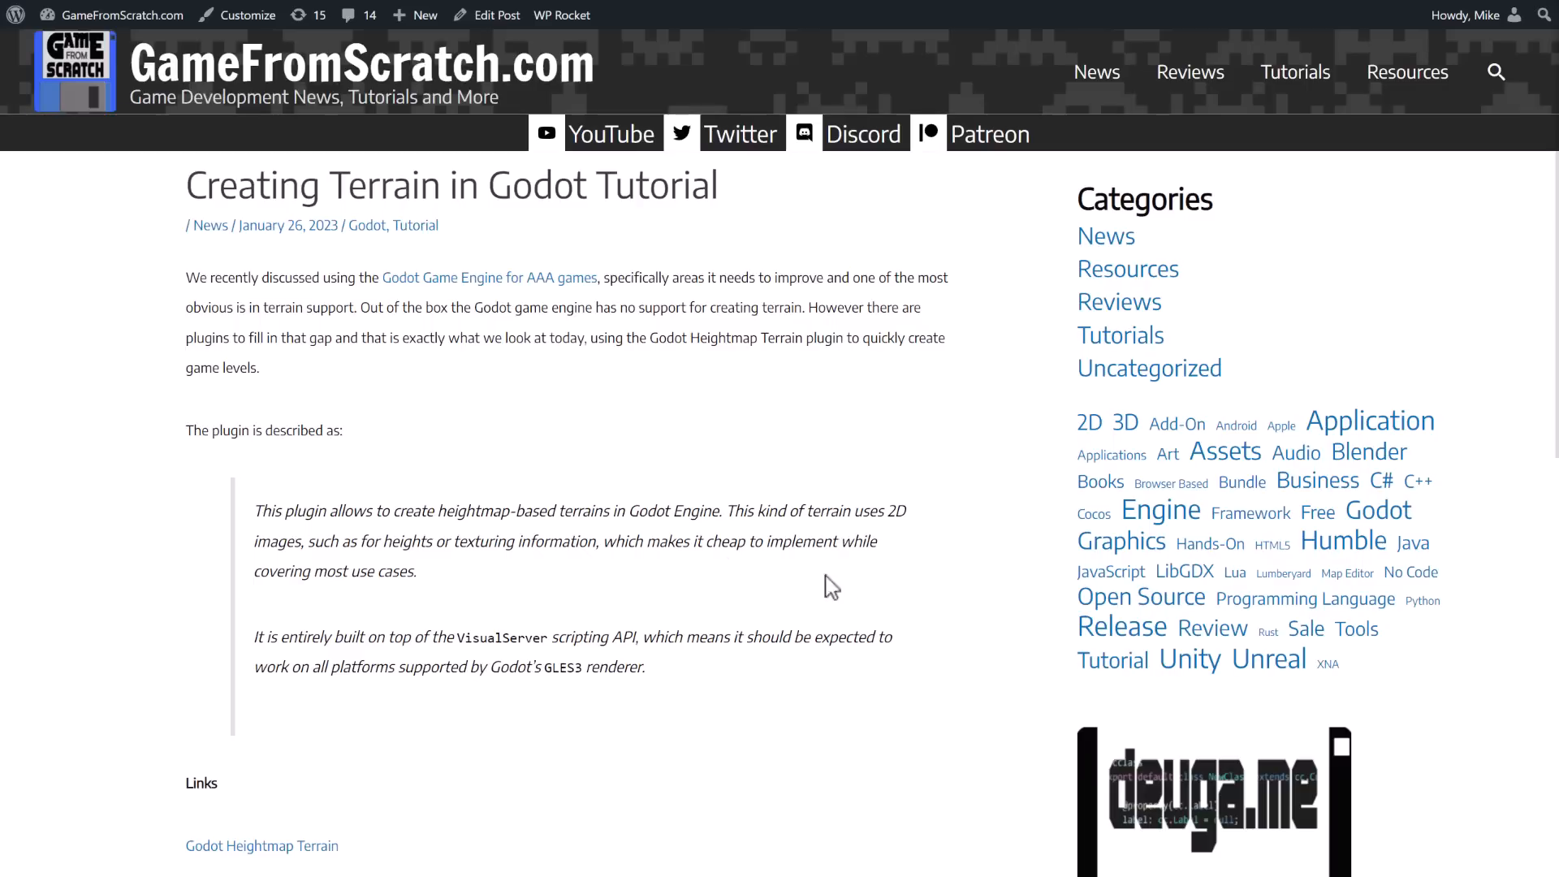
scroll(down, 3)
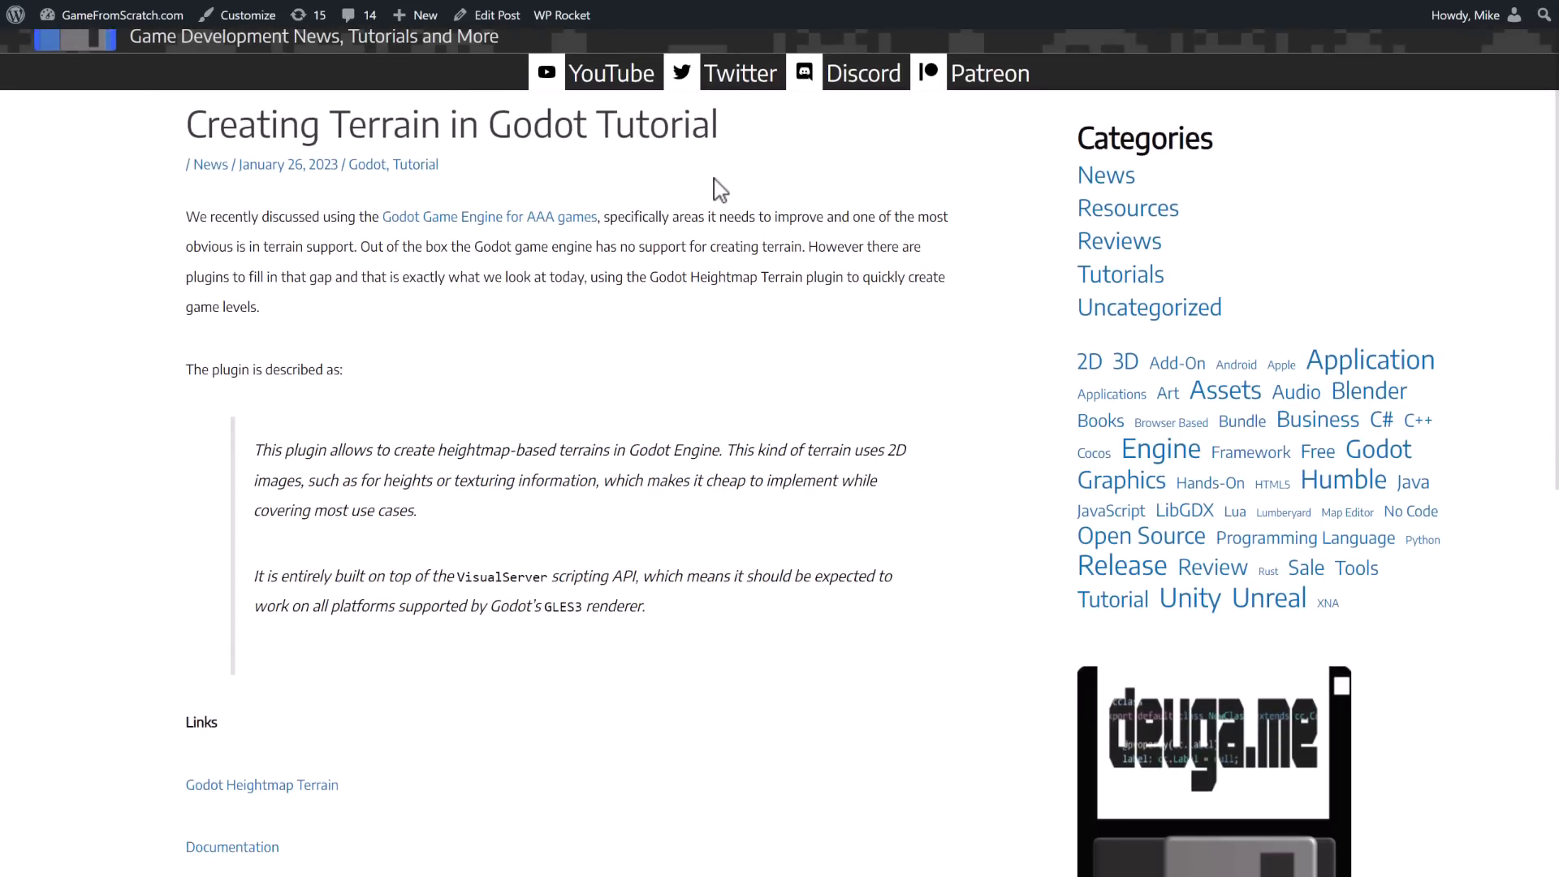
scroll(down, 3)
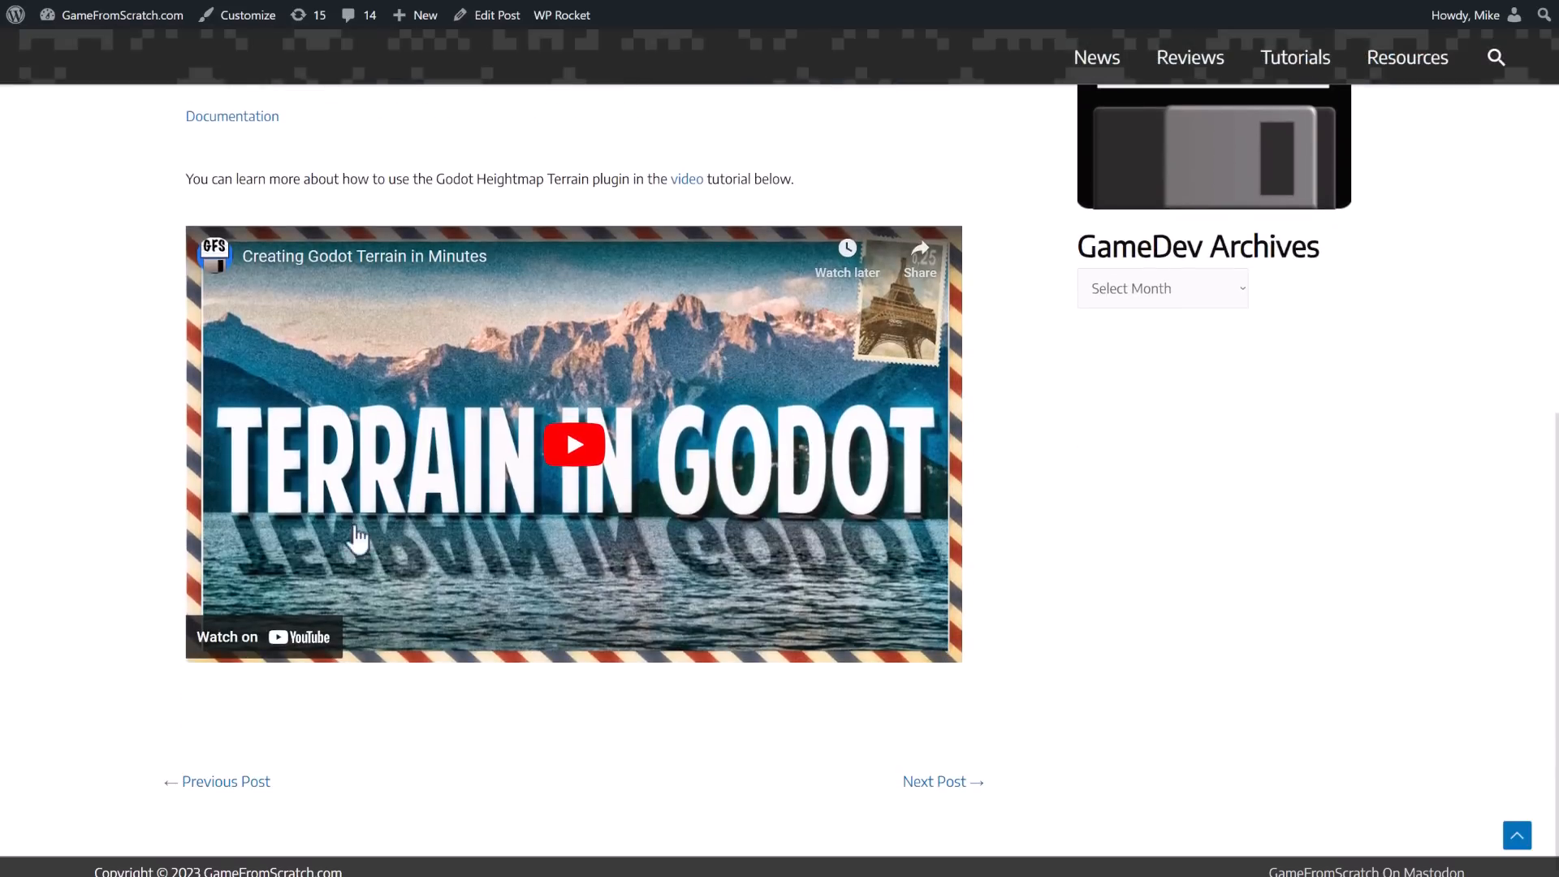
scroll(up, 3)
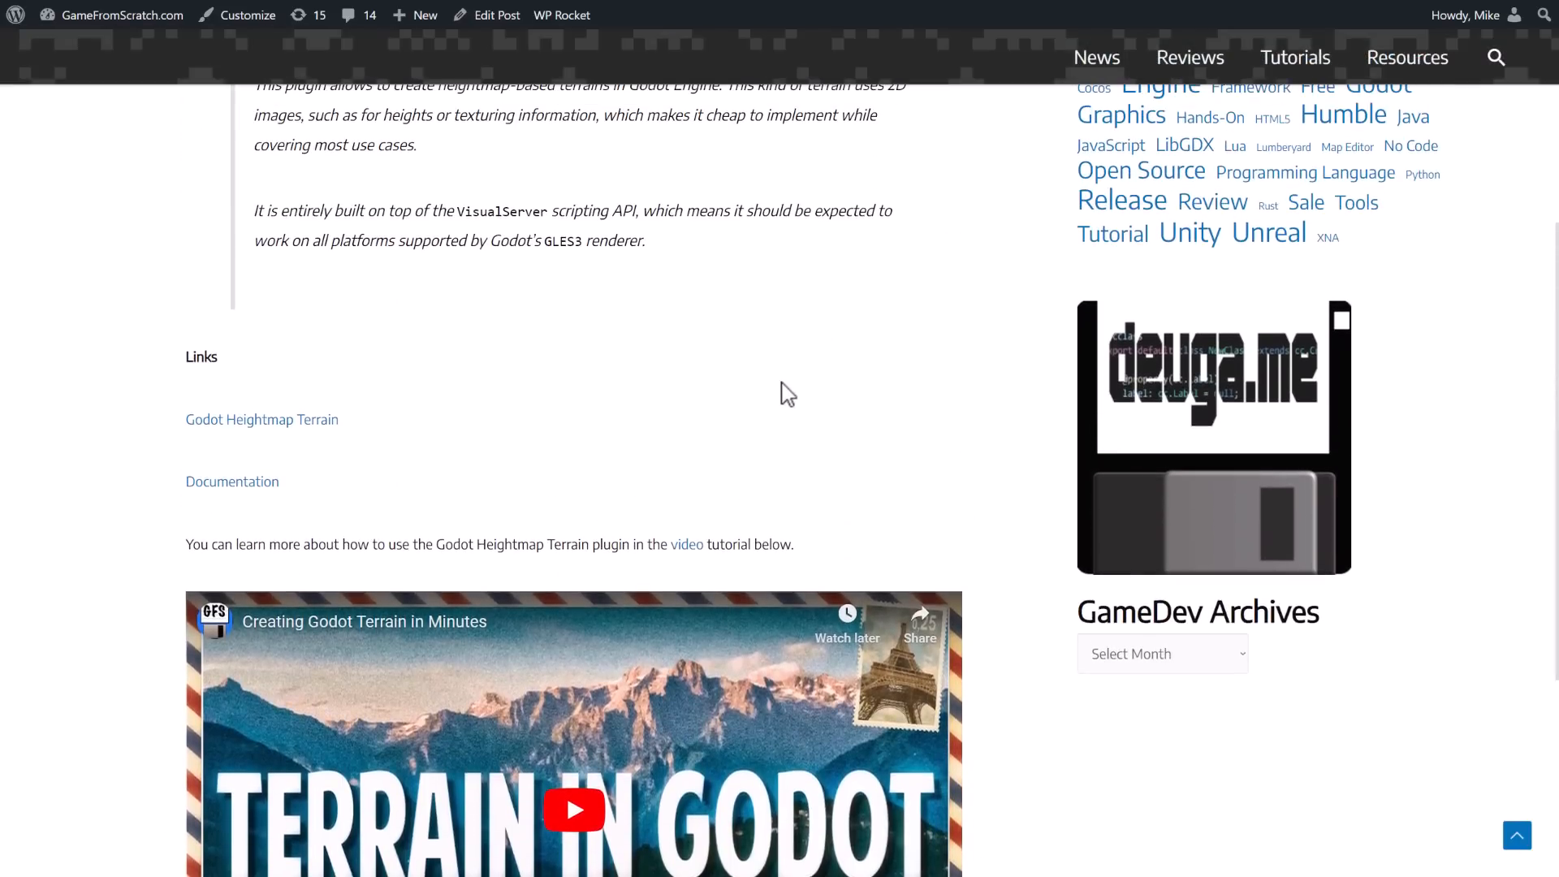
mouse_move(476, 319)
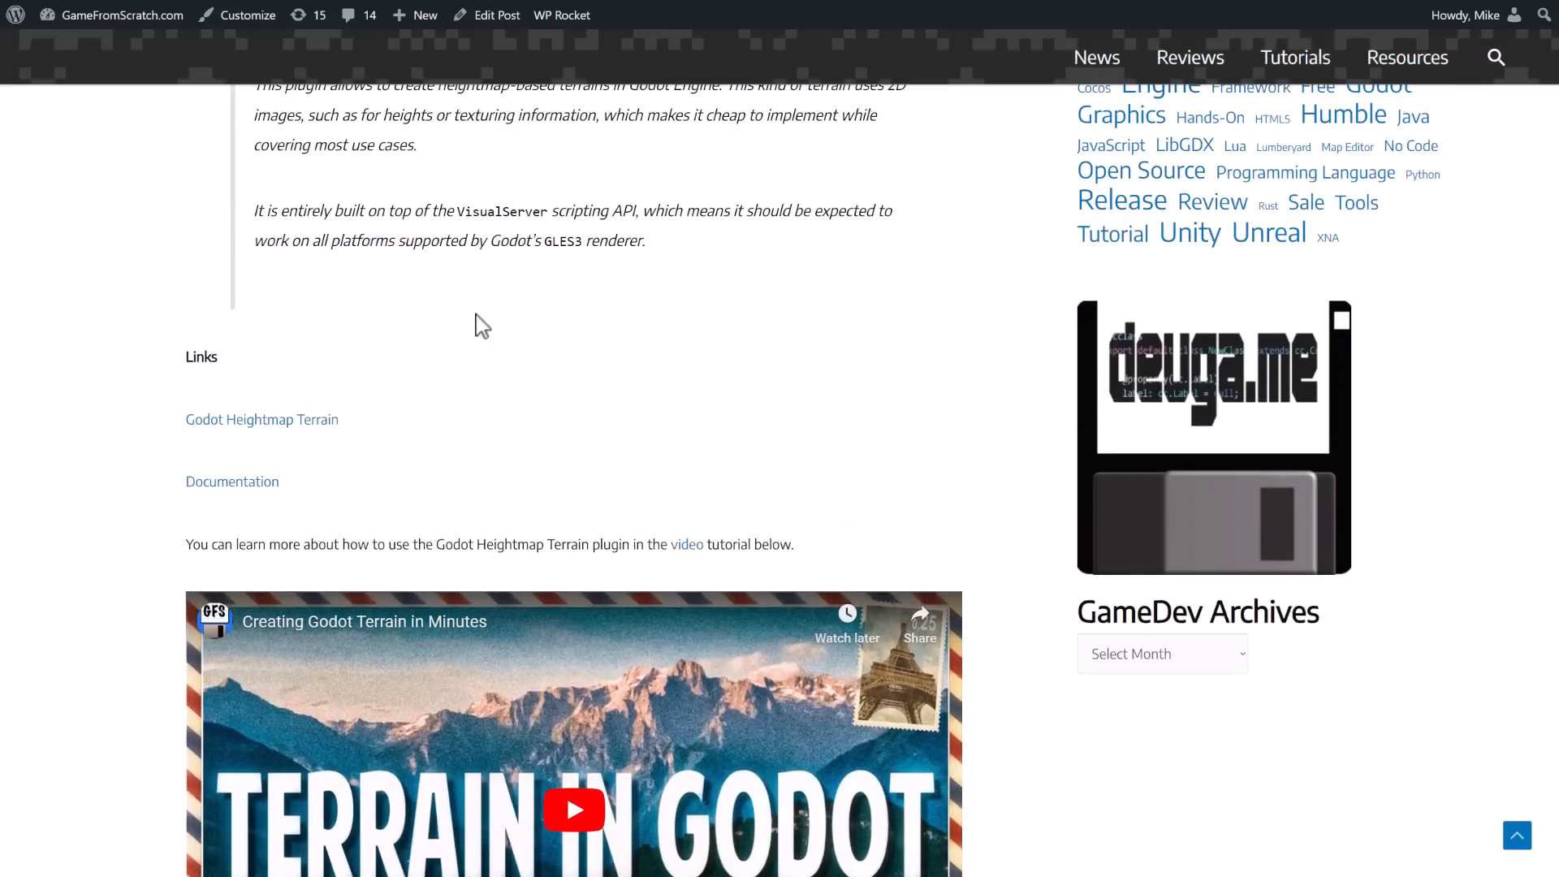
scroll(up, 3)
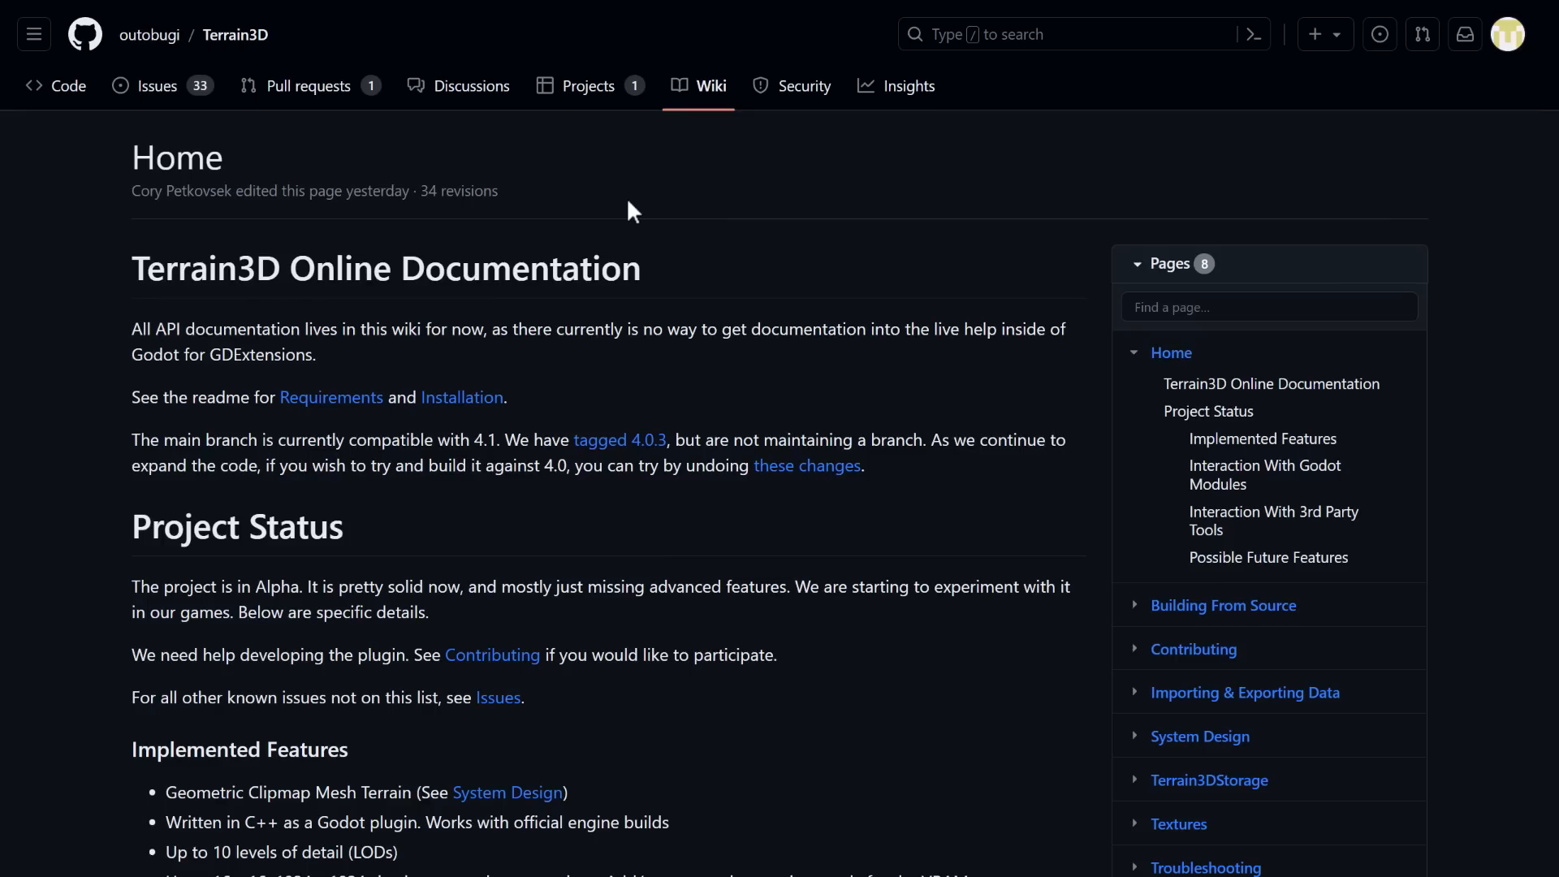
Step: Scroll the Terrain3D wiki Home page down to the implemented features list
scroll(down, 3)
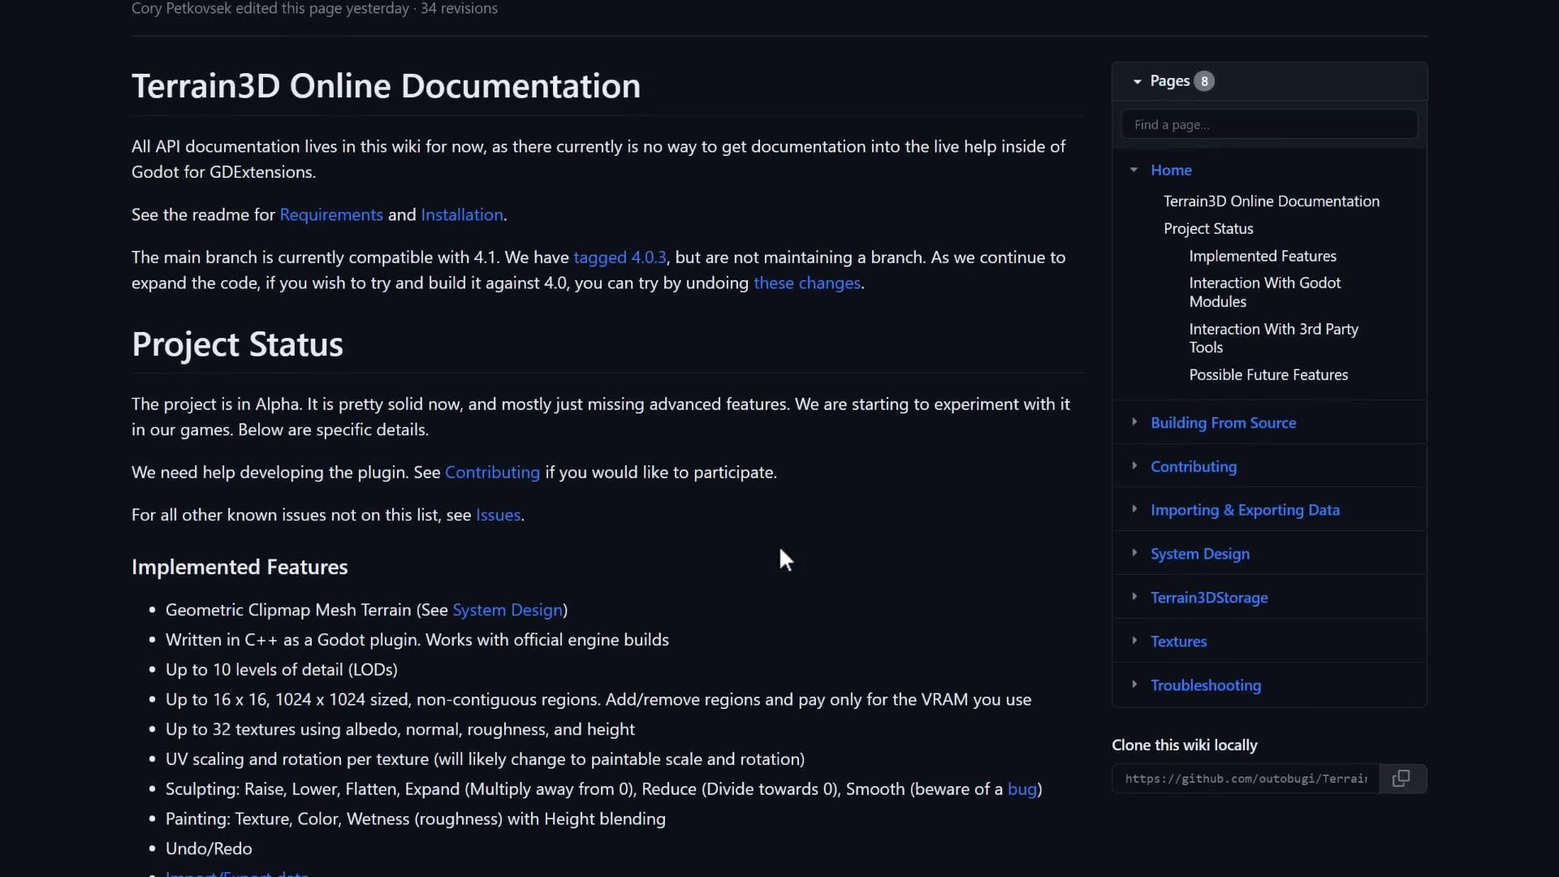
mouse_move(635, 580)
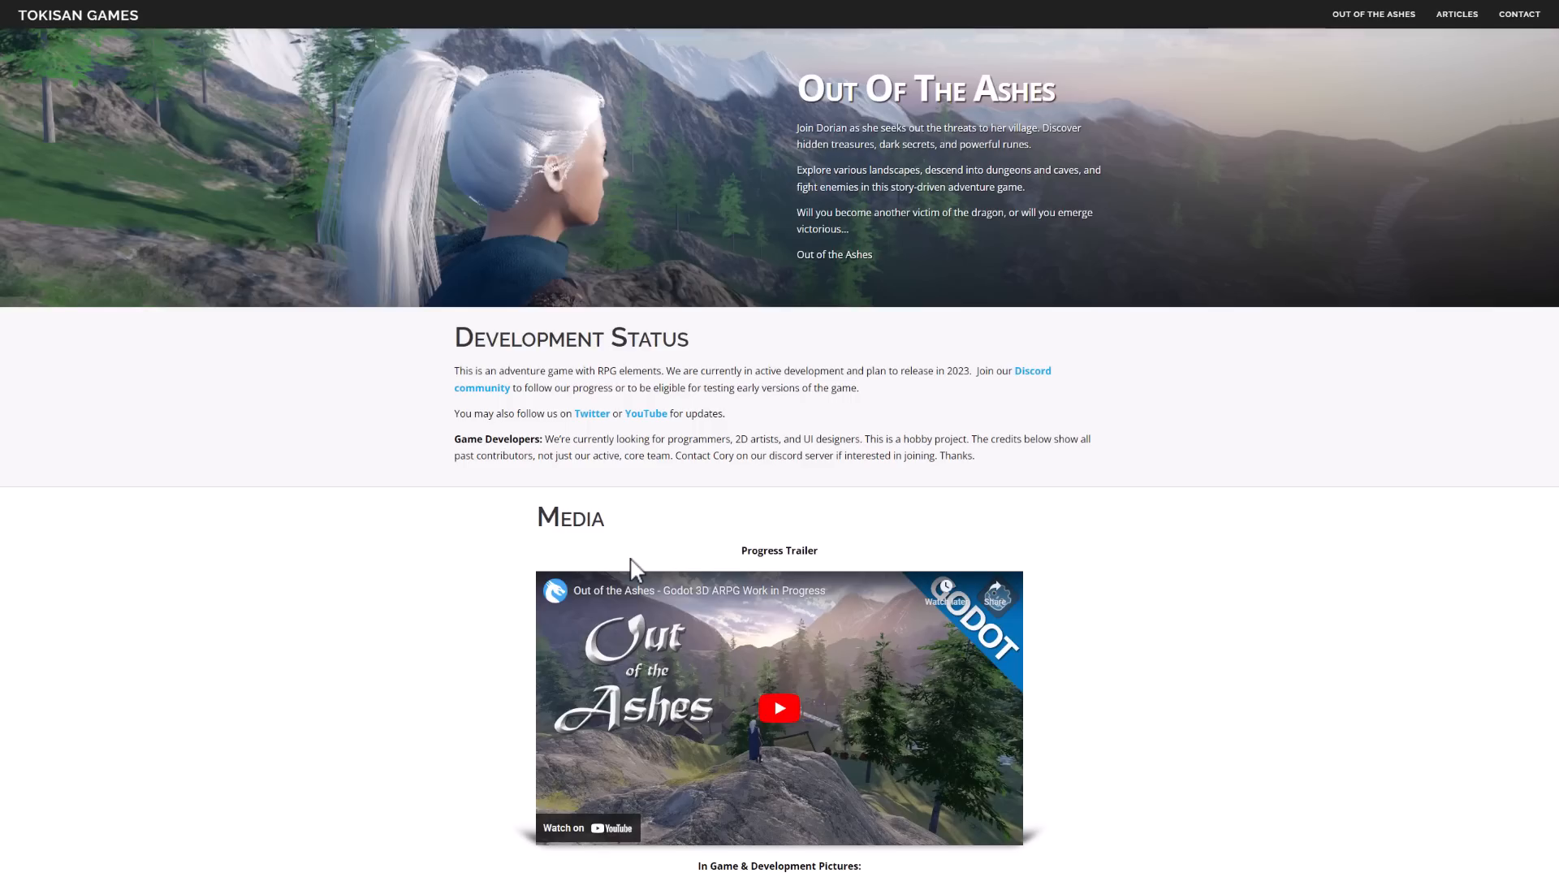
mouse_move(860, 649)
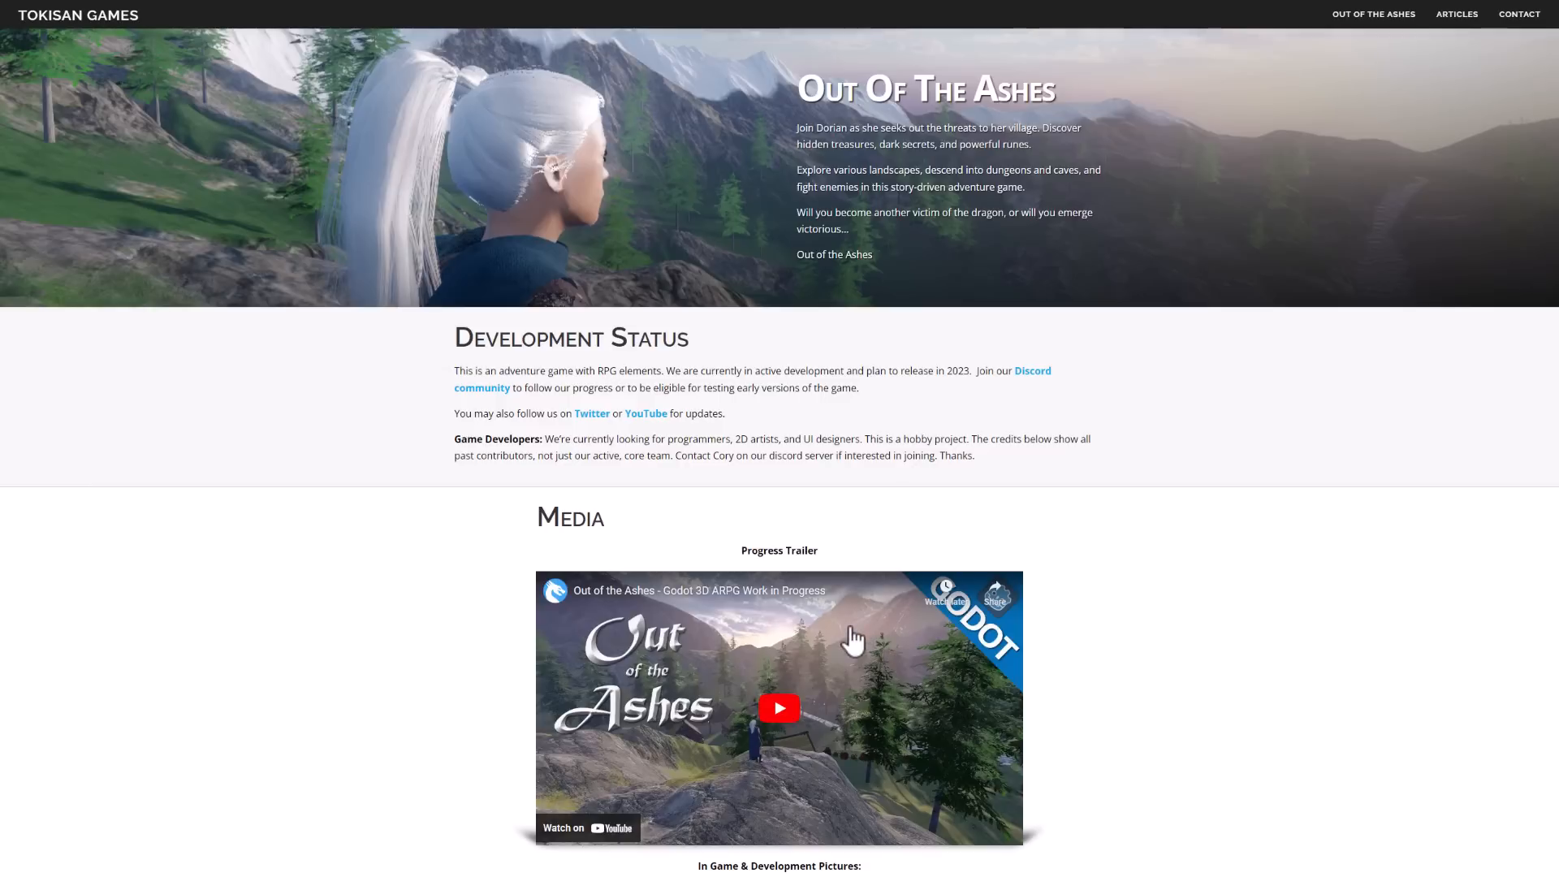
mouse_move(35, 24)
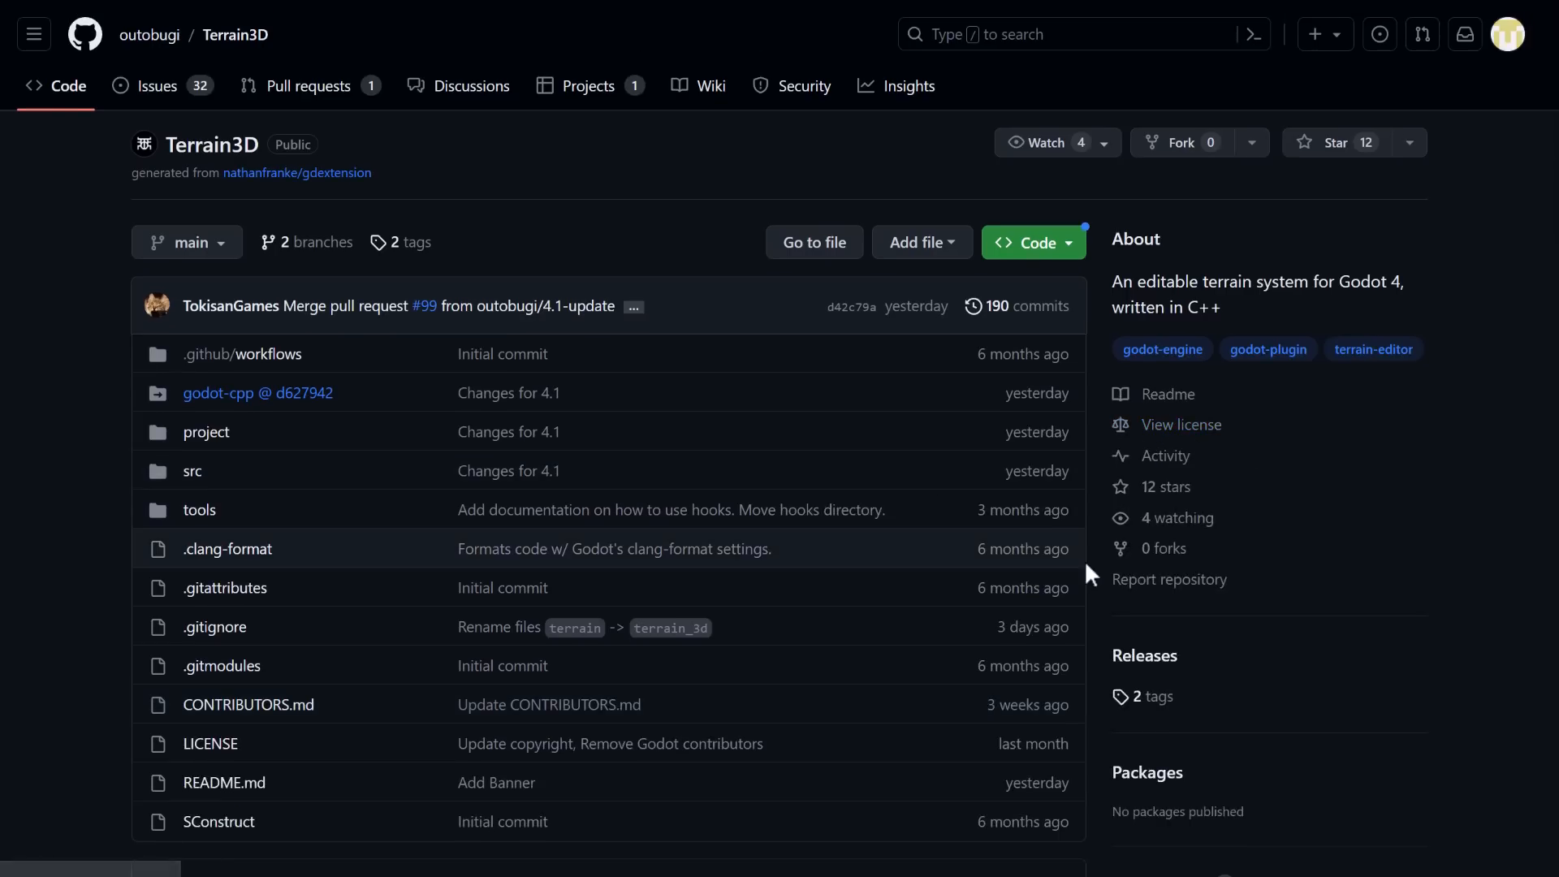
Step: Show Terrain3D's releases page with v0.8 alpha builds for Godot 4.1 and 4.0.3
scroll(down, 3)
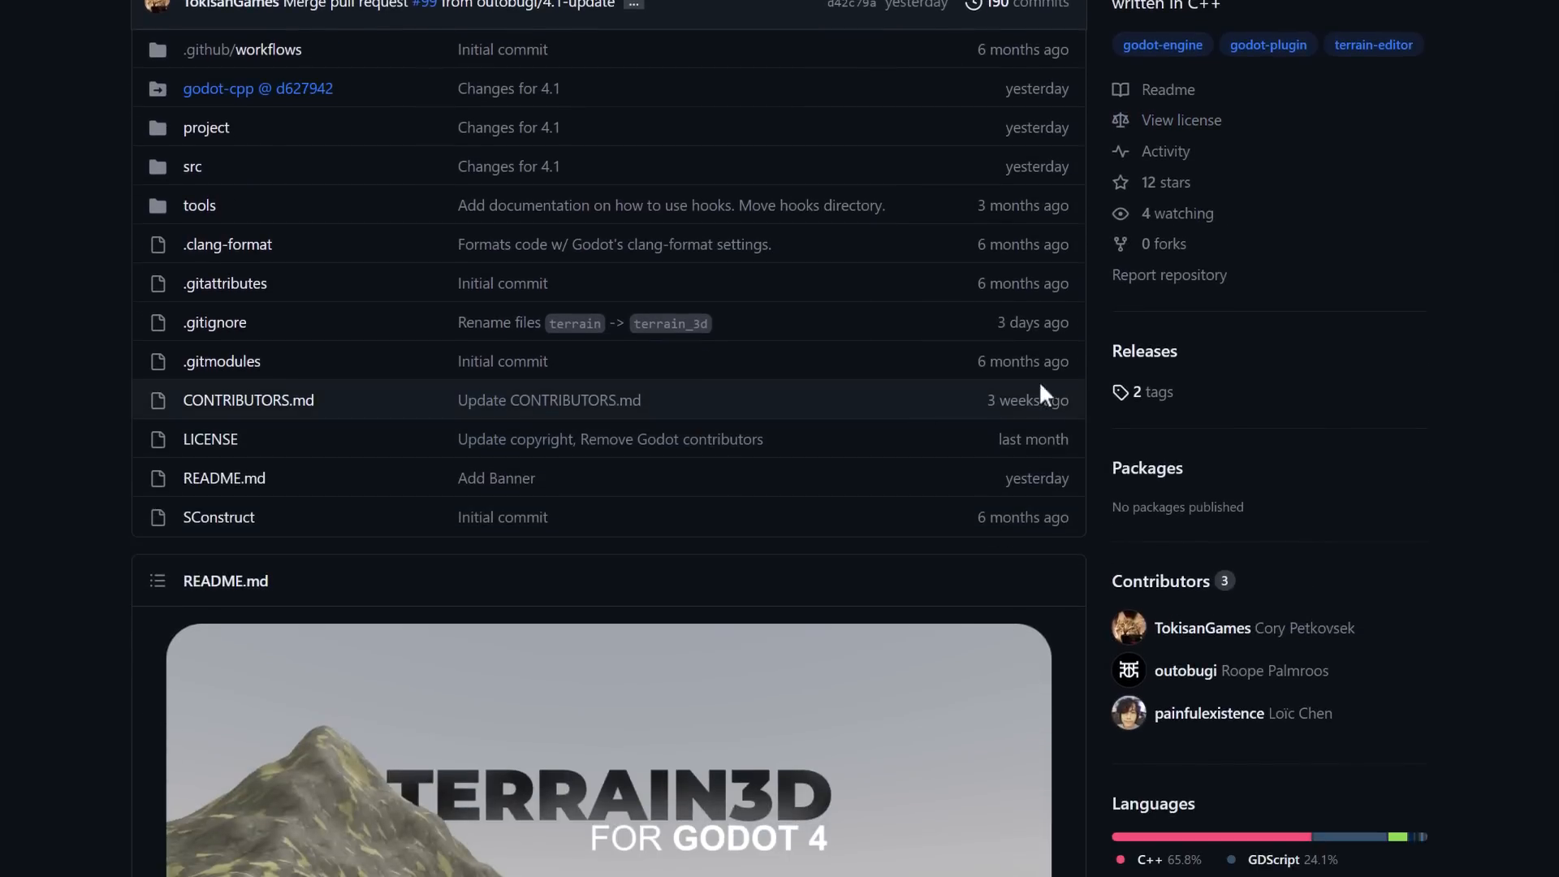
click(1143, 351)
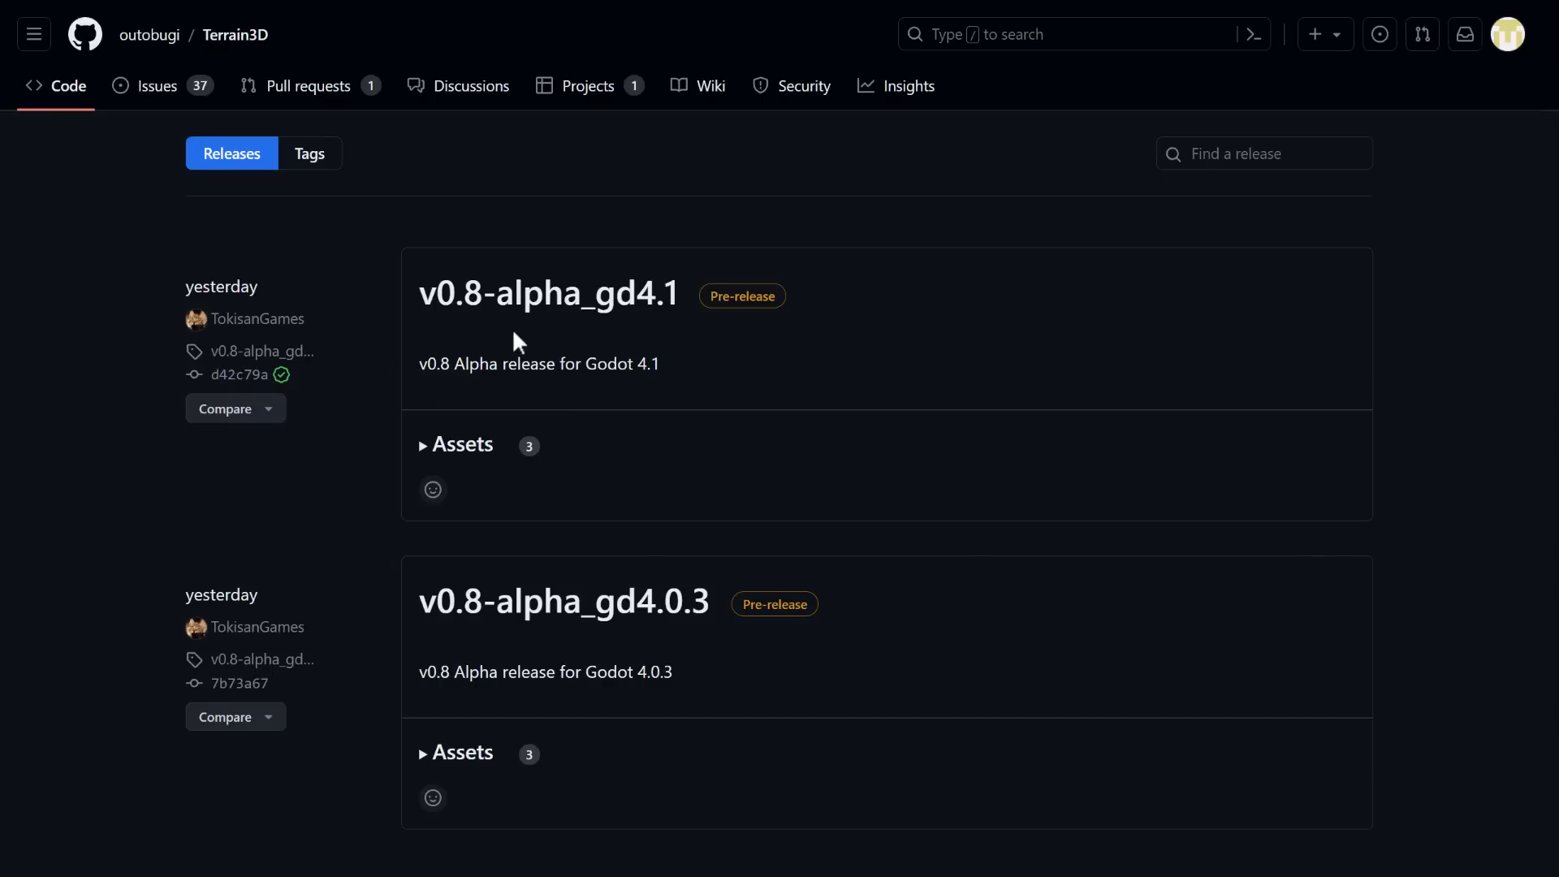
mouse_move(546, 357)
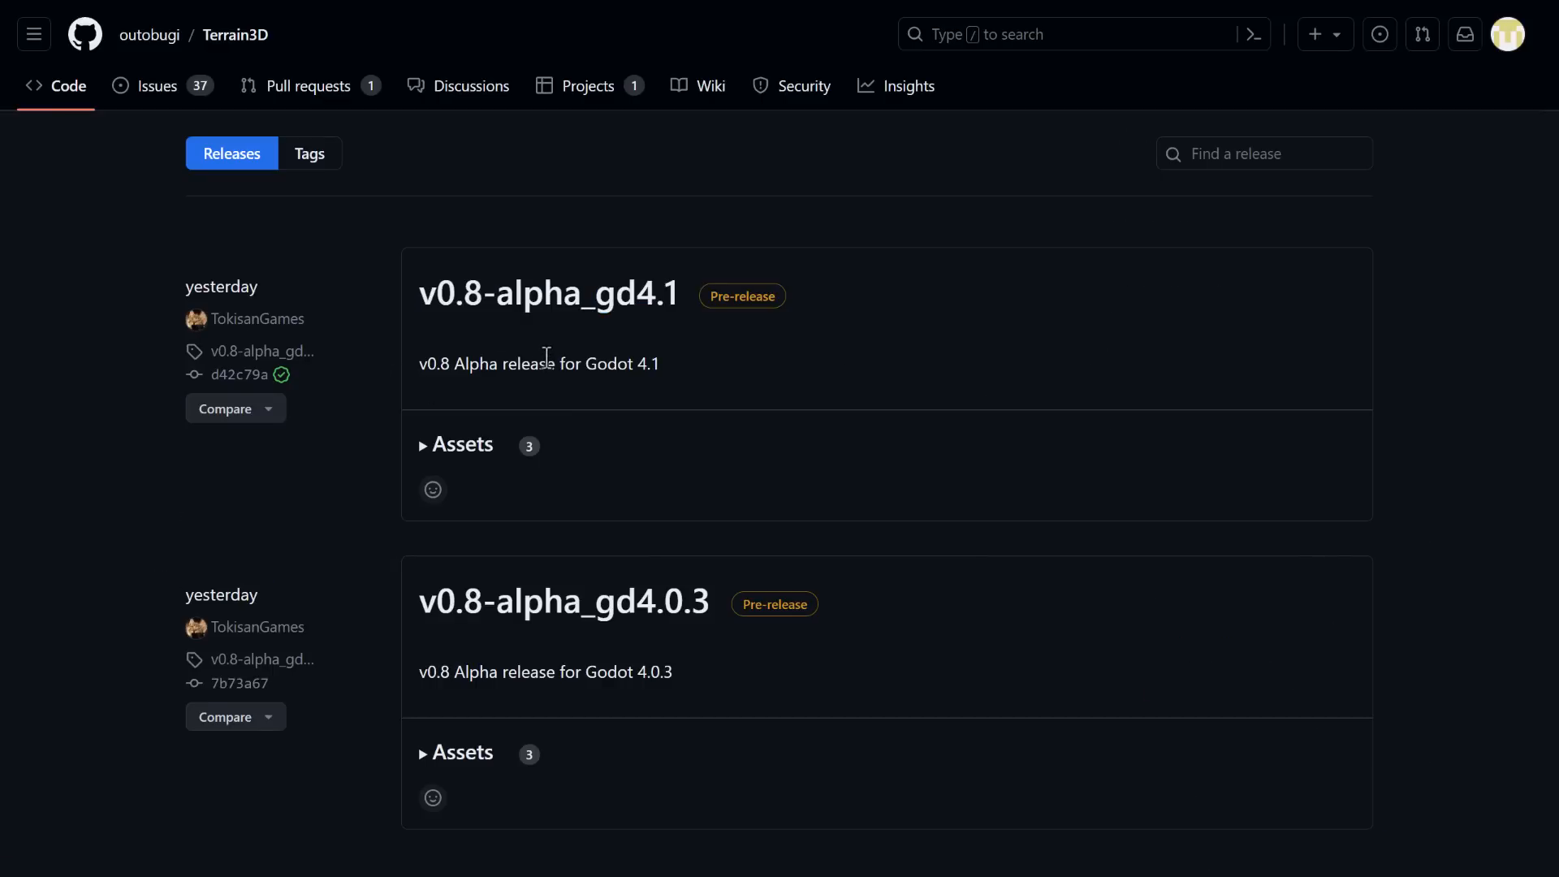
key(alt+tab)
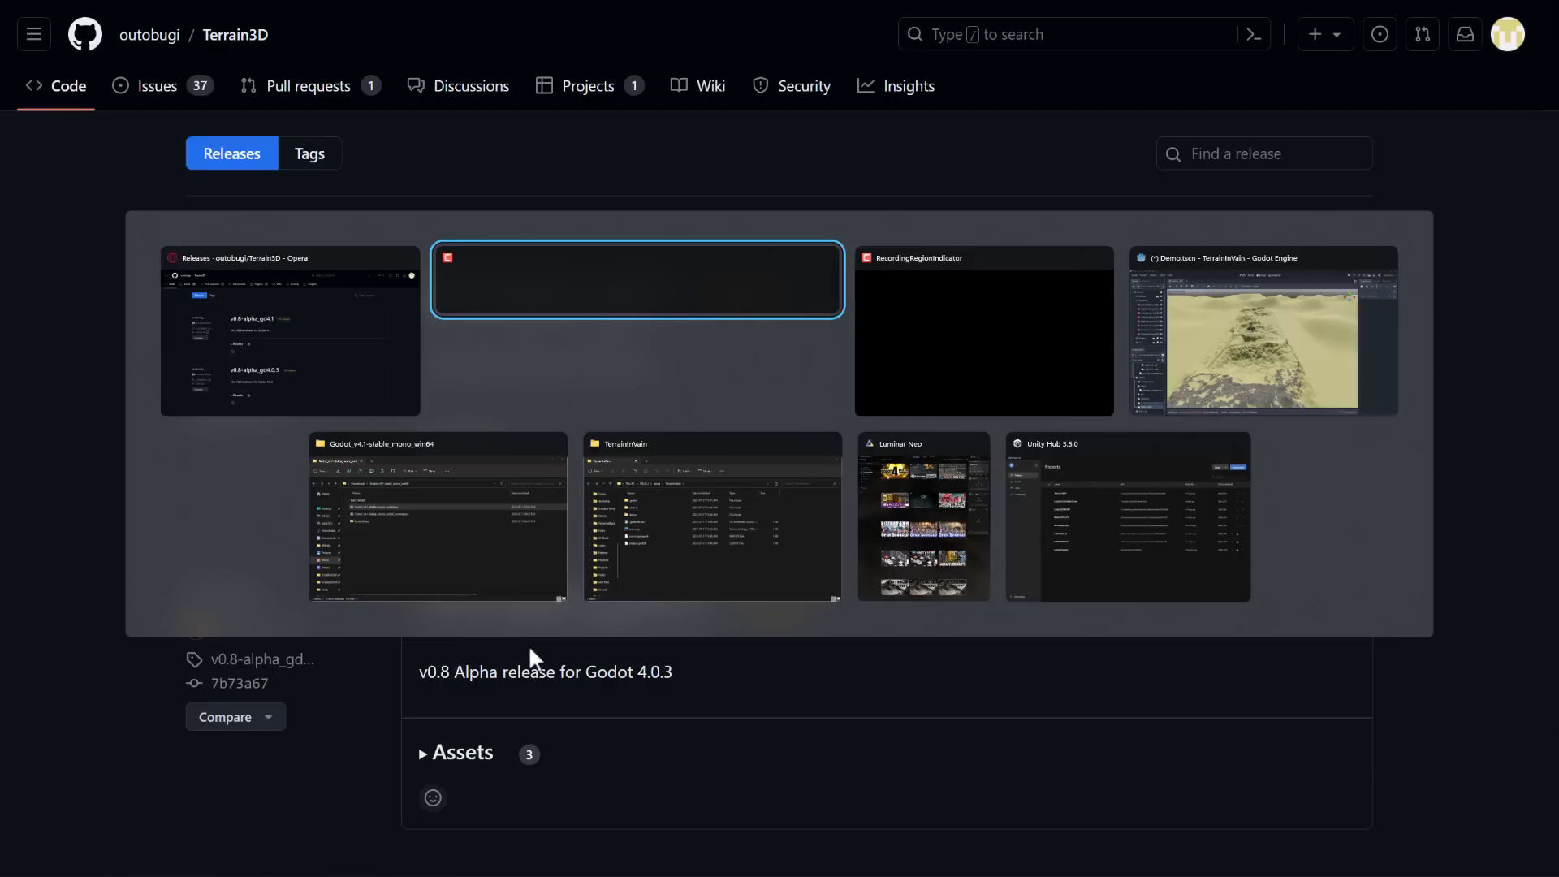
Step: Return to Godot and confirm the Terrain3D 0.8-alpha plugin is enabled in Project Settings
click(1263, 331)
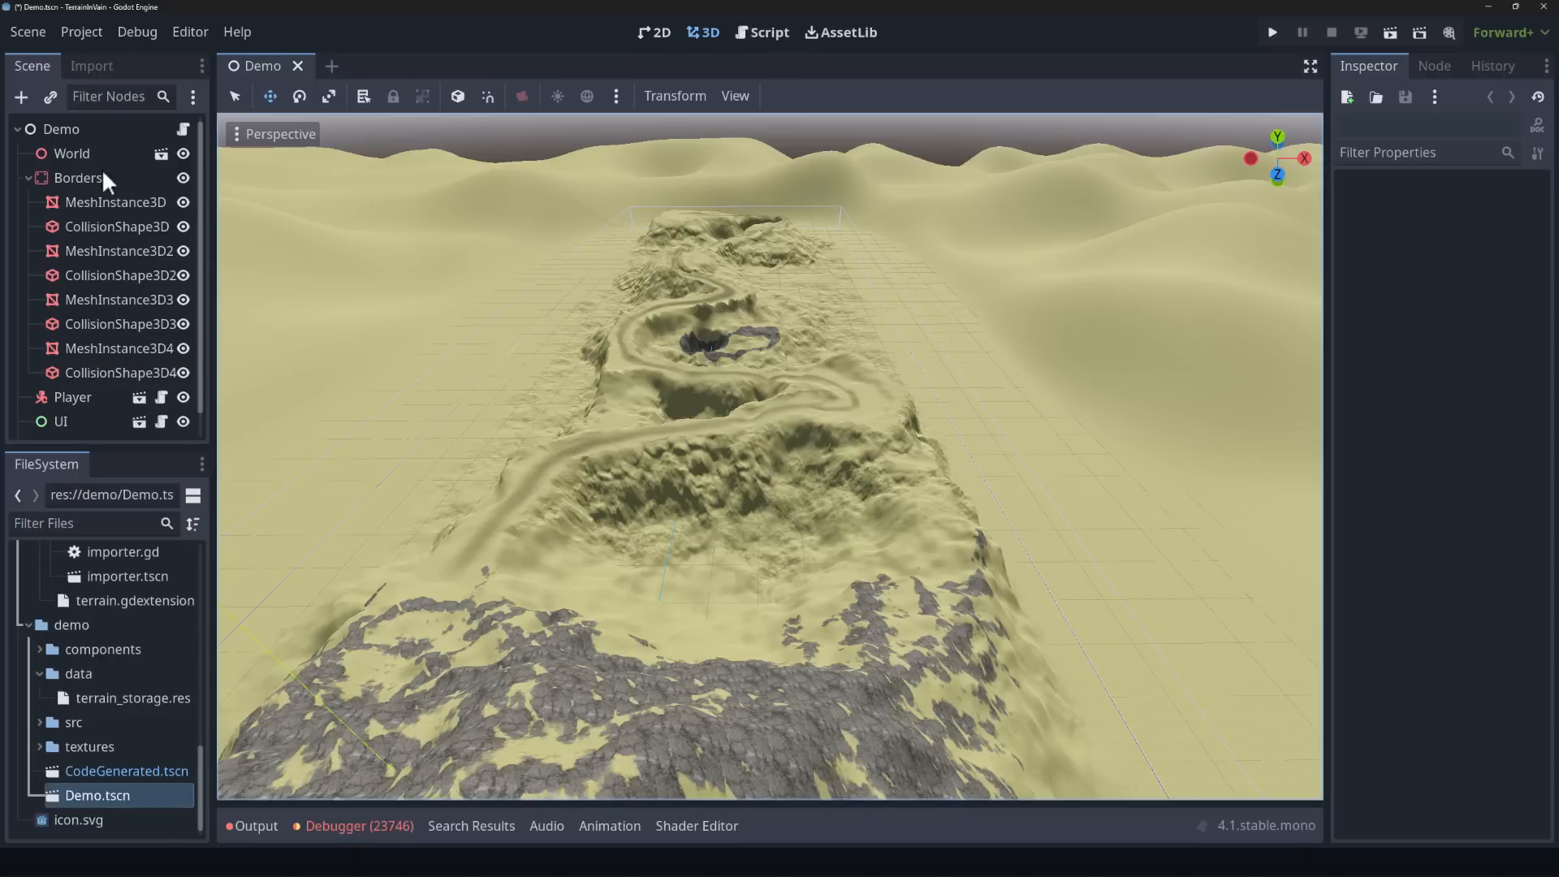
click(81, 32)
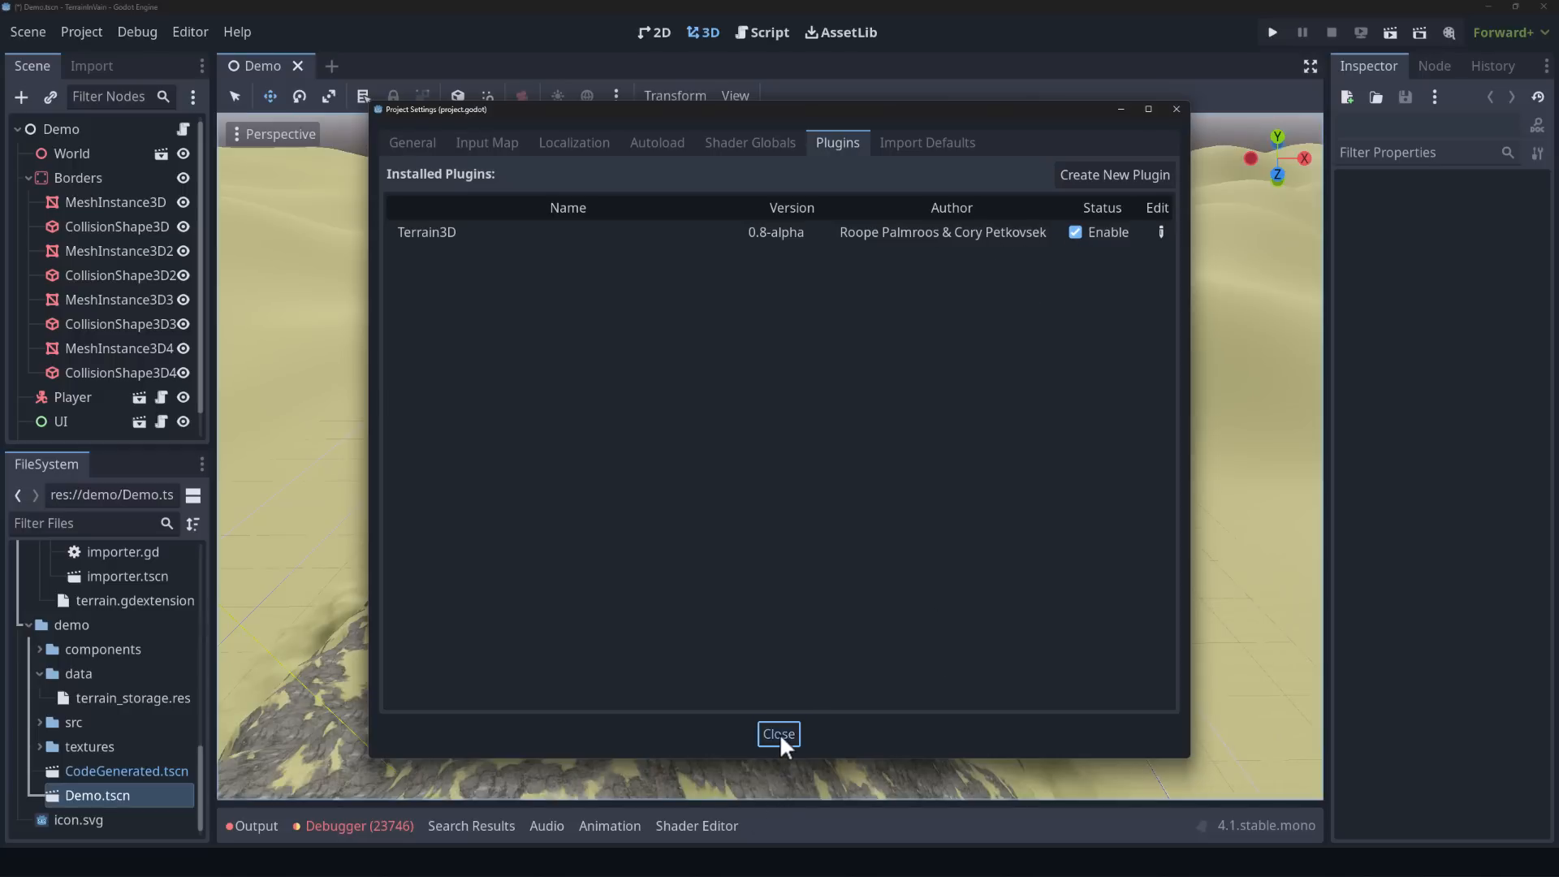
click(778, 734)
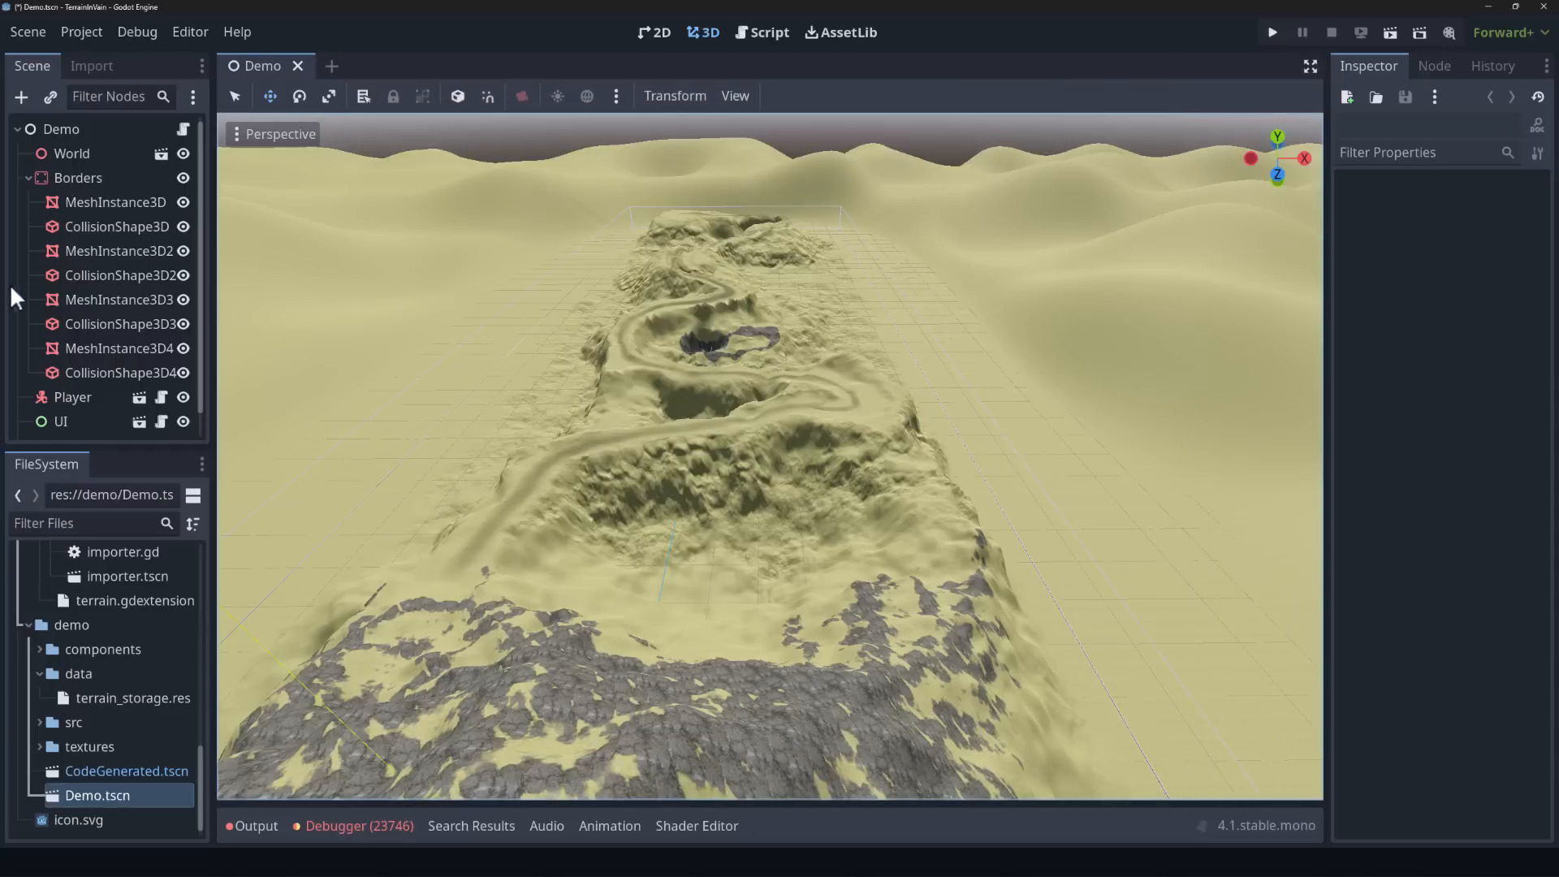
Step: Select the Terrain3D node in the Demo scene tree for editing
click(83, 424)
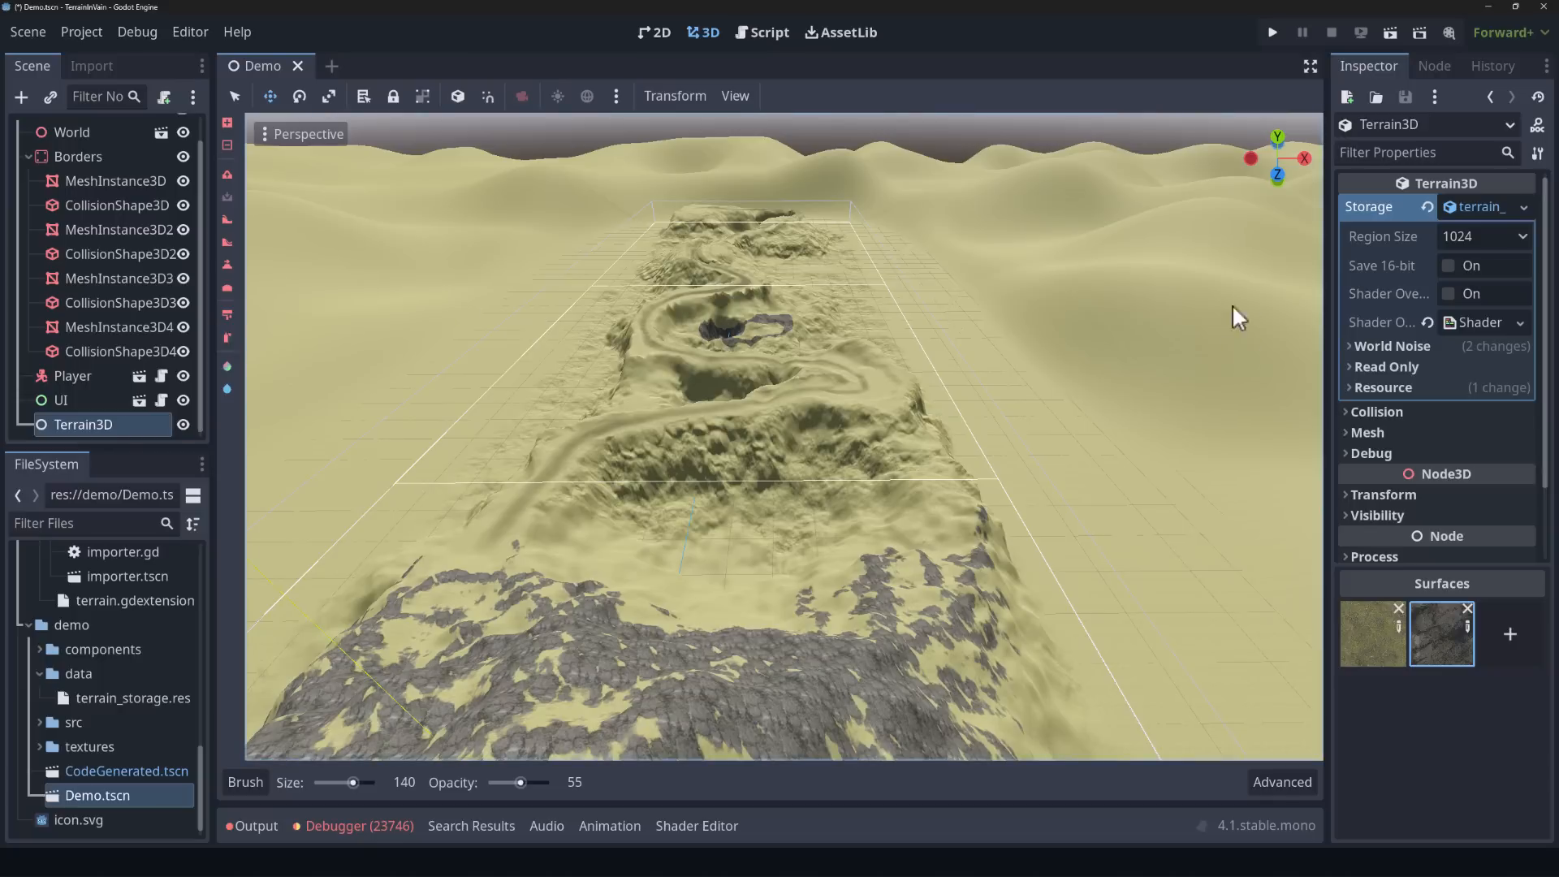
mouse_move(1283, 176)
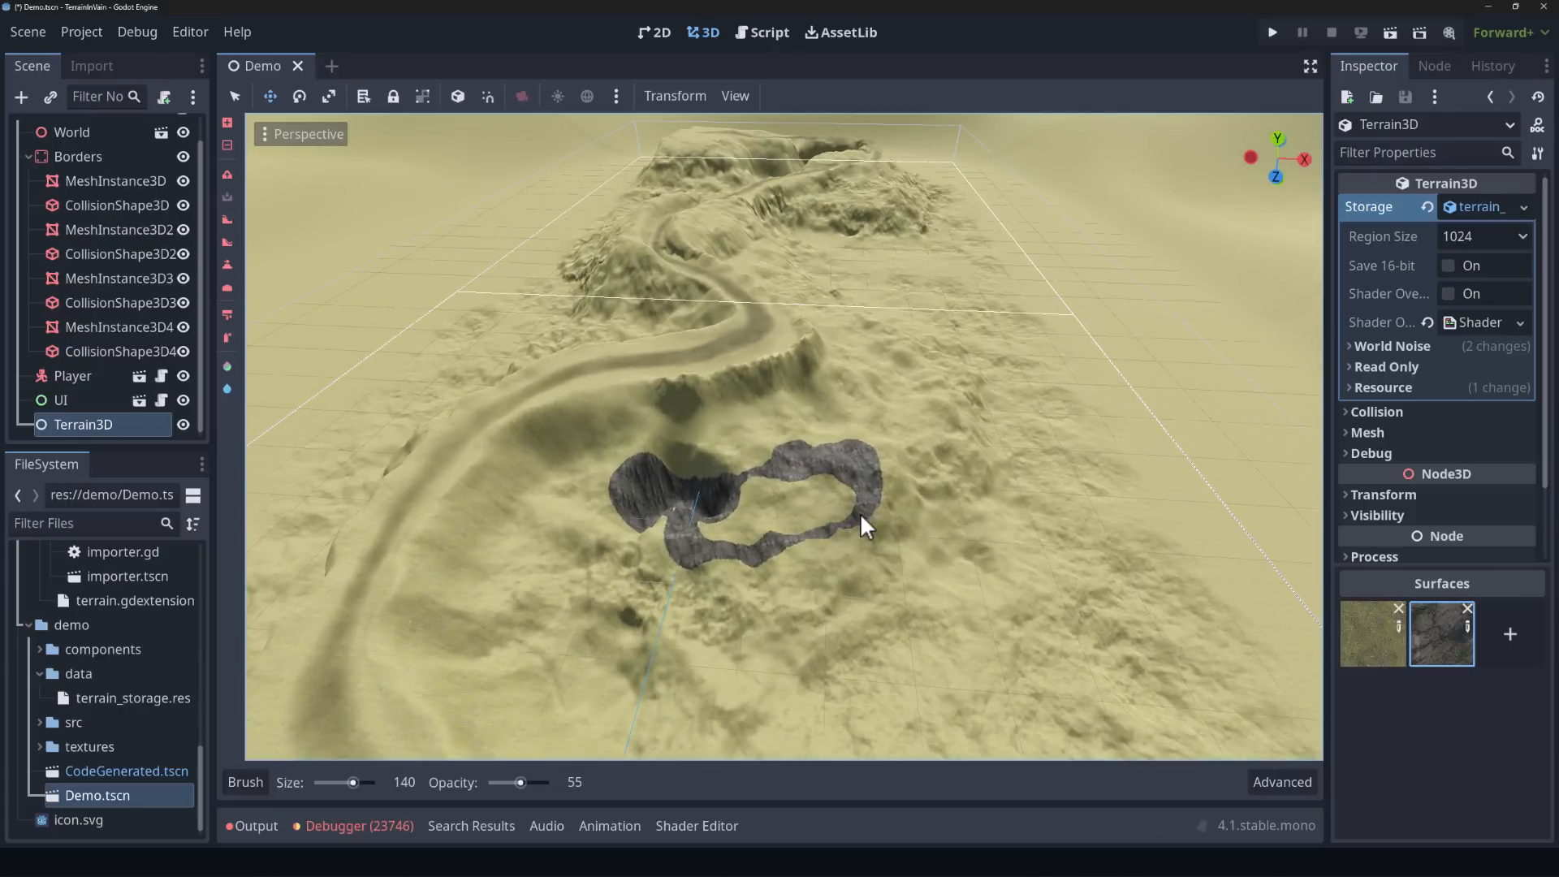
mouse_move(240, 441)
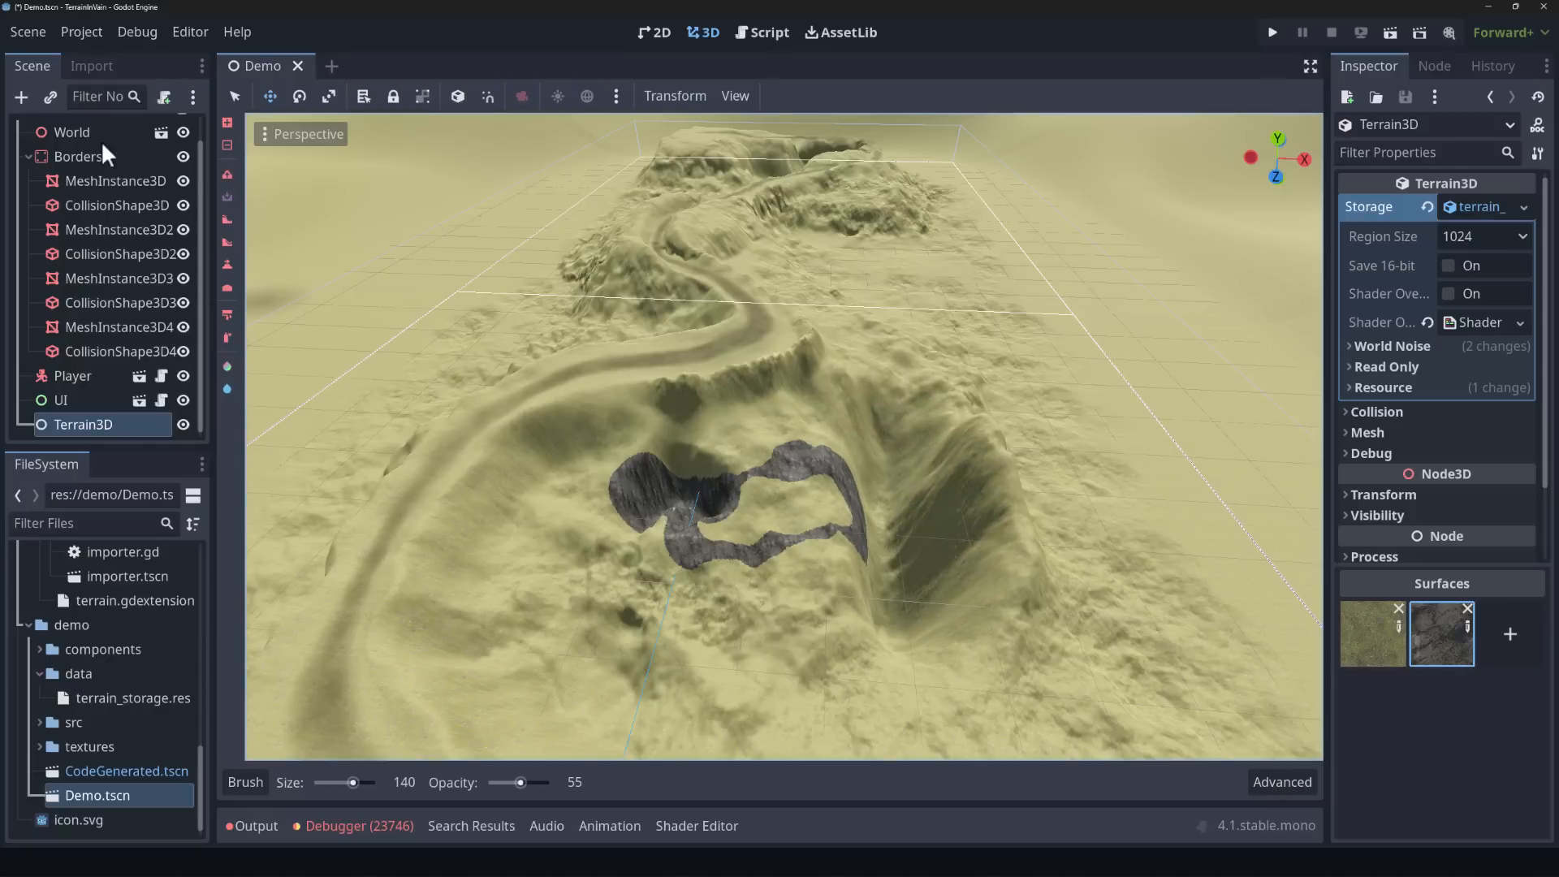
Step: Lower and flatten the ridge top into a smooth plateau using Reduce and Flatten
click(1007, 507)
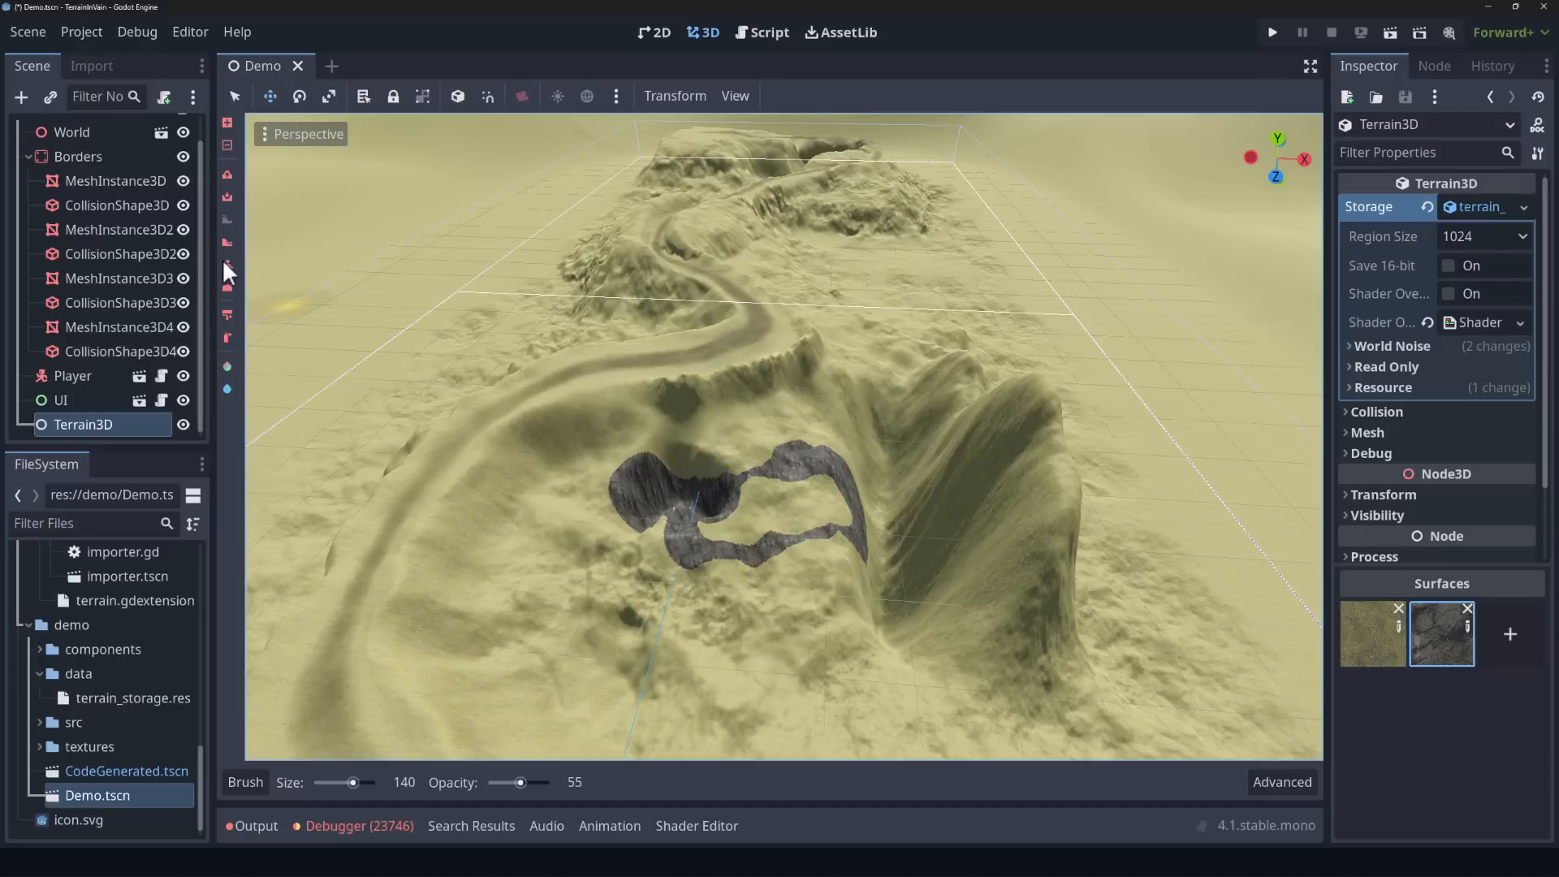
mouse_move(227, 242)
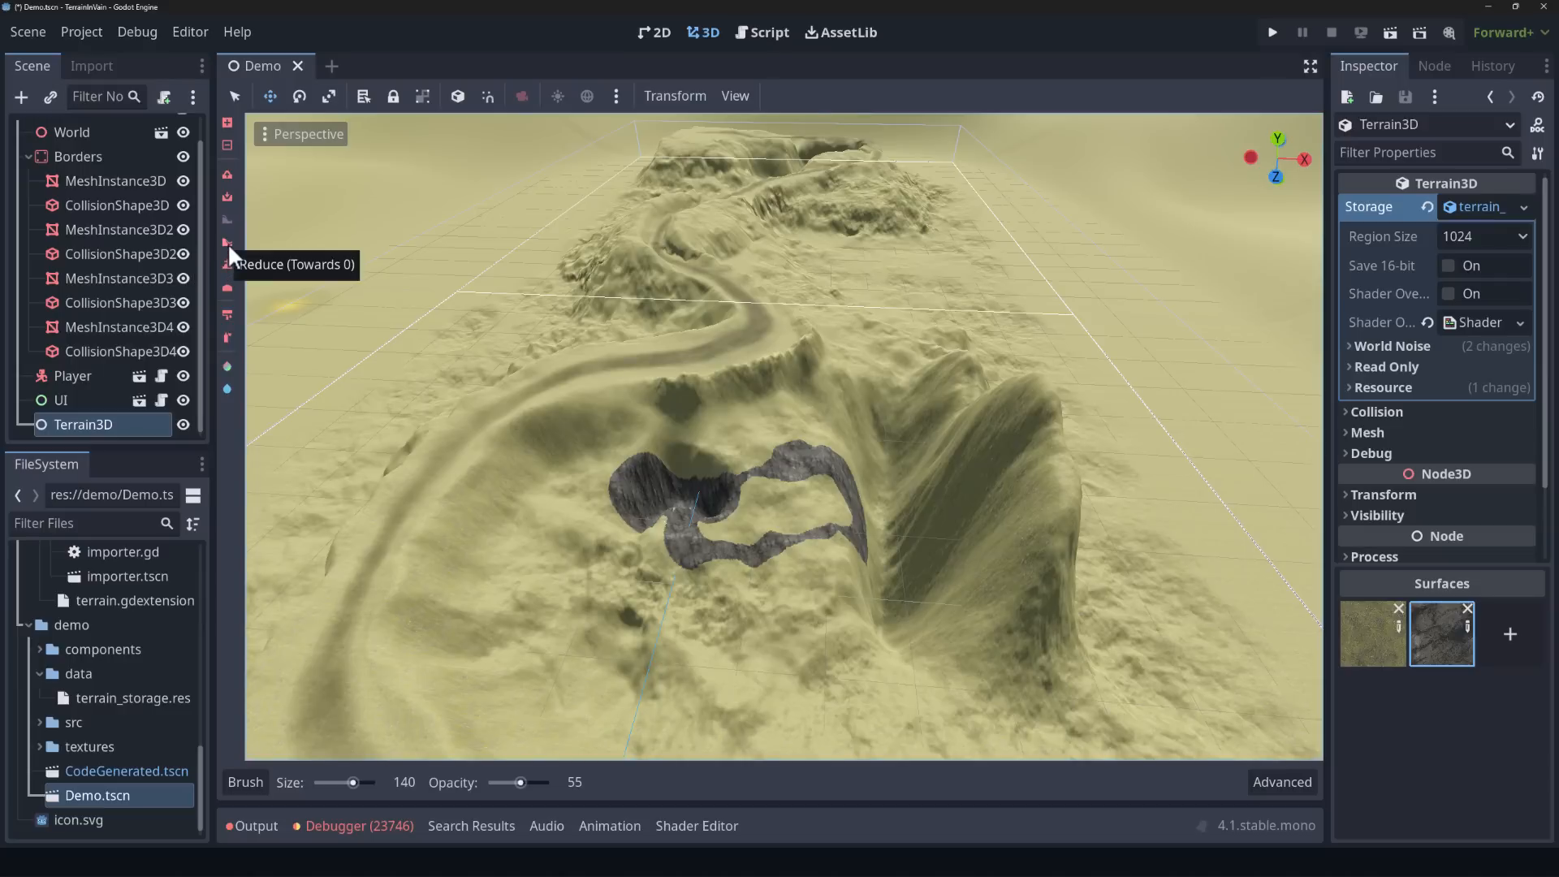
click(1032, 437)
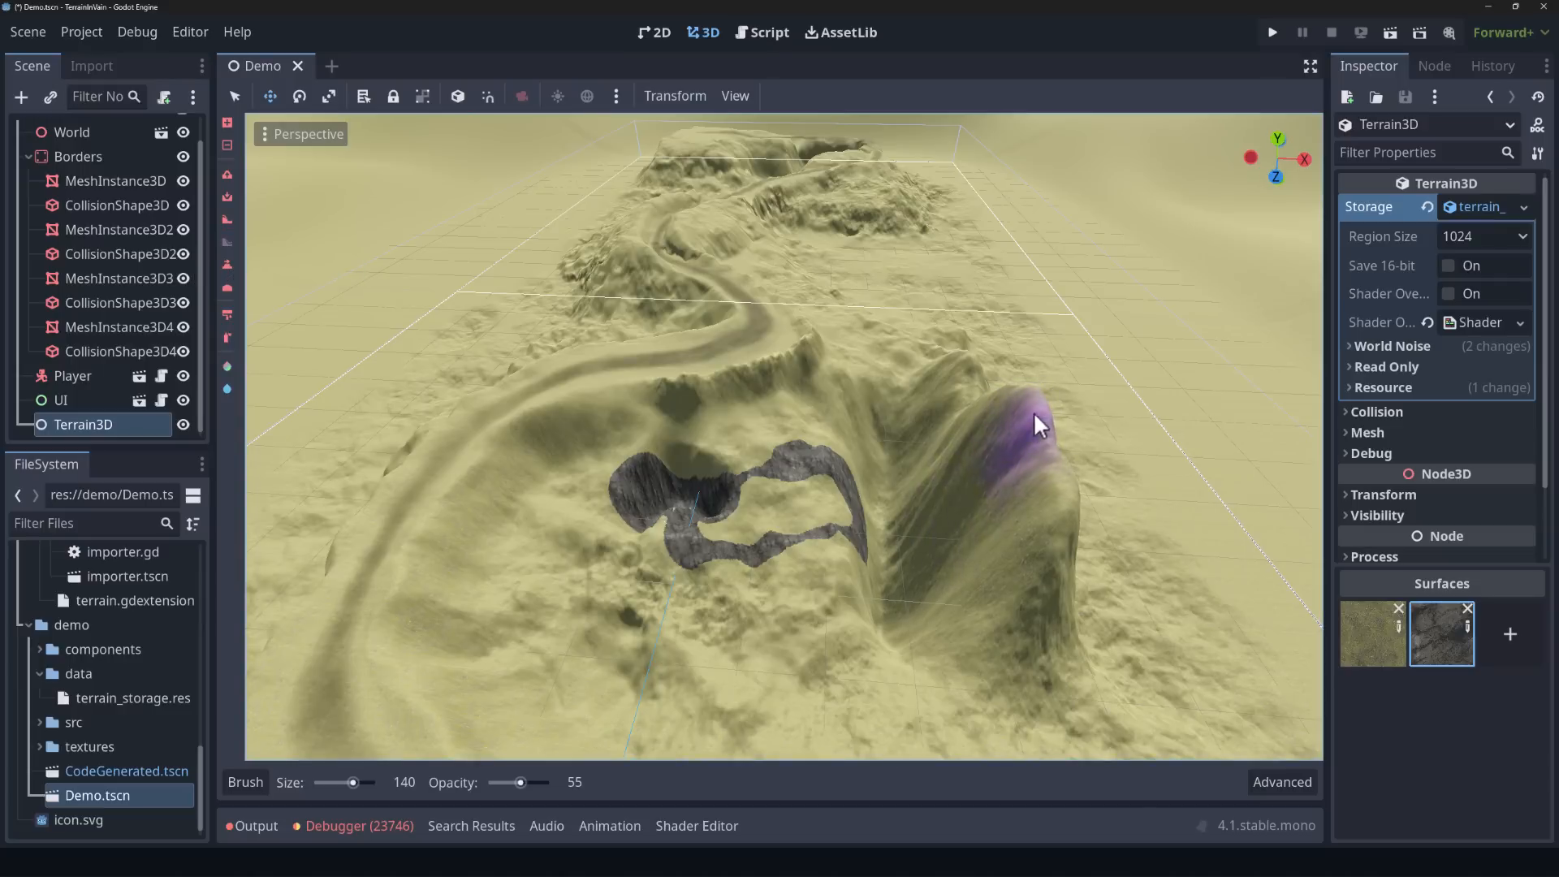
mouse_move(228, 264)
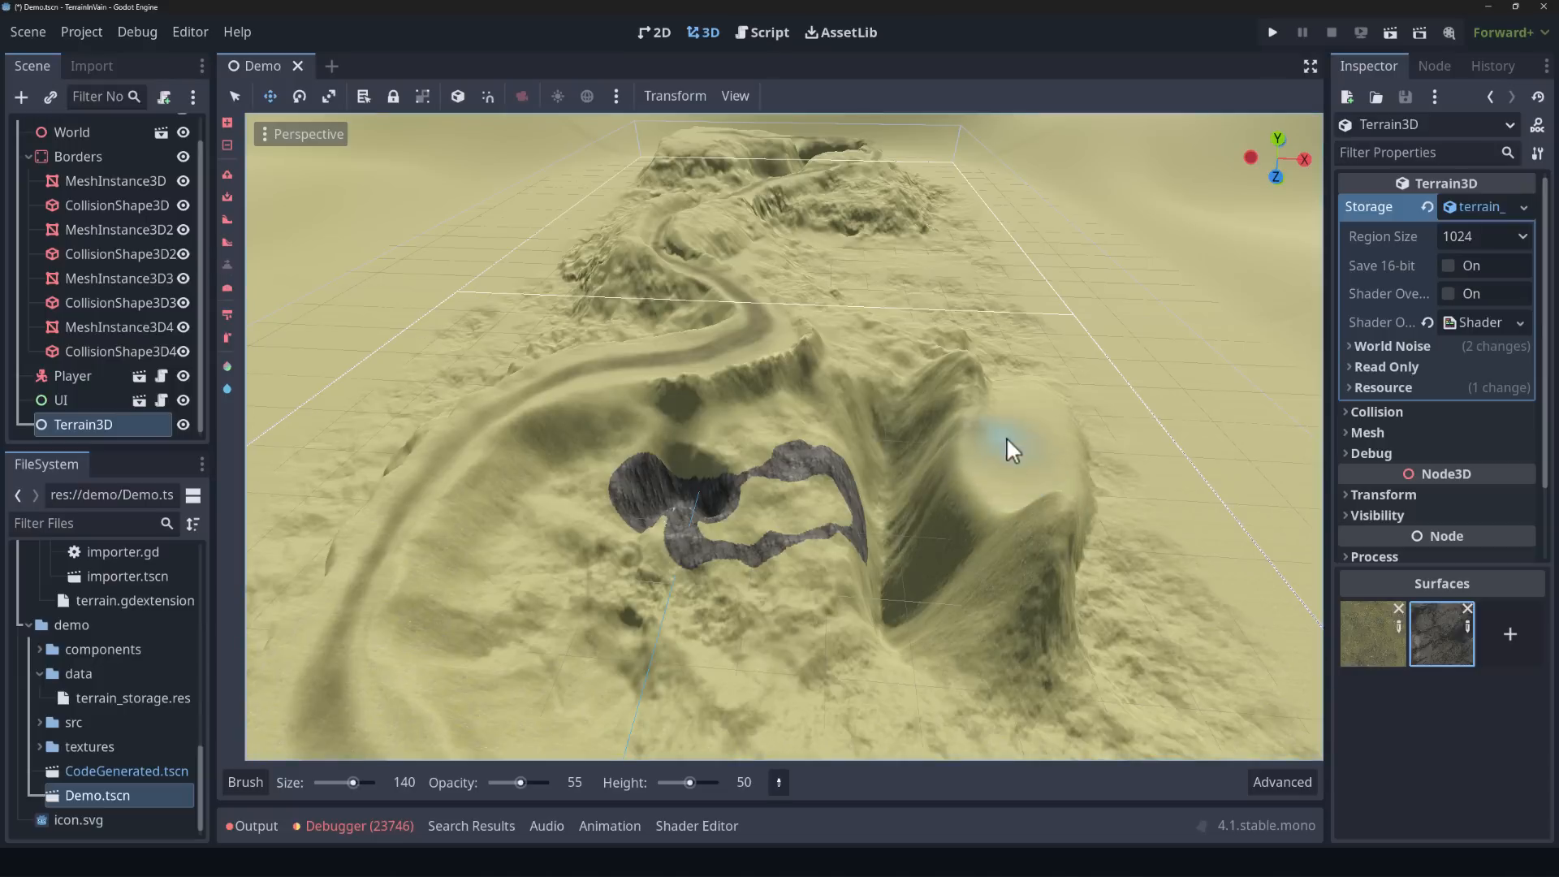
click(1001, 455)
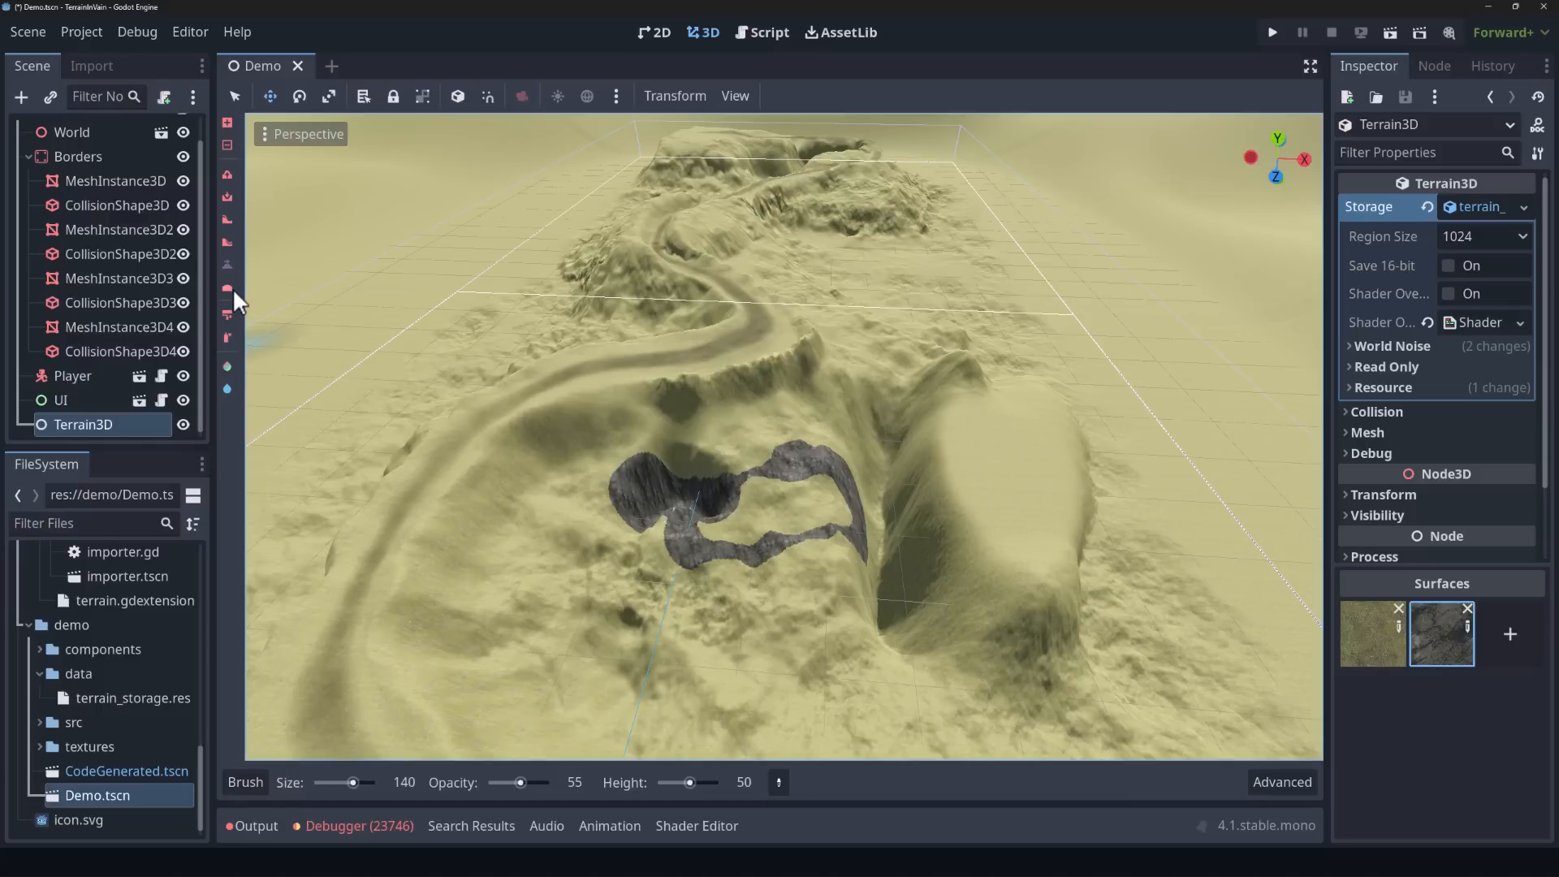
click(989, 608)
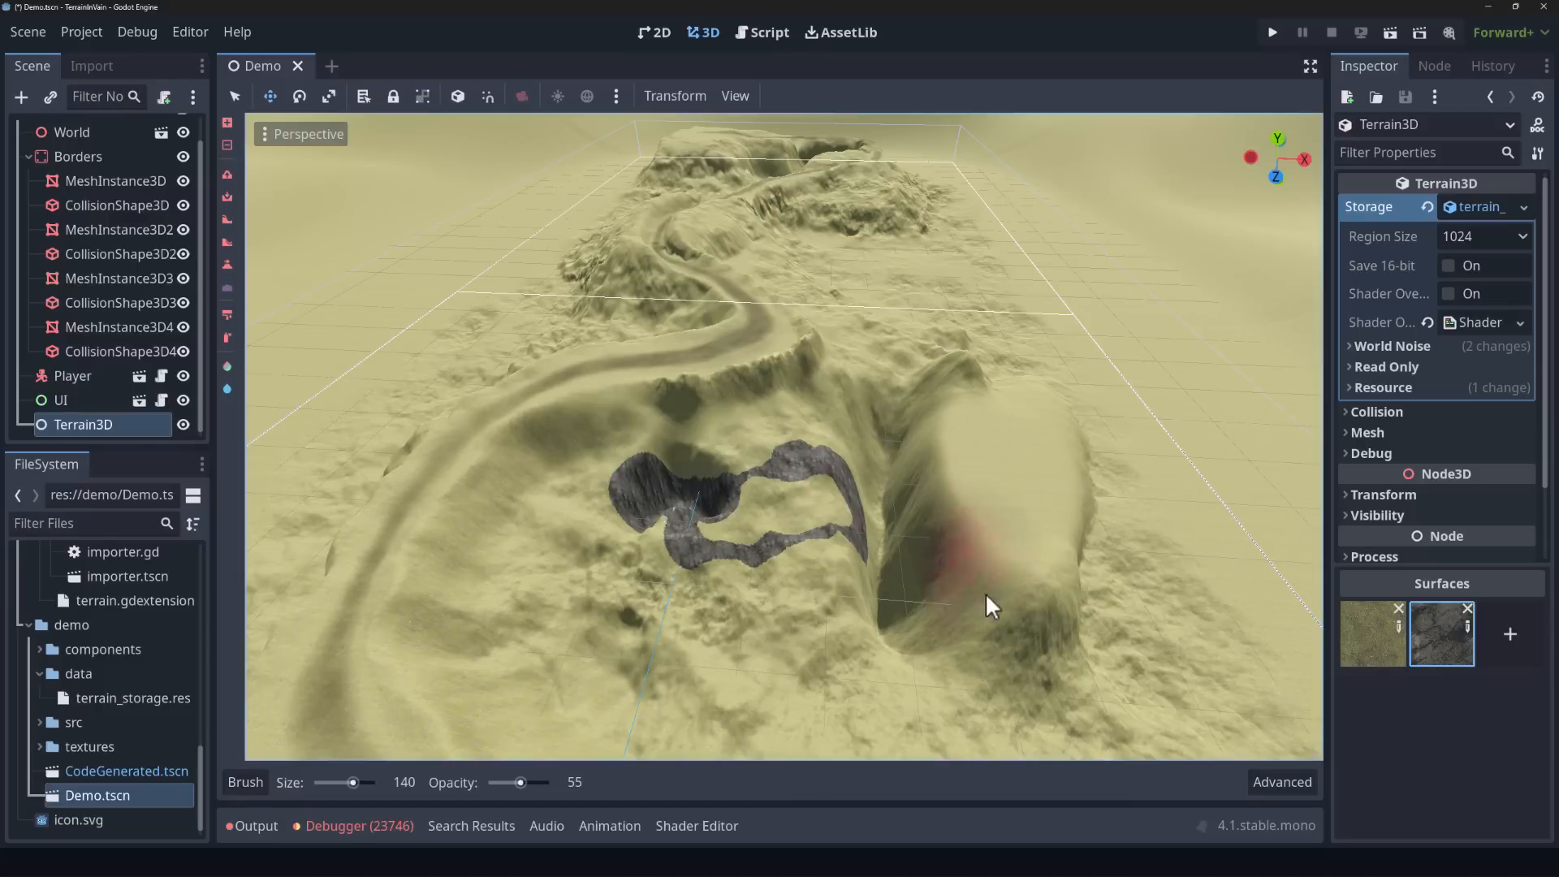
drag(989, 606, 696, 577)
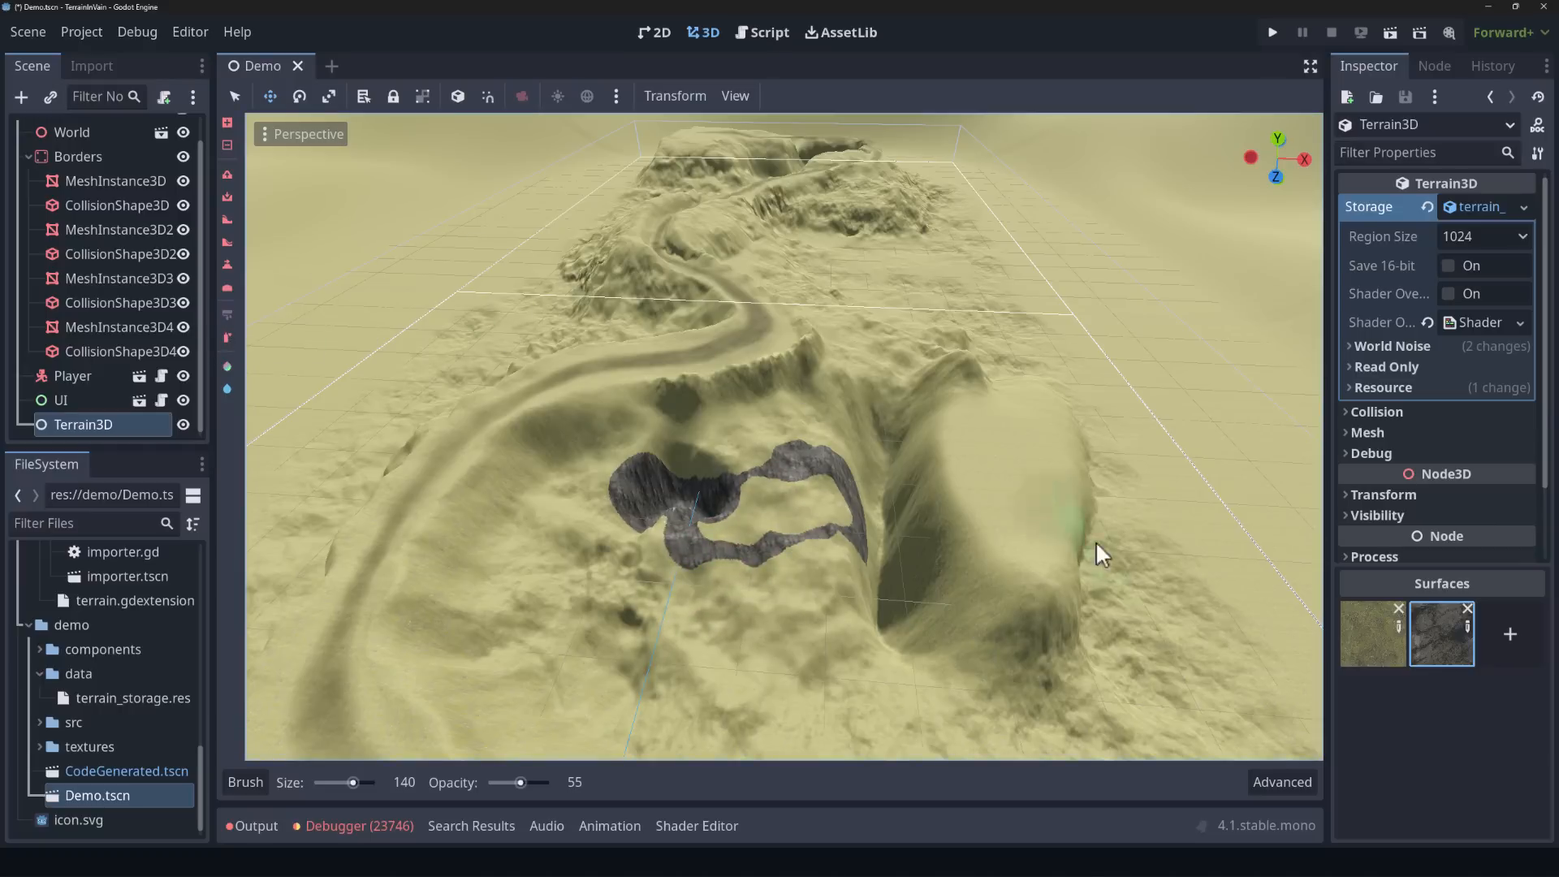
Step: Paint grey rock texture across the flattened ridge, then add a blank third surface
click(999, 564)
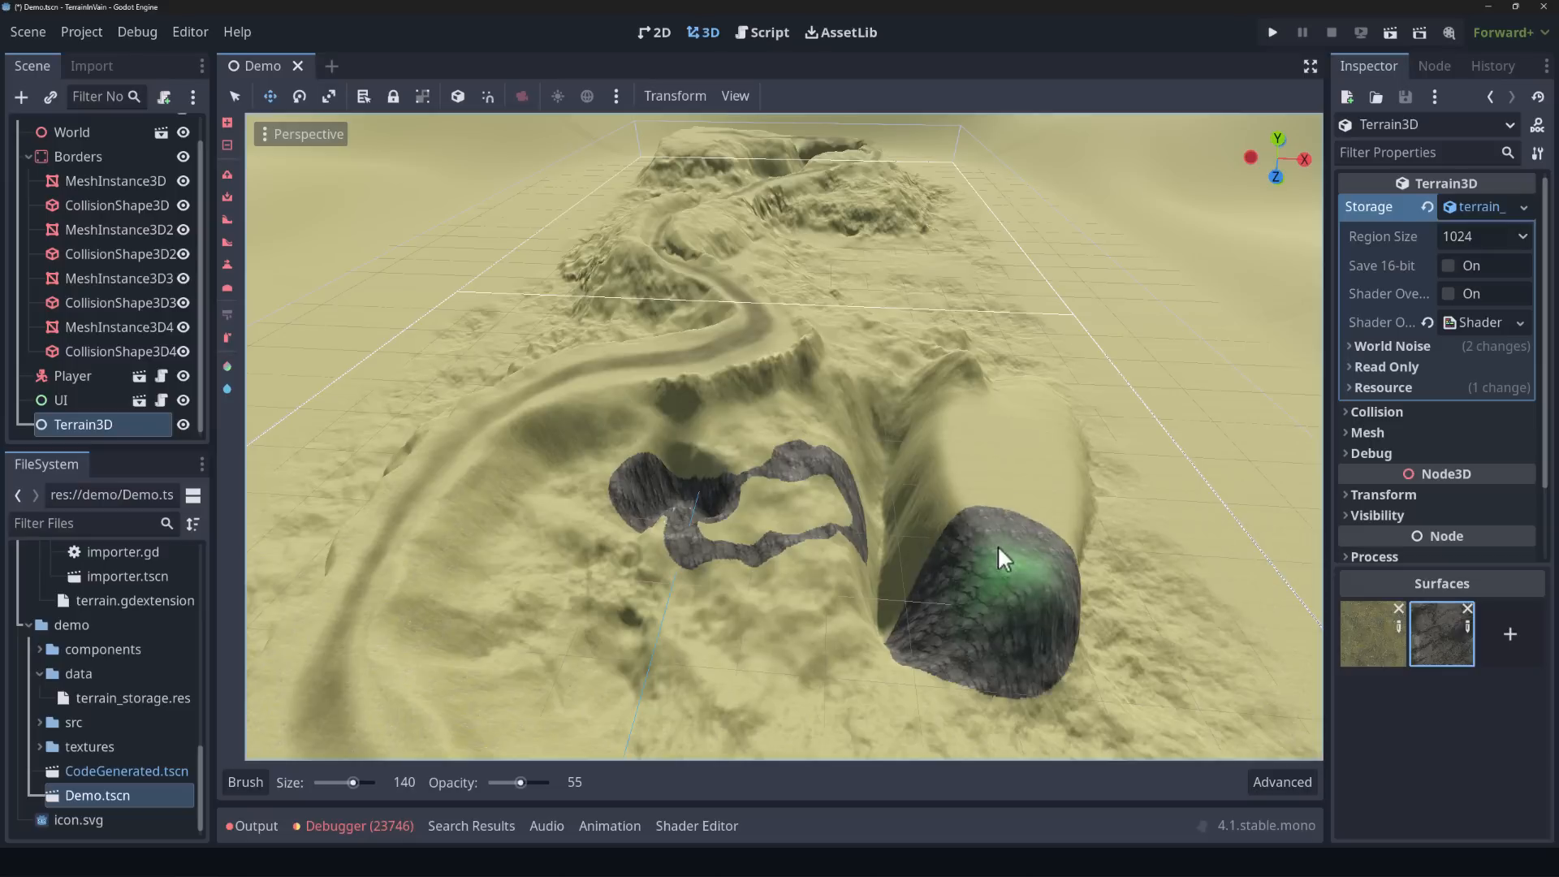
drag(999, 557, 1000, 467)
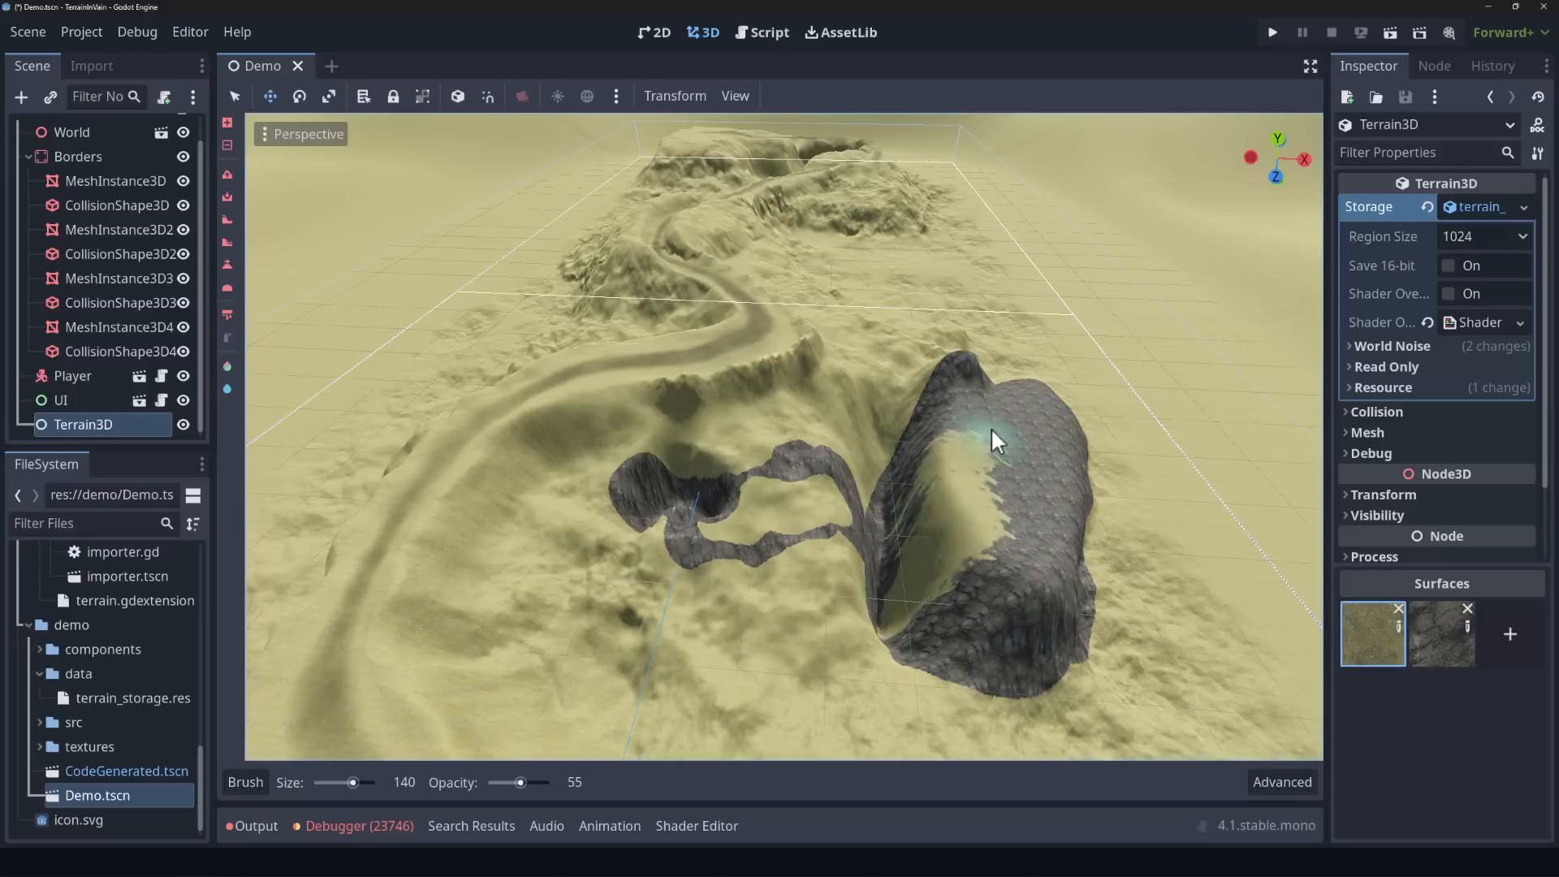
drag(994, 440, 1044, 581)
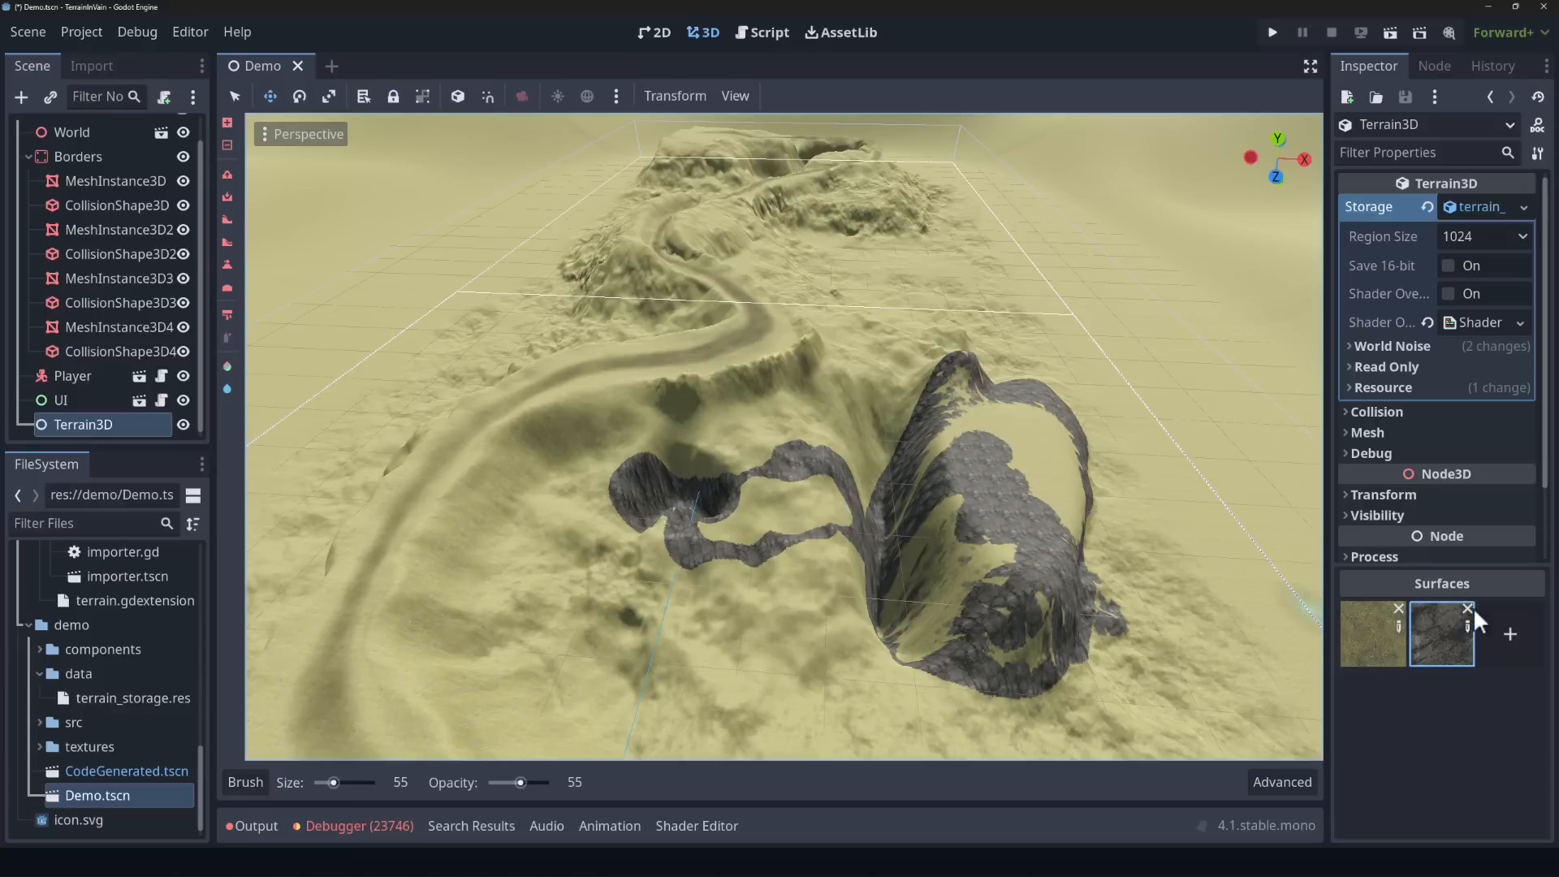
click(1509, 633)
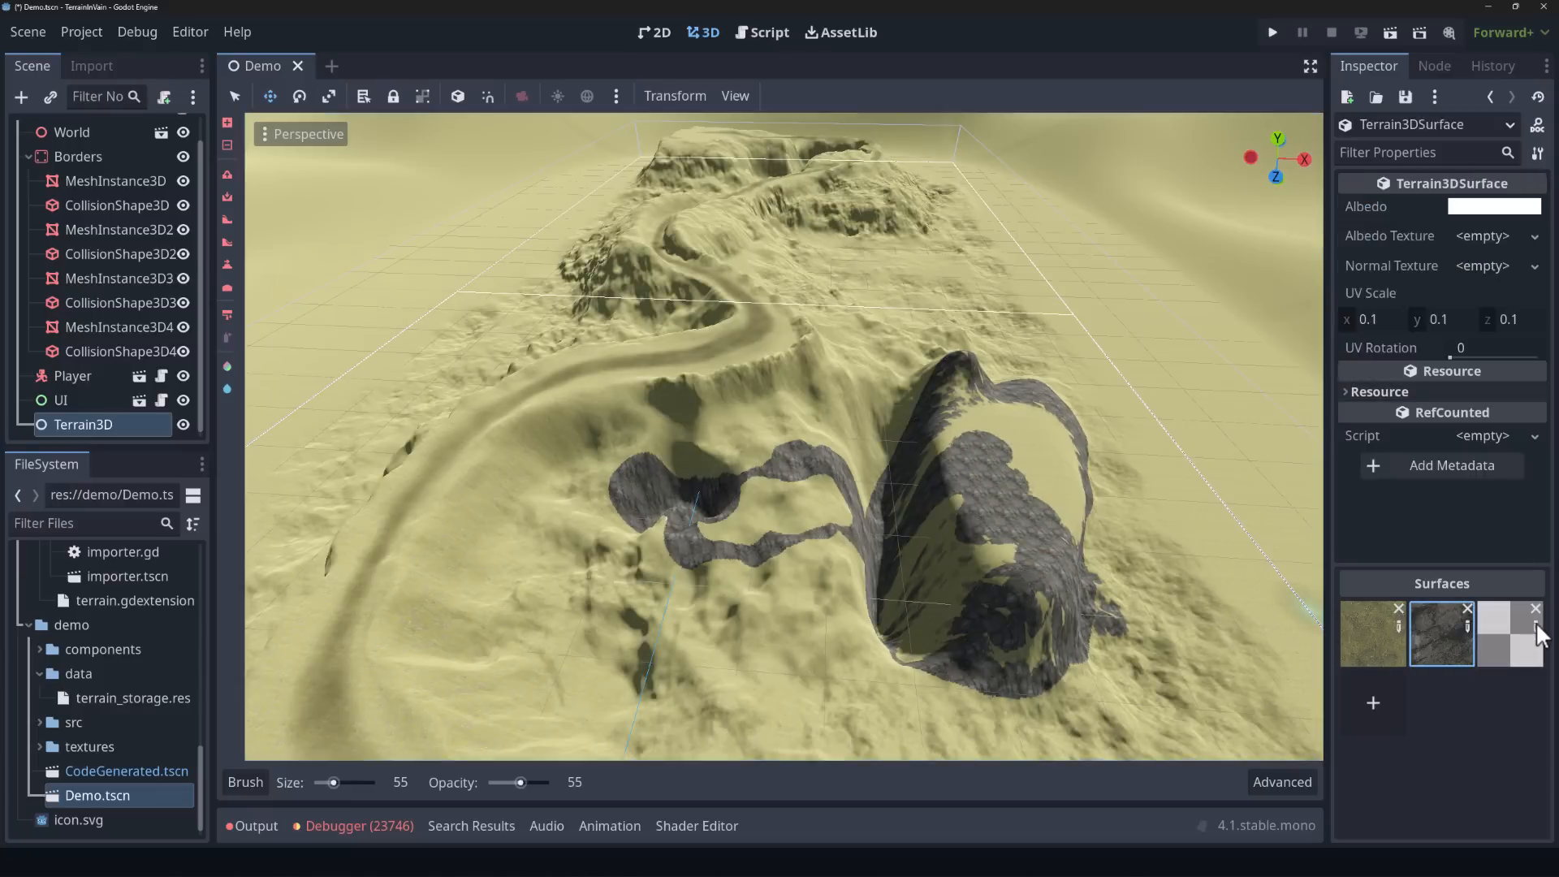
mouse_move(1445, 220)
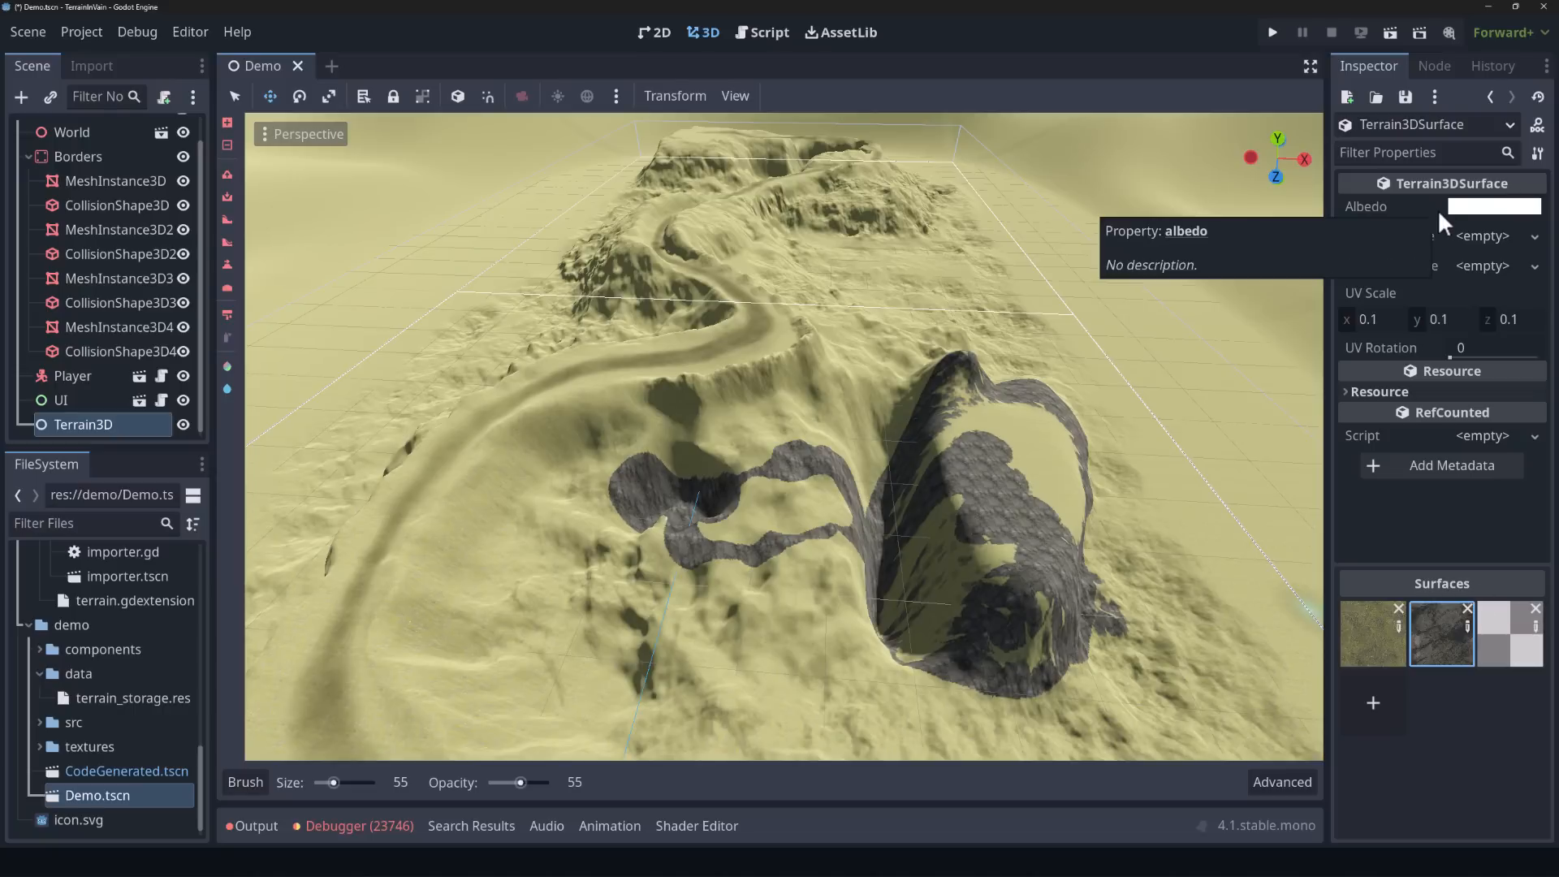
mouse_move(1442, 260)
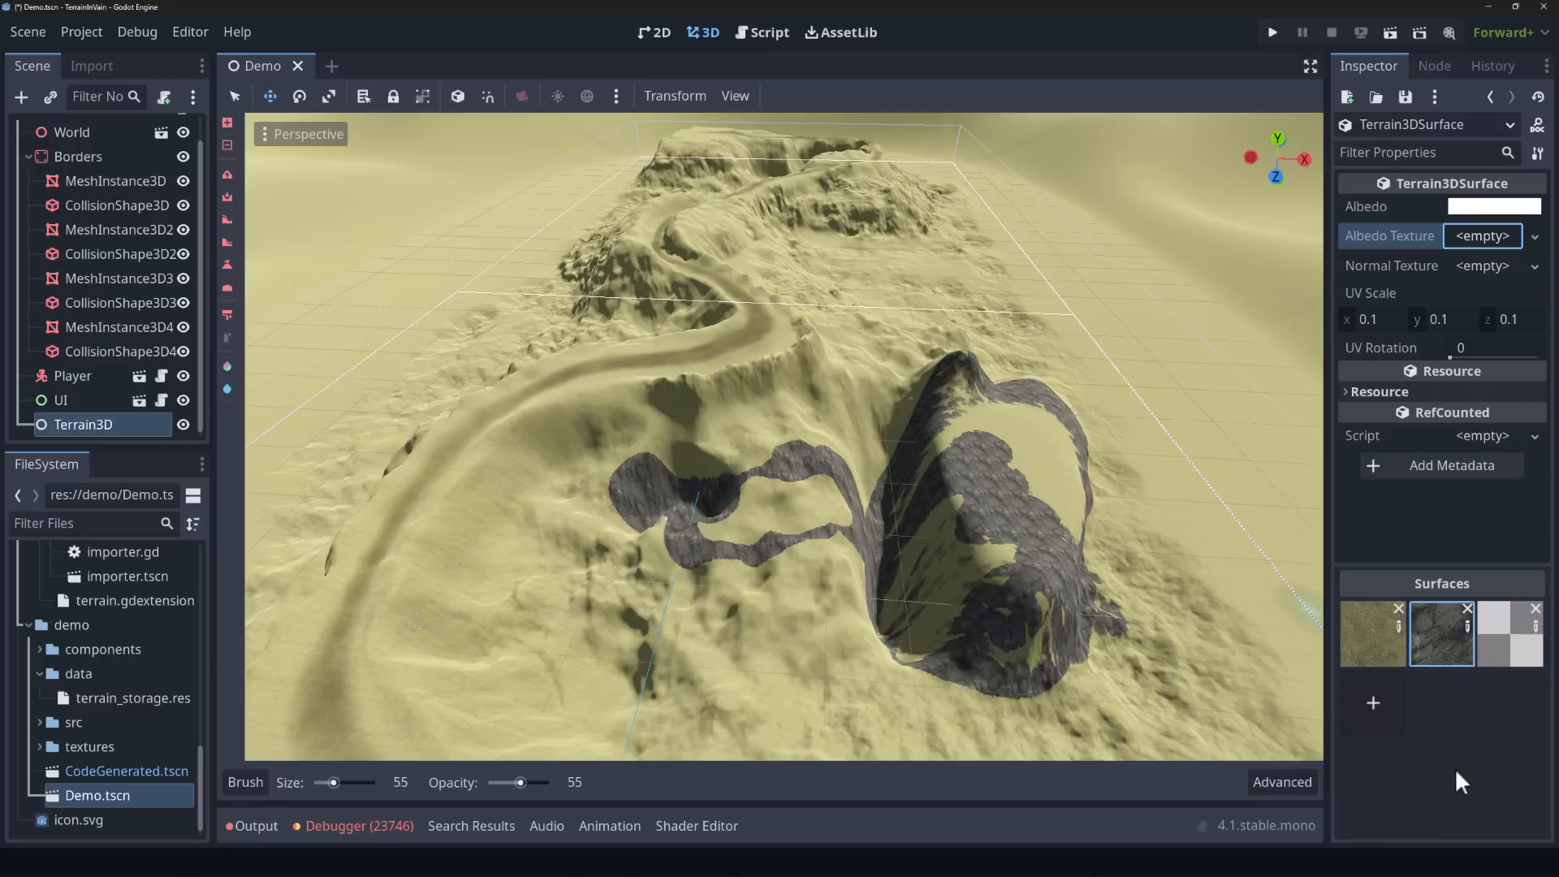
mouse_move(1382, 395)
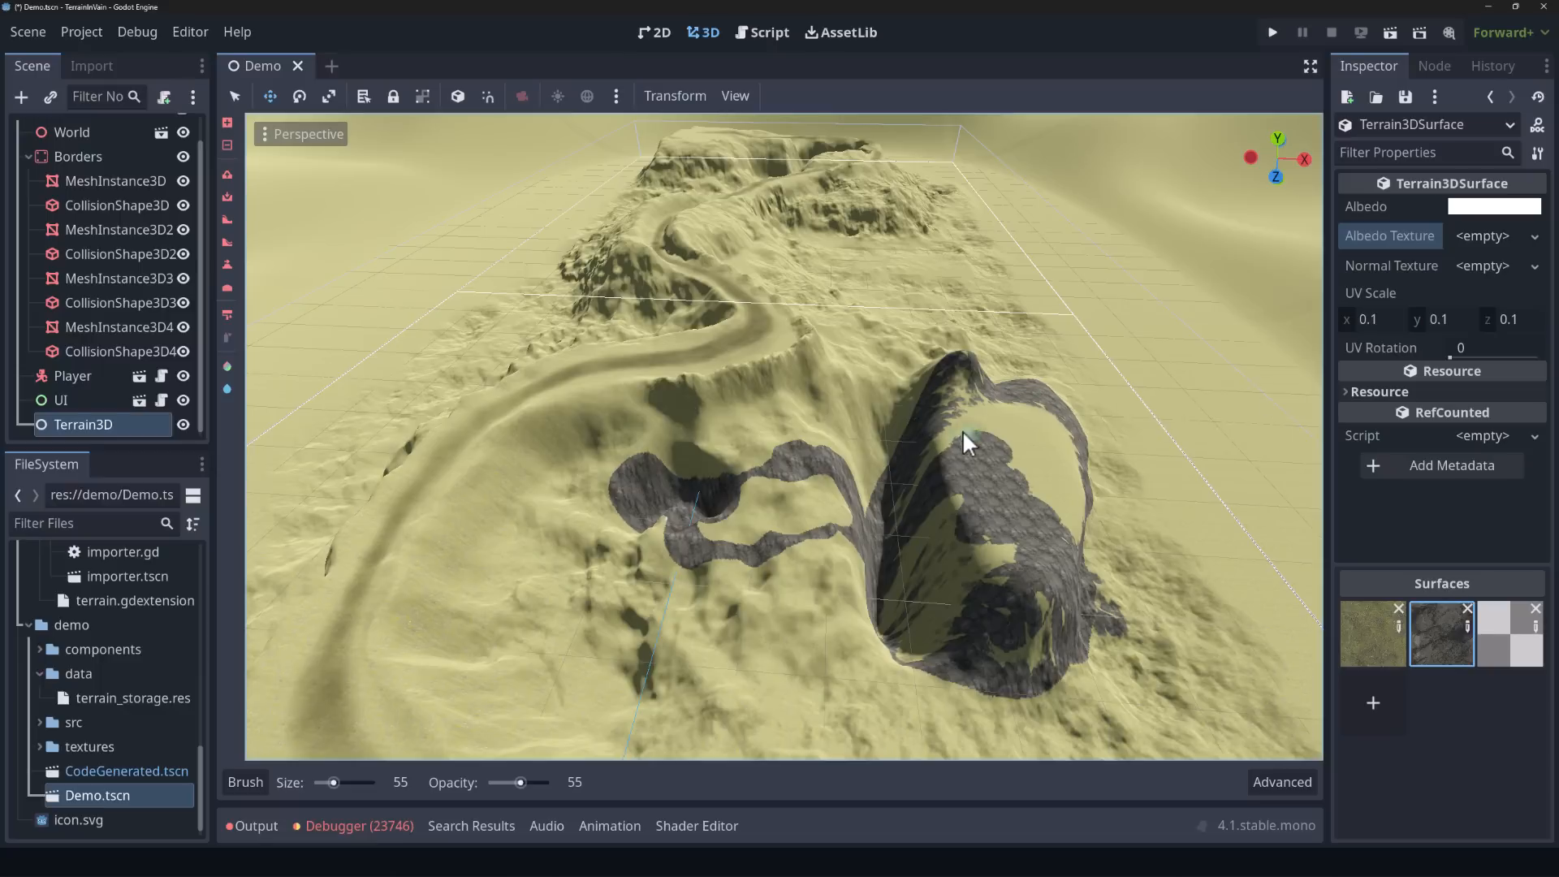
mouse_move(381, 419)
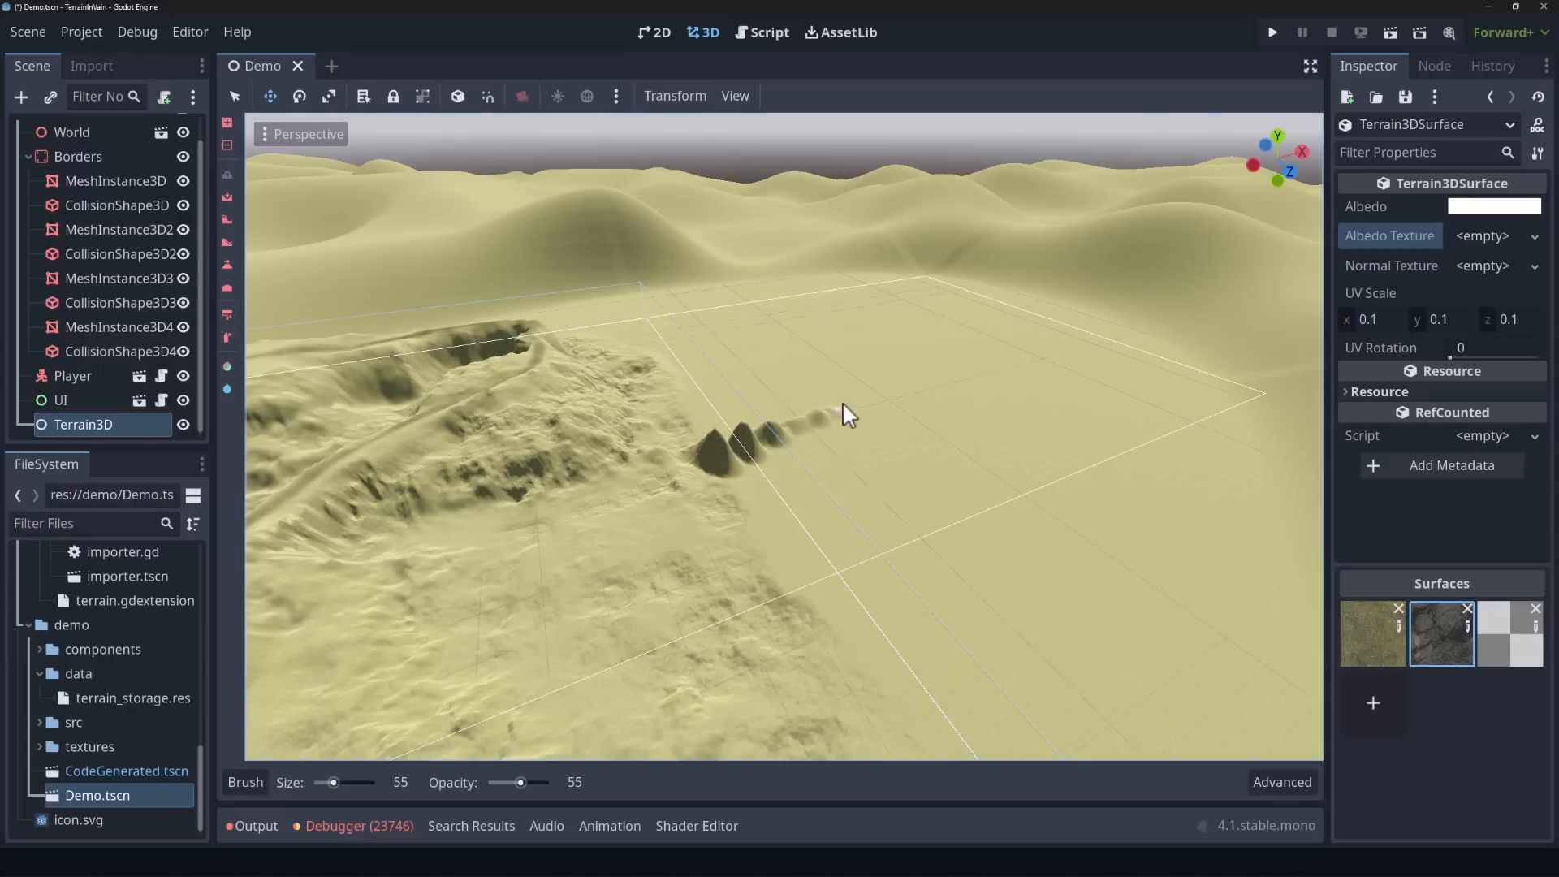
Step: Raise a trail of small bumps, then a broad hill with brush size 164
drag(845, 415, 719, 405)
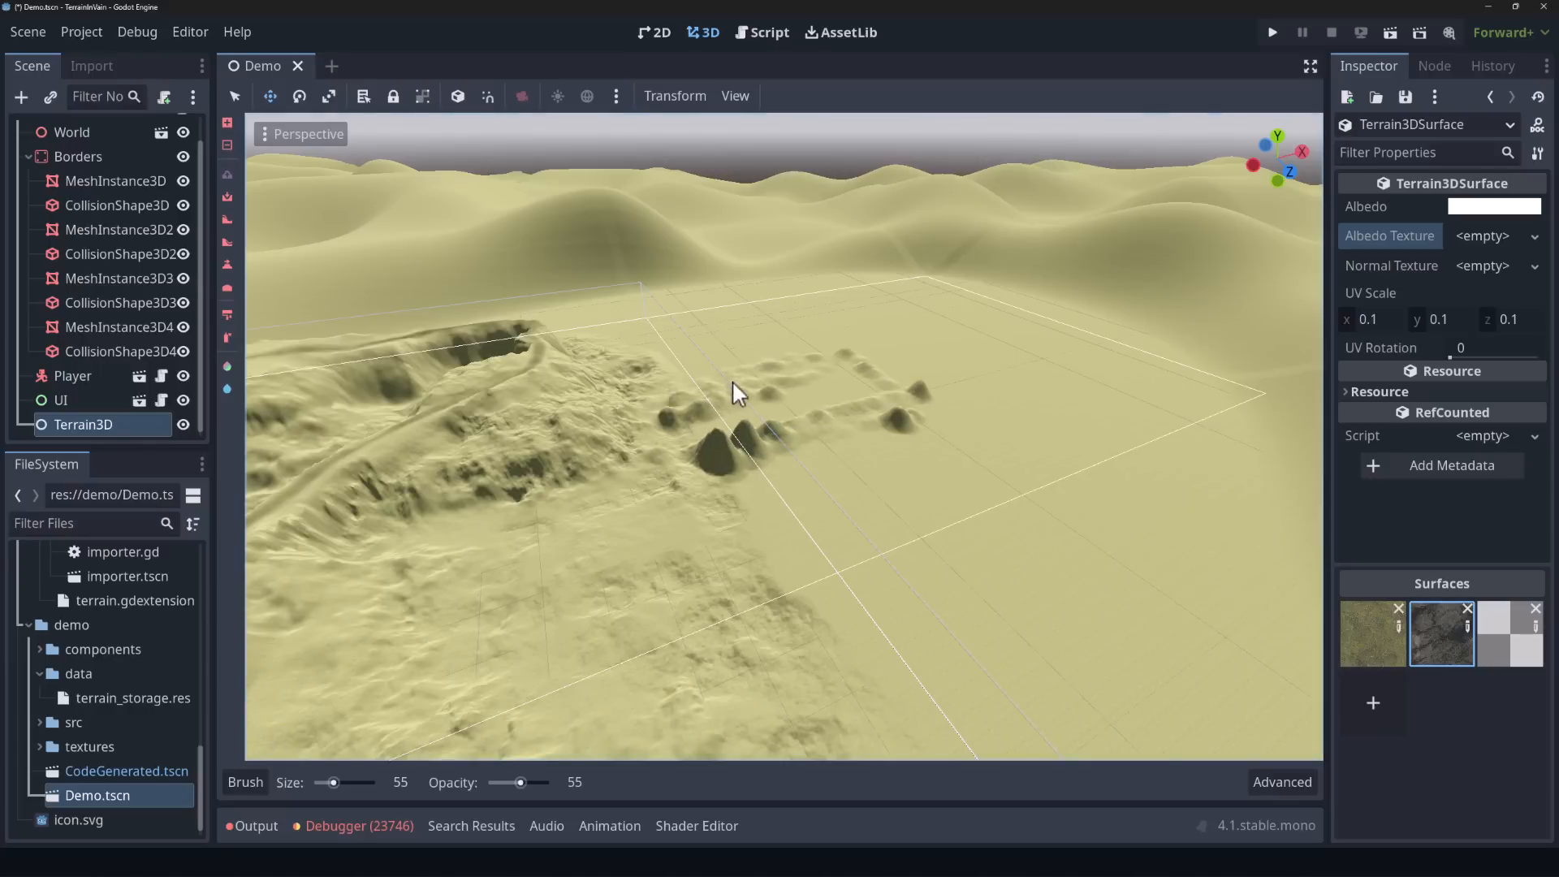
drag(331, 782, 359, 782)
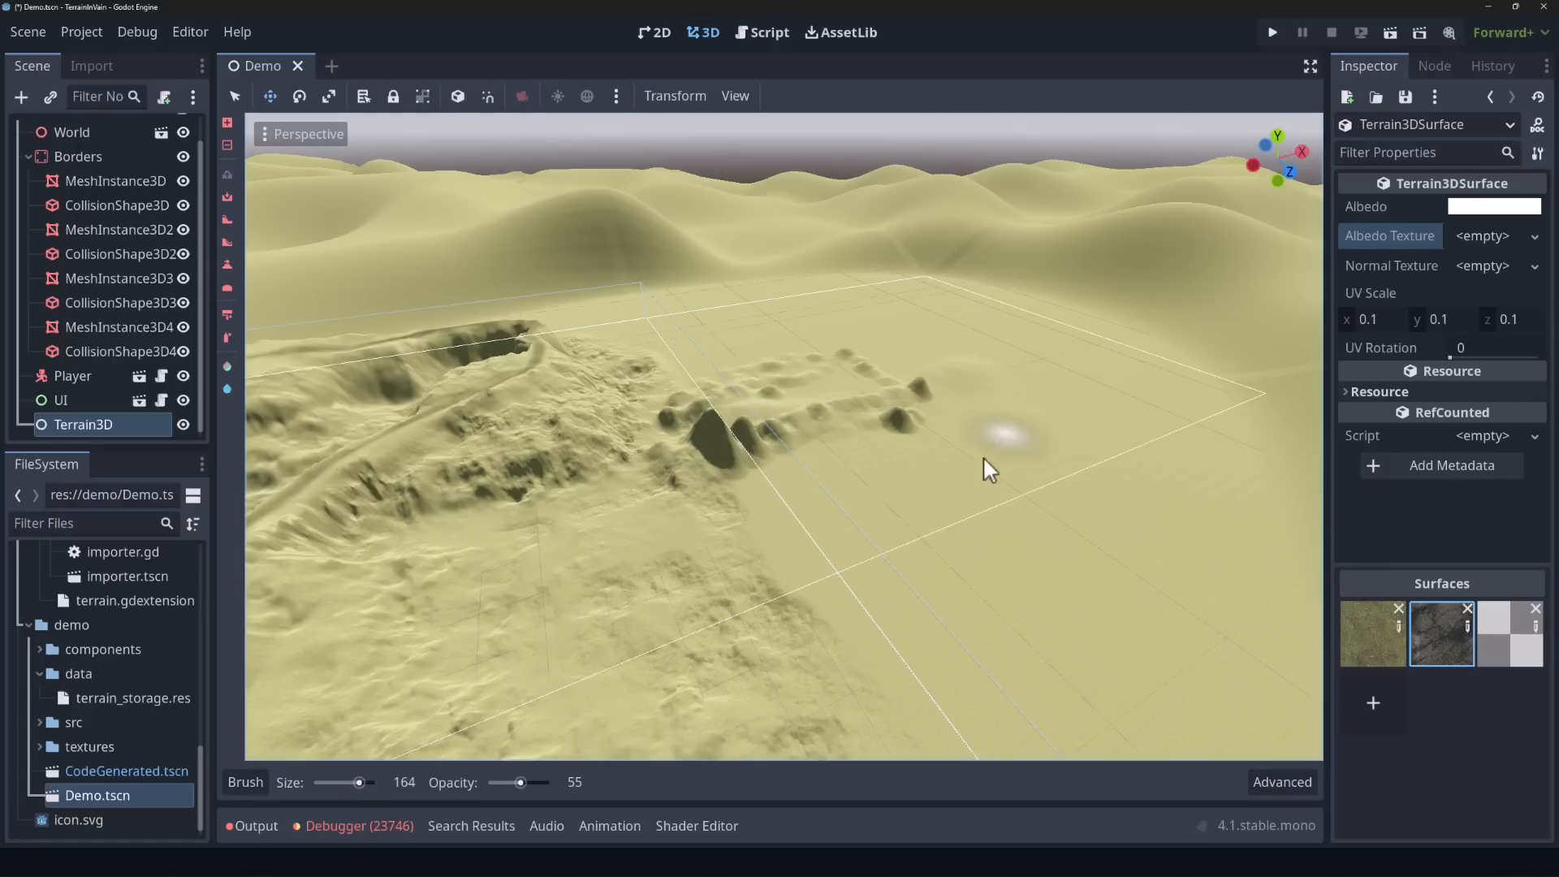
drag(989, 469, 755, 523)
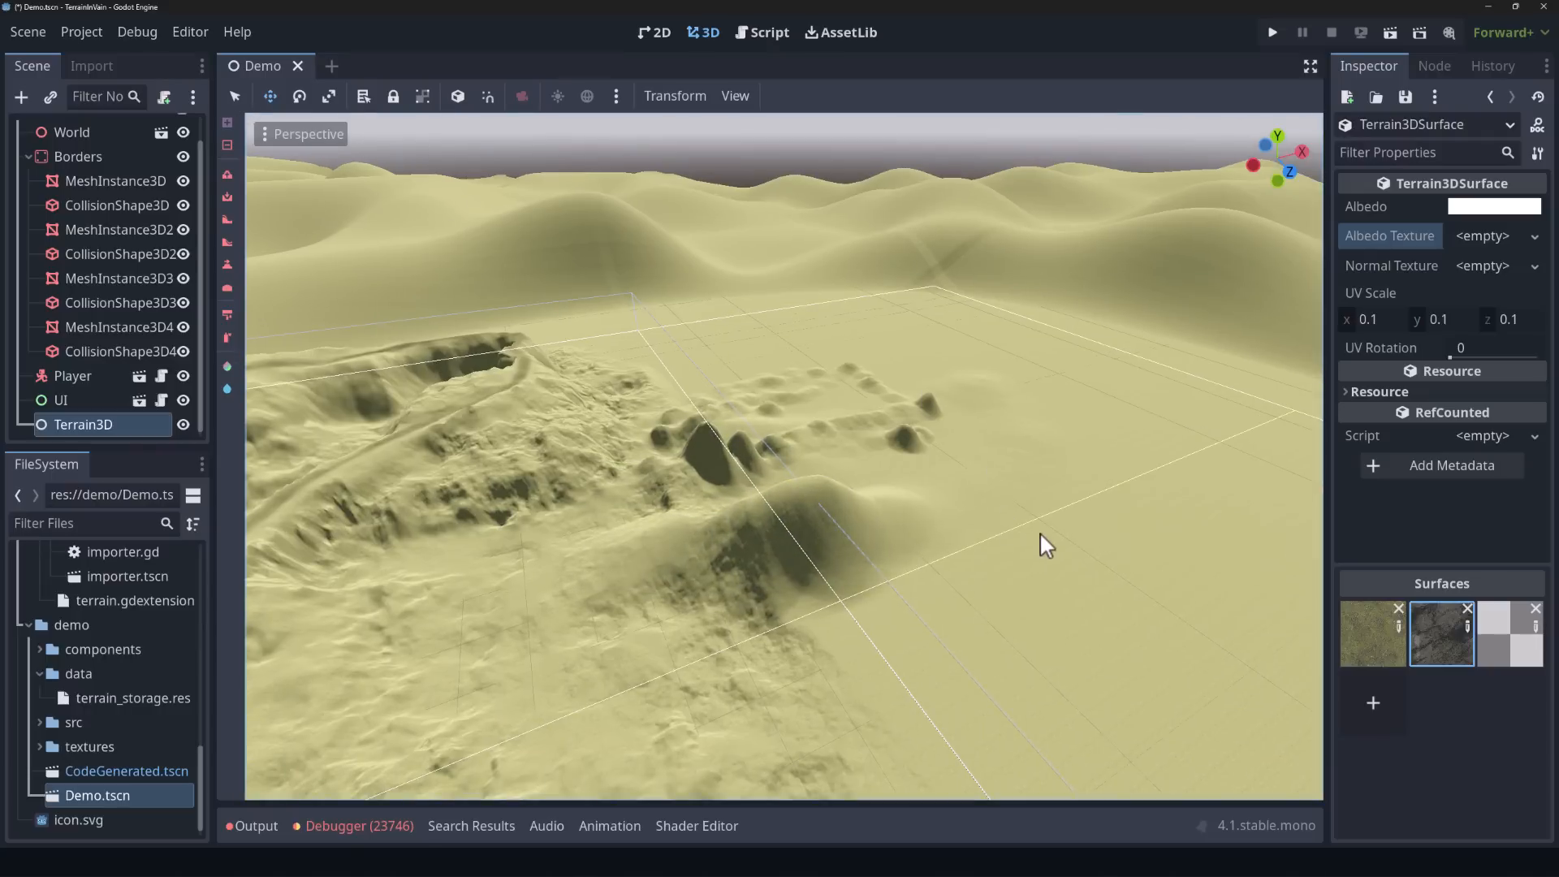
drag(1044, 544, 701, 333)
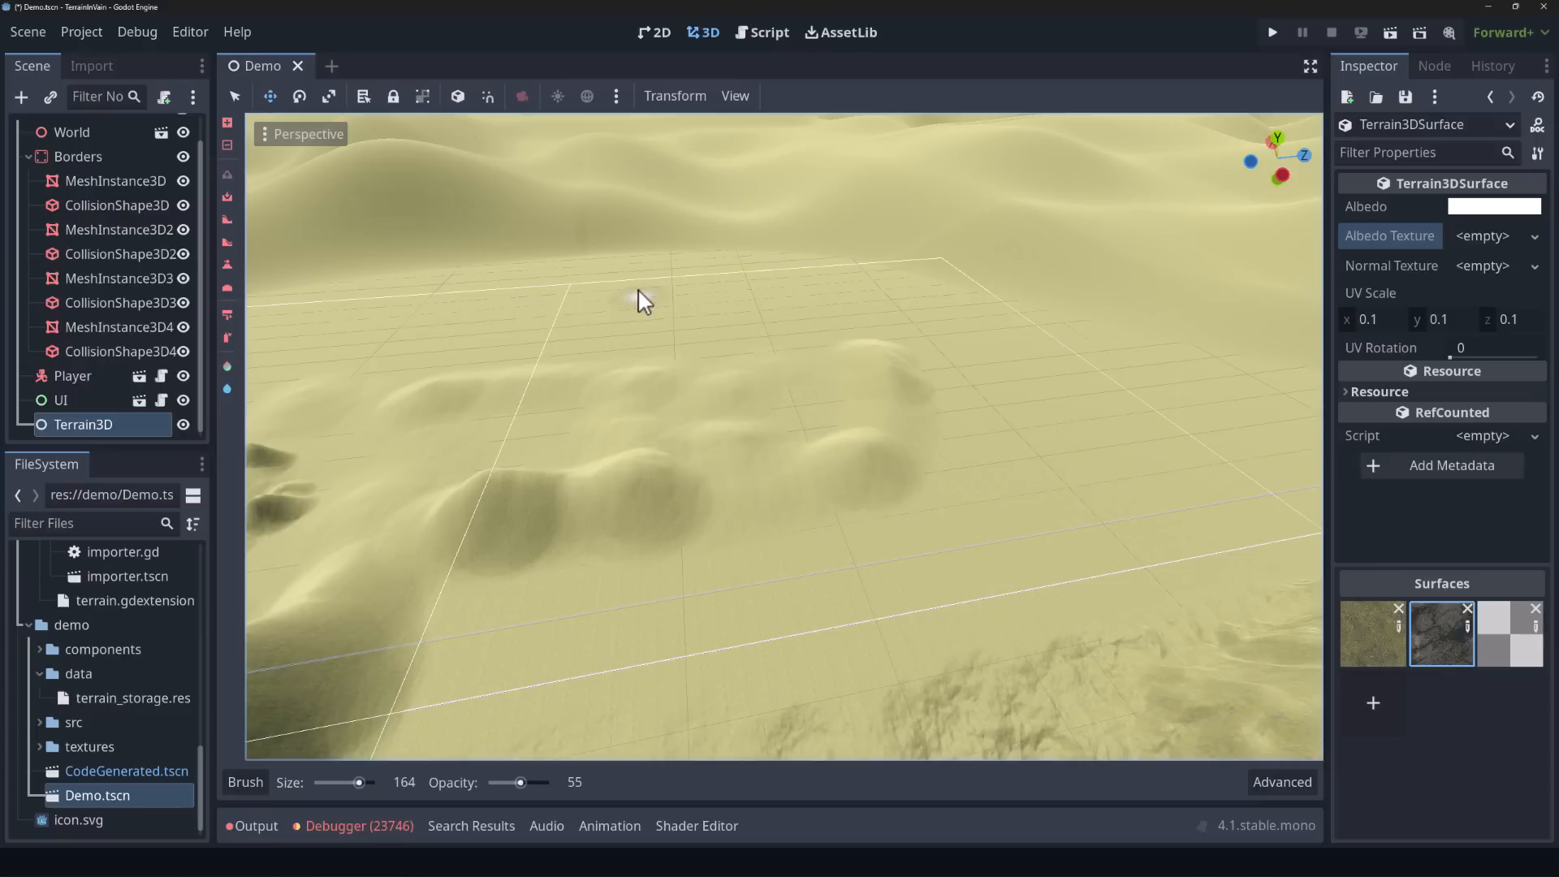
mouse_move(546, 281)
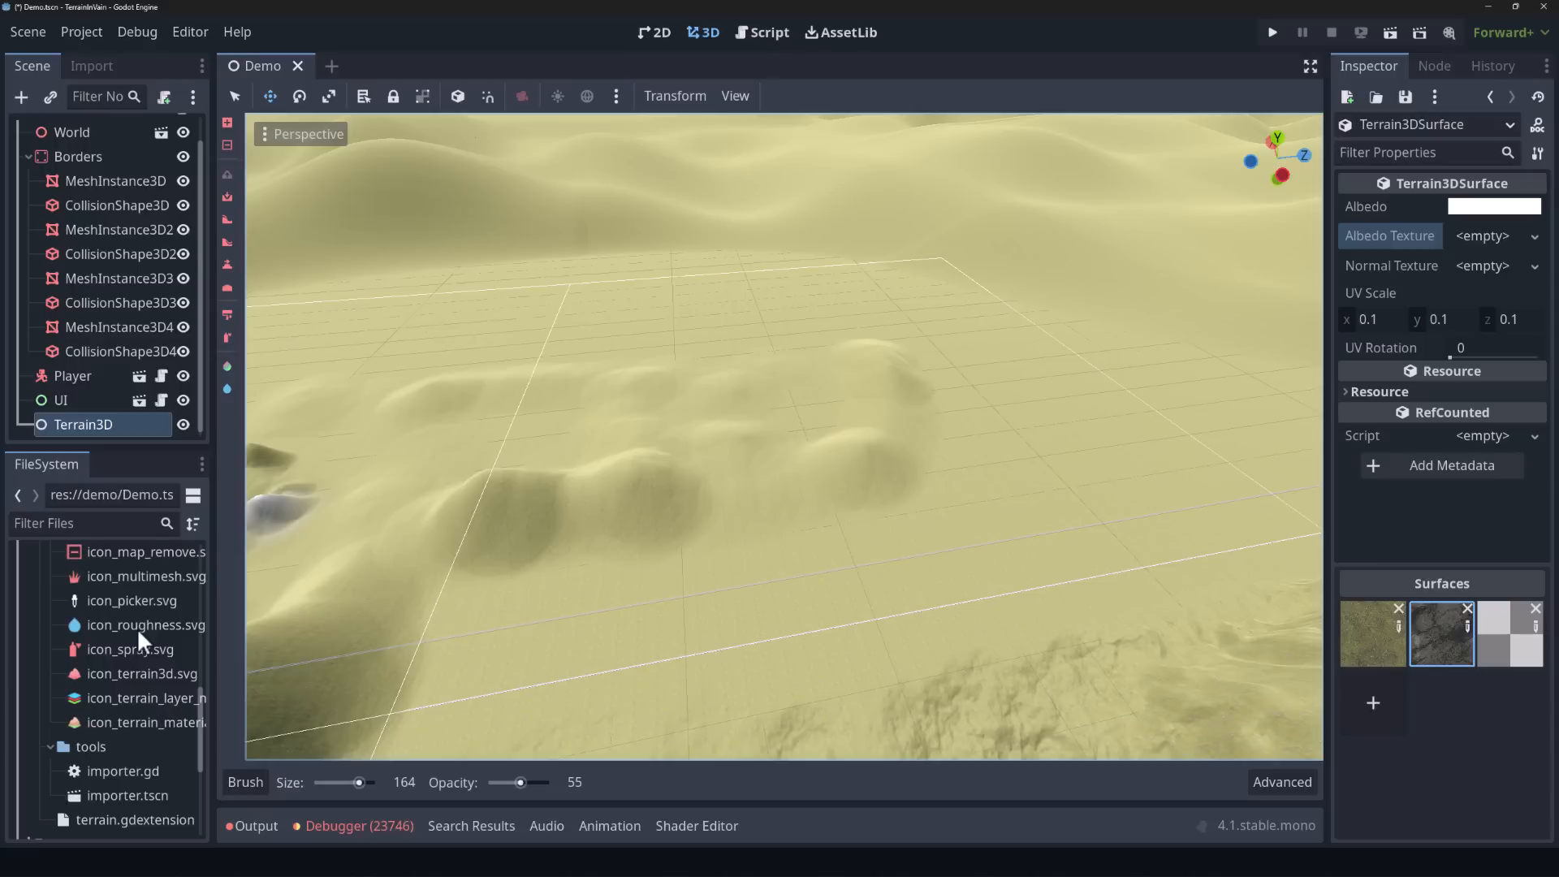
Step: Open importer.tscn and review its Import File settings in a widened Inspector
scroll(down, 3)
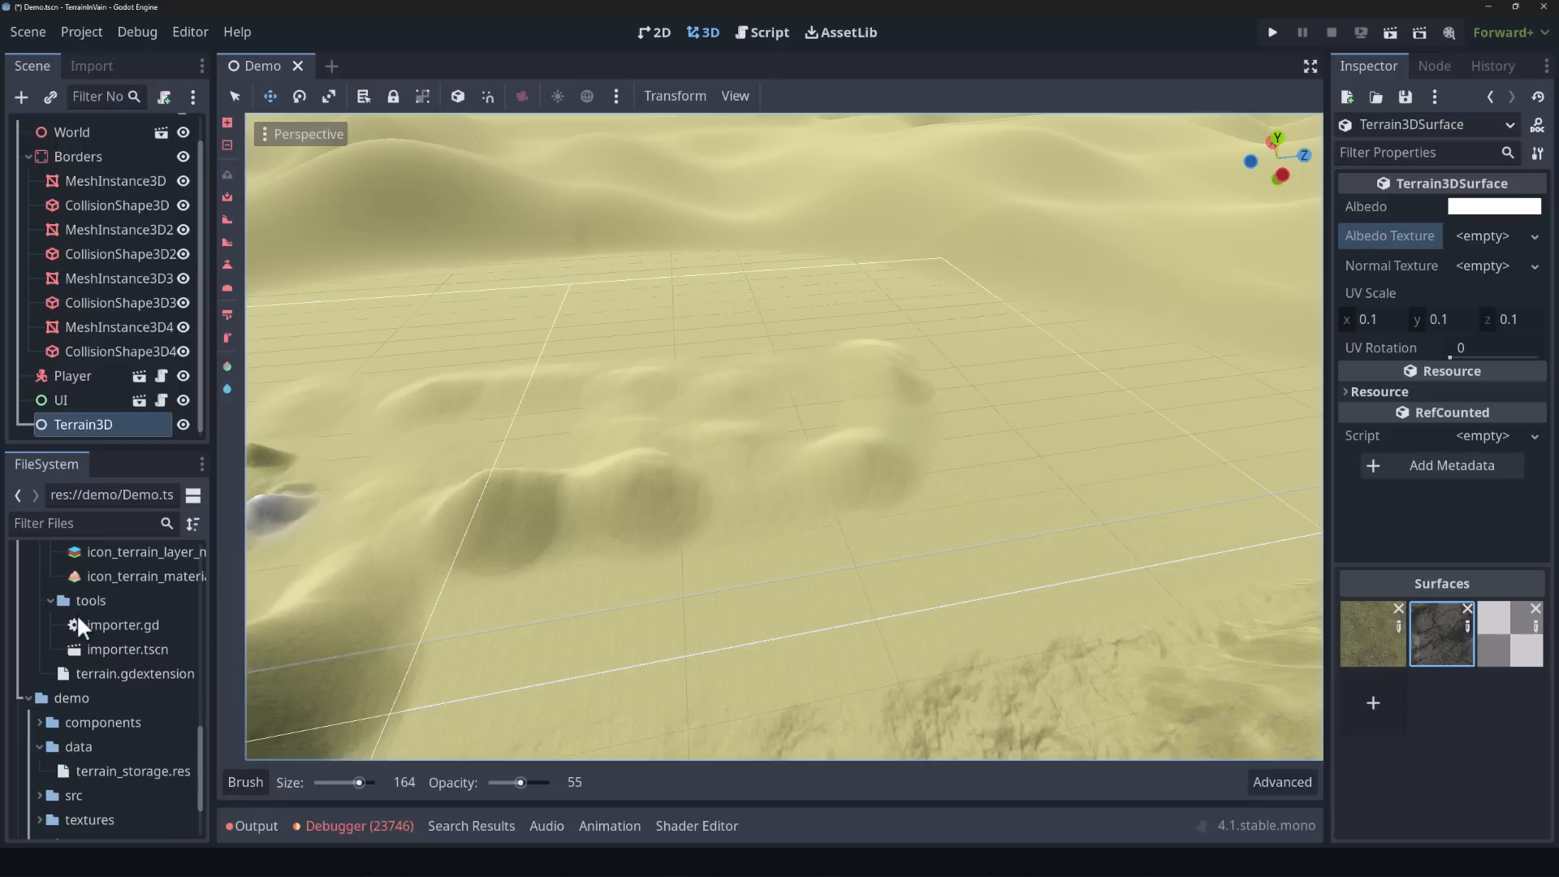
double_click(119, 649)
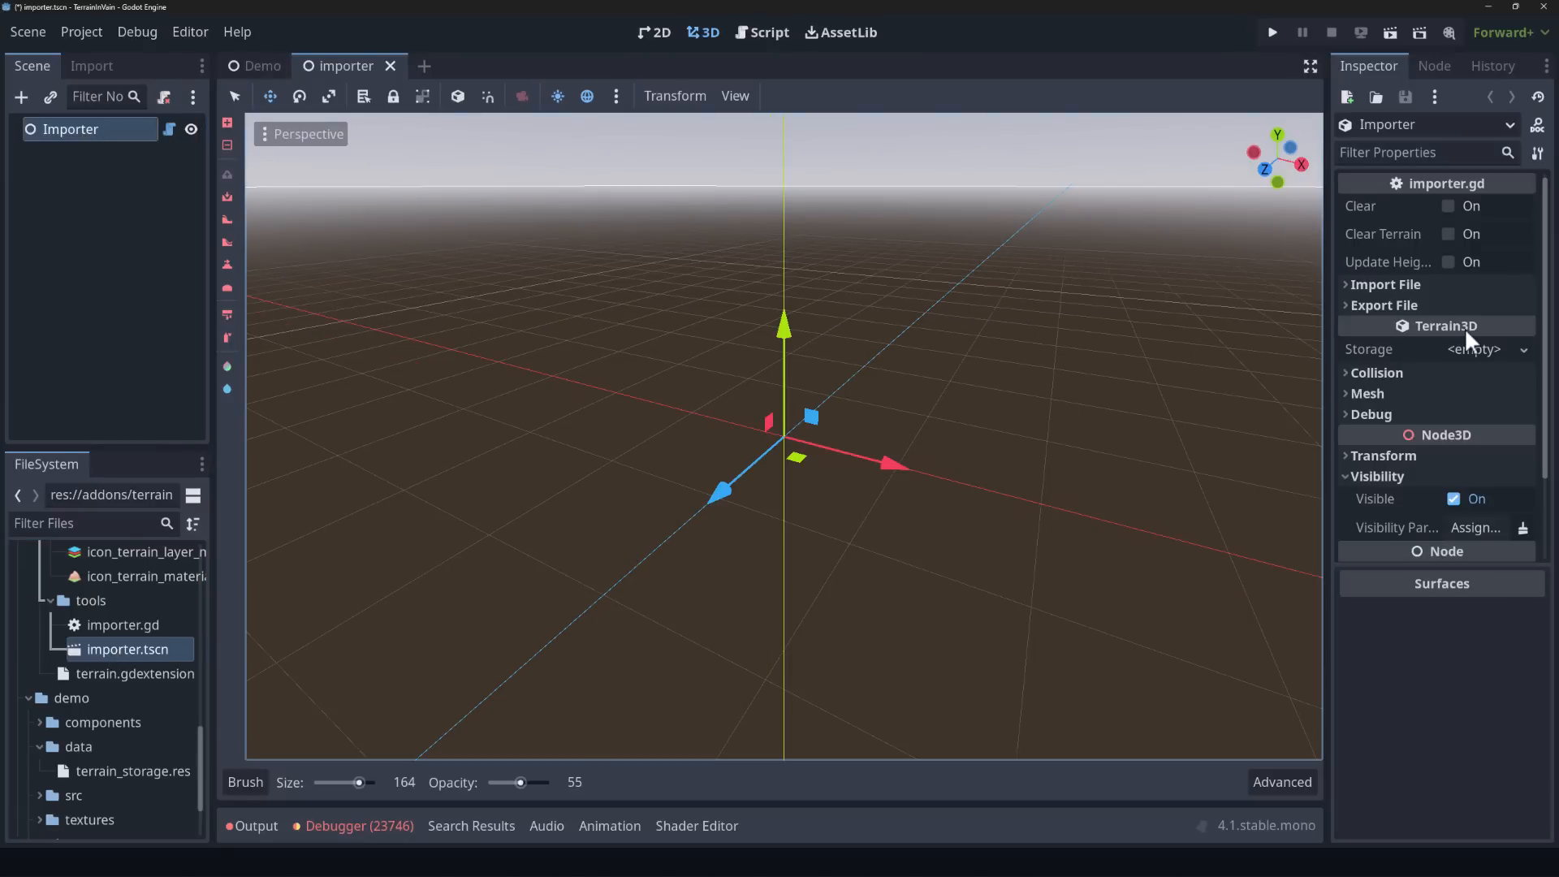
drag(1330, 262, 1041, 261)
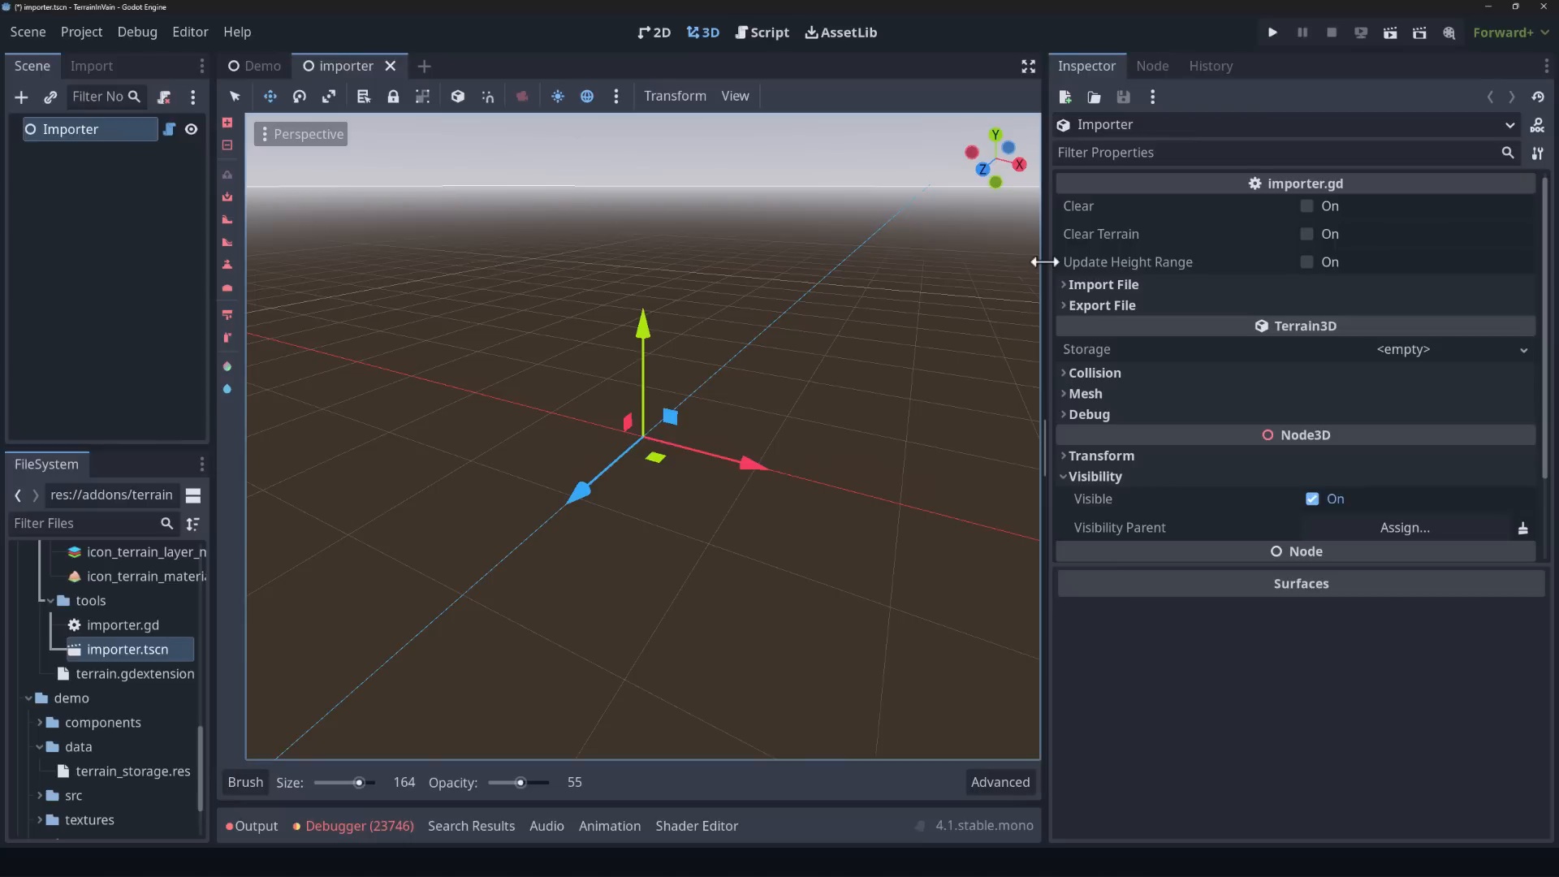
mouse_move(1072, 300)
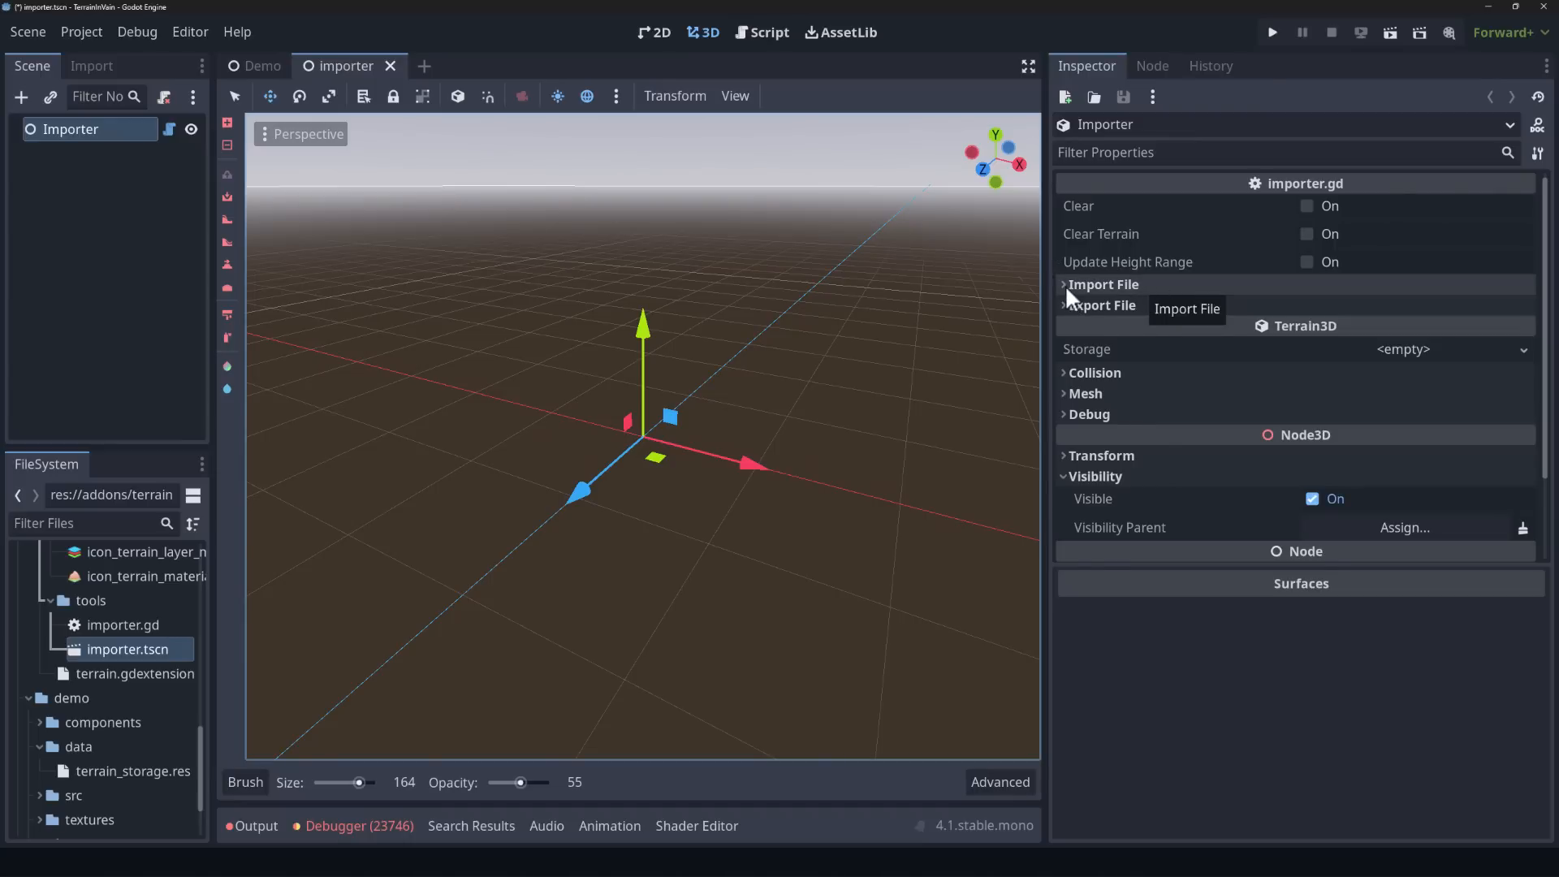
click(1103, 284)
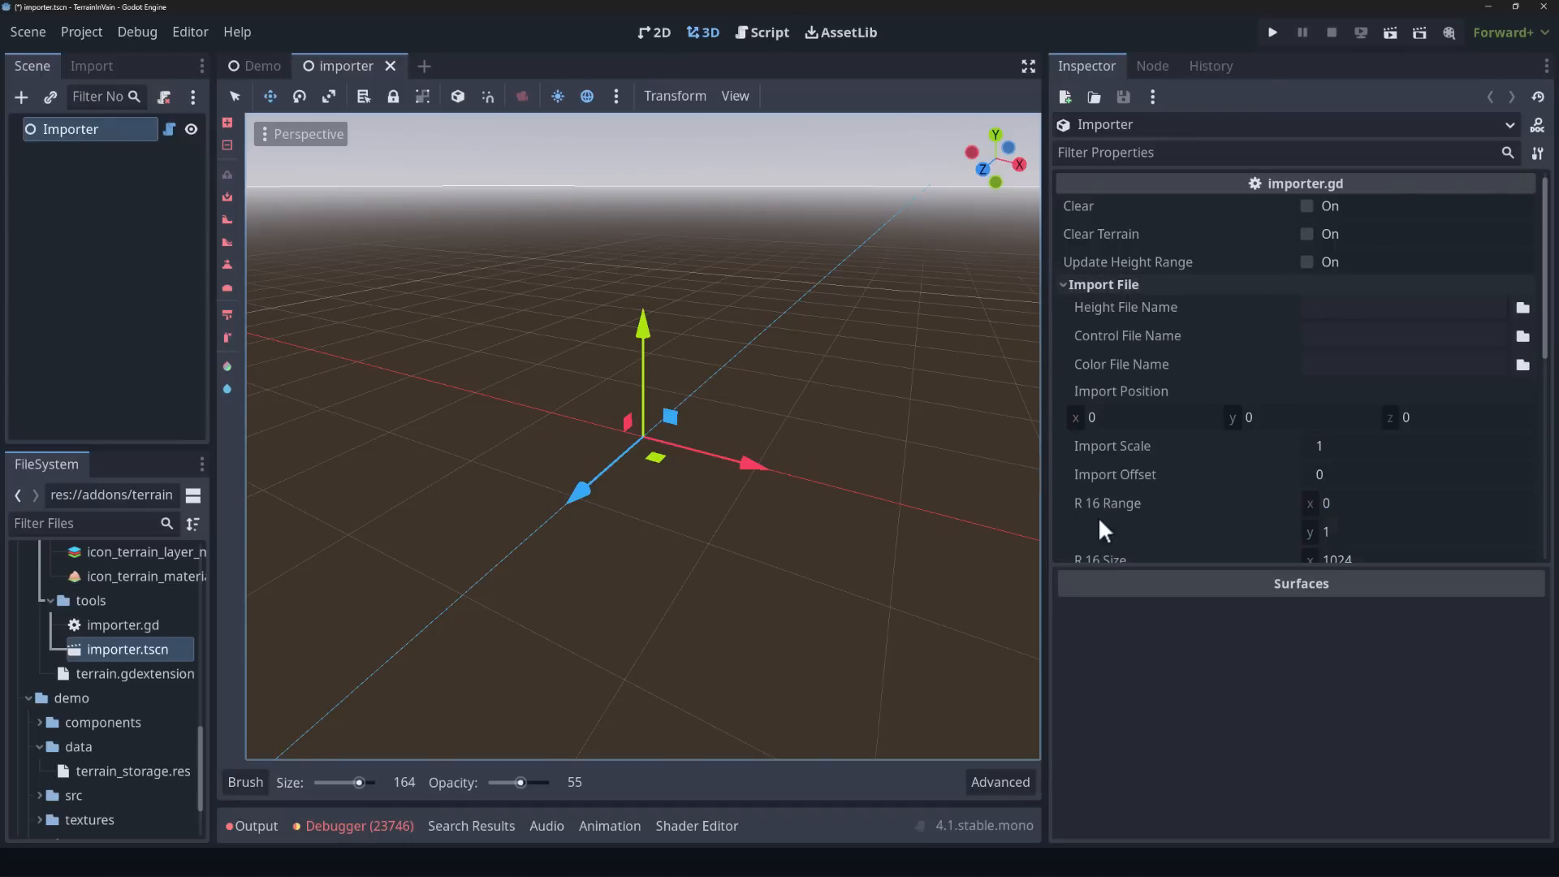
scroll(down, 3)
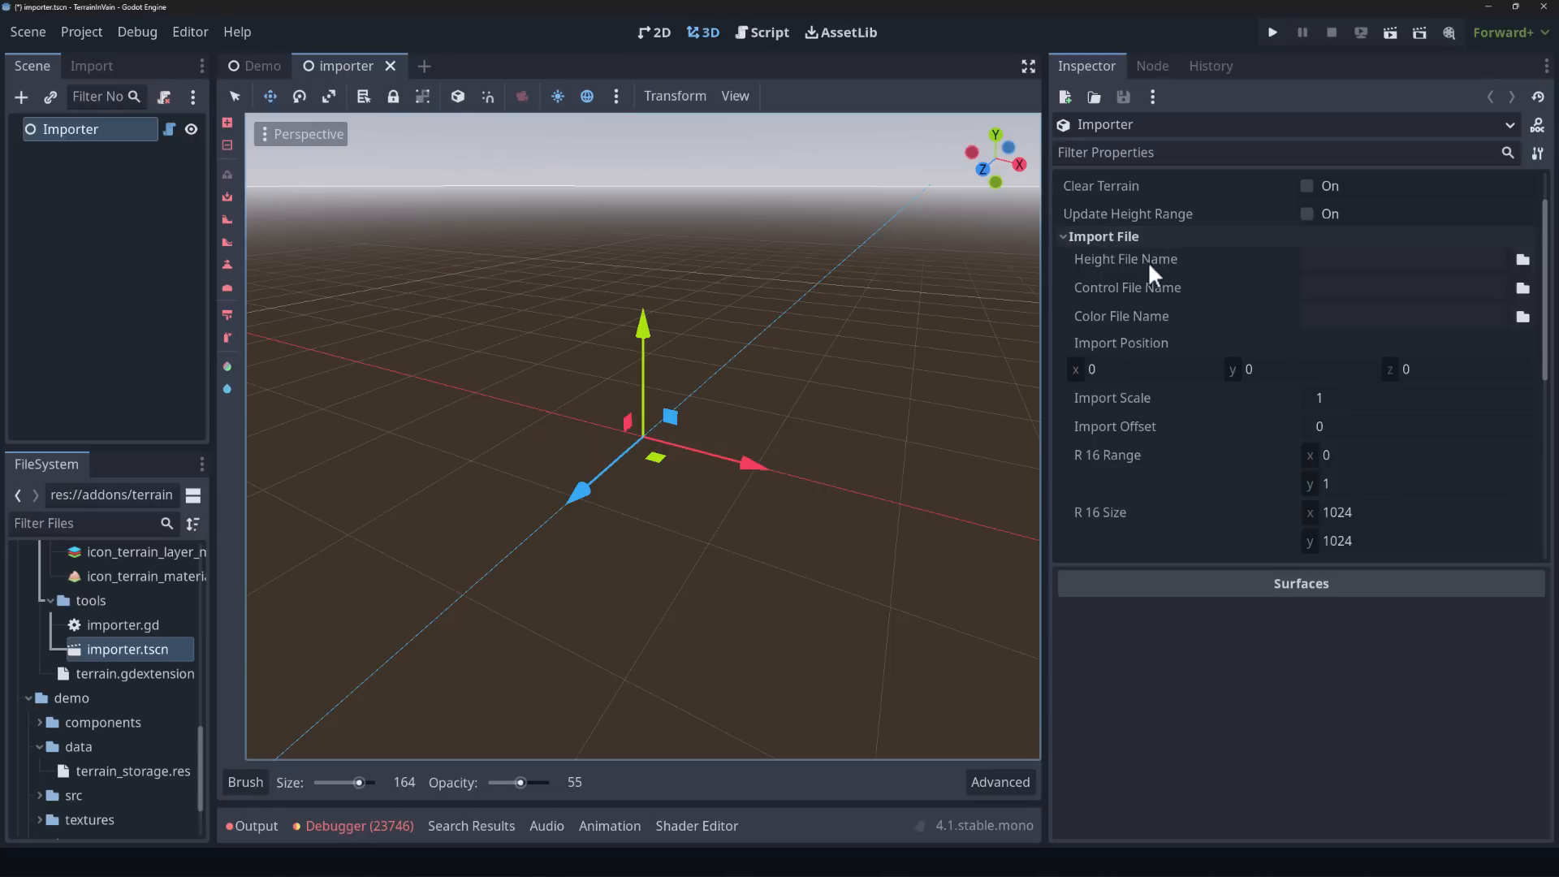
mouse_move(1190, 271)
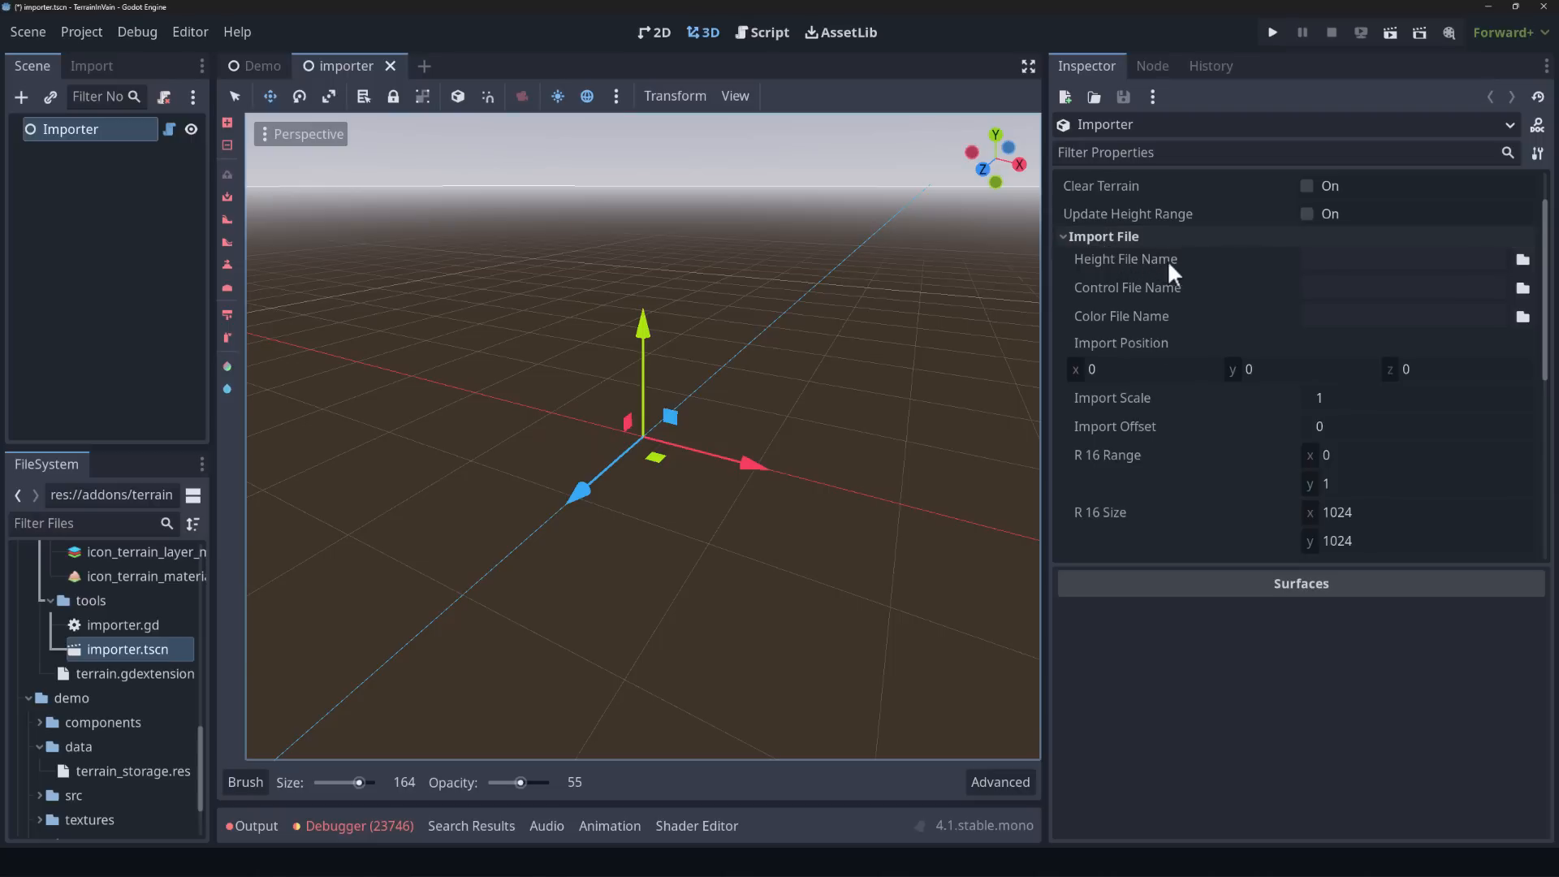
scroll(down, 3)
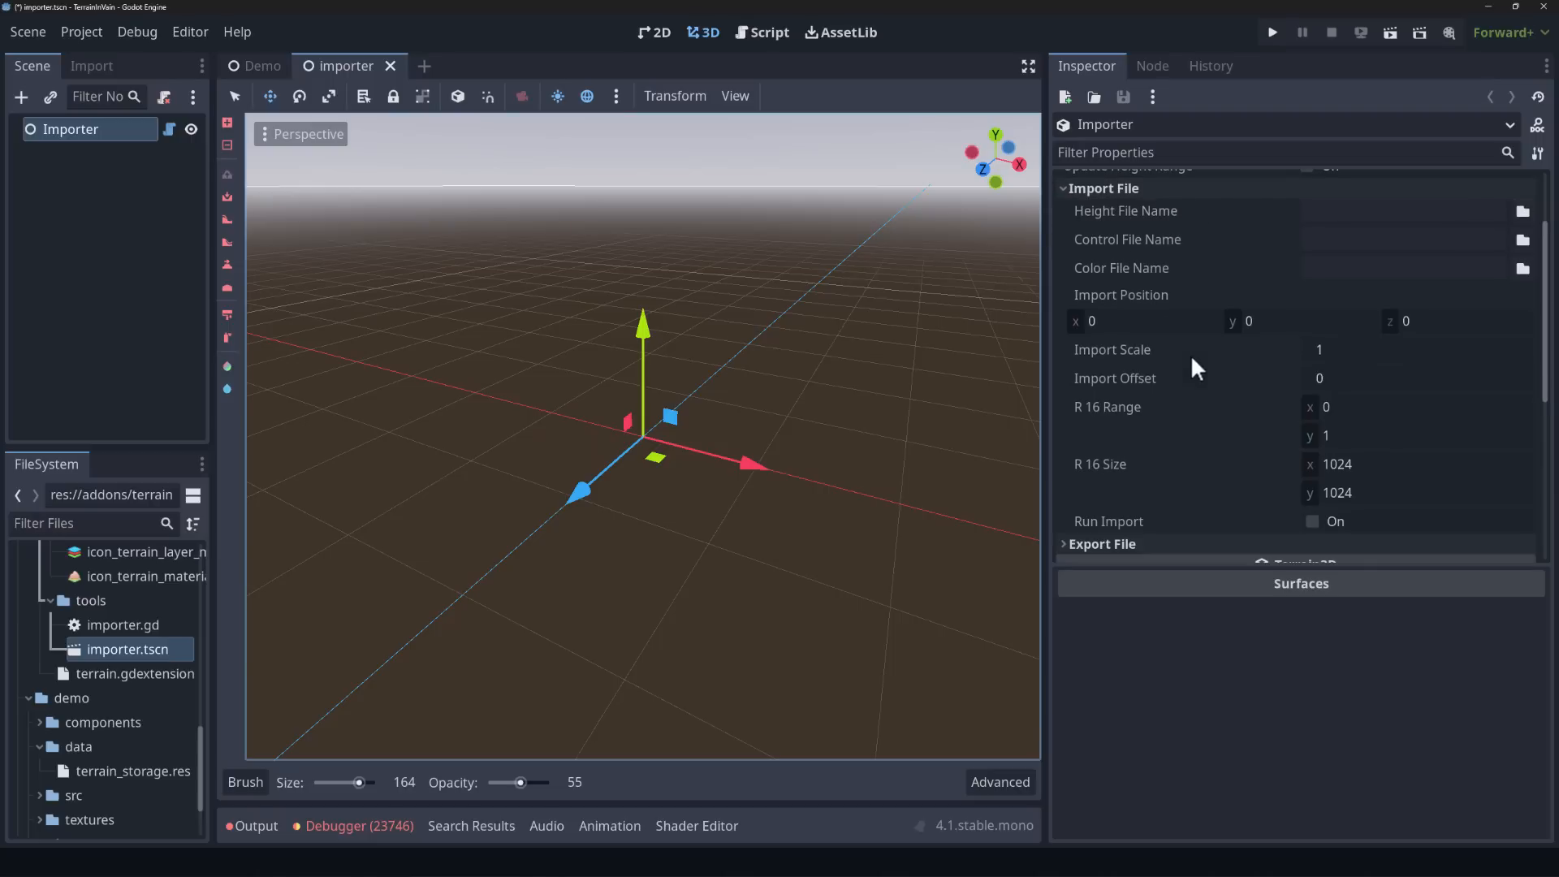
mouse_move(1340, 373)
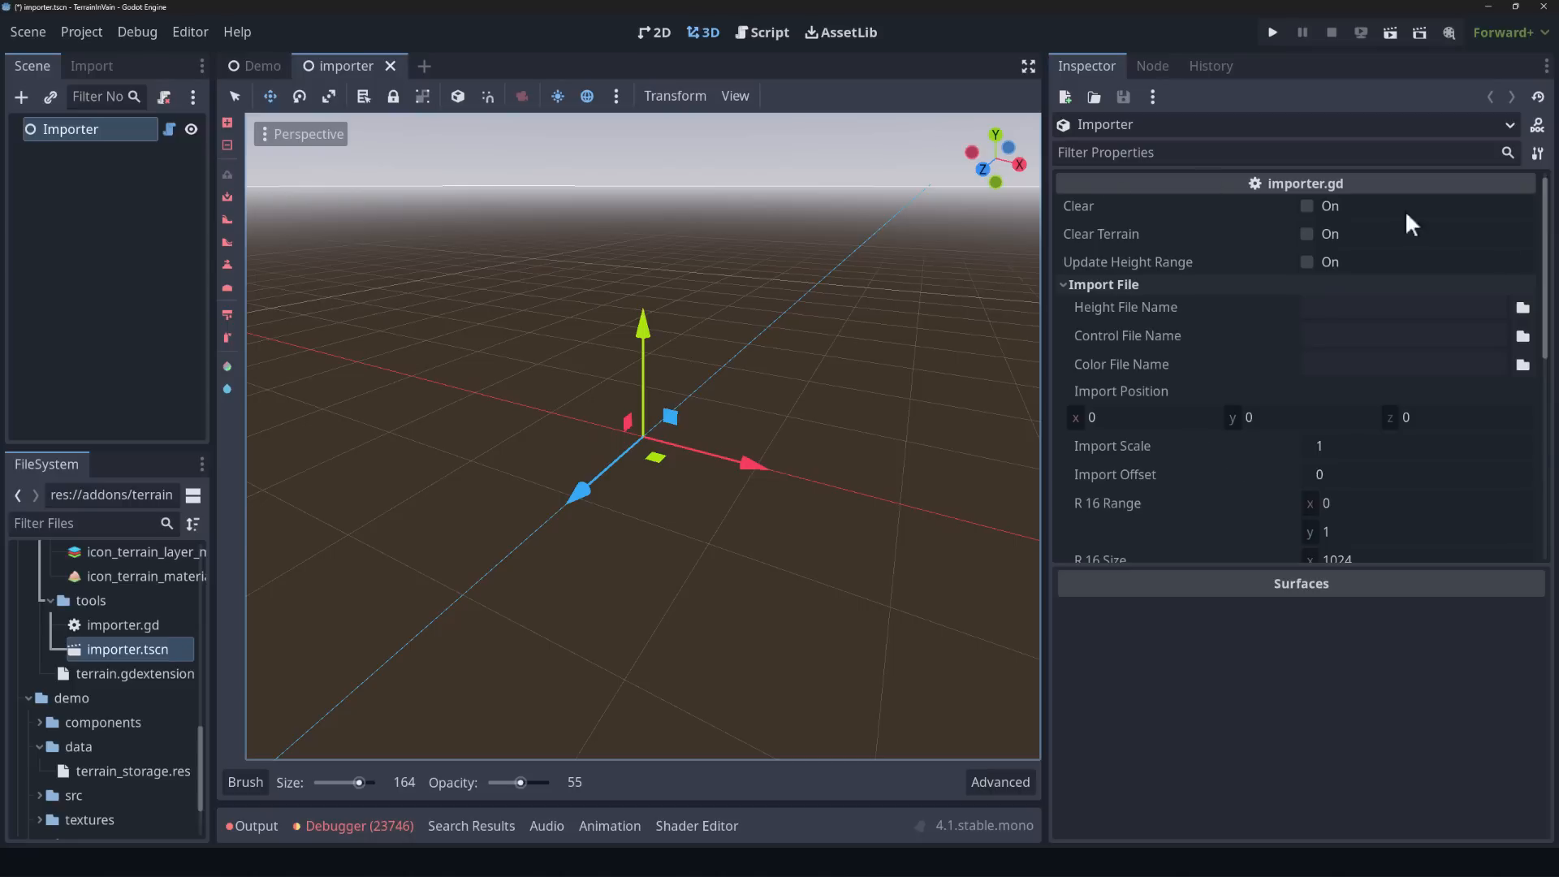
mouse_move(1401, 434)
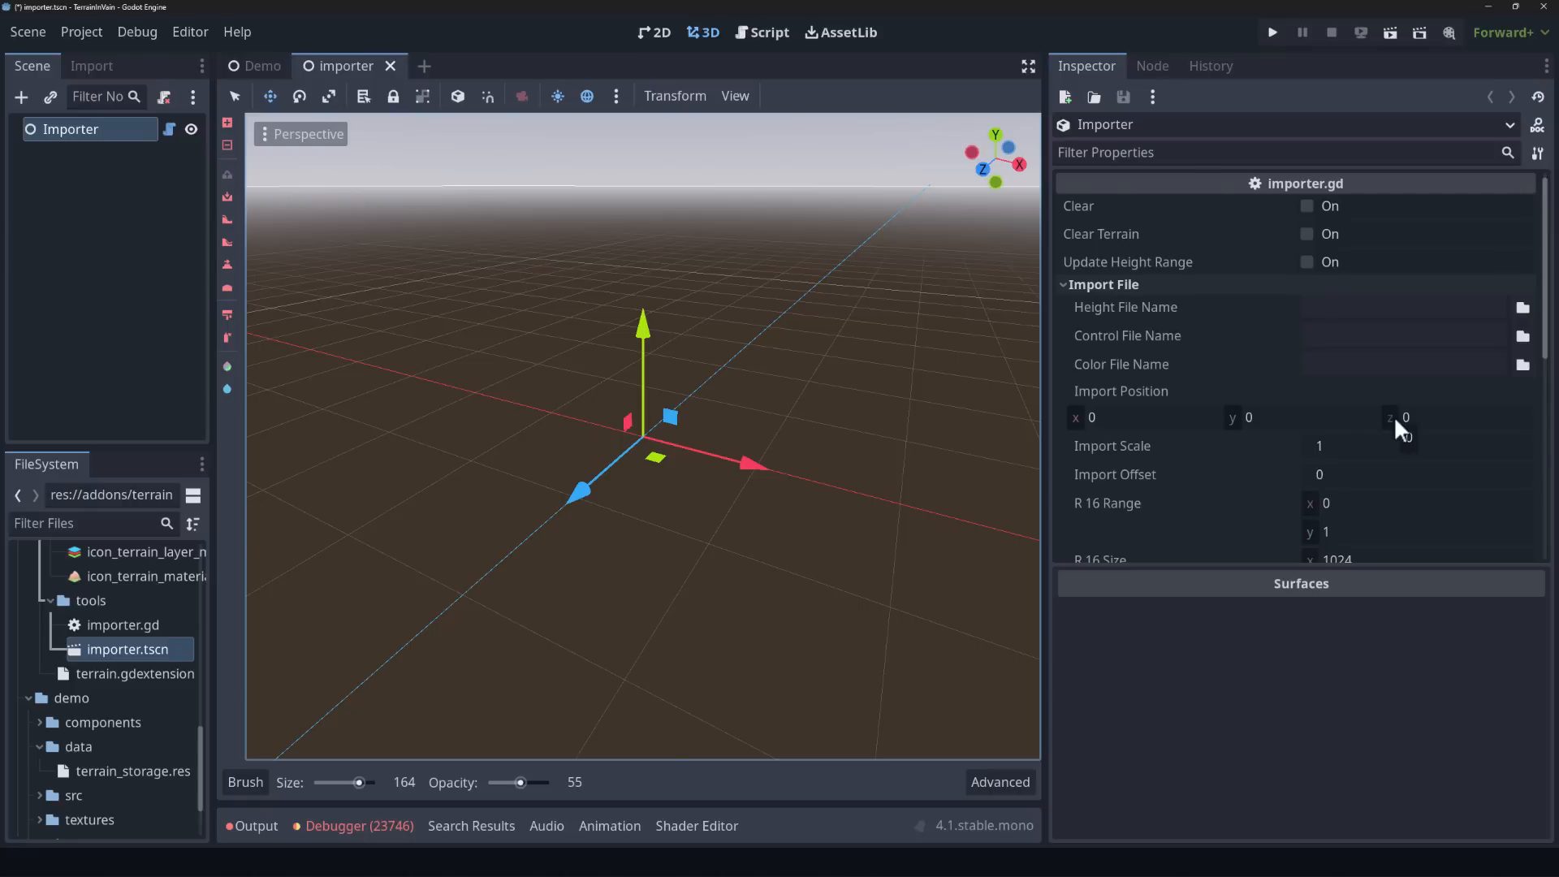
mouse_move(1302, 364)
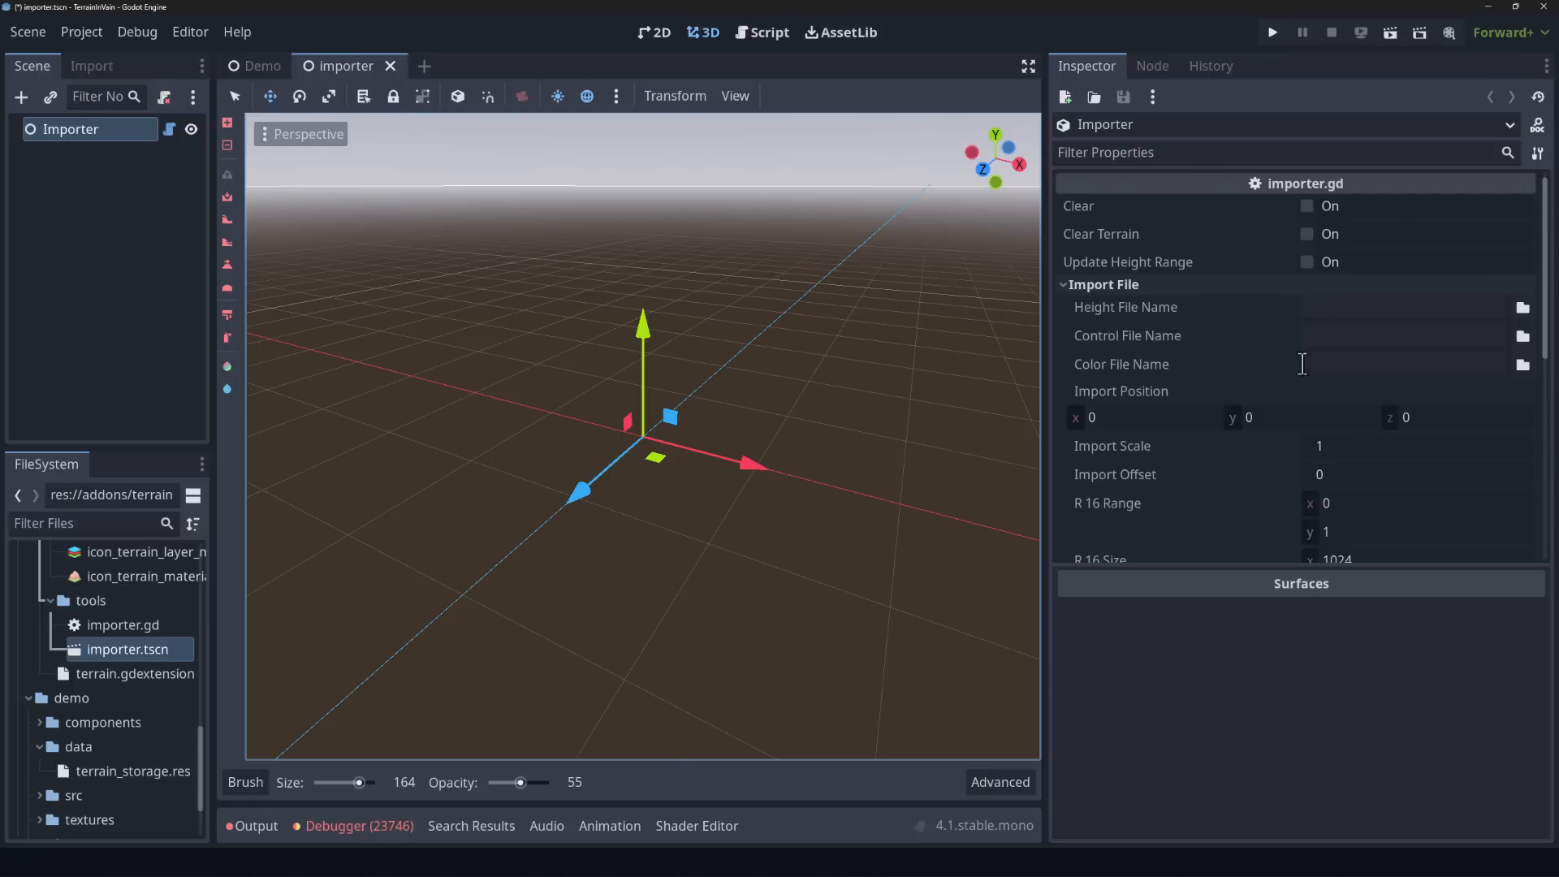
mouse_move(1009, 397)
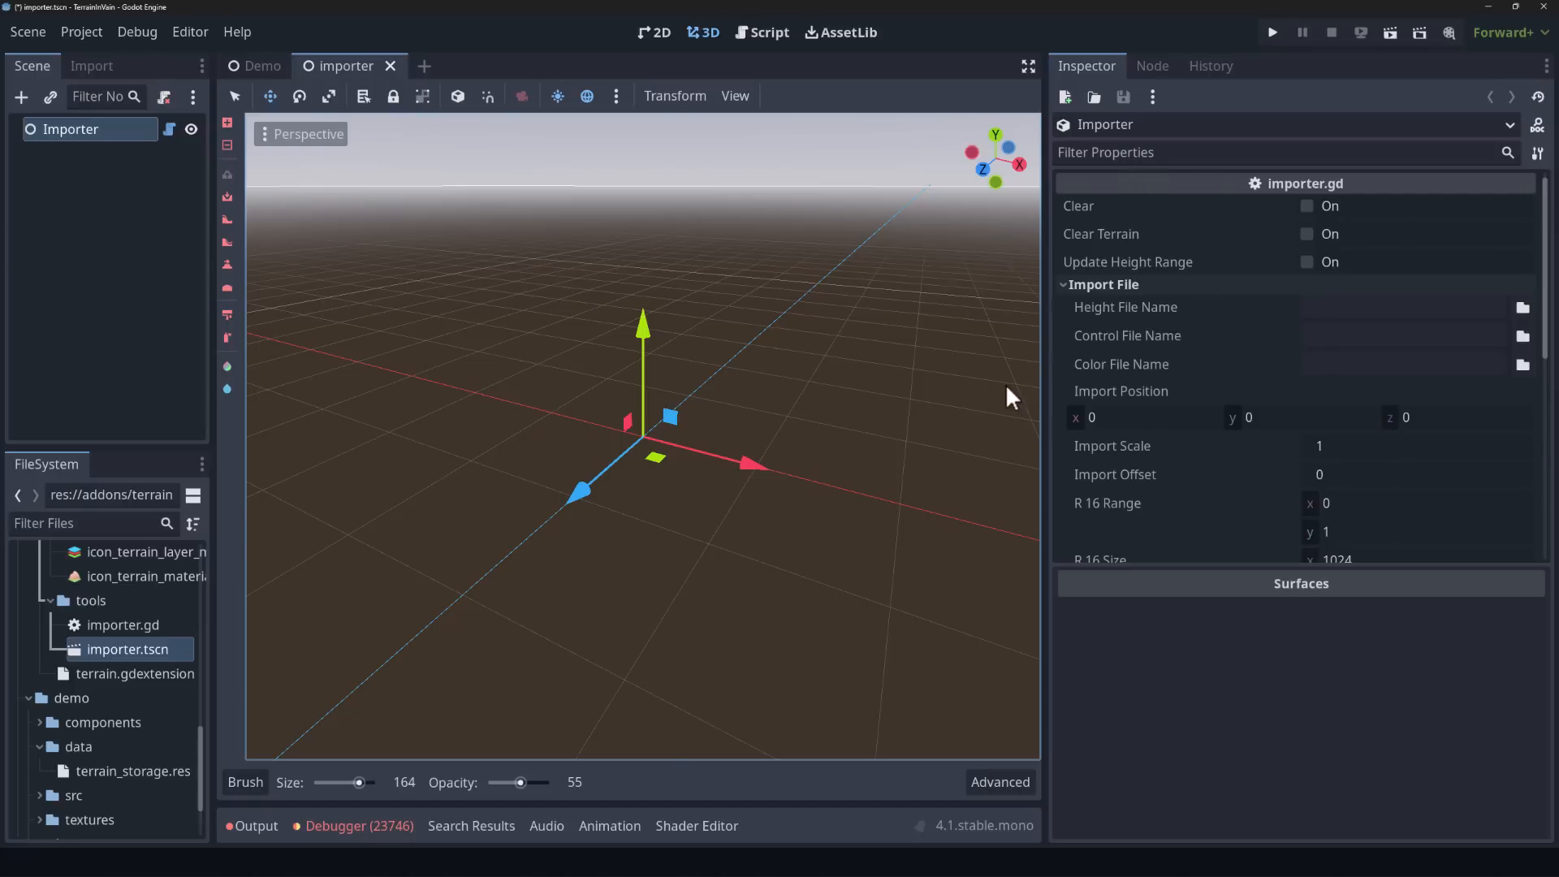
mouse_move(515, 71)
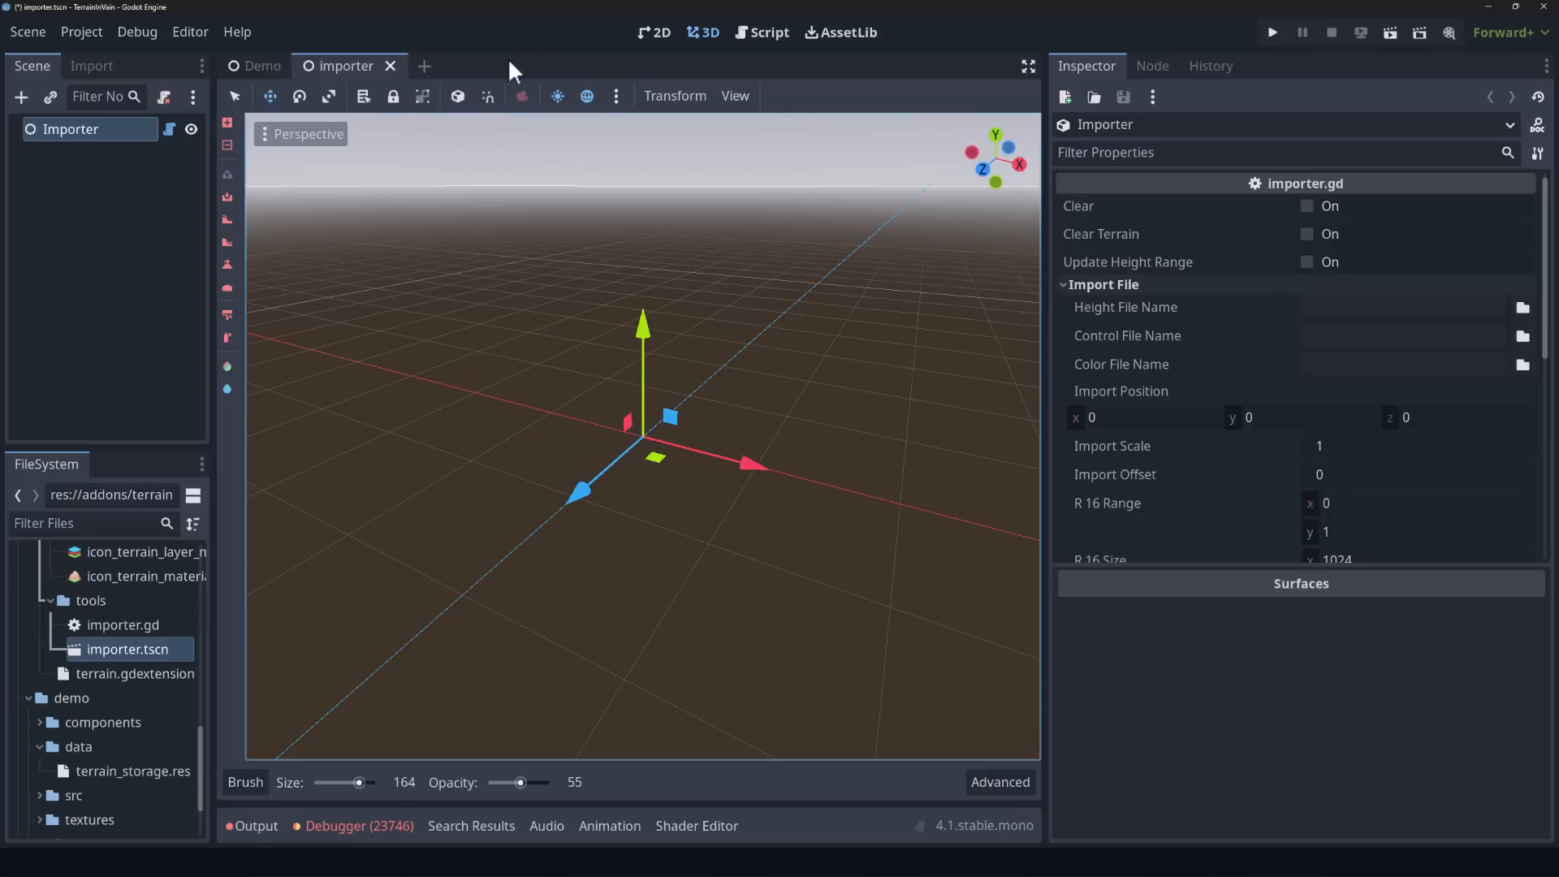
scroll(down, 3)
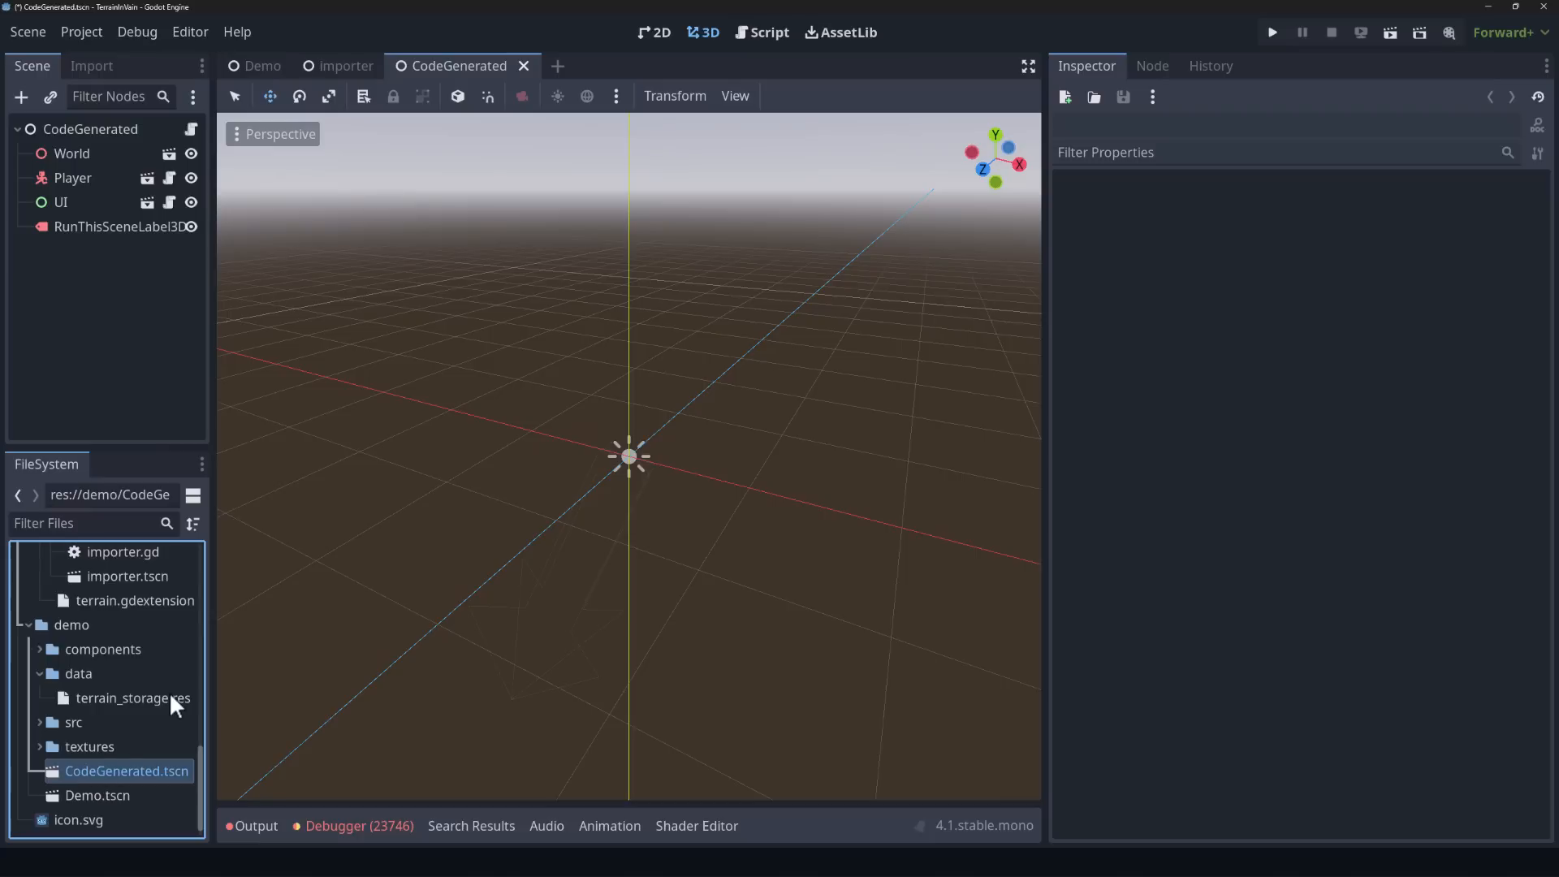
mouse_move(1272, 33)
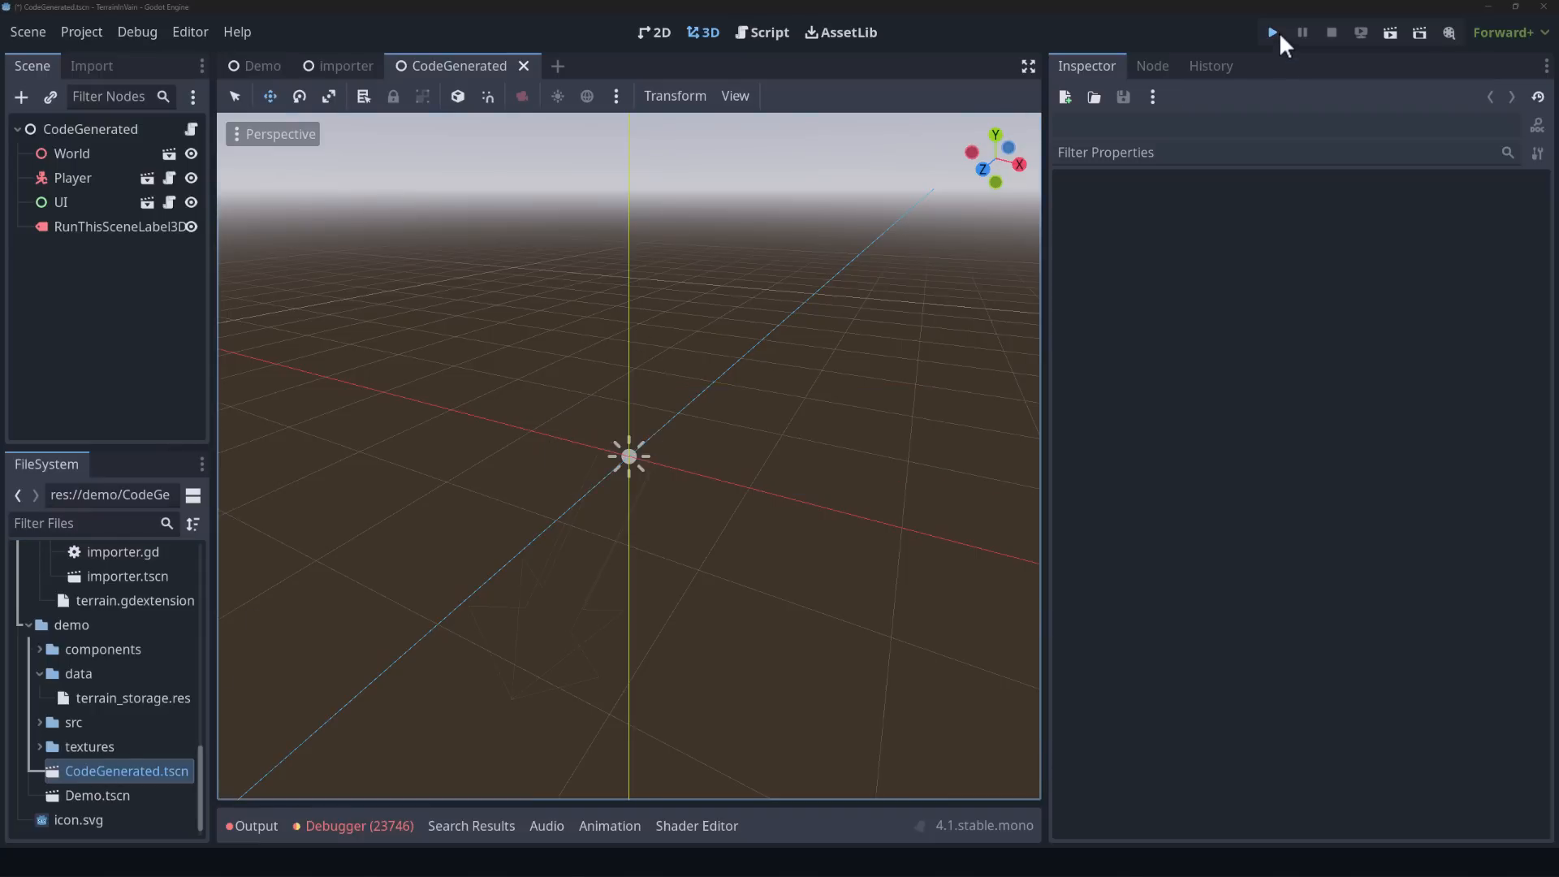
Step: Run and stop CodeGenerated.tscn, then view its Terrain3D-creating script
click(1272, 32)
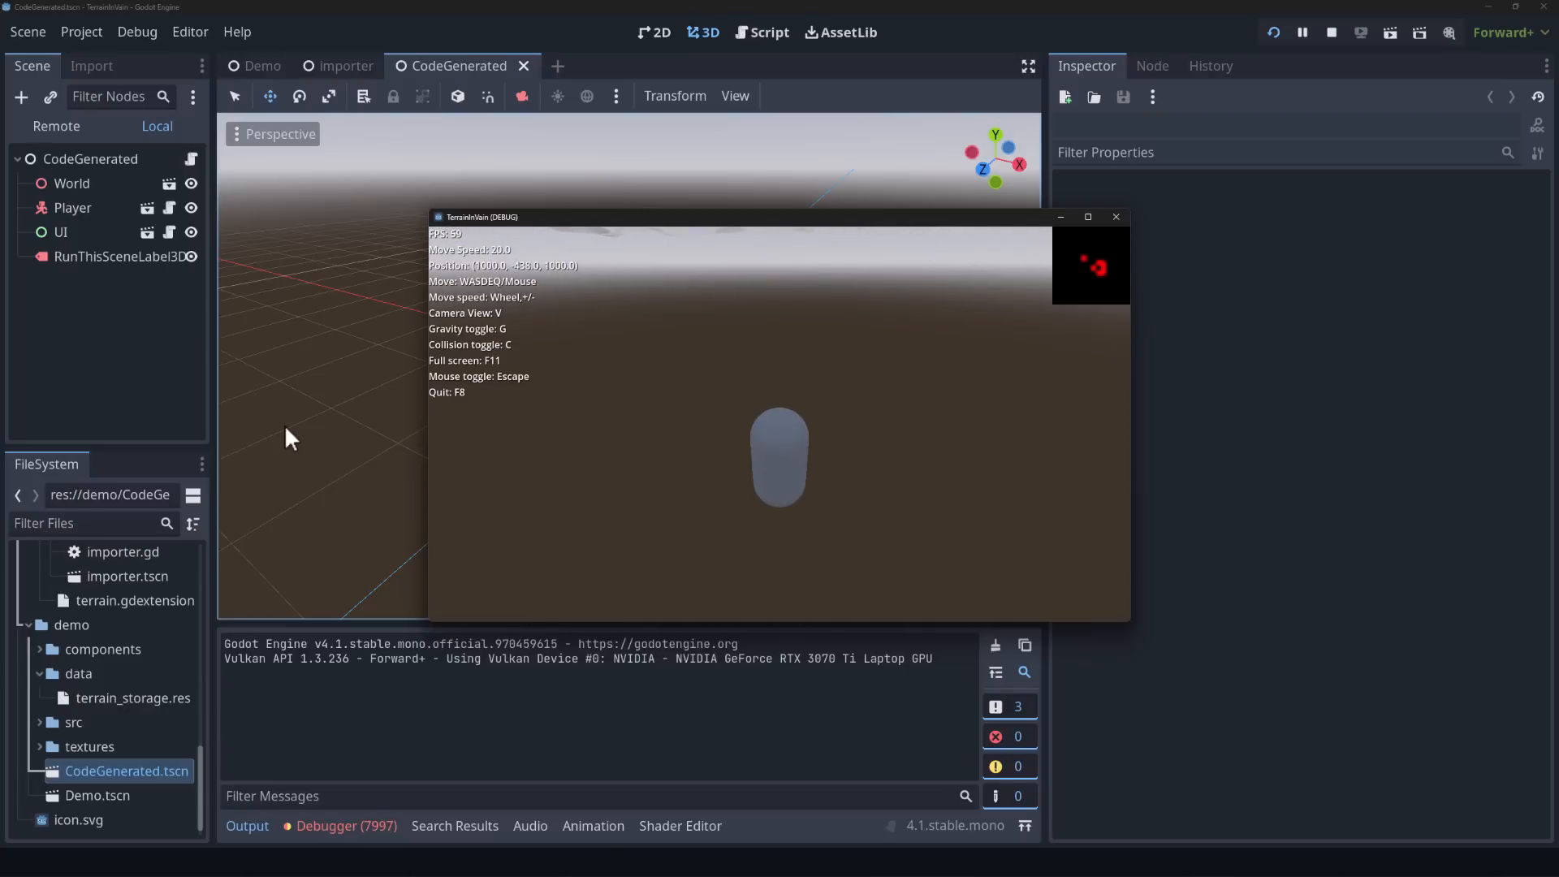
mouse_move(1161, 221)
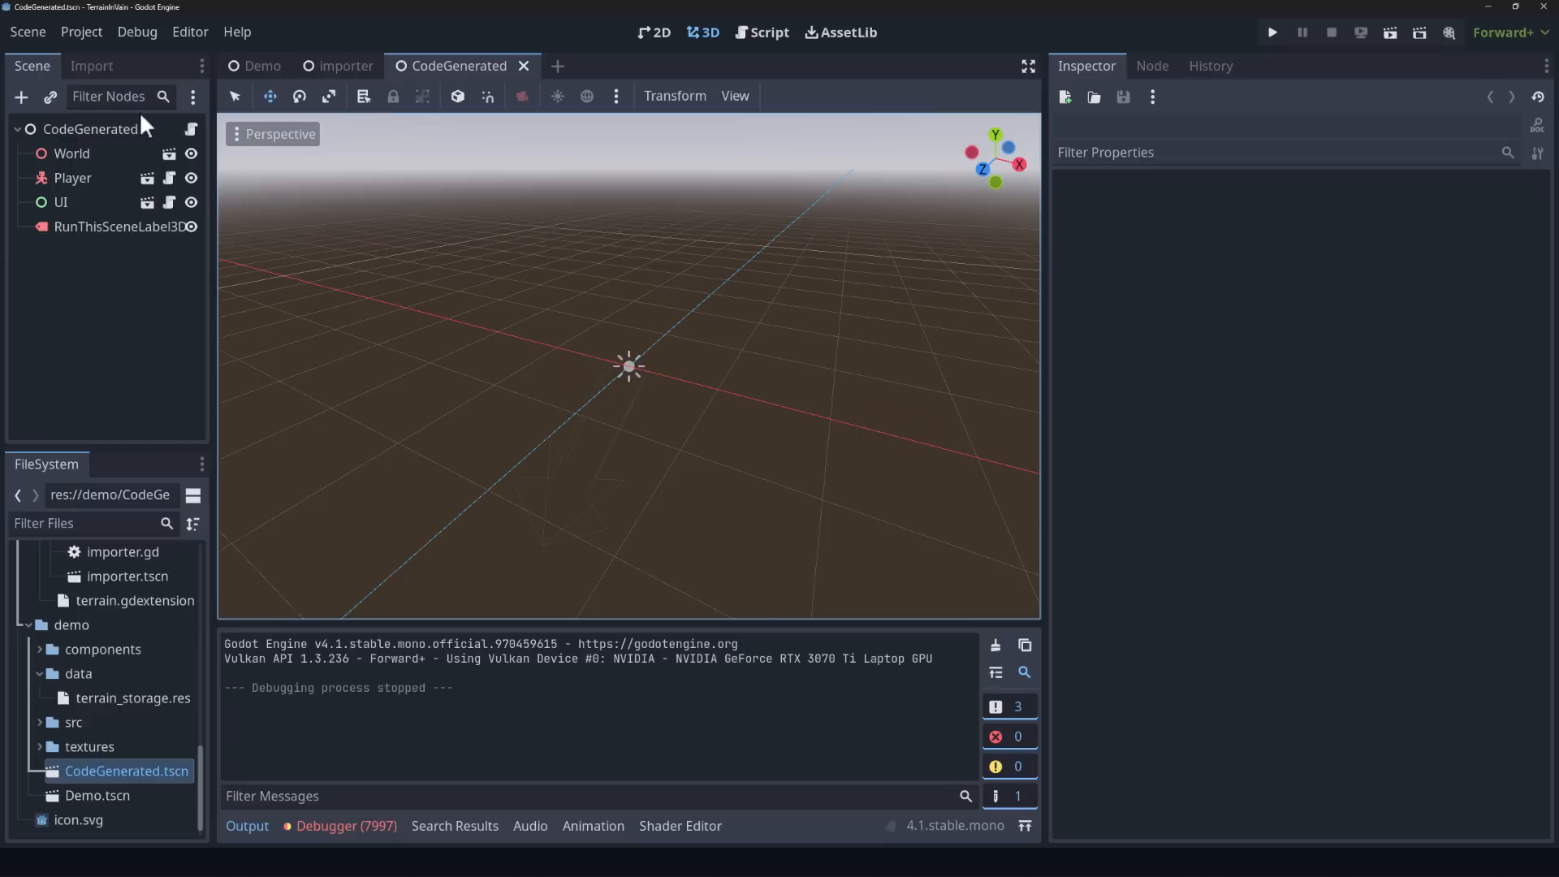
click(768, 33)
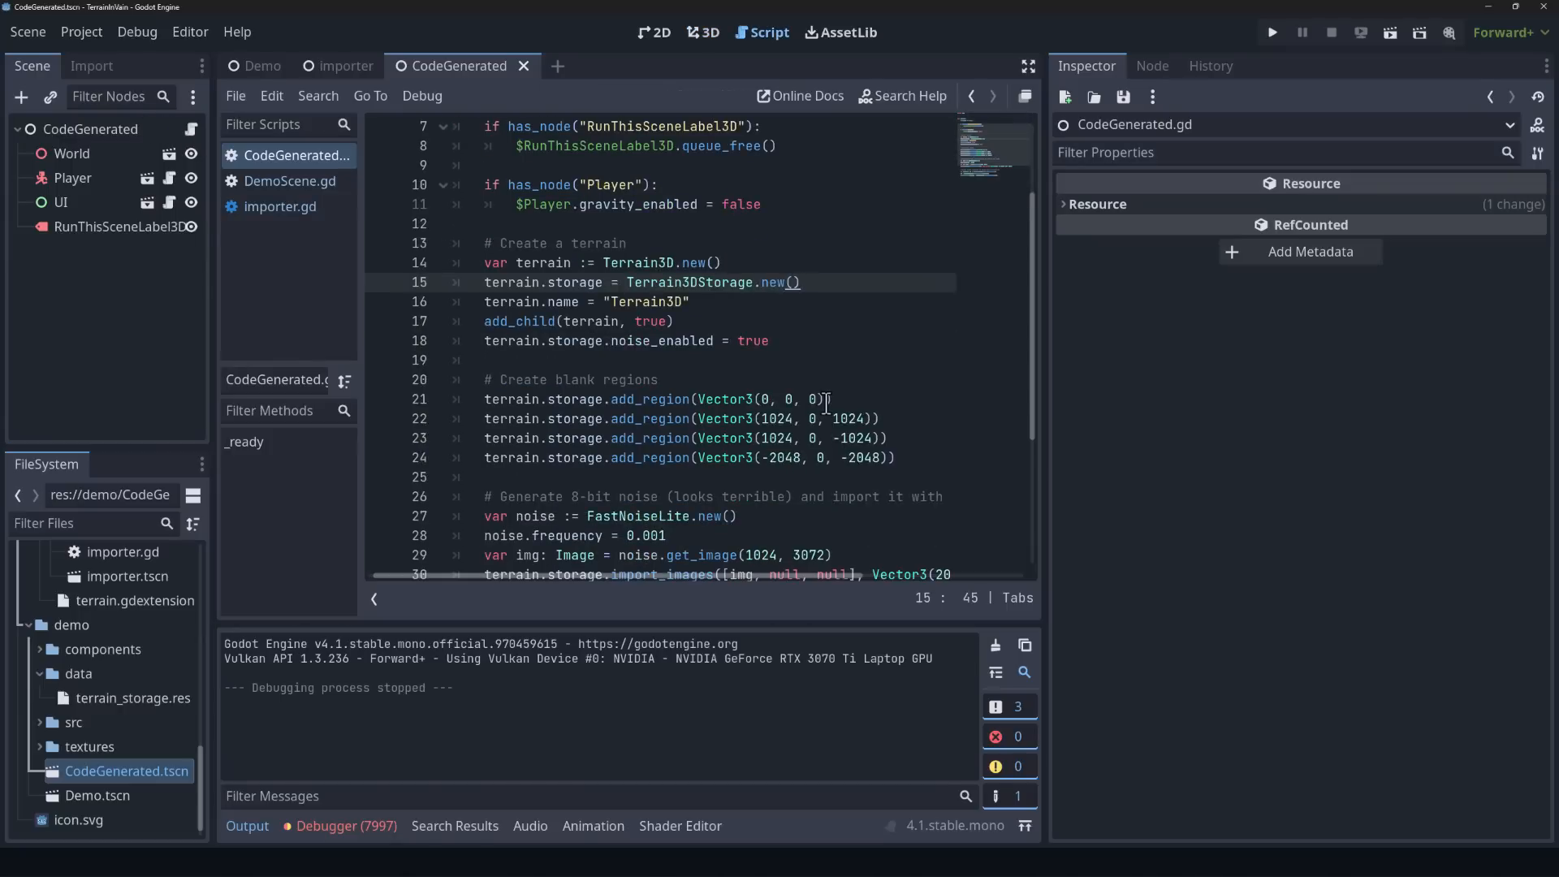
Step: Read through the CodeGenerated script, highlighting its four add_region lines
click(597, 243)
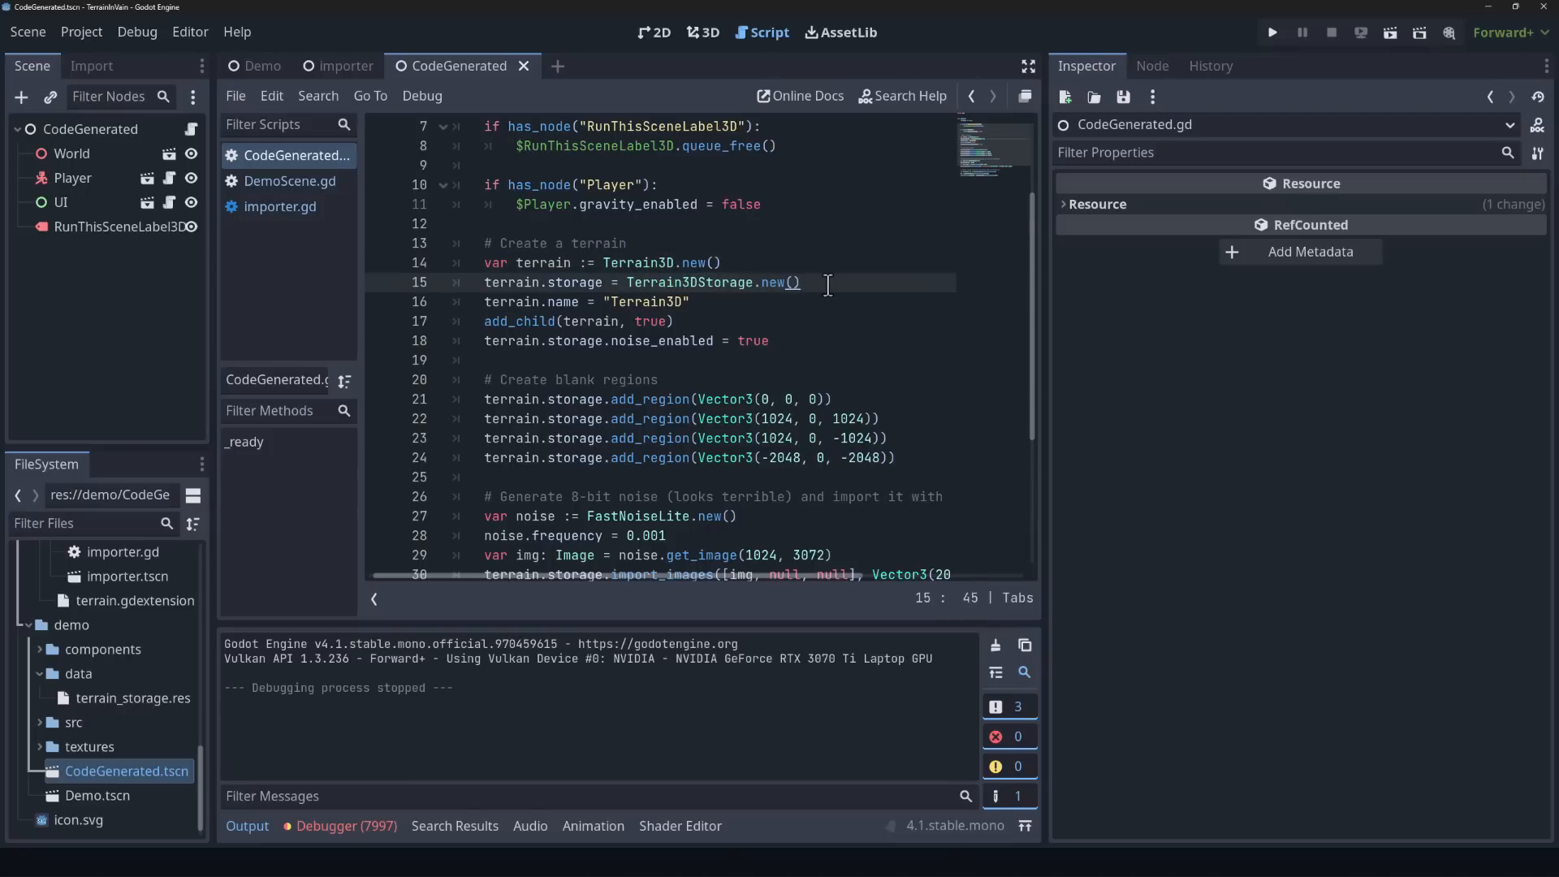
scroll(down, 3)
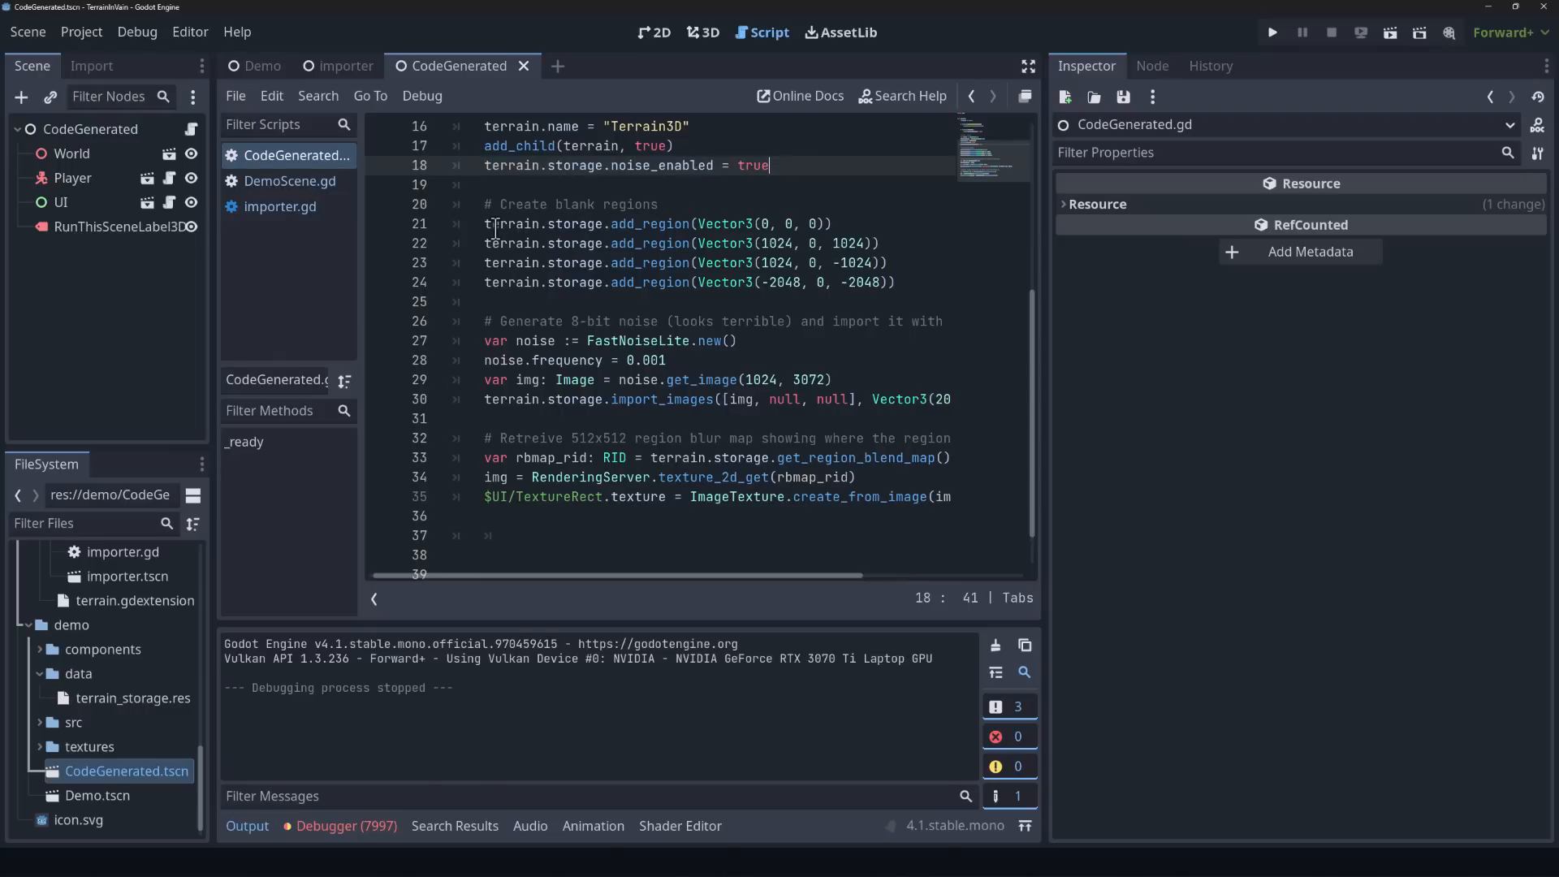
drag(486, 223, 895, 282)
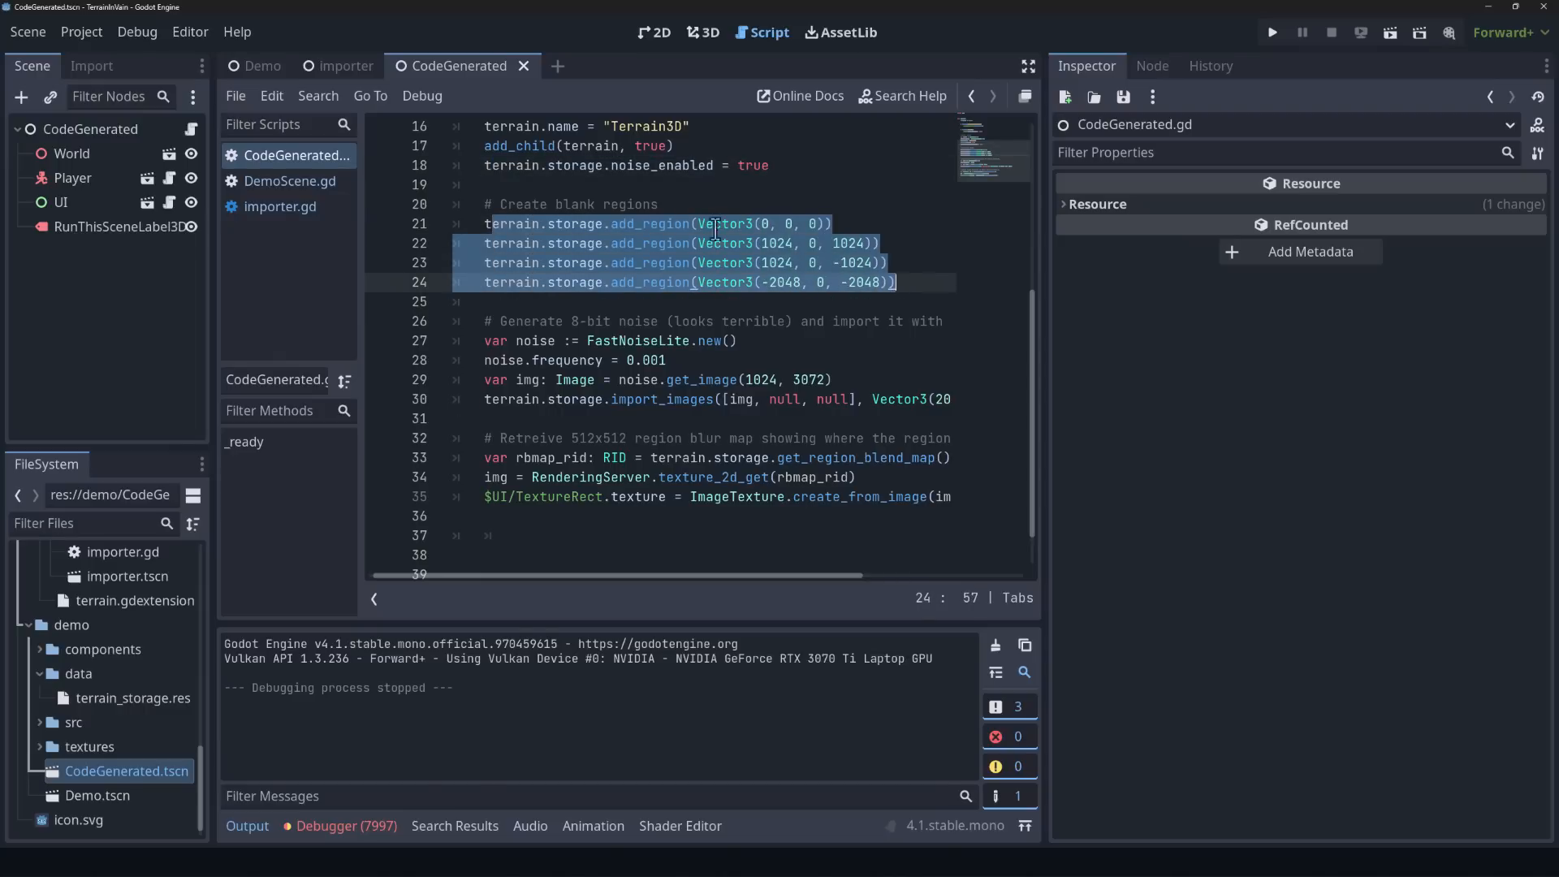
scroll(down, 3)
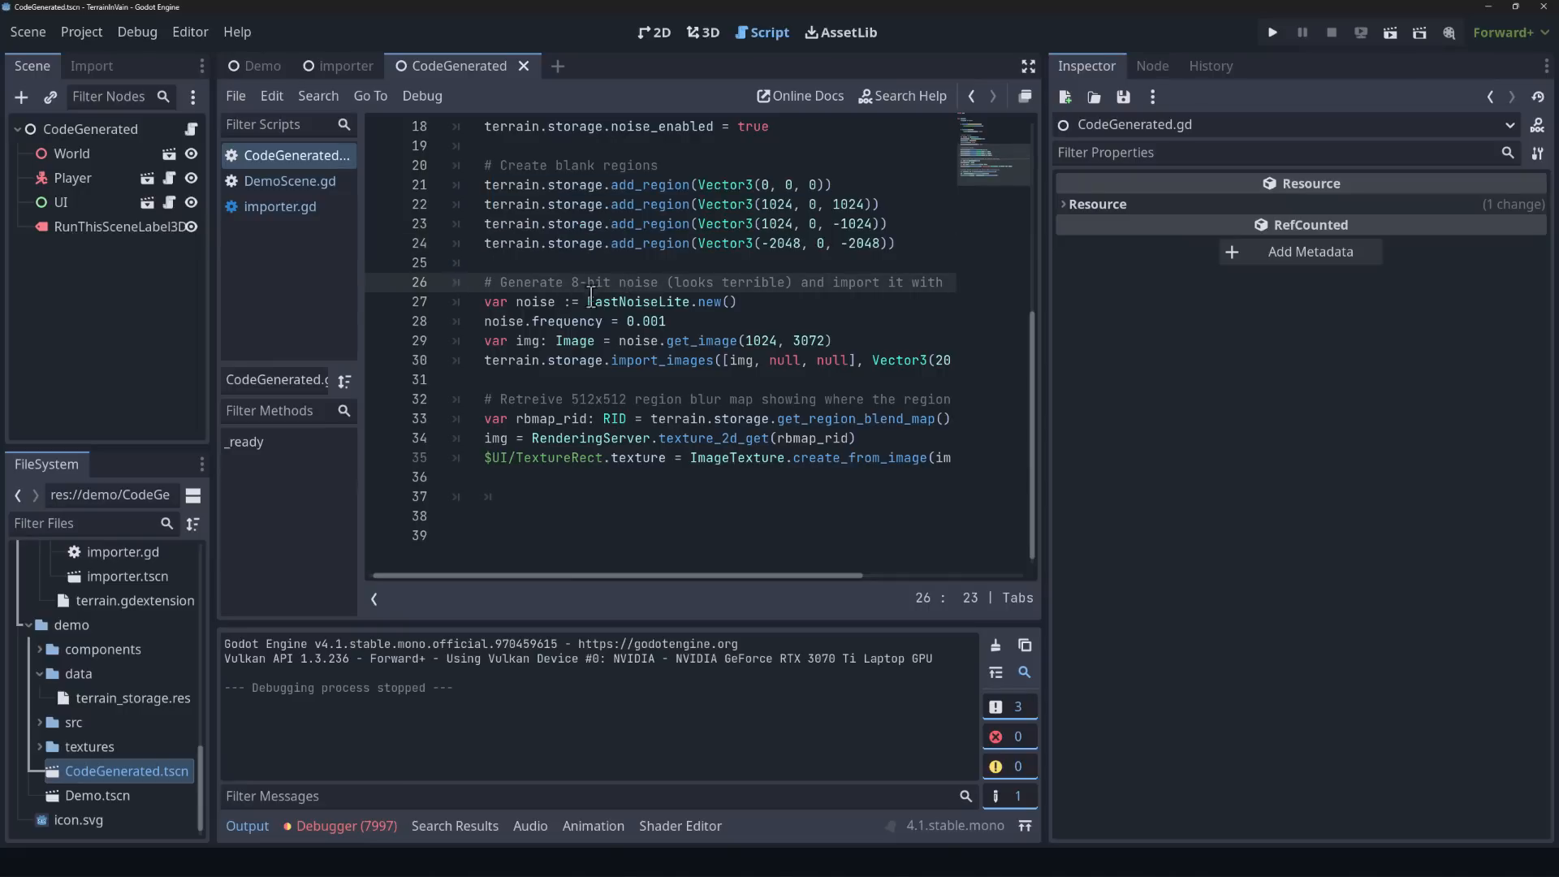
click(489, 361)
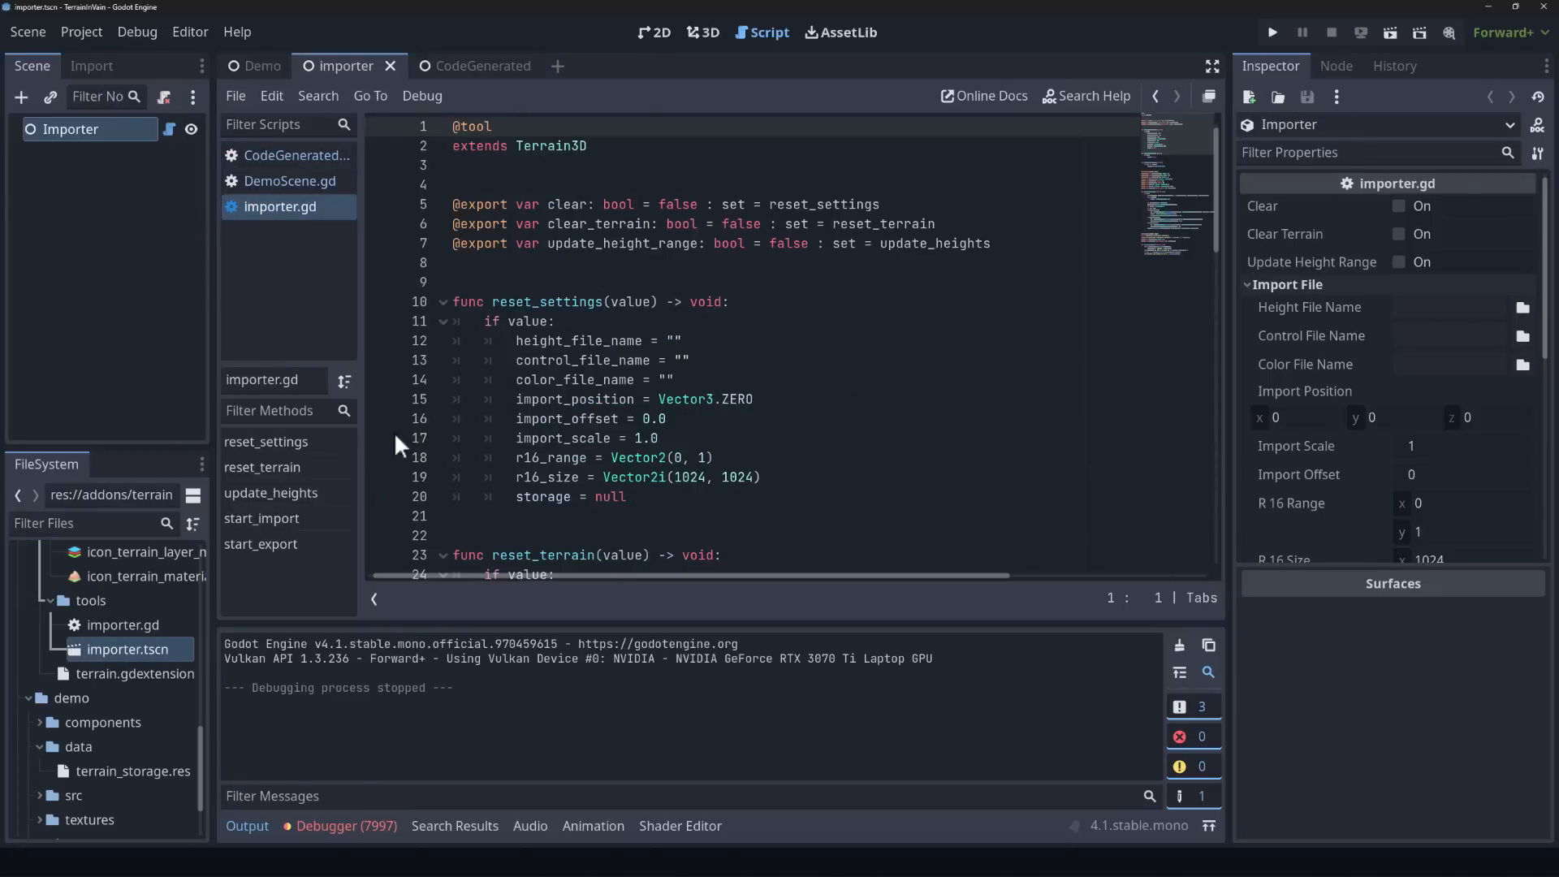
Step: Scroll importer.gd down to start_import, which loads height, control and color images
scroll(down, 3)
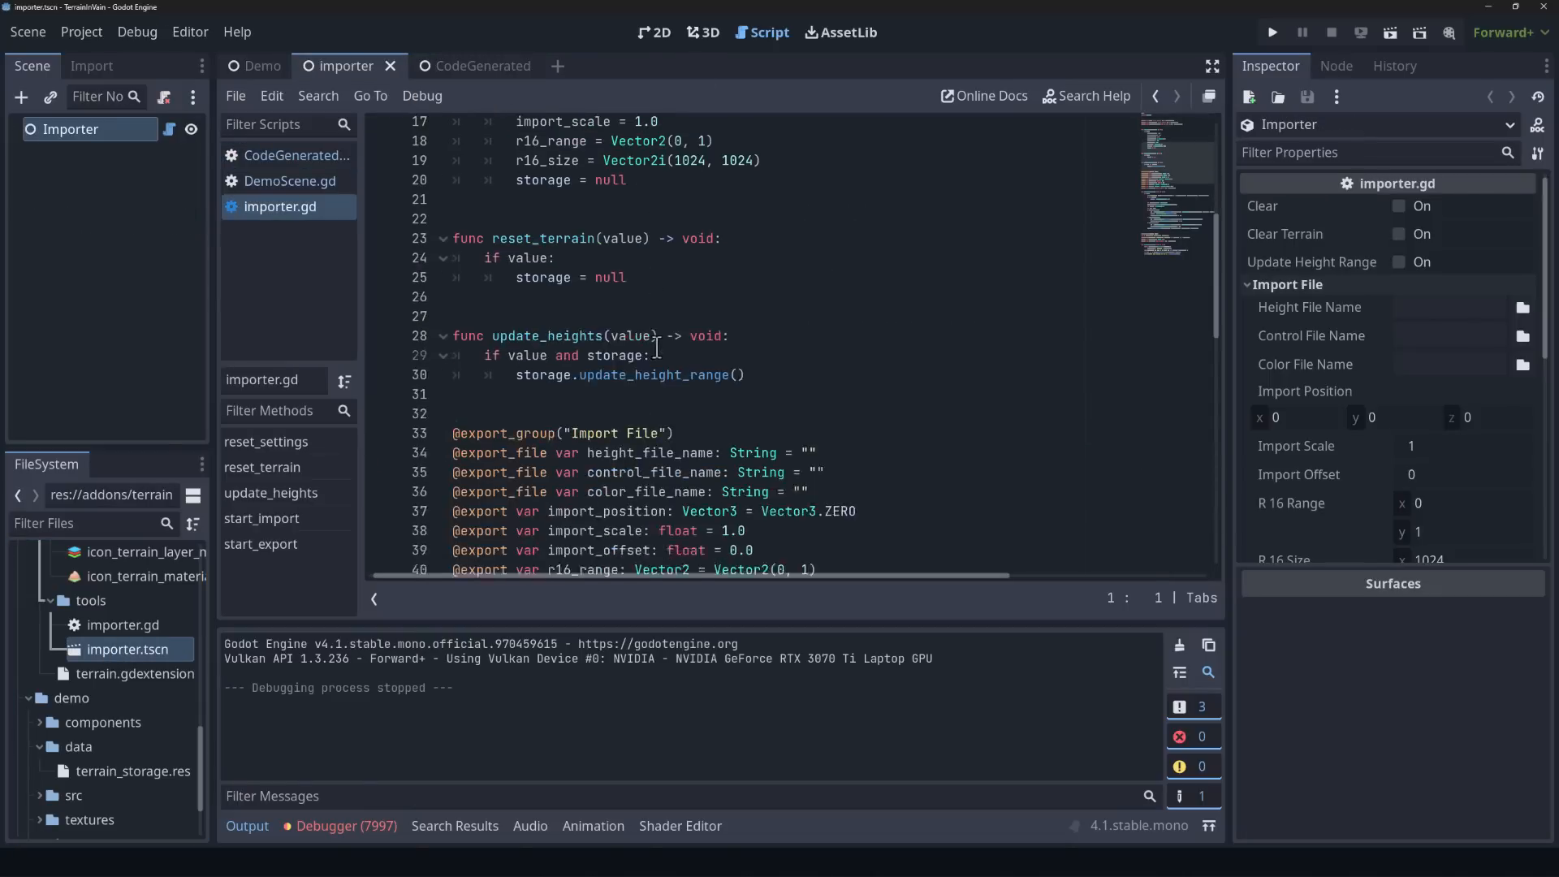
scroll(down, 3)
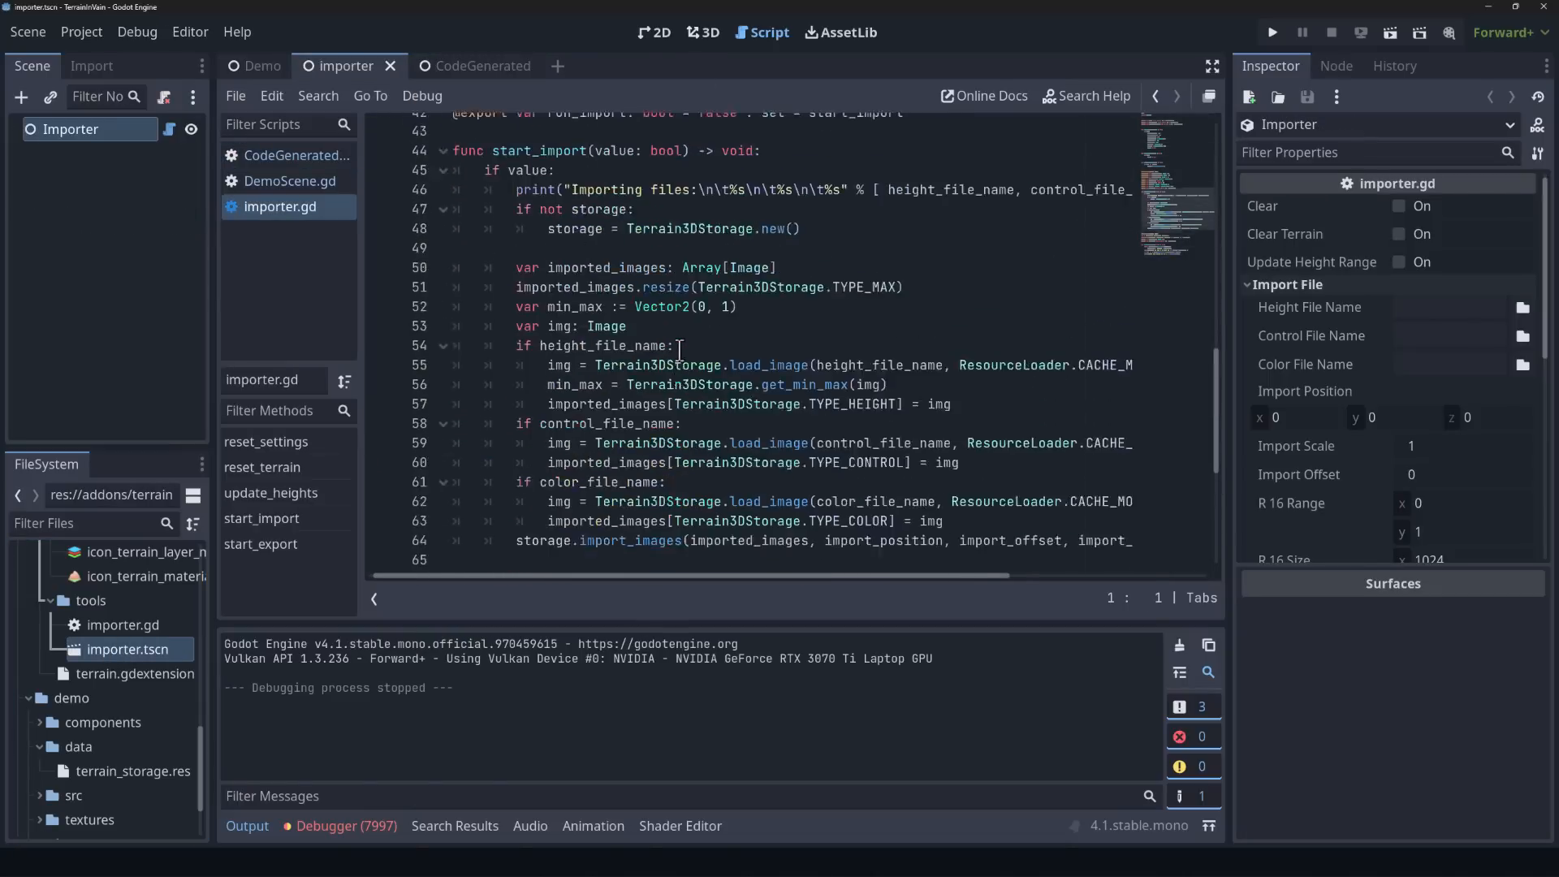
scroll(down, 3)
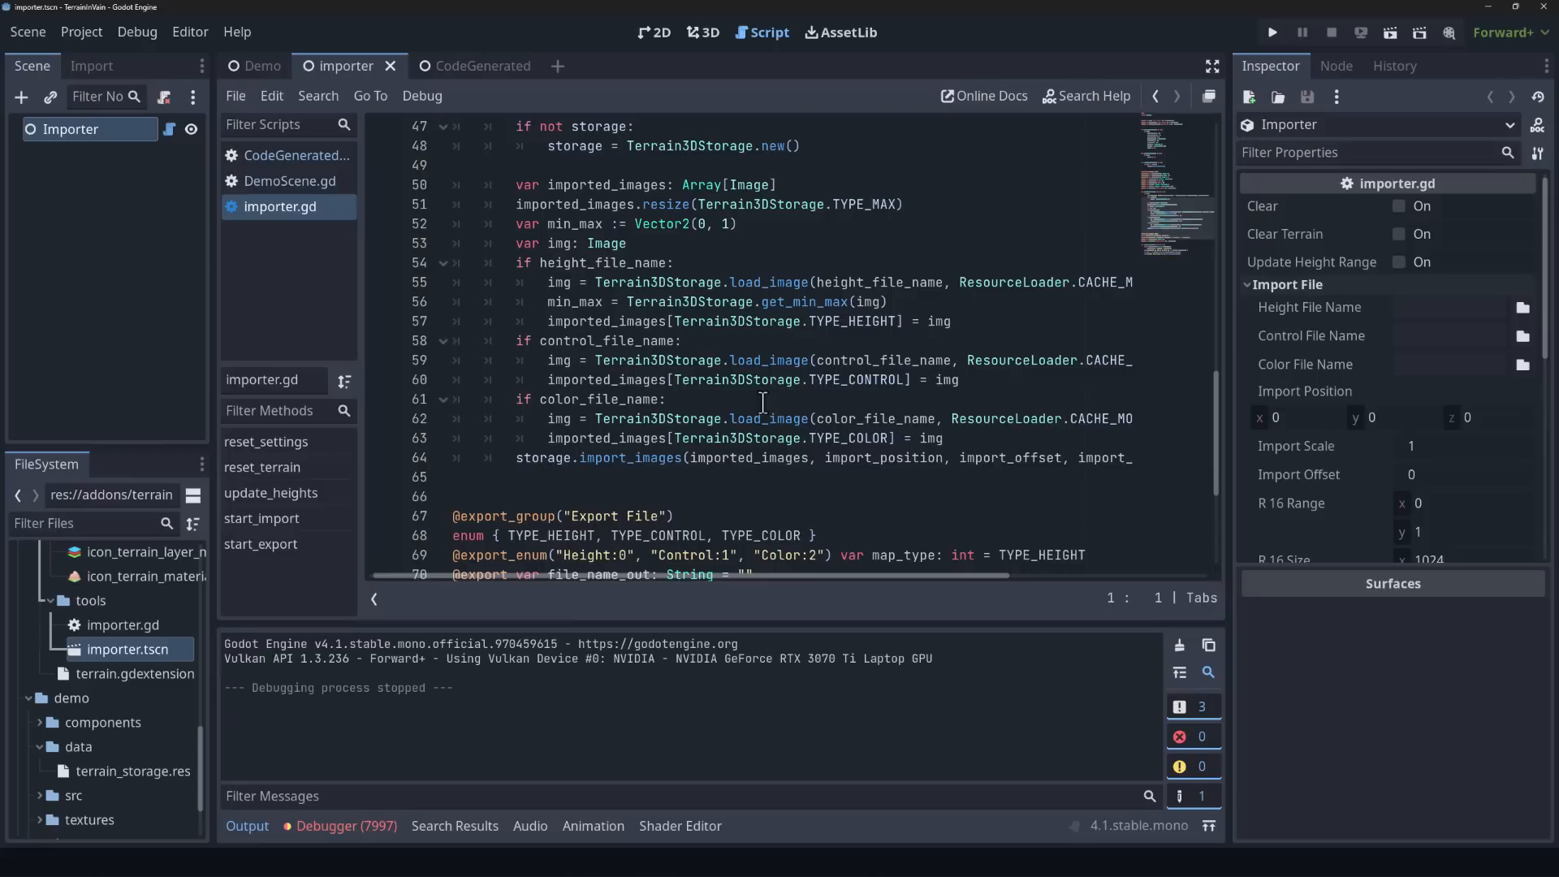
scroll(down, 3)
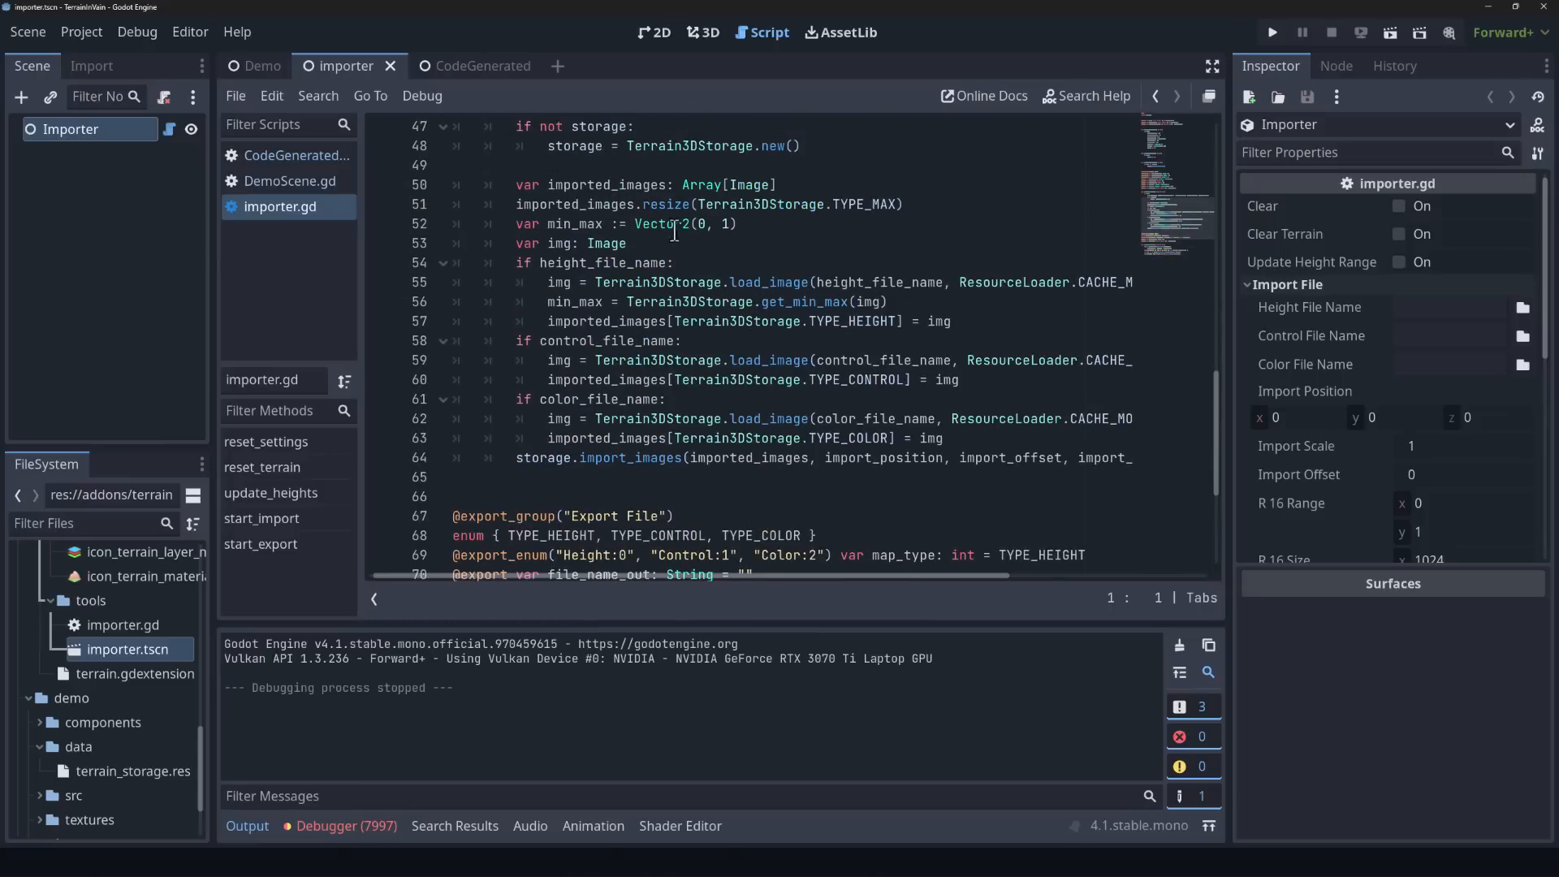
mouse_move(1407, 352)
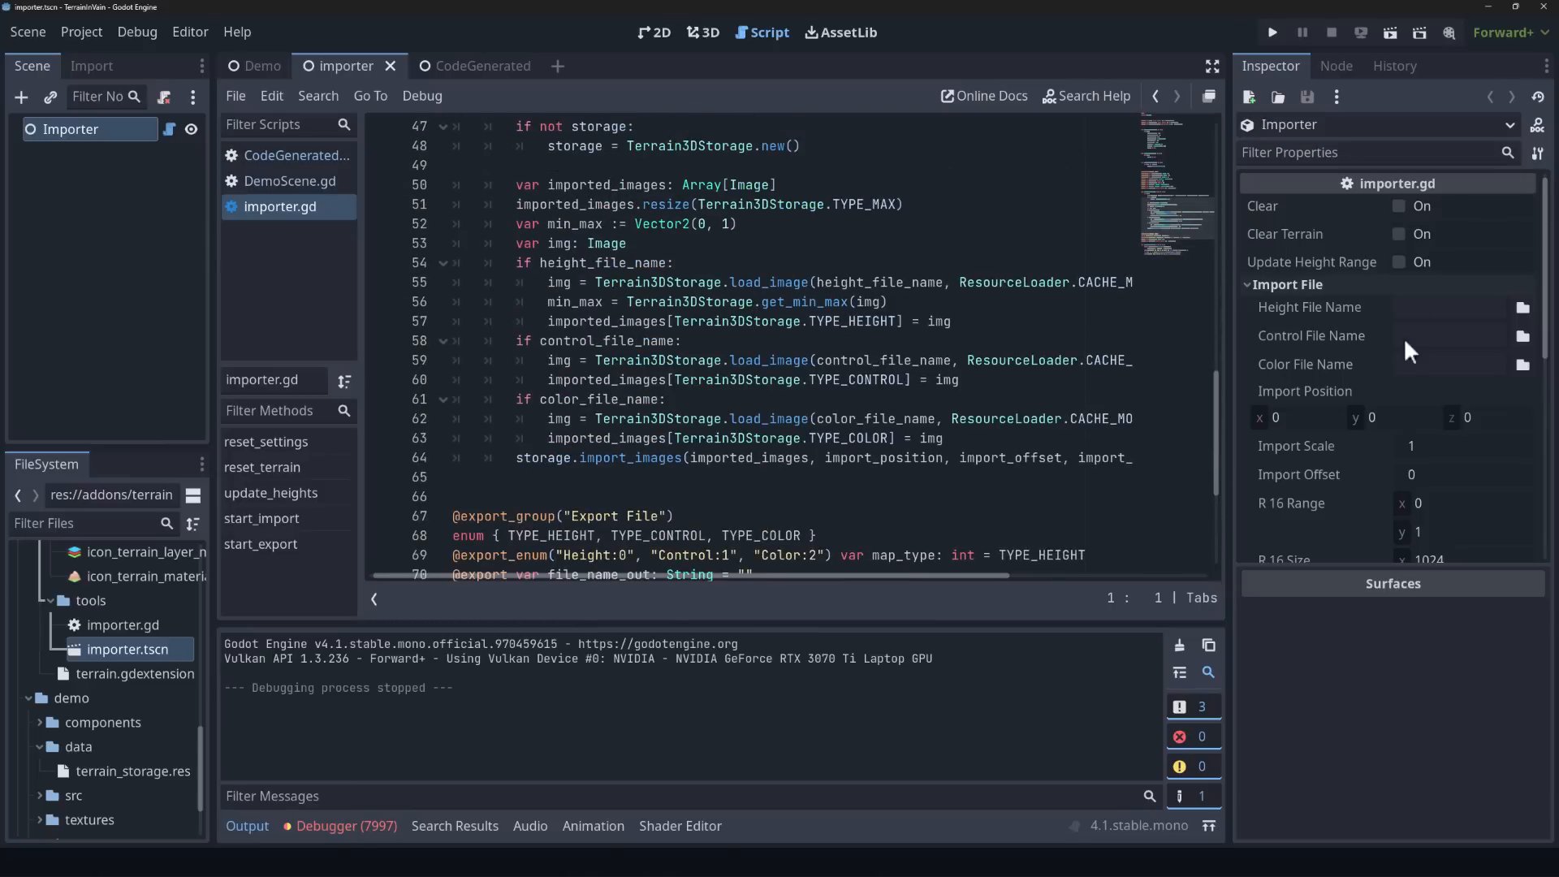
mouse_move(1386, 321)
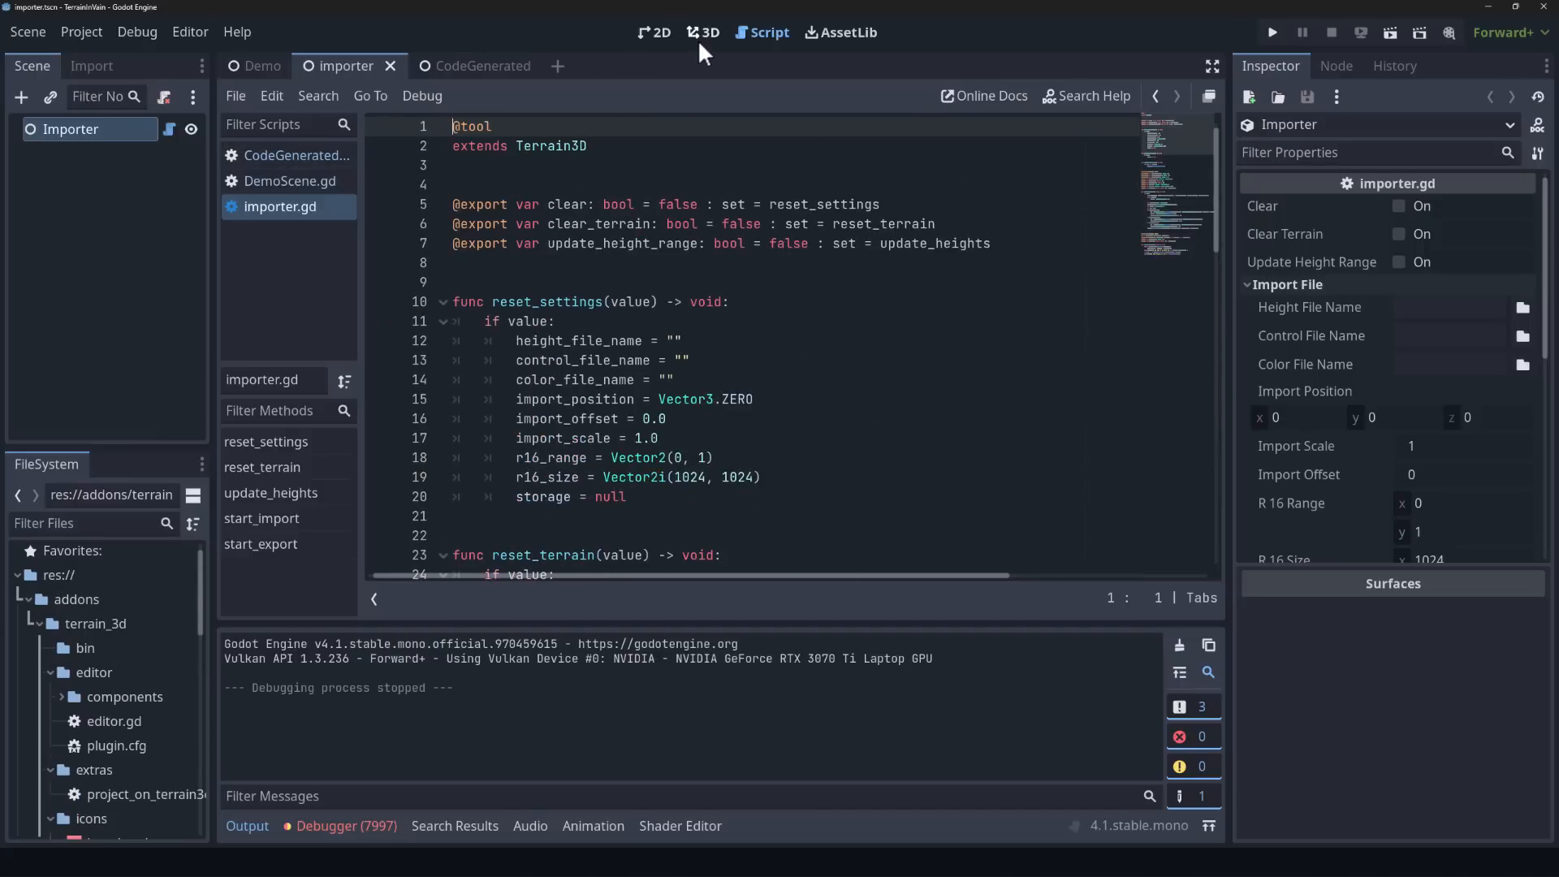
Step: Return to the 3D view on the Demo terrain scene
click(702, 33)
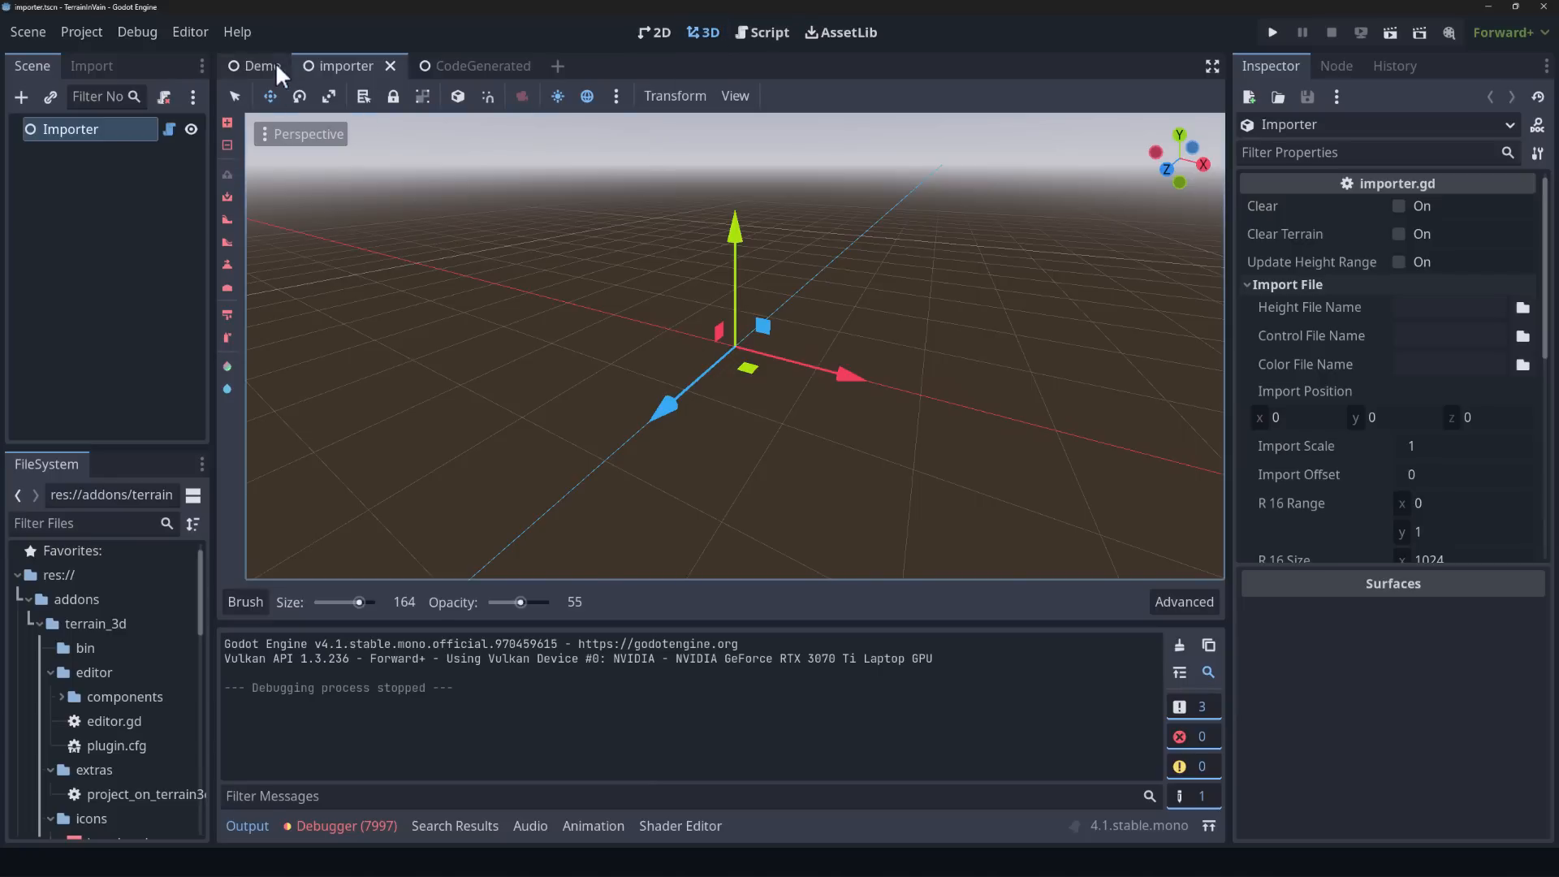
click(261, 66)
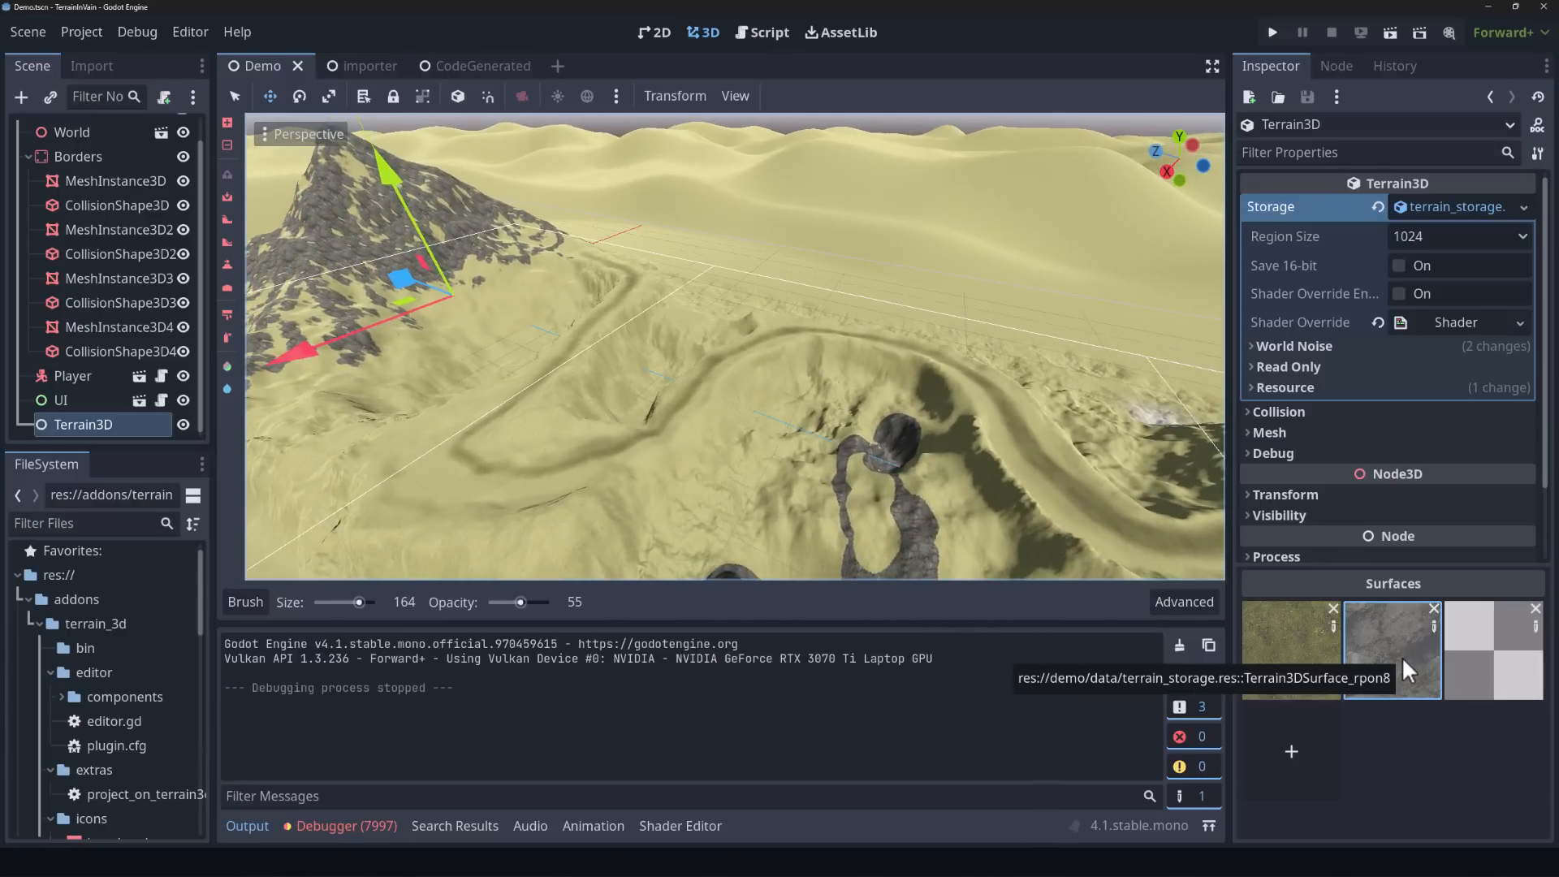
mouse_move(1171, 560)
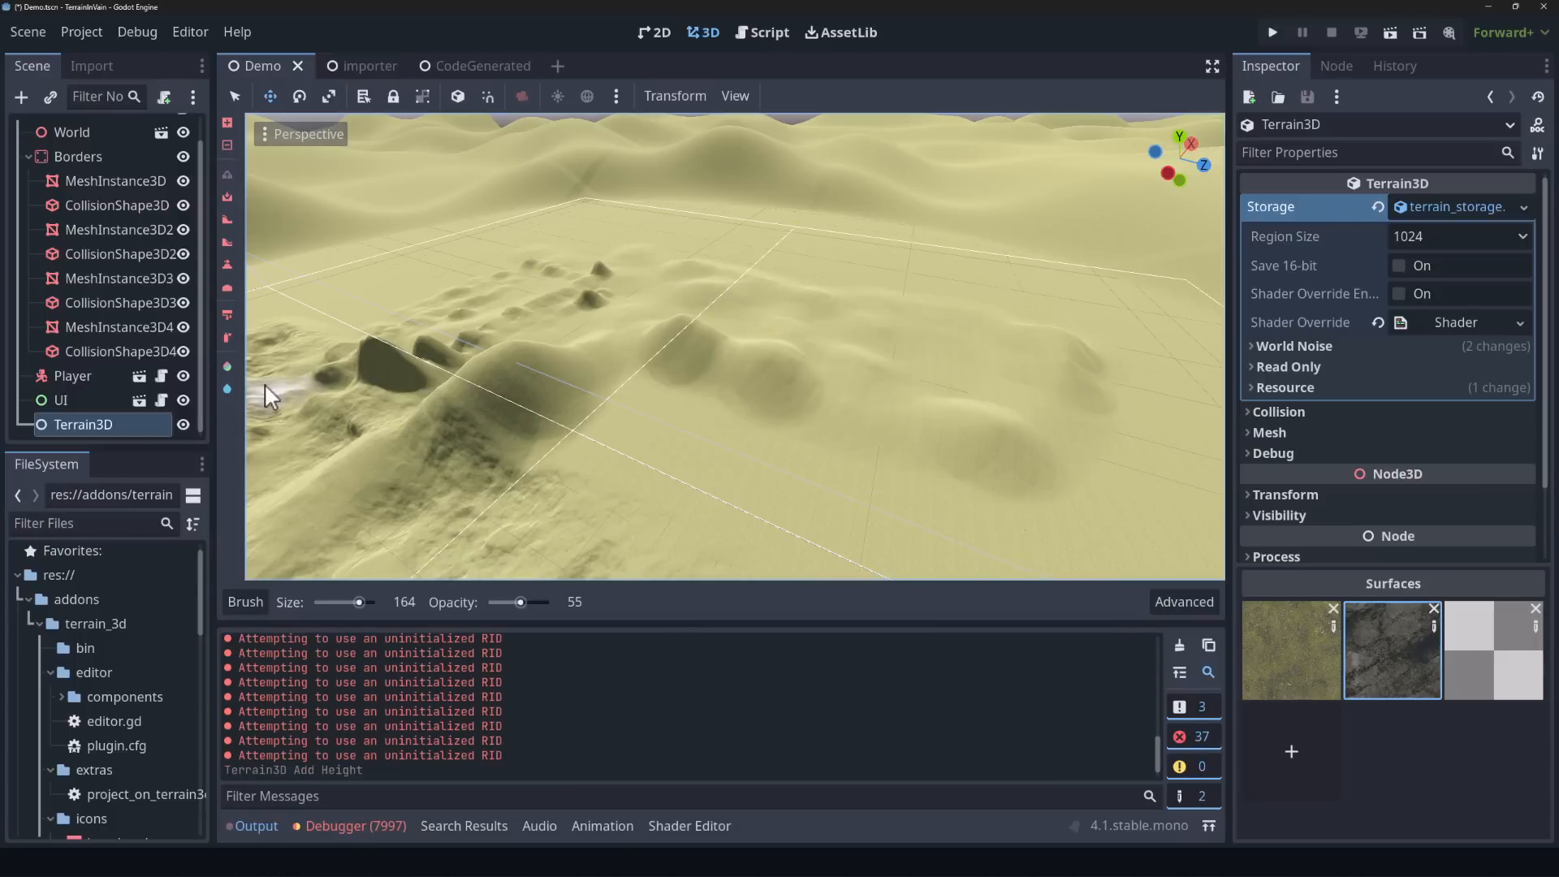
Step: Paint grey rock texture over the central mound with the texture paint tool
click(654, 375)
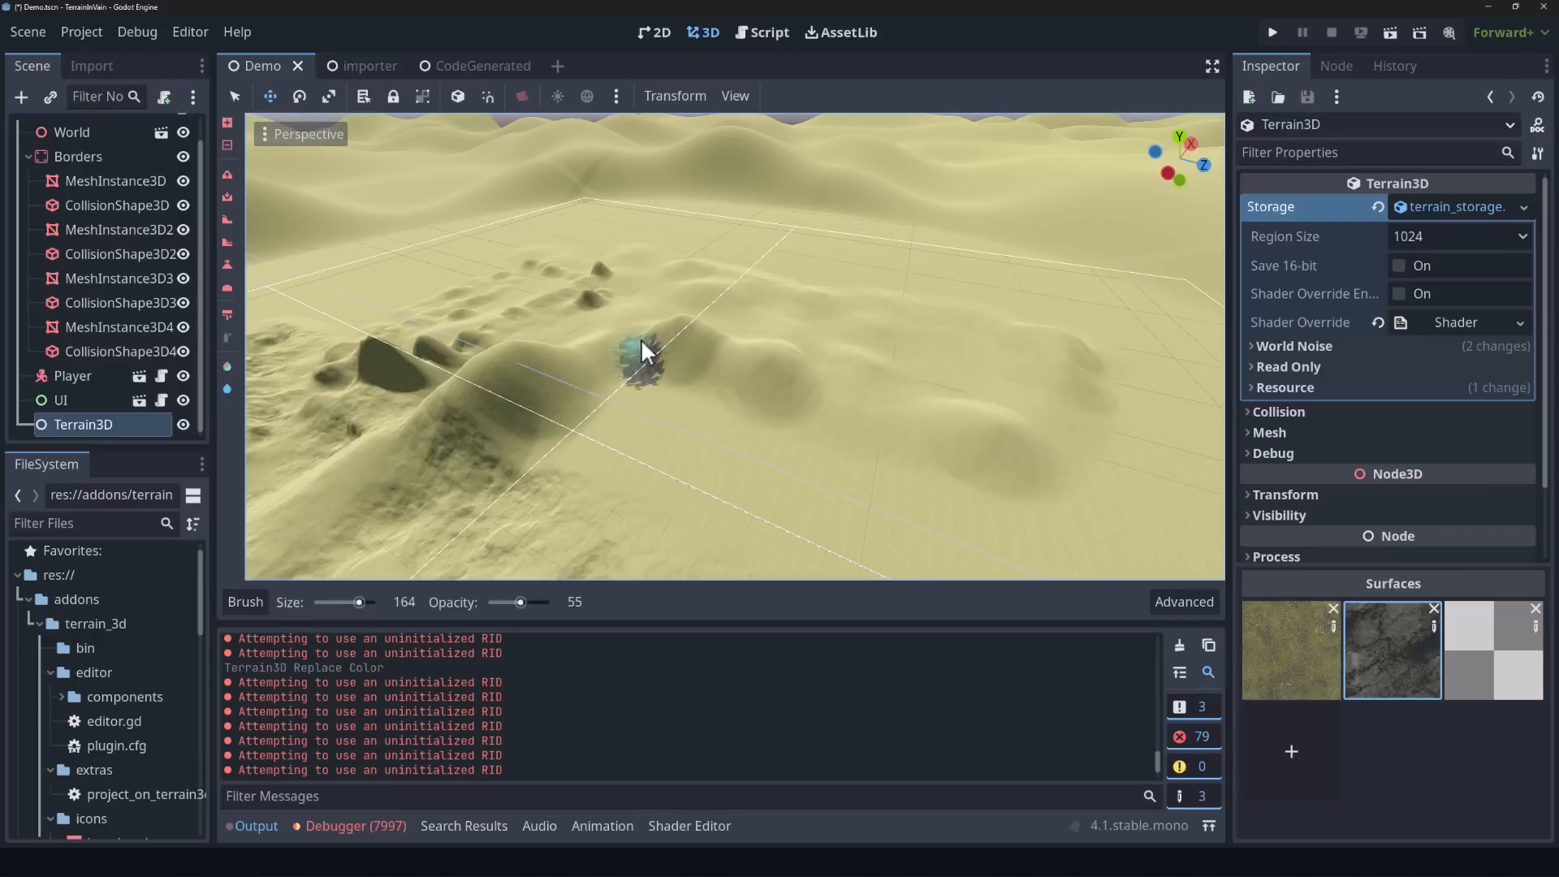
drag(641, 353, 576, 403)
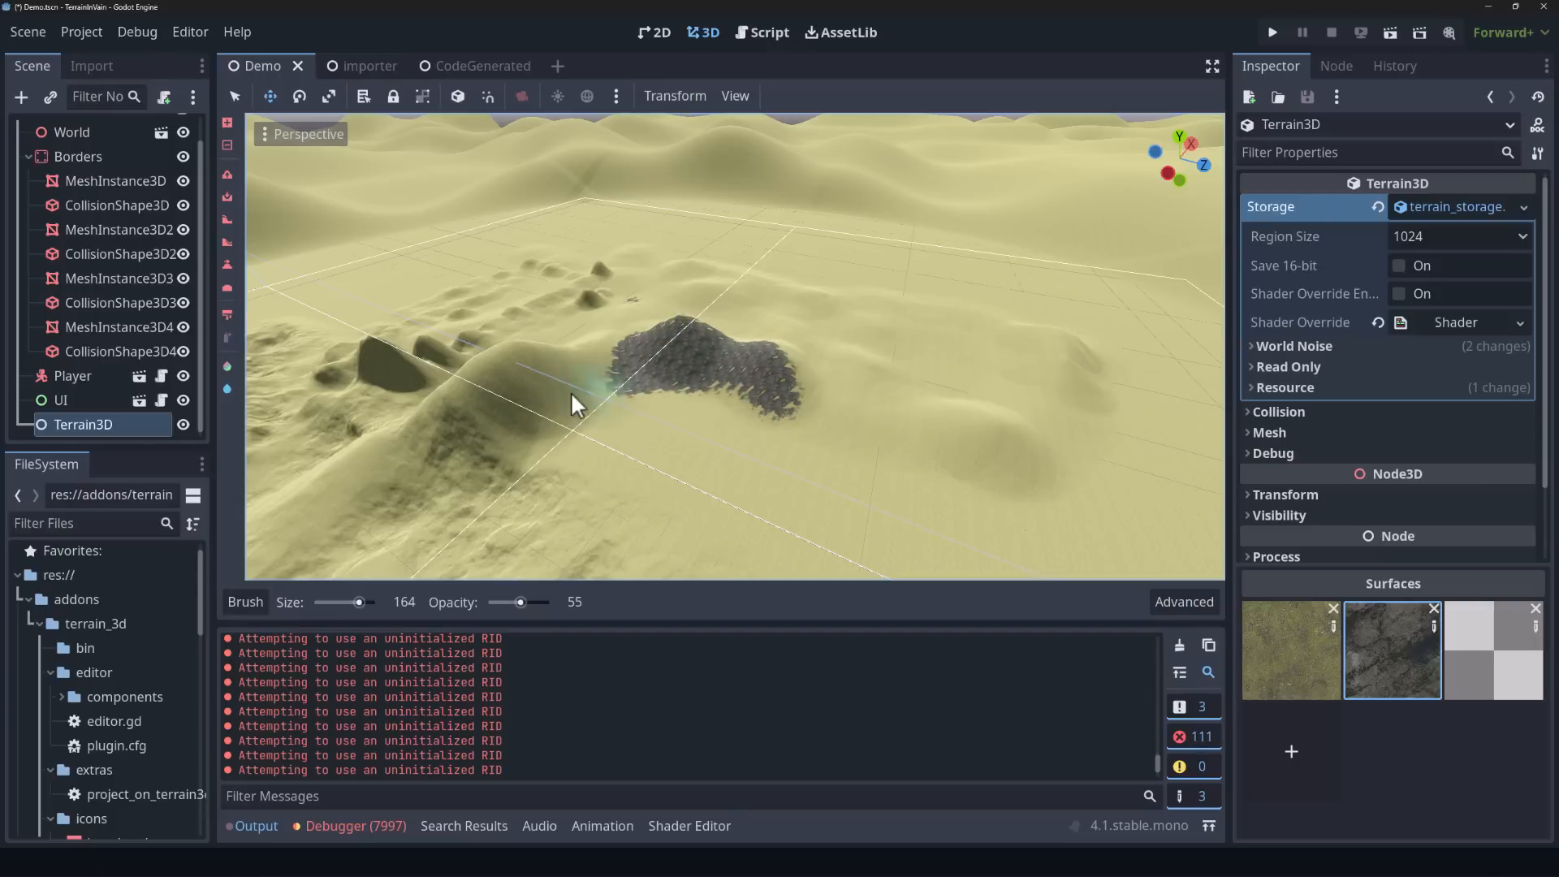
click(565, 449)
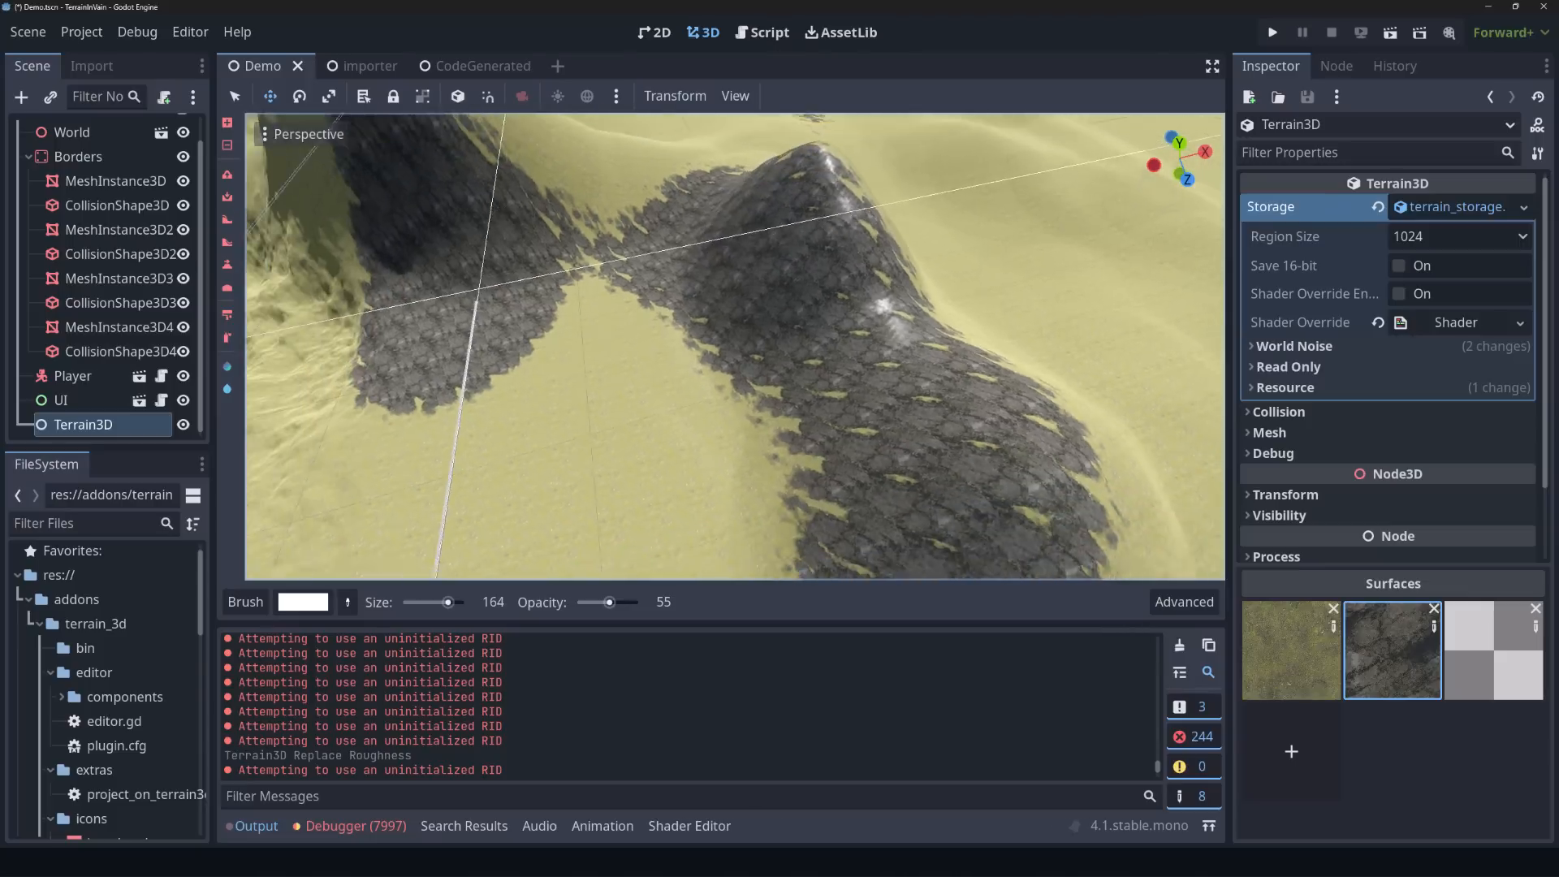
Step: Paint green colour around the rocky hill, then switch to the importer scene
click(302, 602)
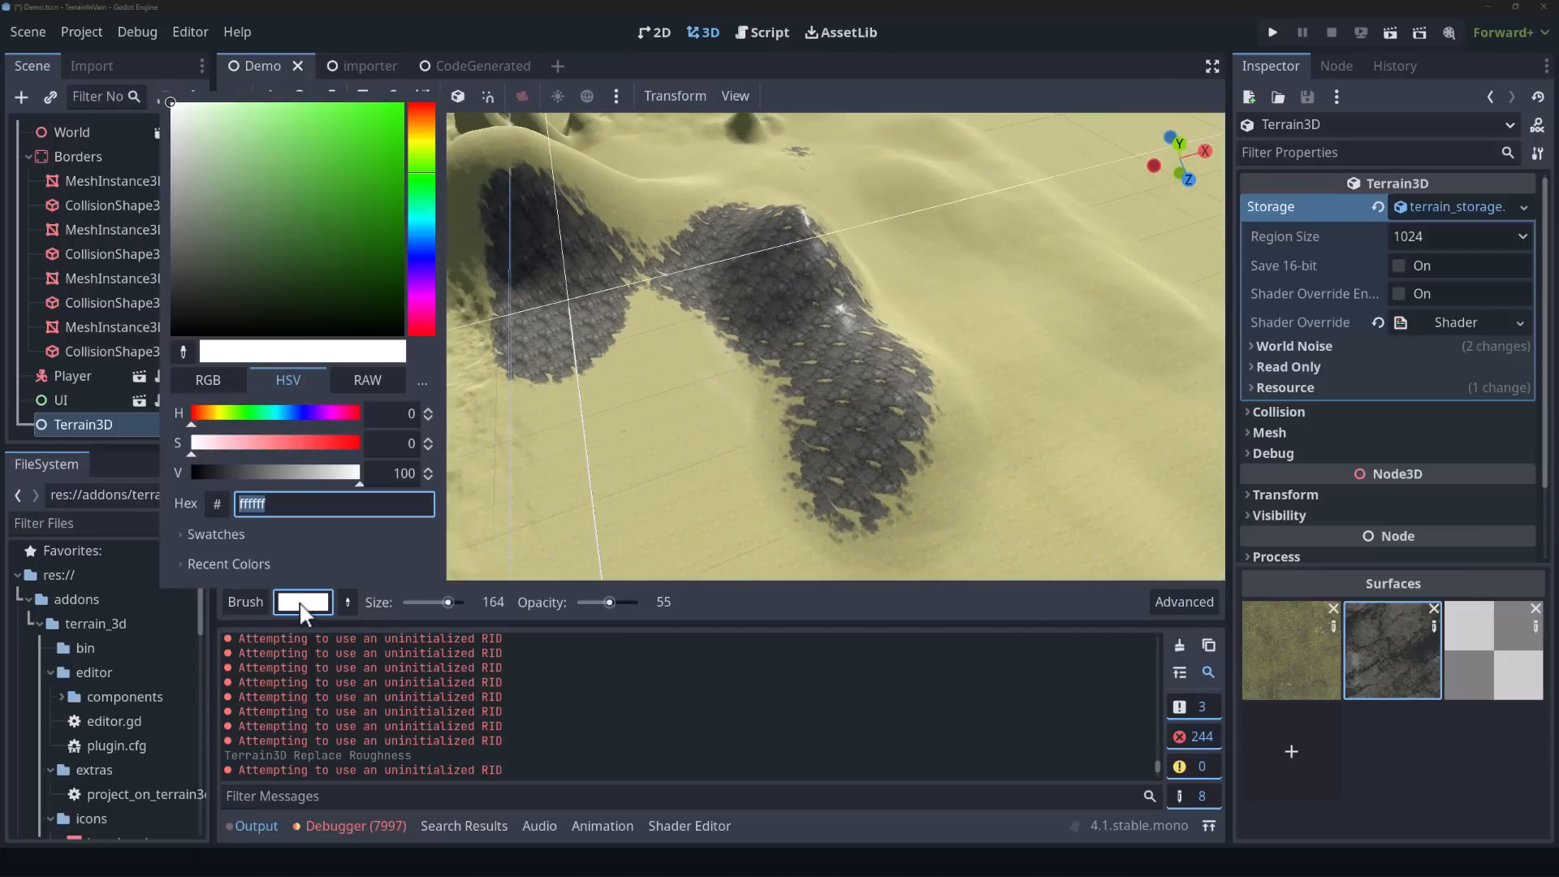
click(653, 362)
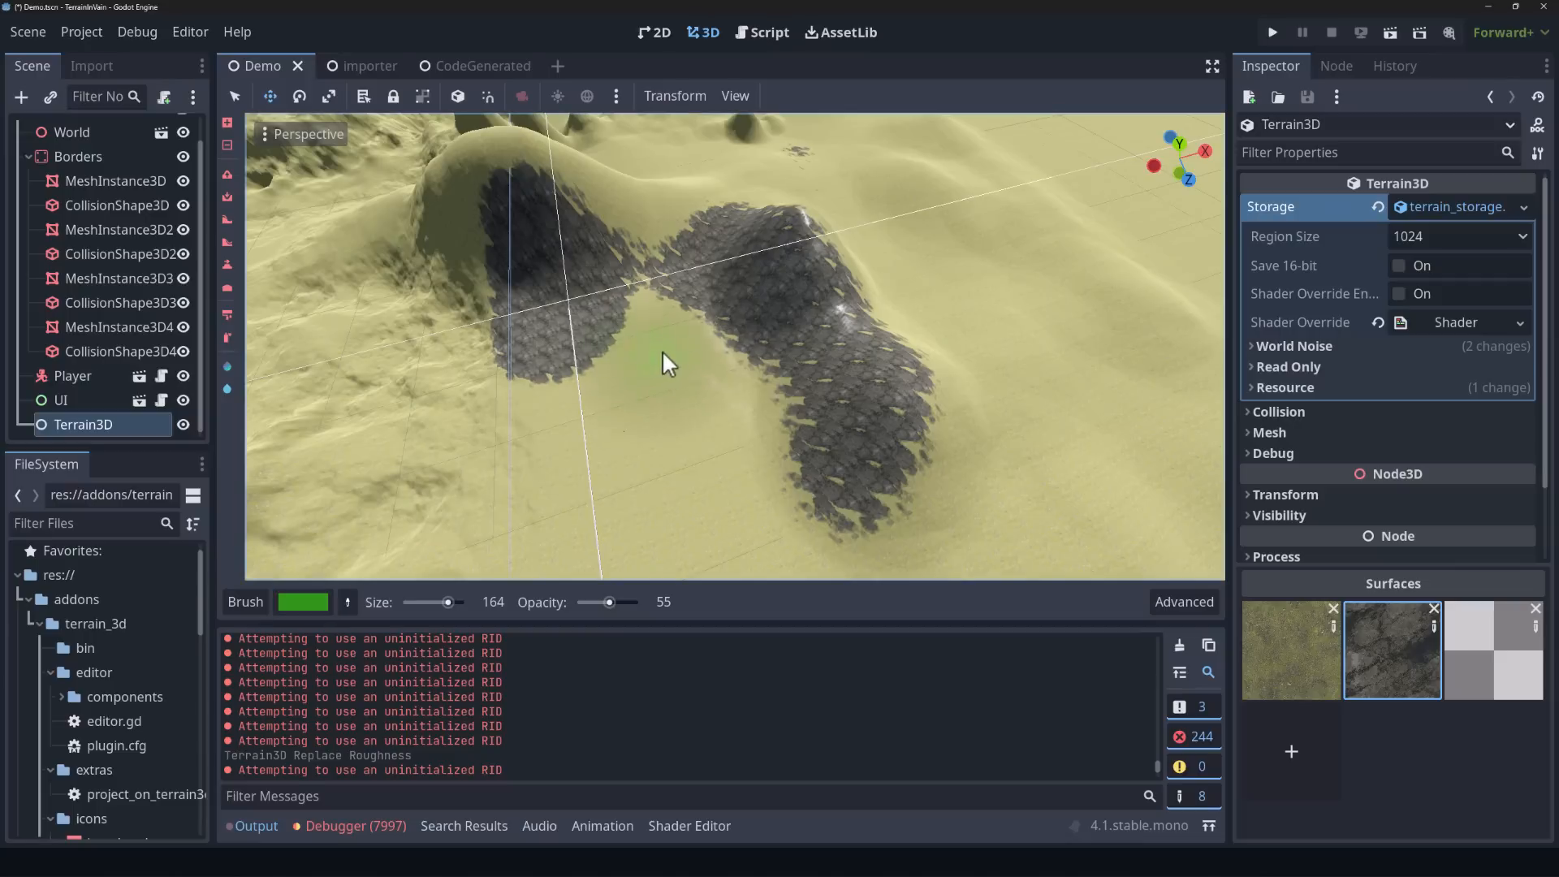
drag(665, 363, 656, 209)
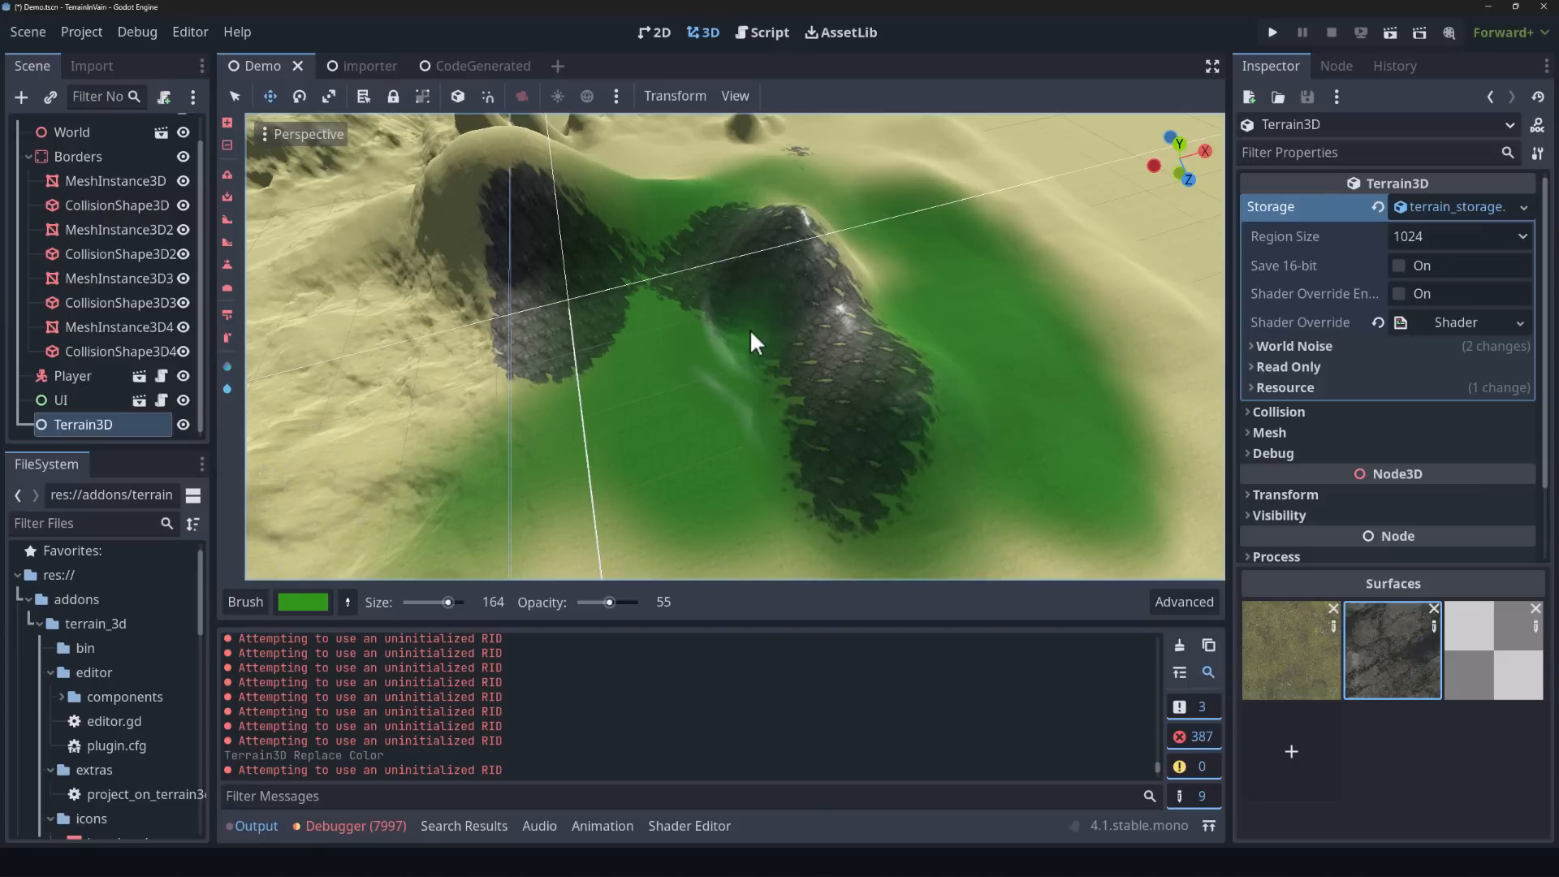
click(362, 66)
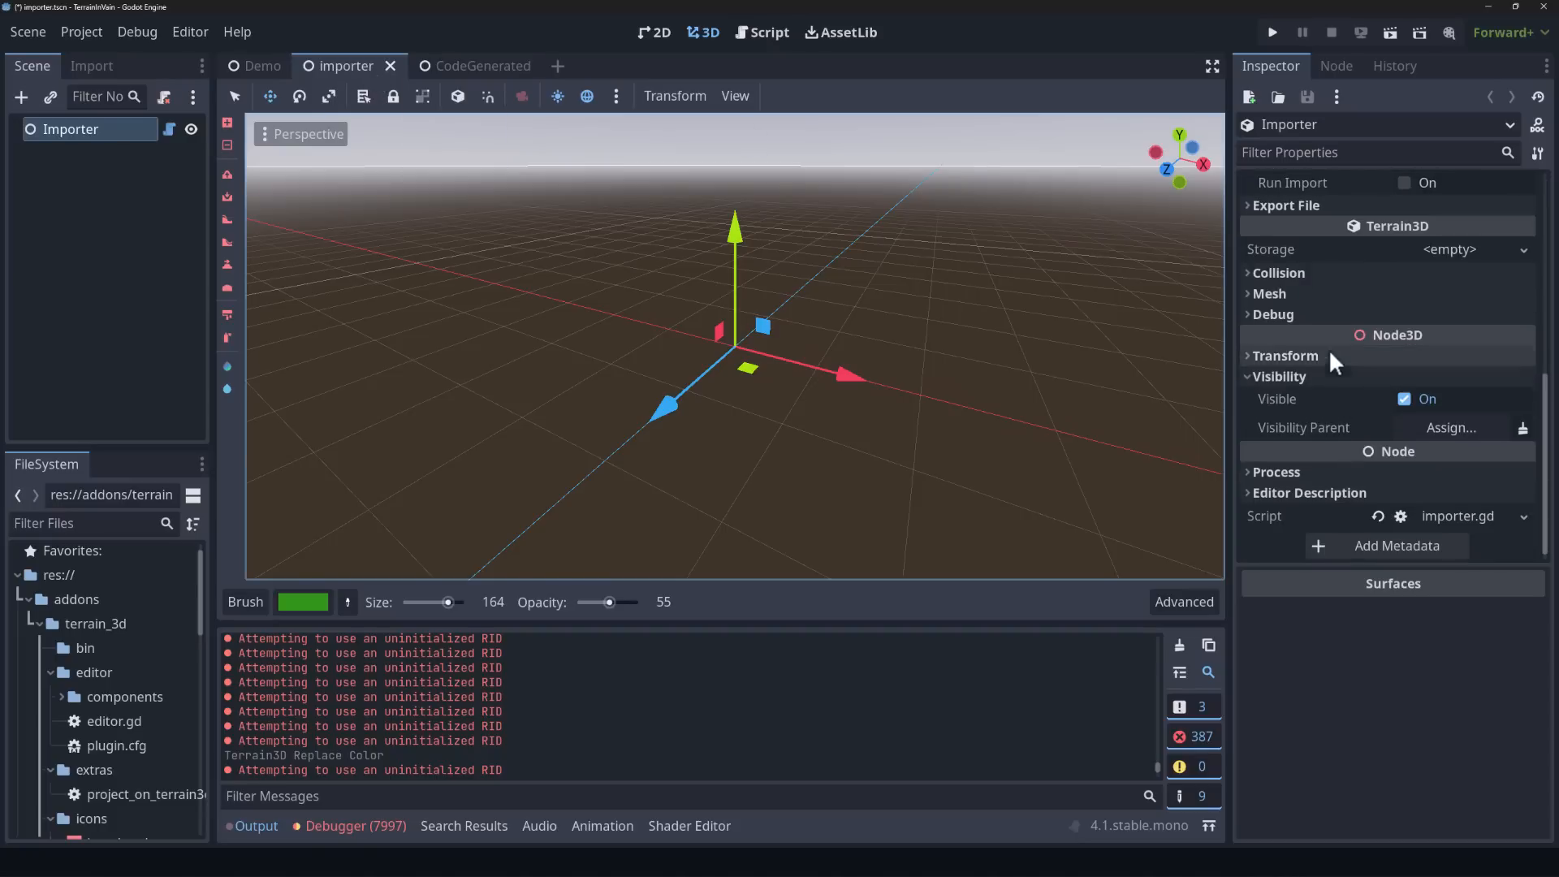
Step: View the importer's Export File options with map type height, then return to Demo
click(1284, 204)
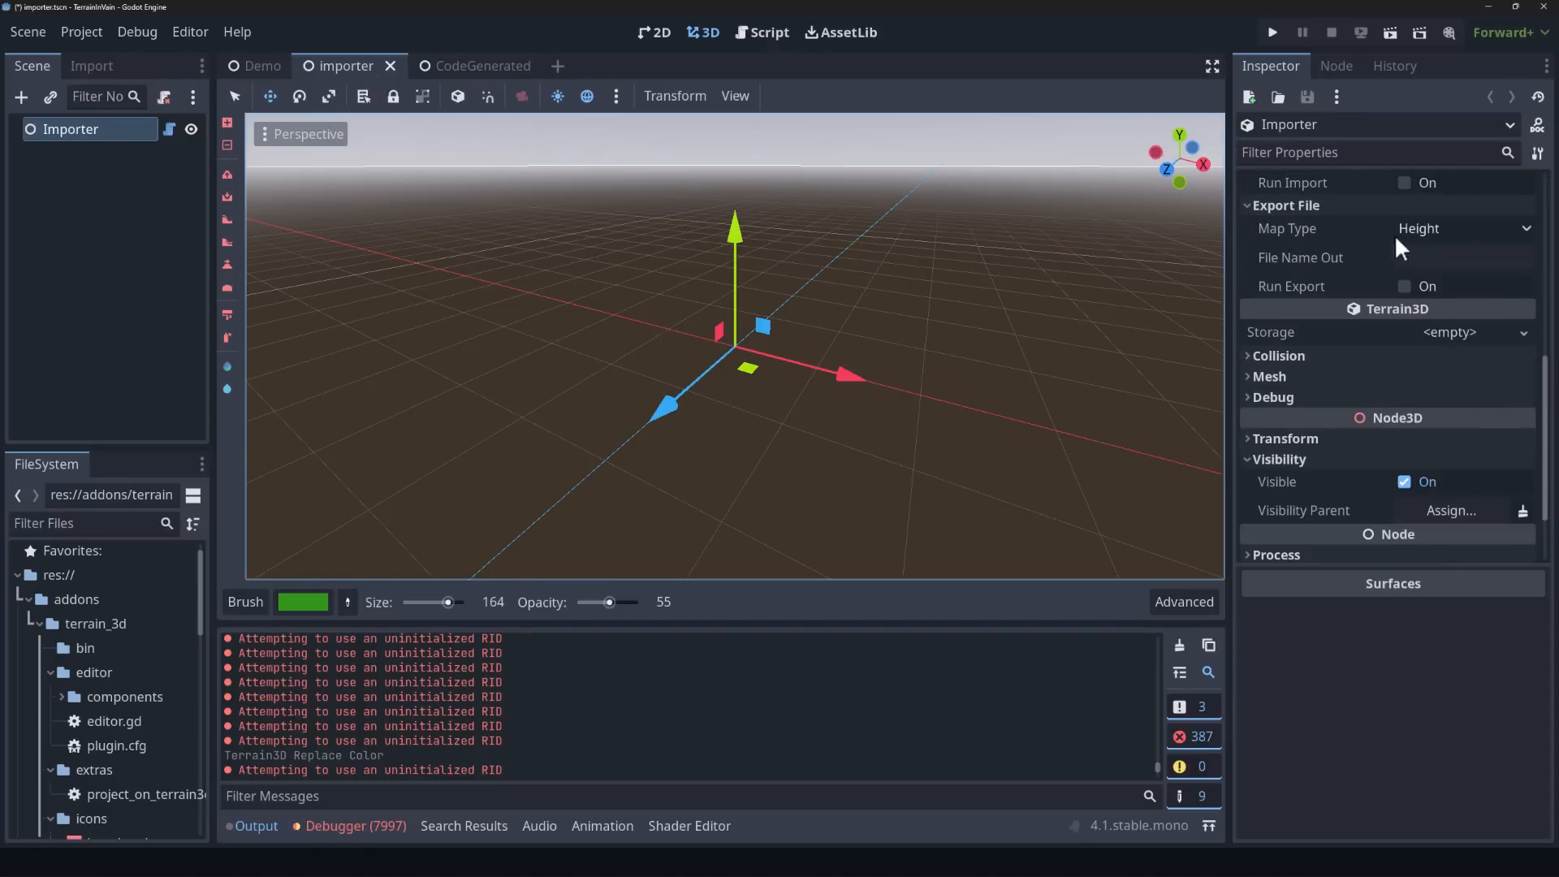
click(1463, 228)
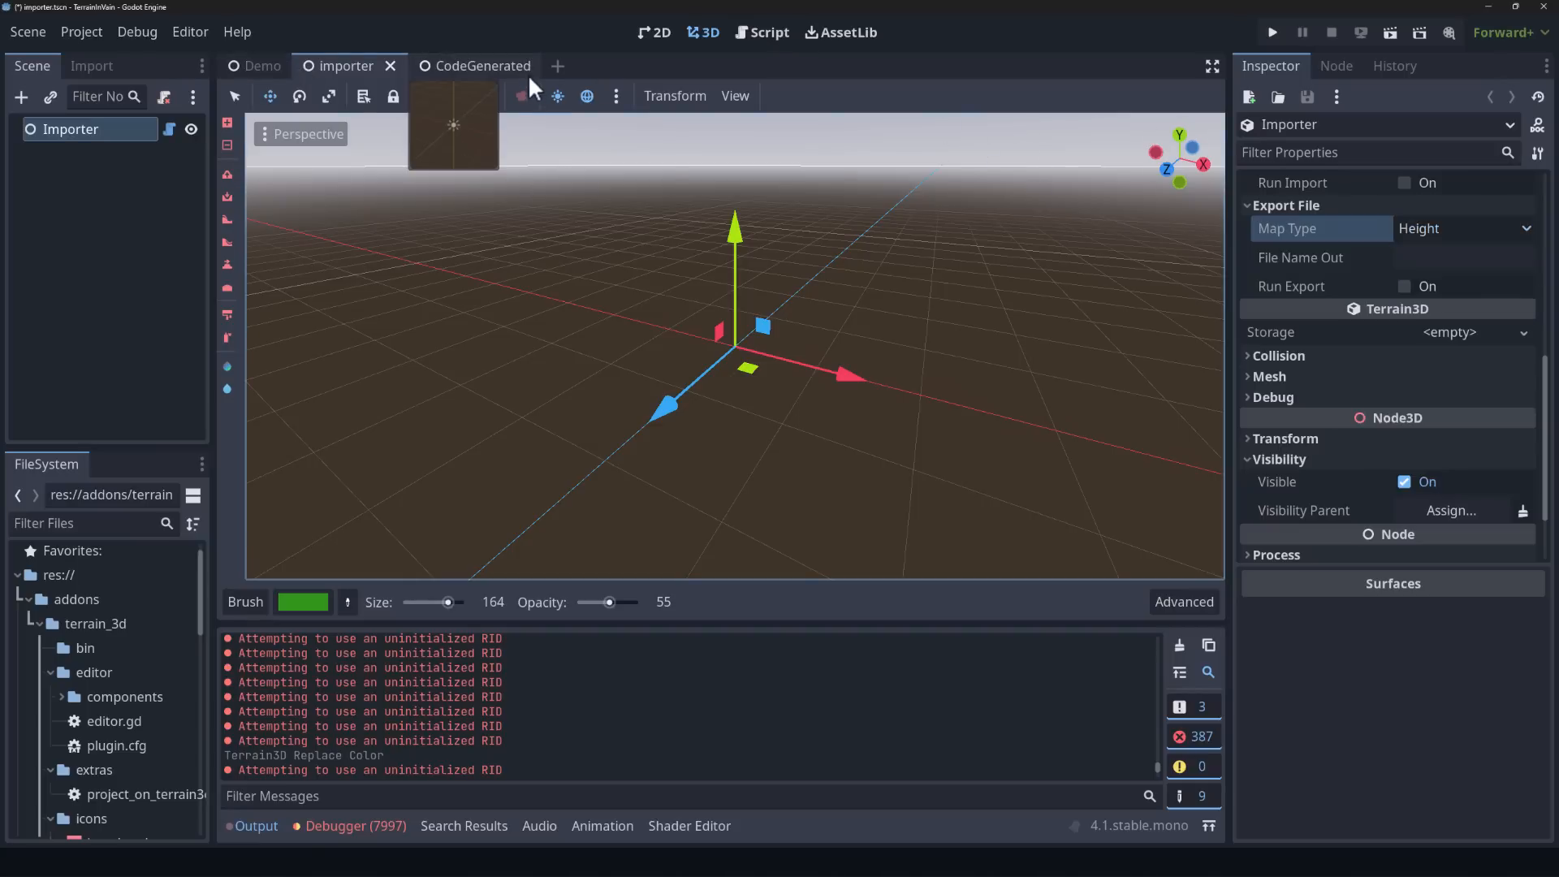
click(260, 66)
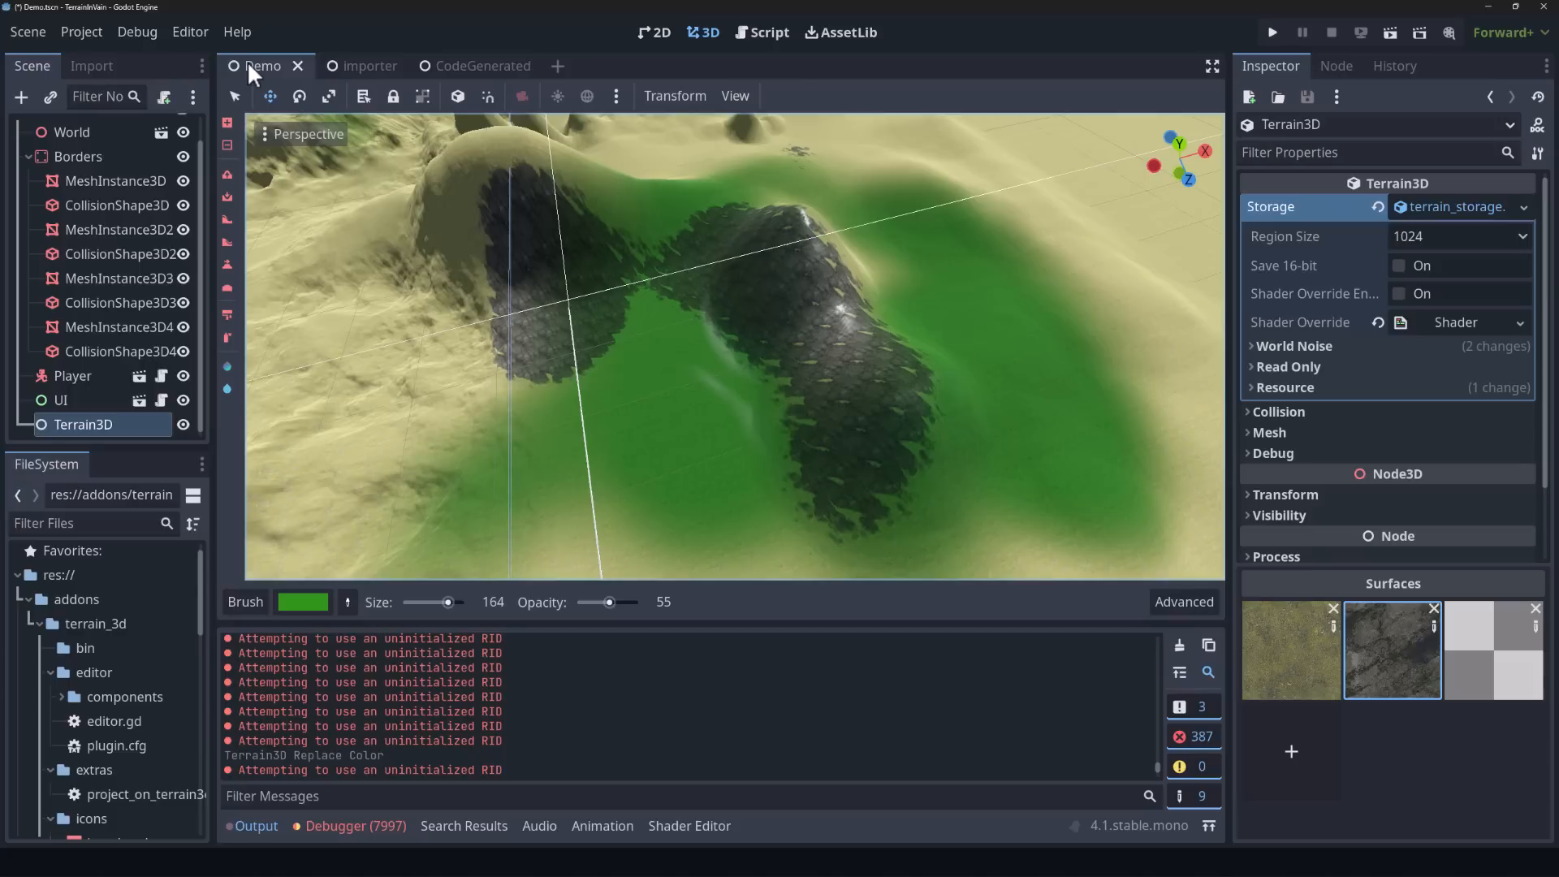
mouse_move(171, 451)
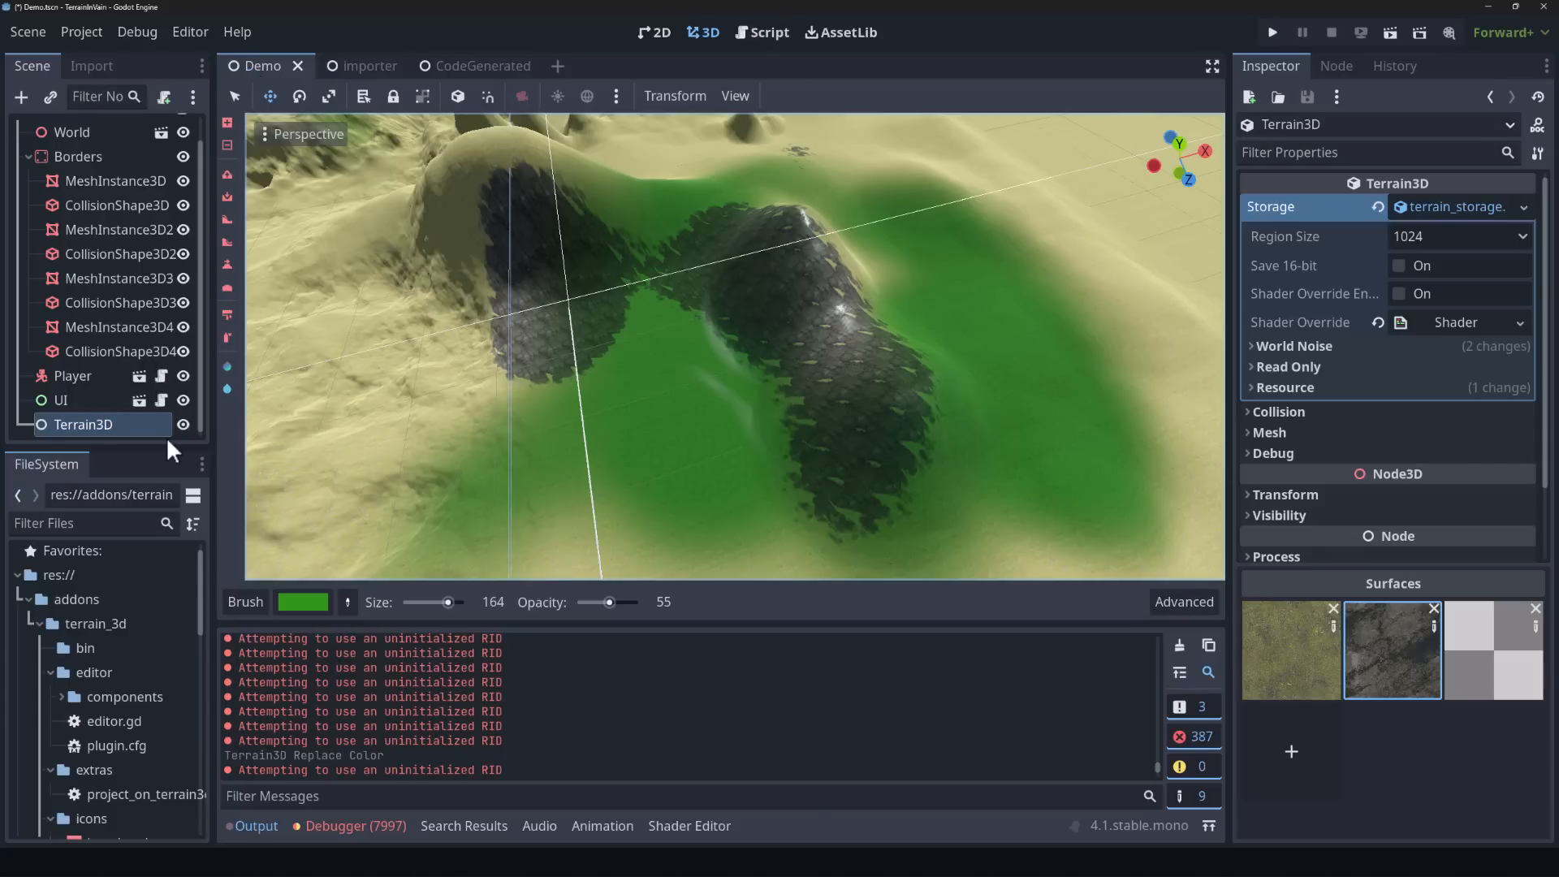
mouse_move(227, 388)
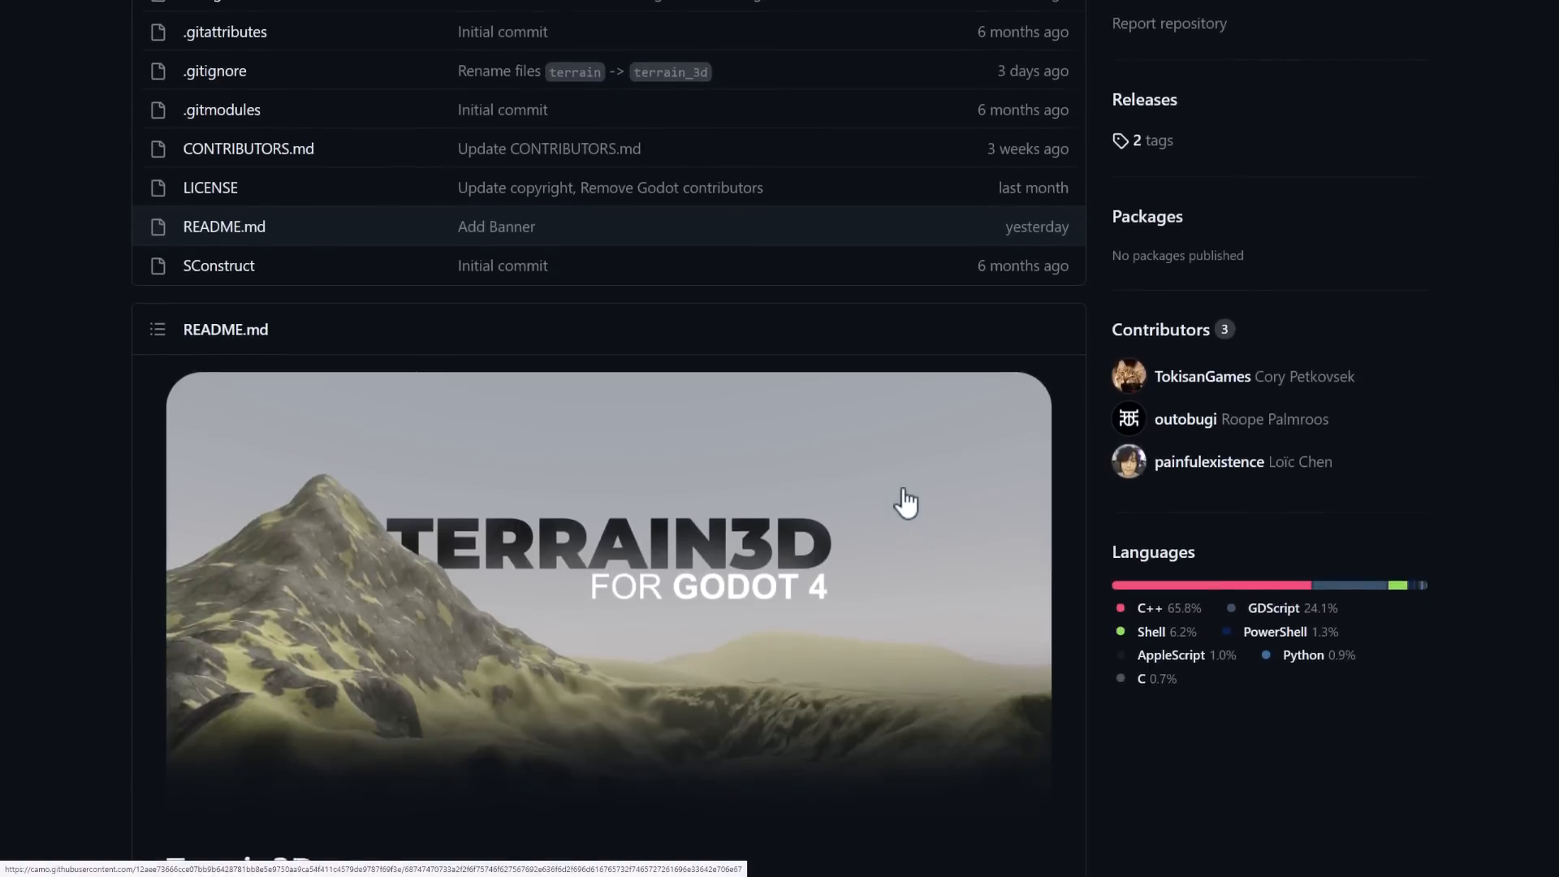
Step: Scroll the README past Features, Requirements and Installation to Interaction With Godot Modules
scroll(down, 3)
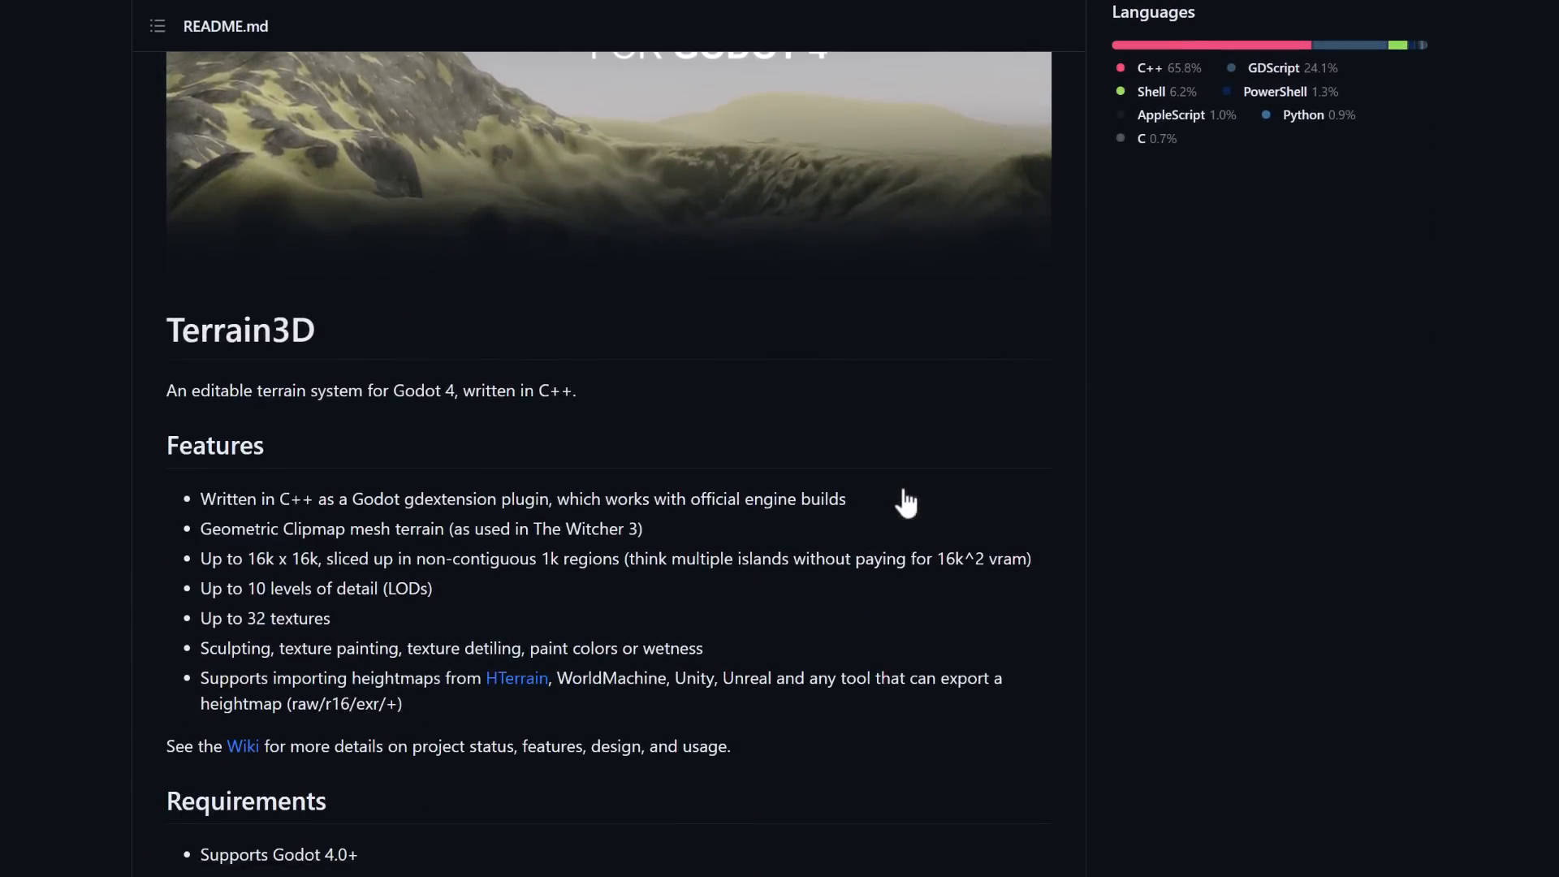
scroll(down, 3)
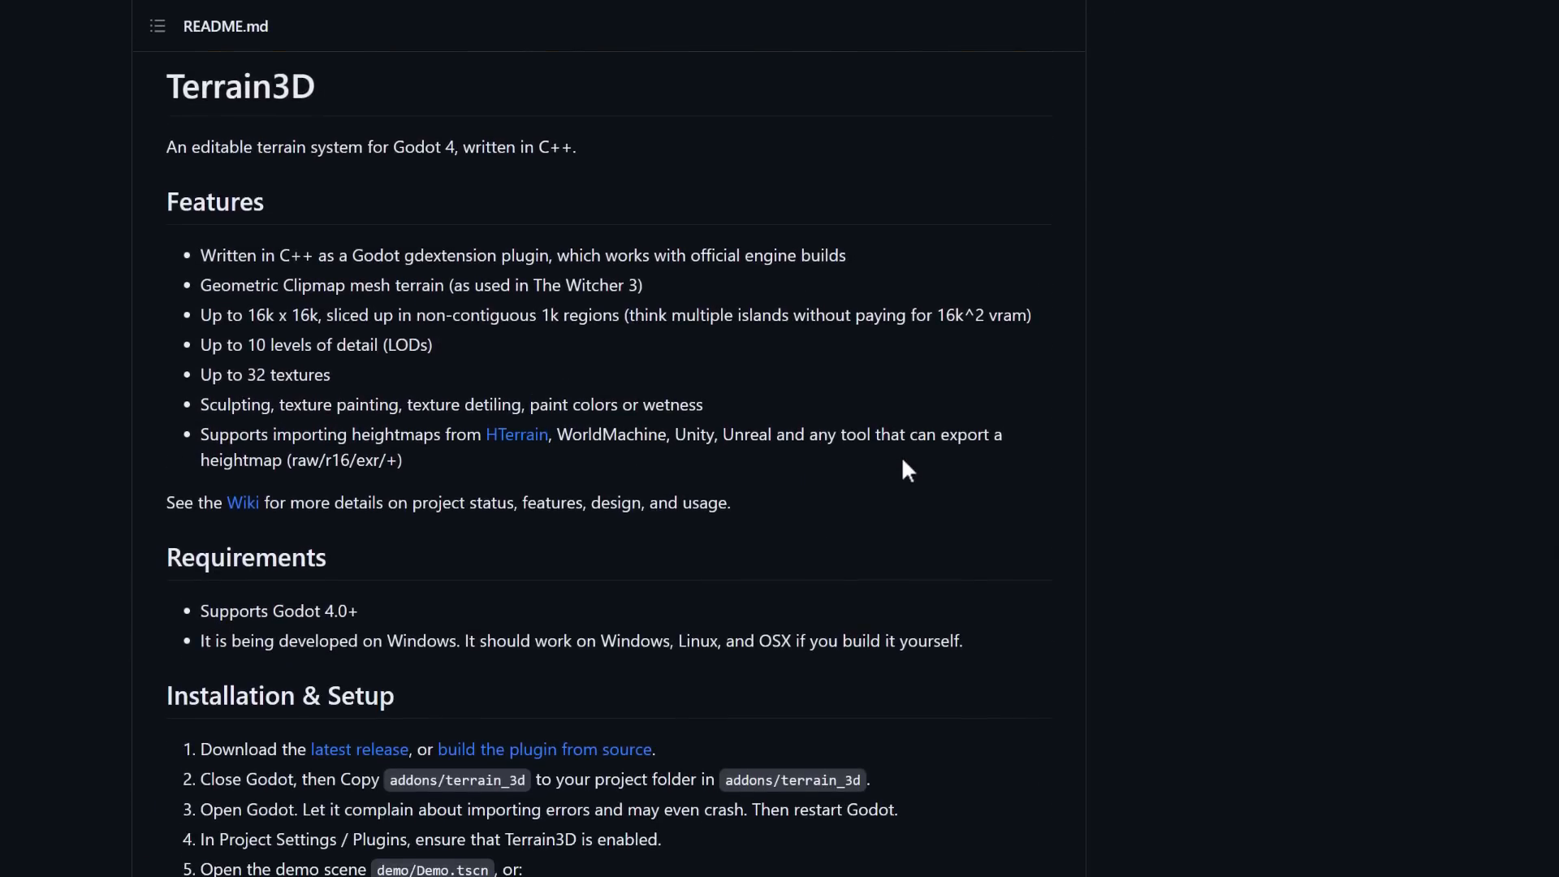
scroll(down, 3)
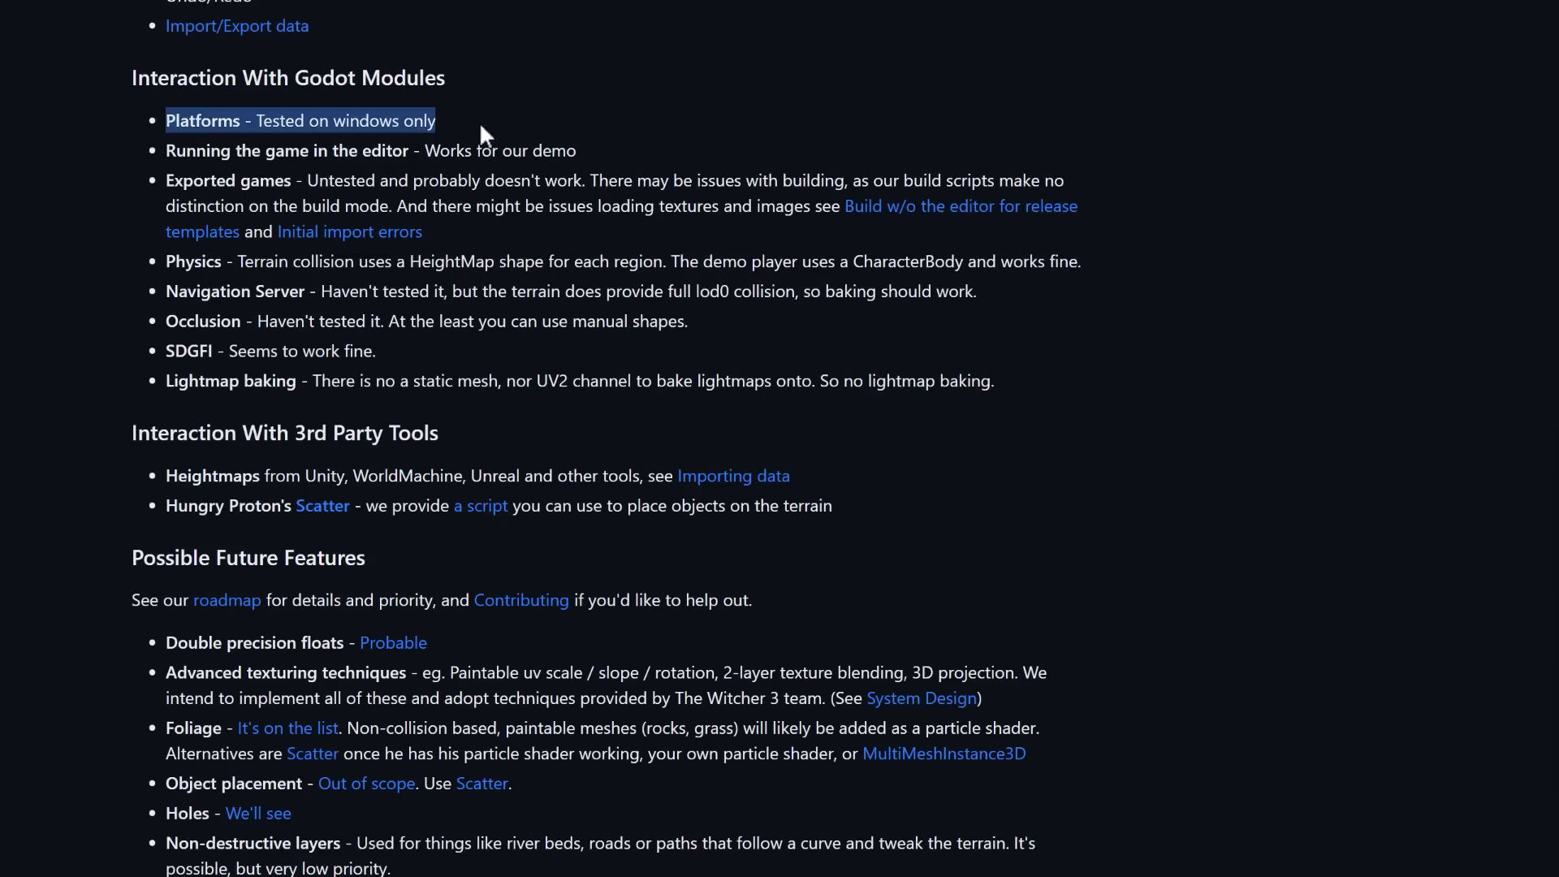
Step: Scroll the README to its end, reaching the Possible Future Features list
click(599, 272)
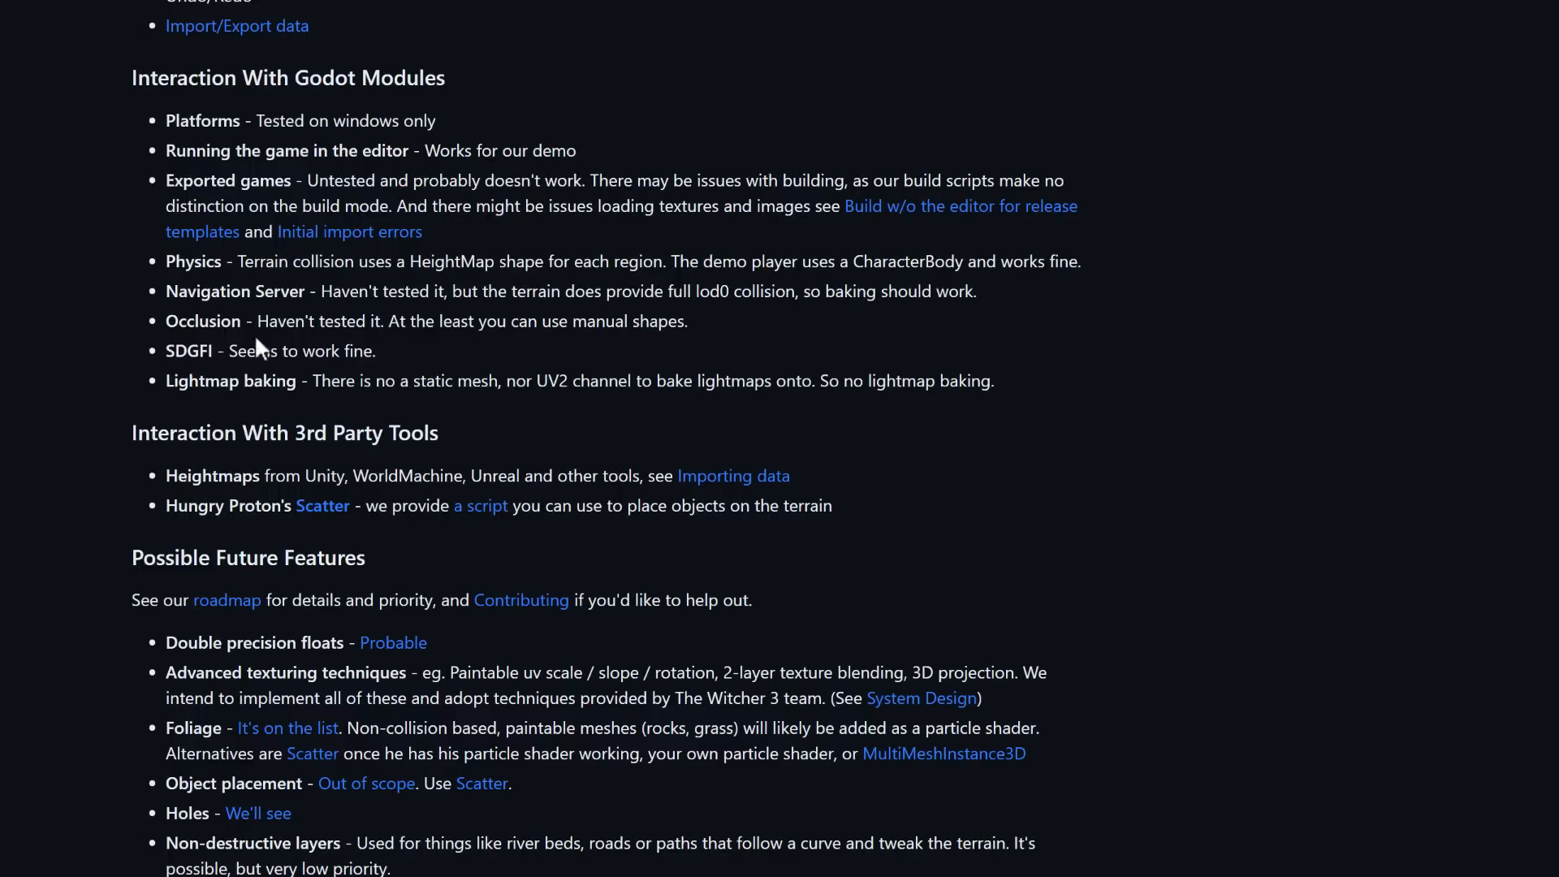
scroll(down, 3)
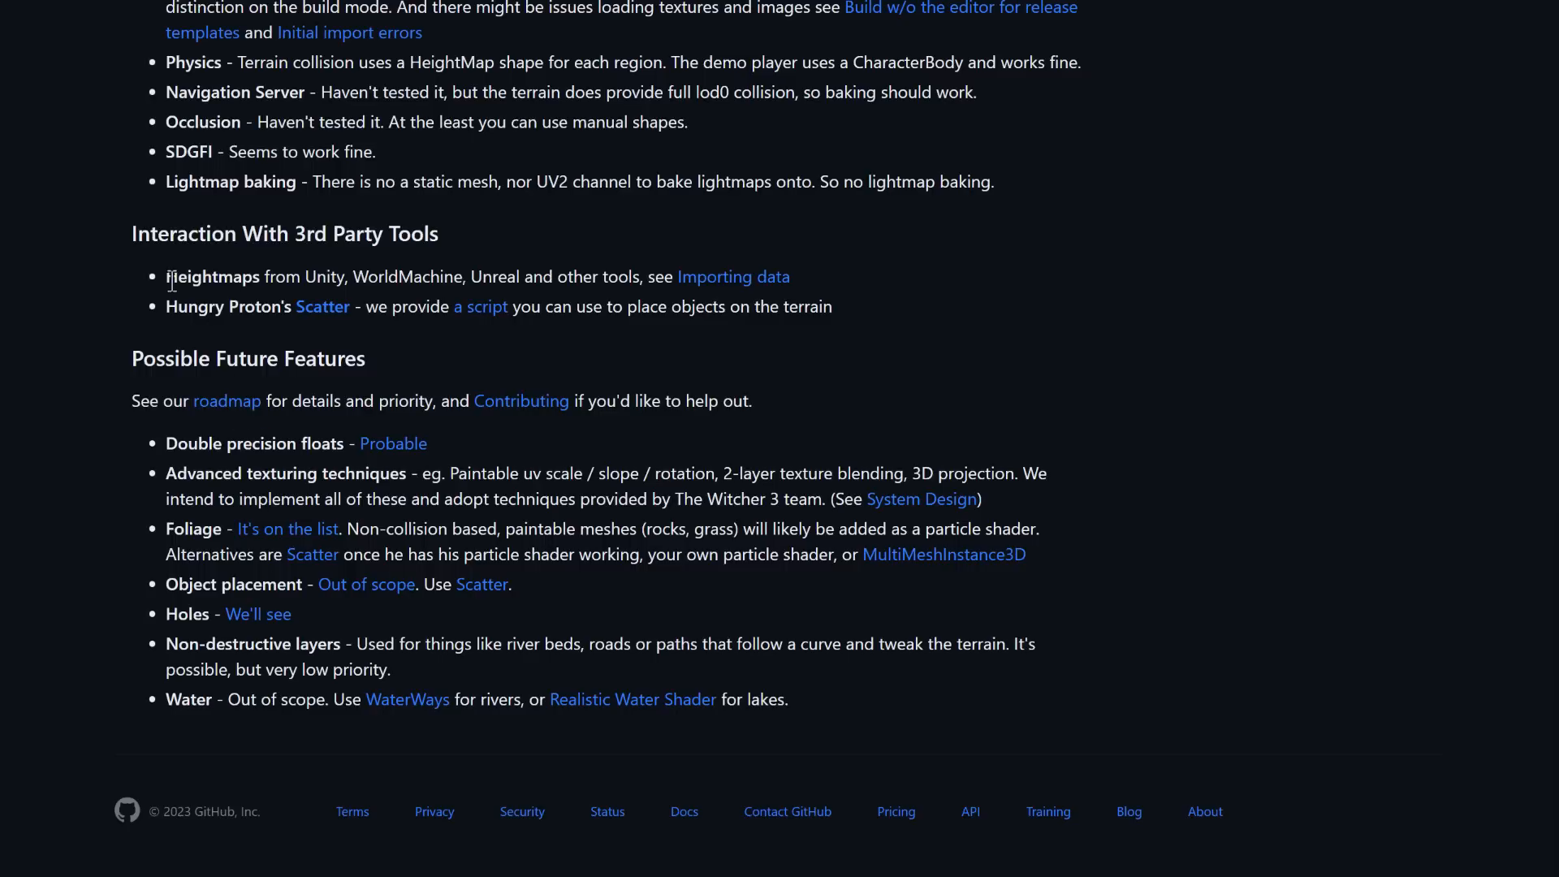
mouse_move(394, 274)
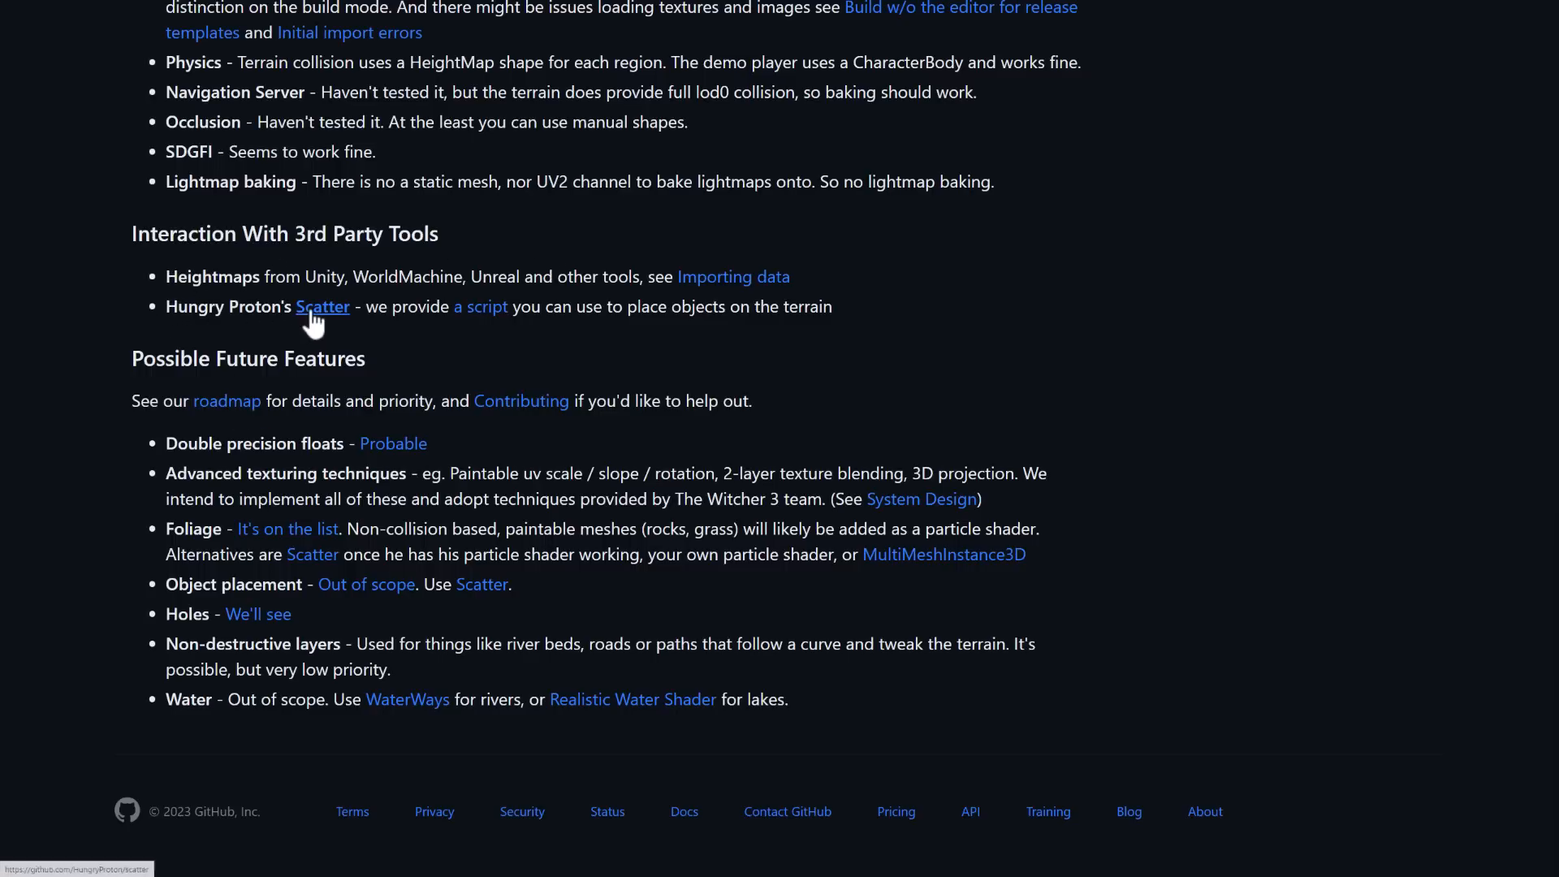
mouse_move(397, 369)
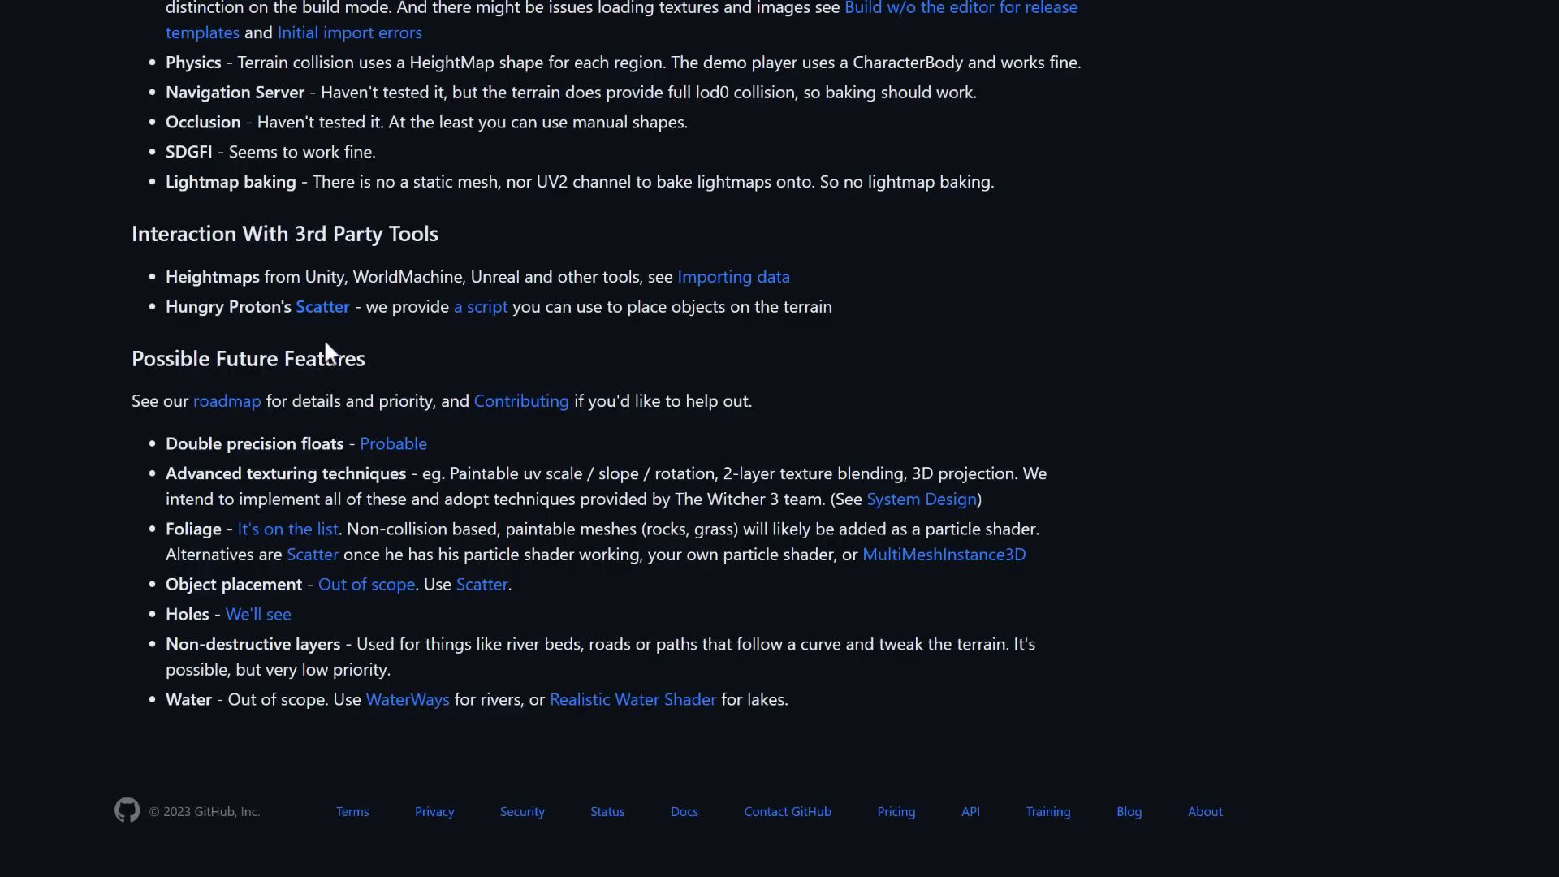
mouse_move(239, 673)
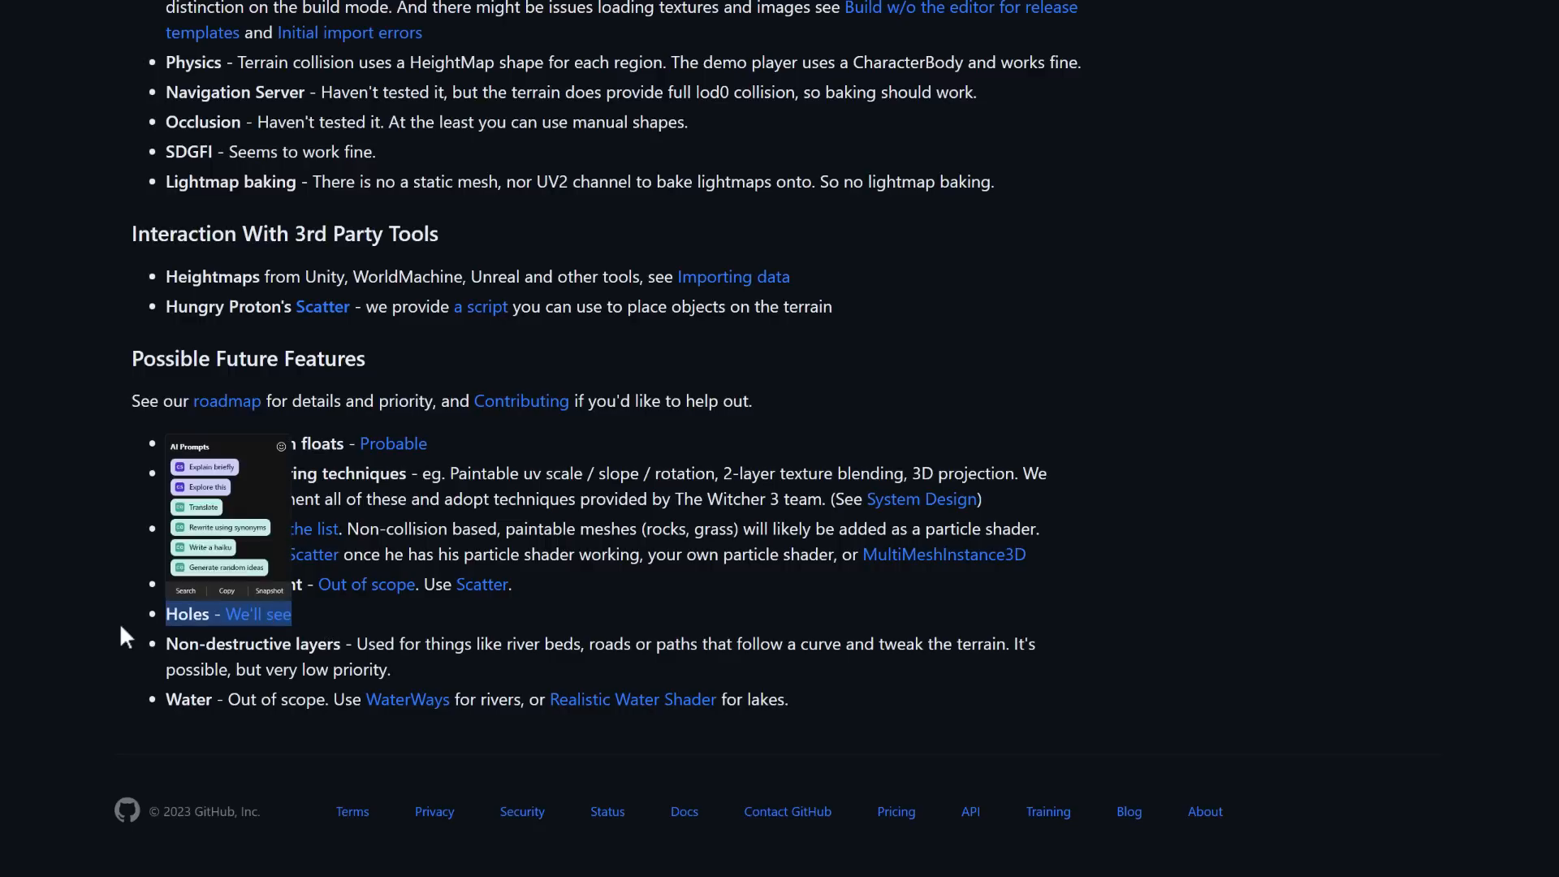
click(566, 620)
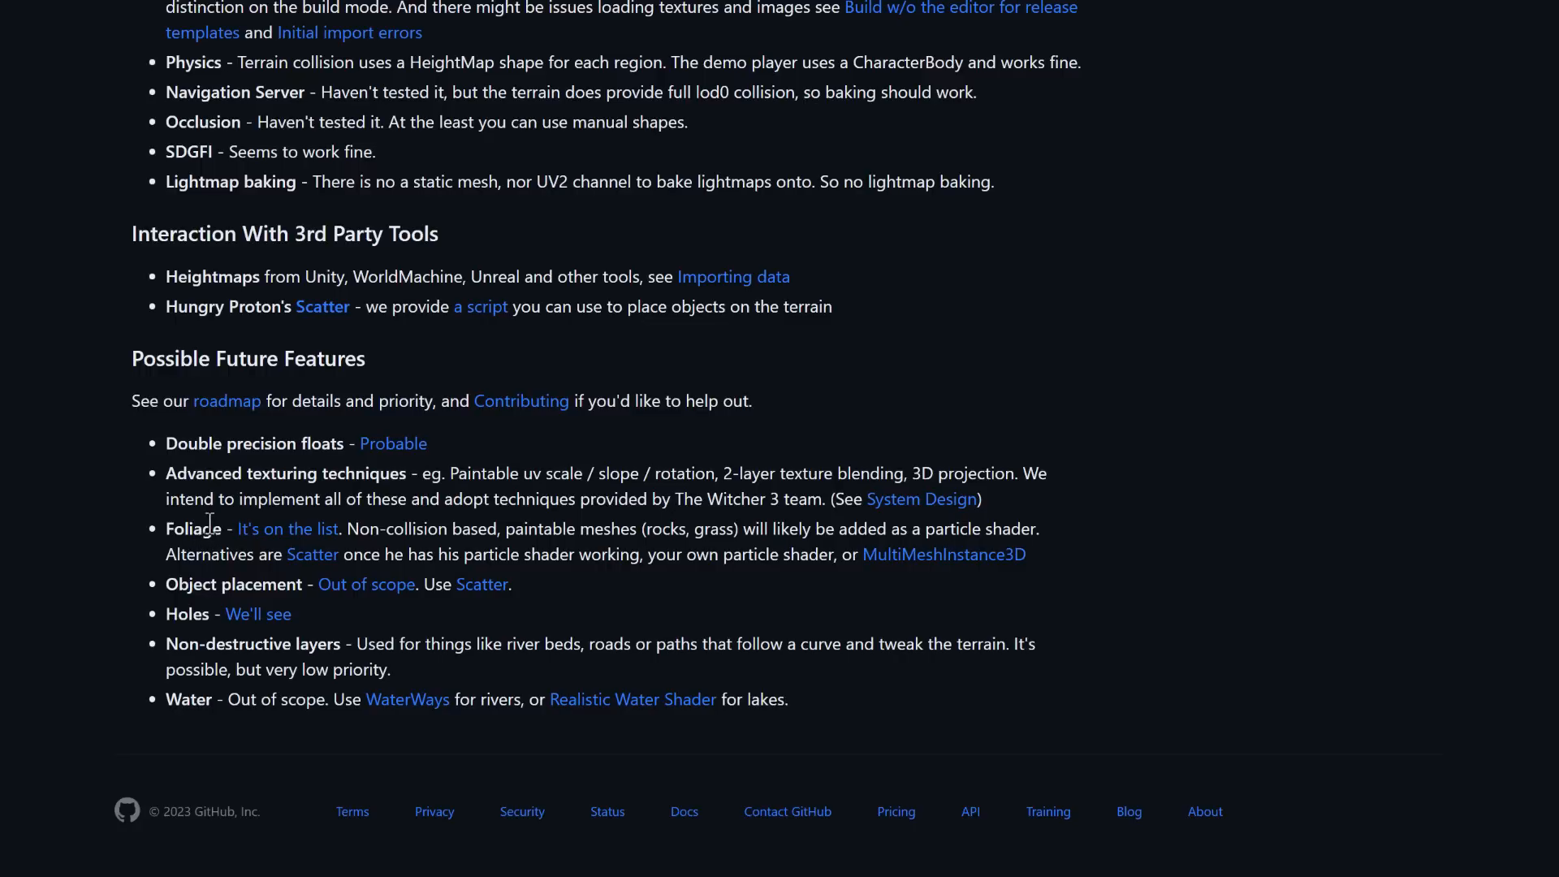
mouse_move(309, 450)
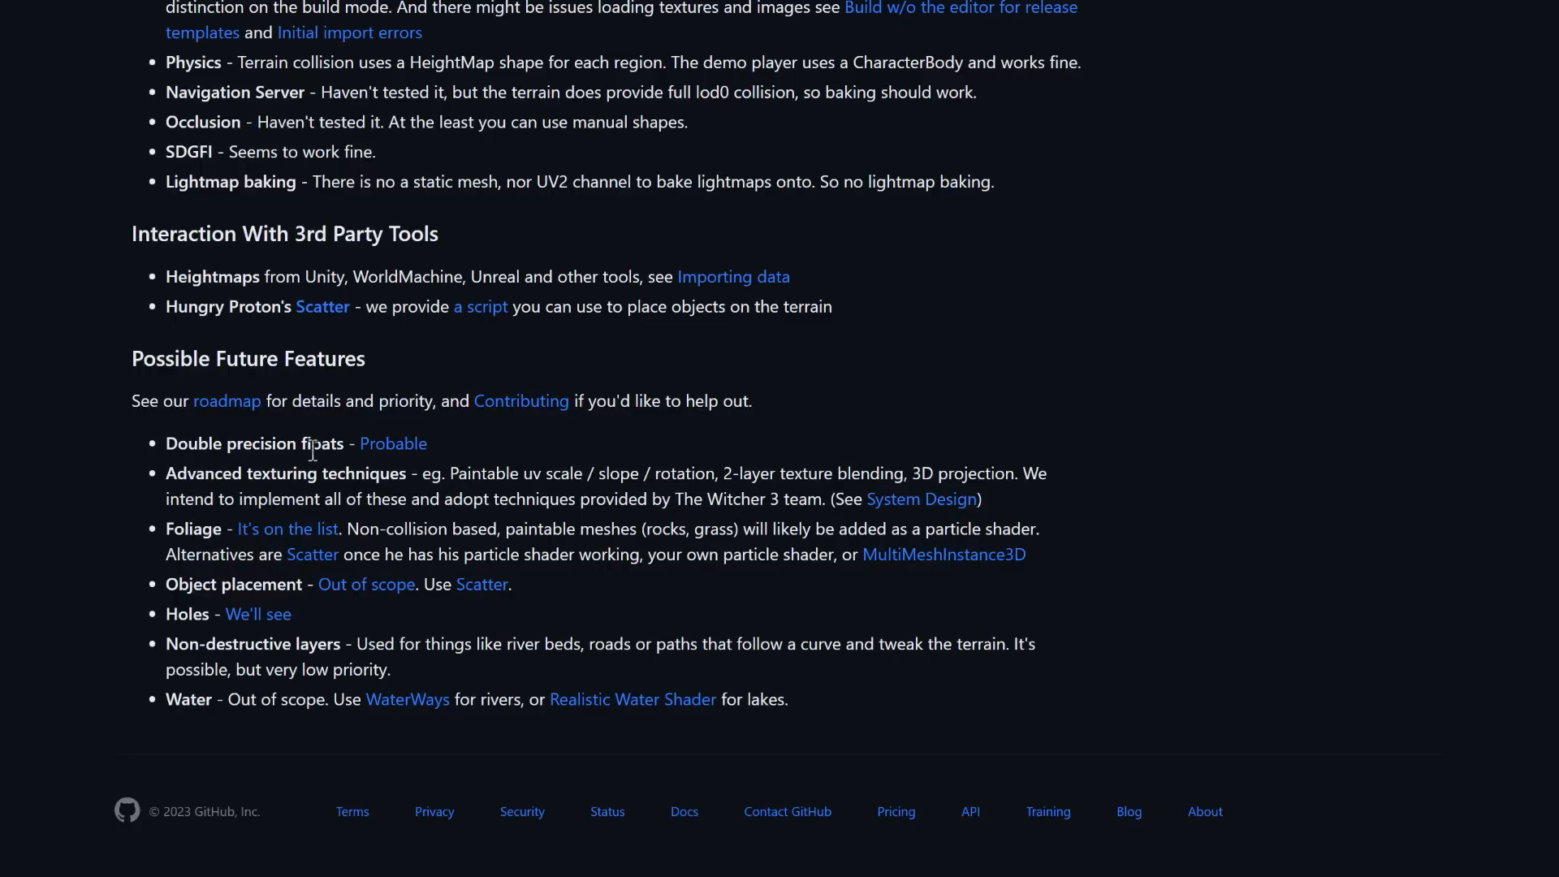
mouse_move(526, 455)
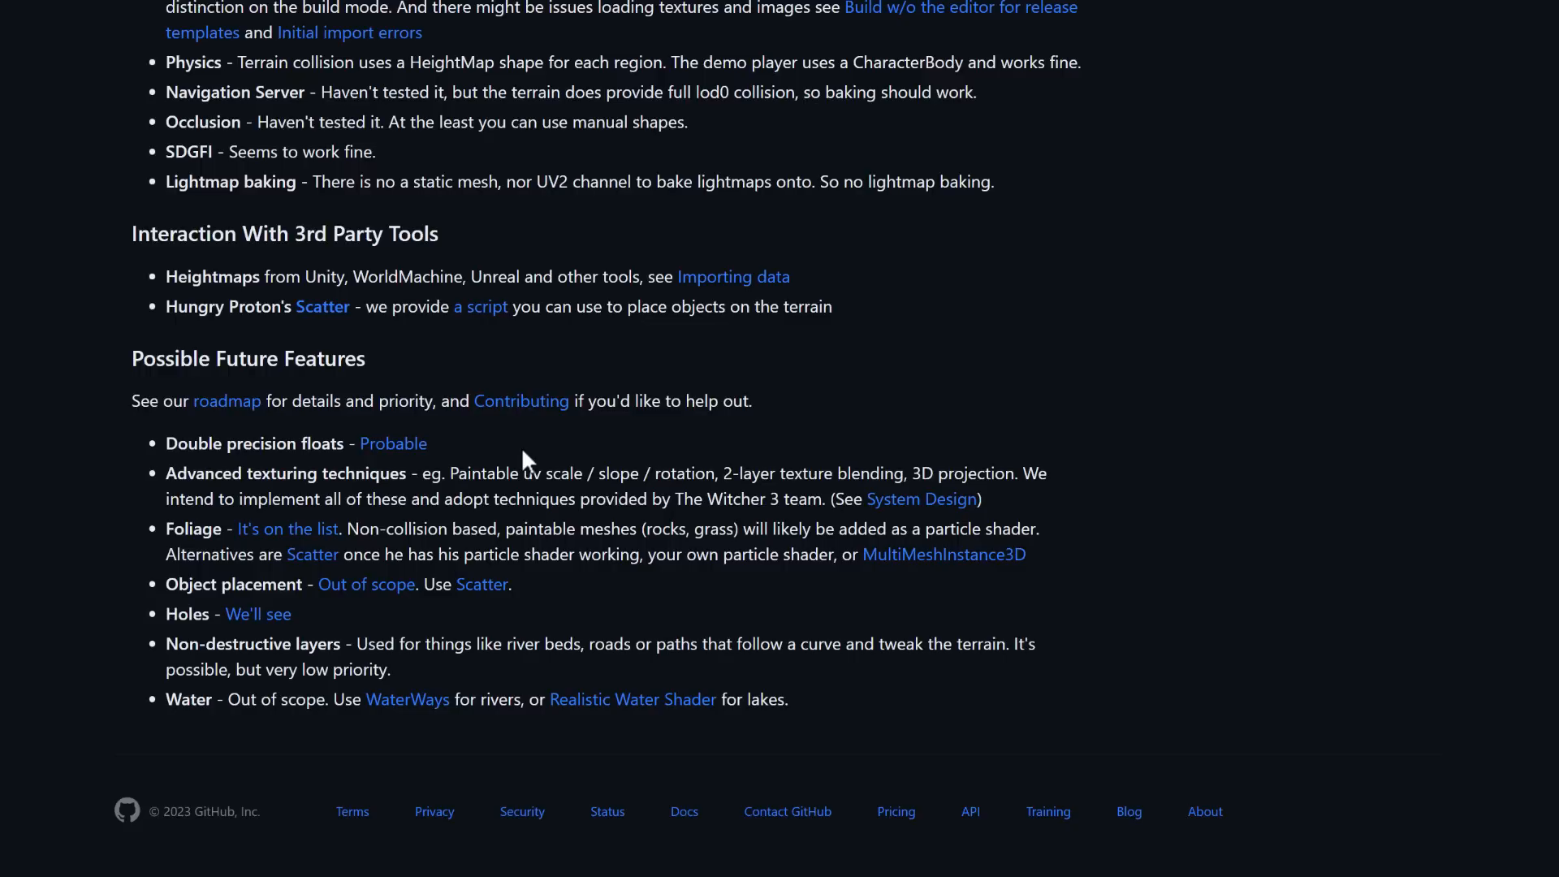
mouse_move(249, 438)
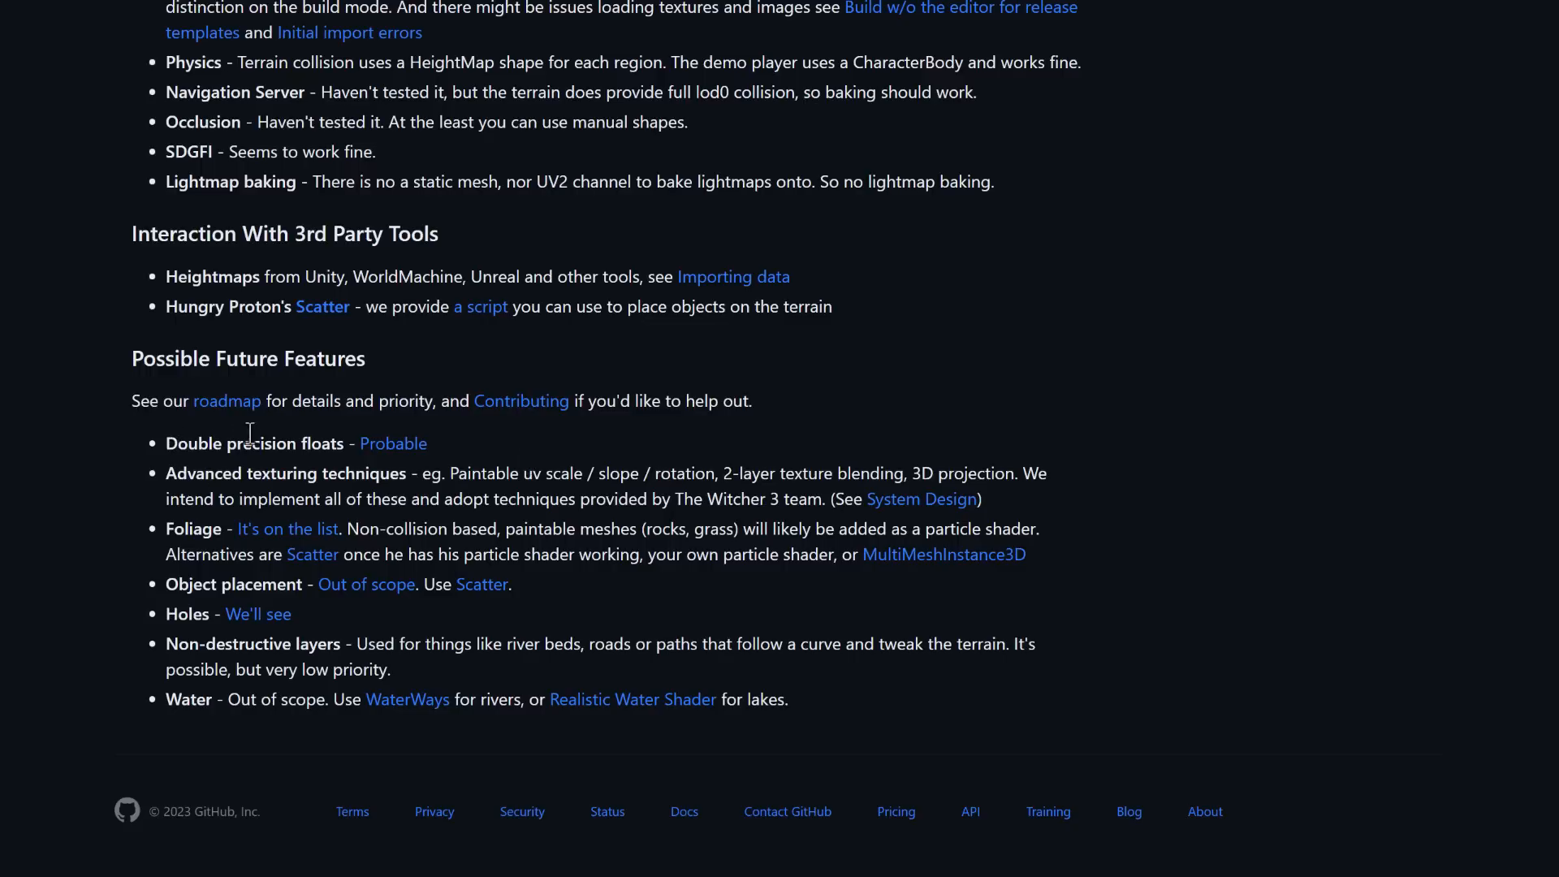
mouse_move(248, 450)
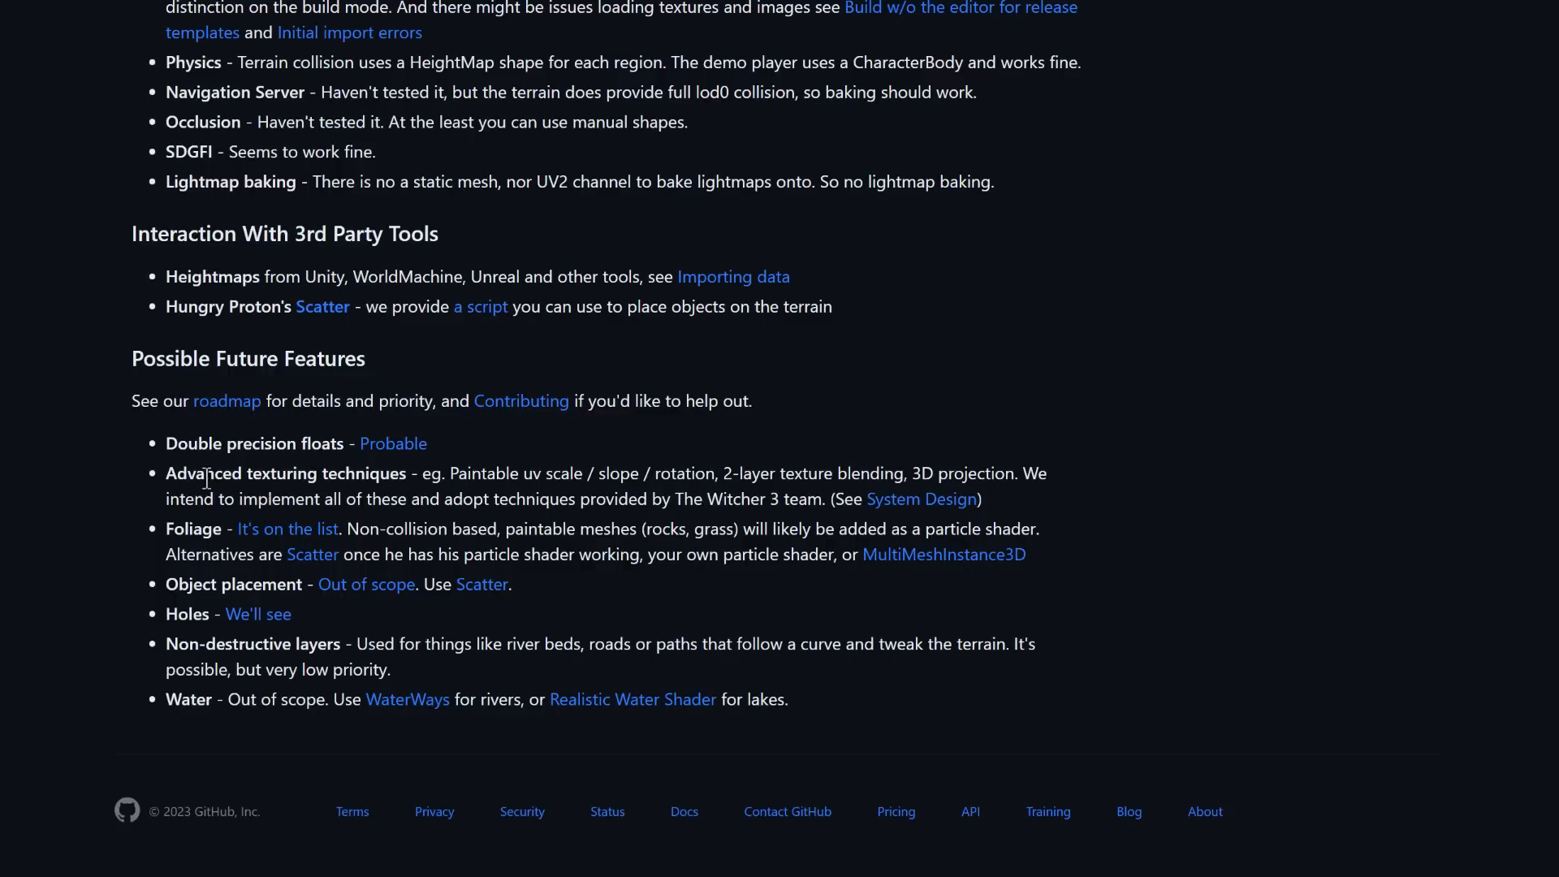
mouse_move(268, 421)
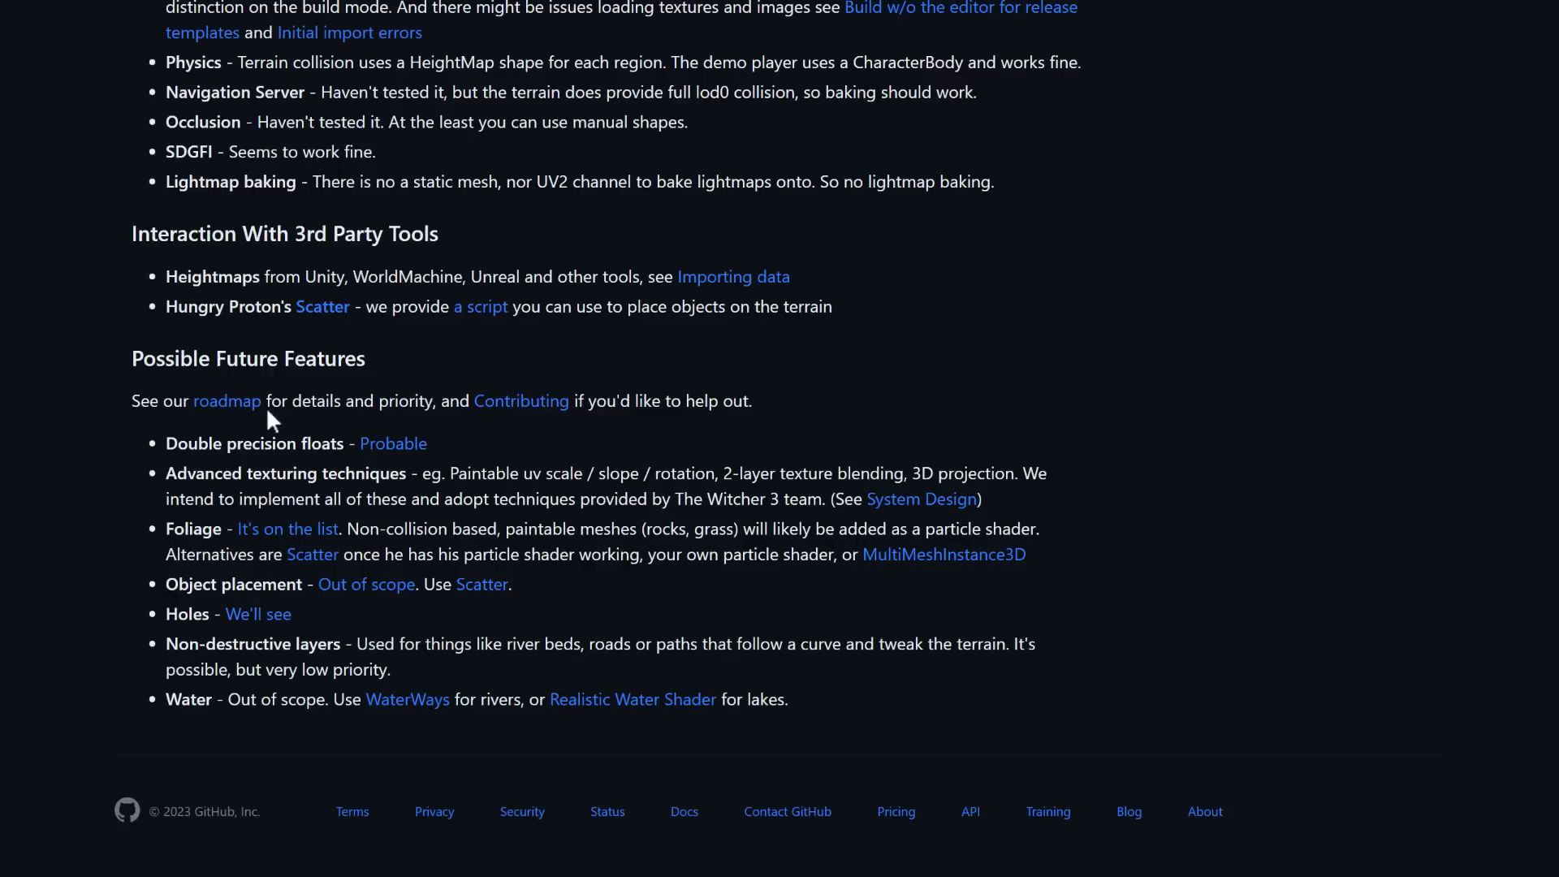
mouse_move(583, 500)
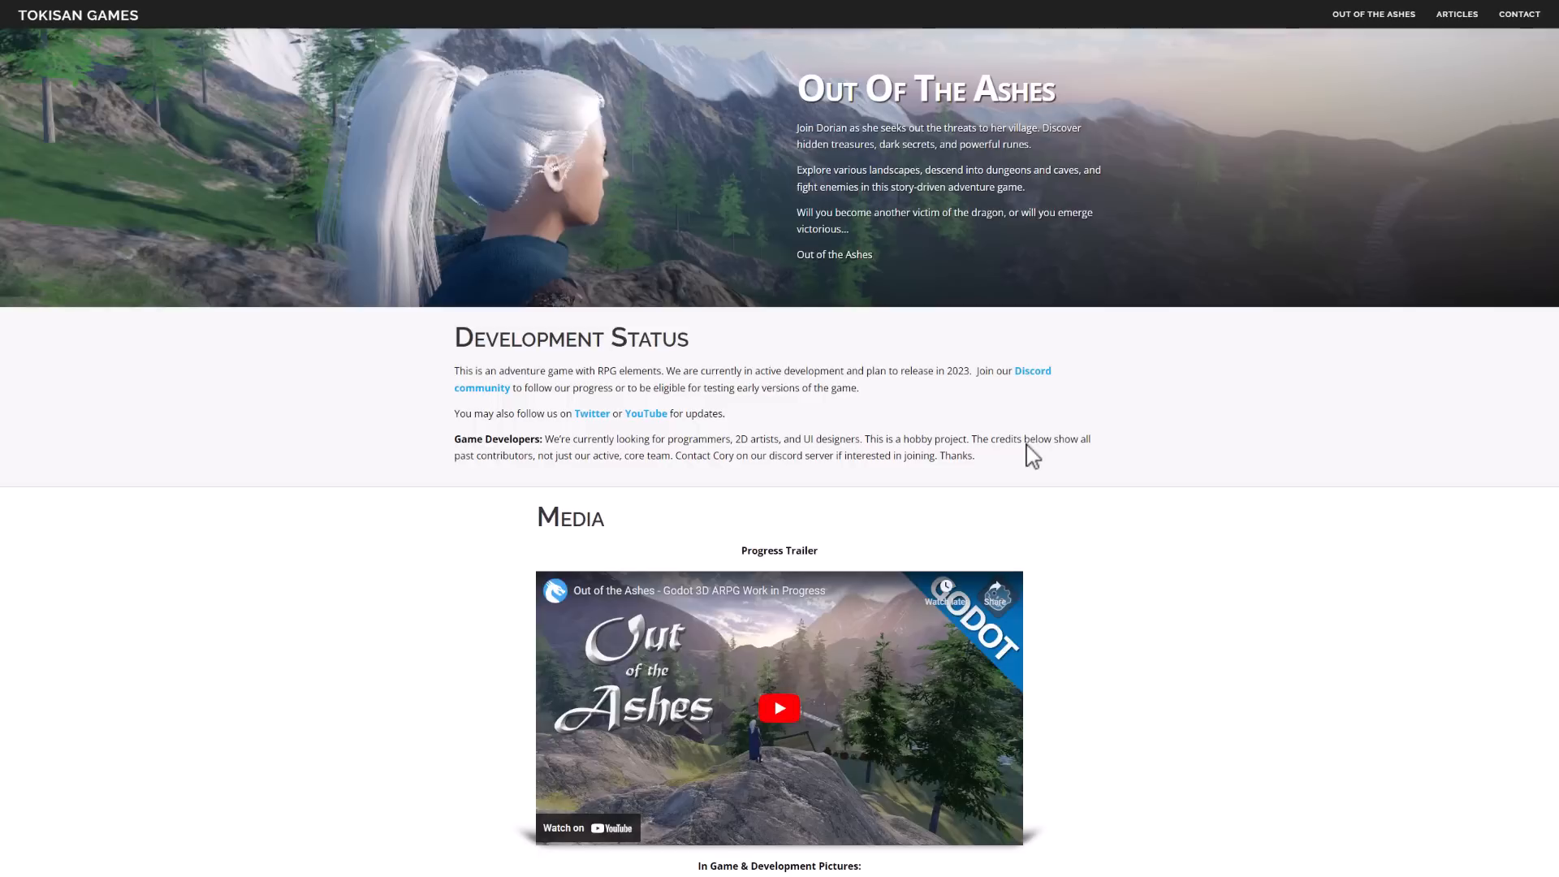
mouse_move(31, 21)
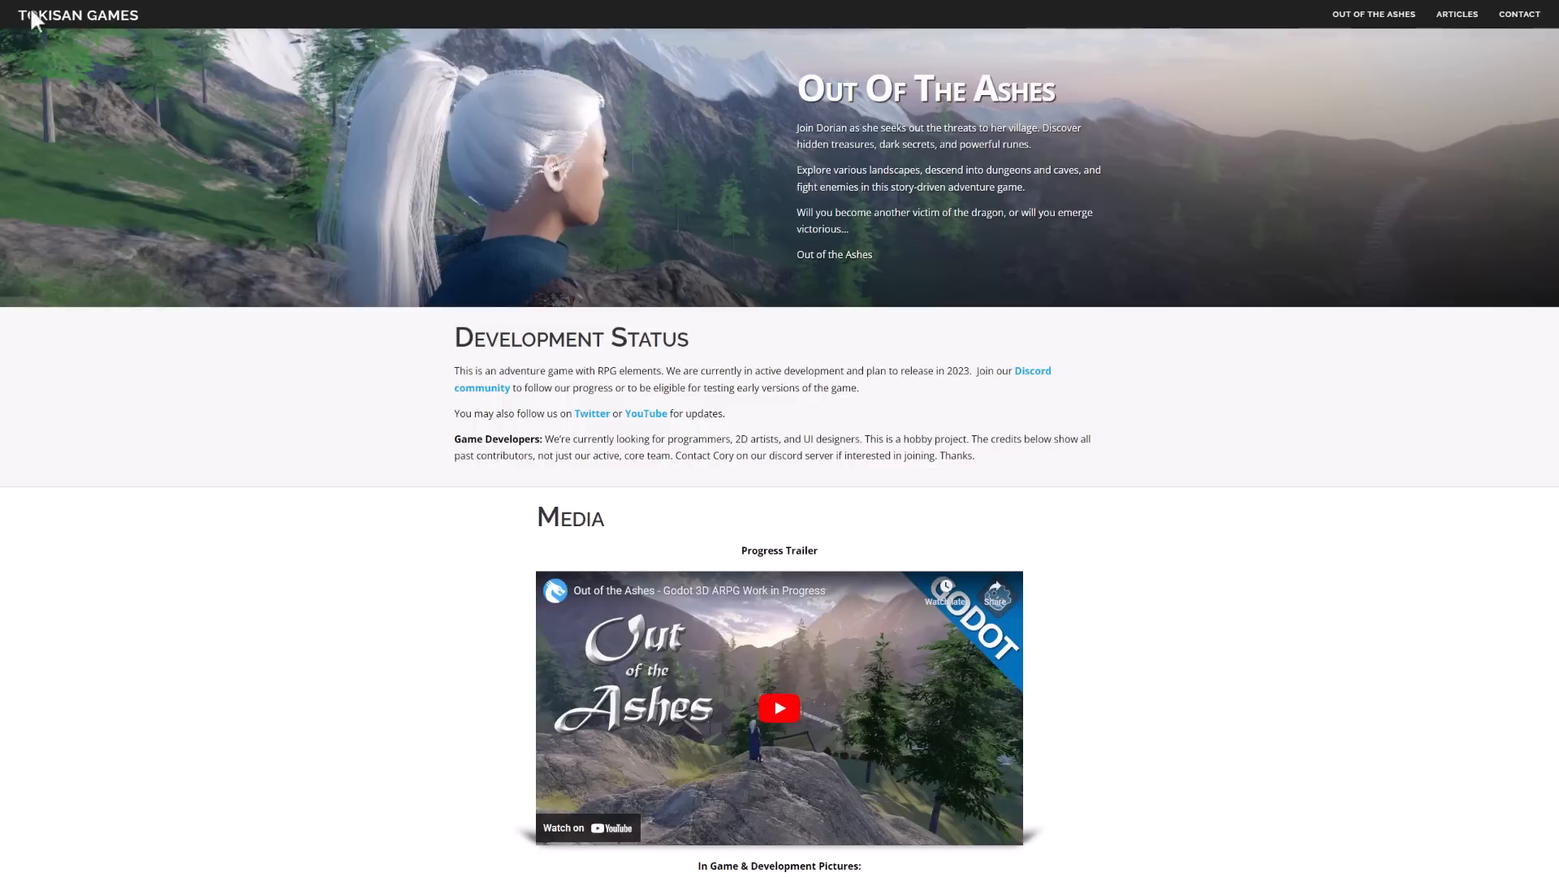
mouse_move(1175, 835)
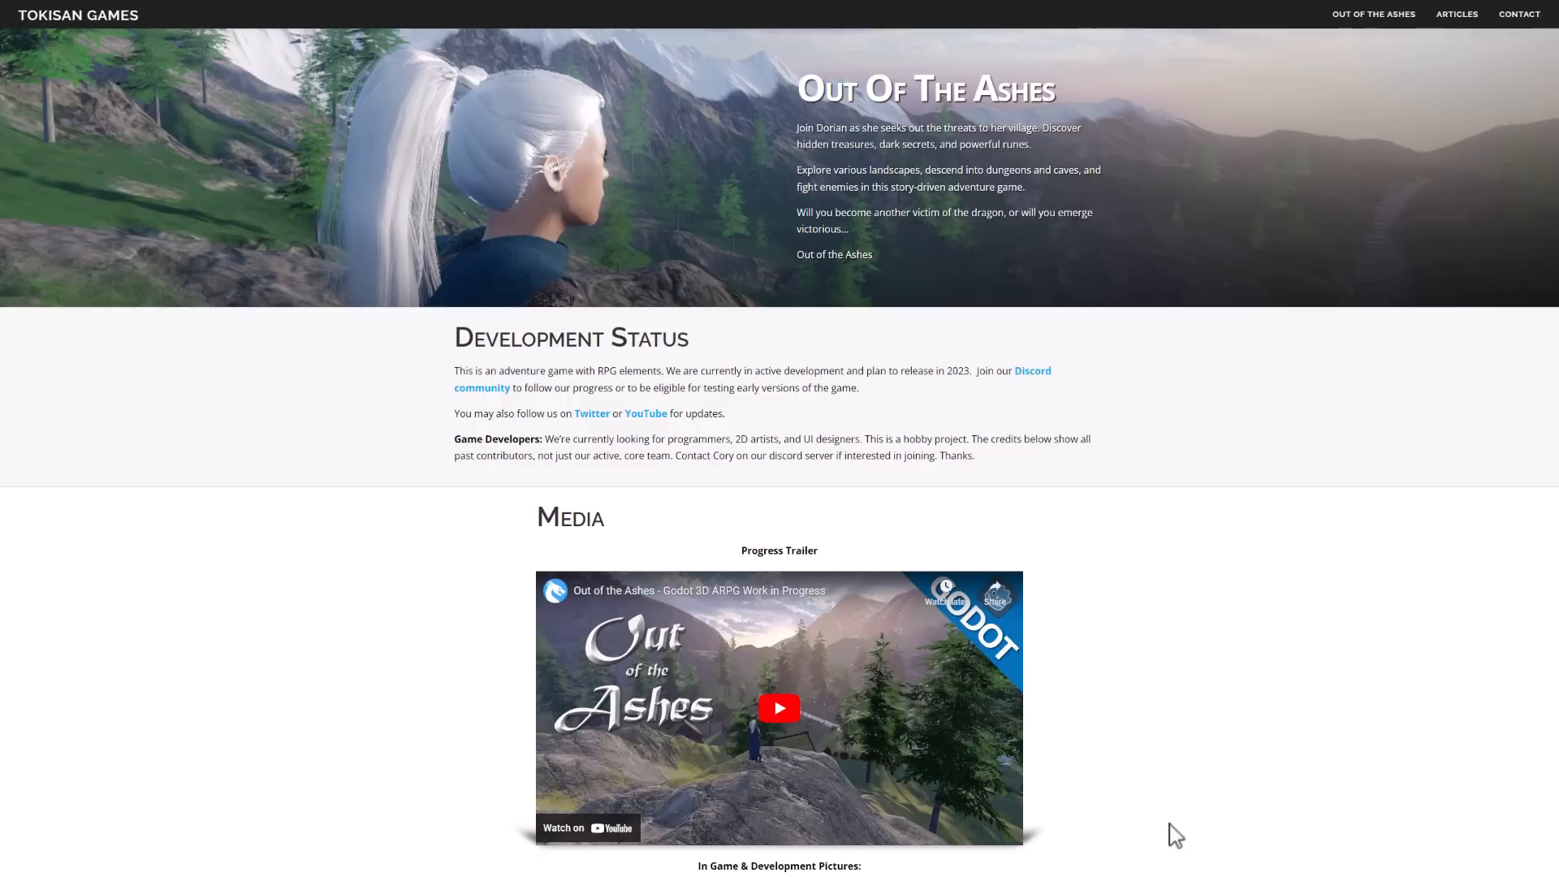
mouse_move(1305, 642)
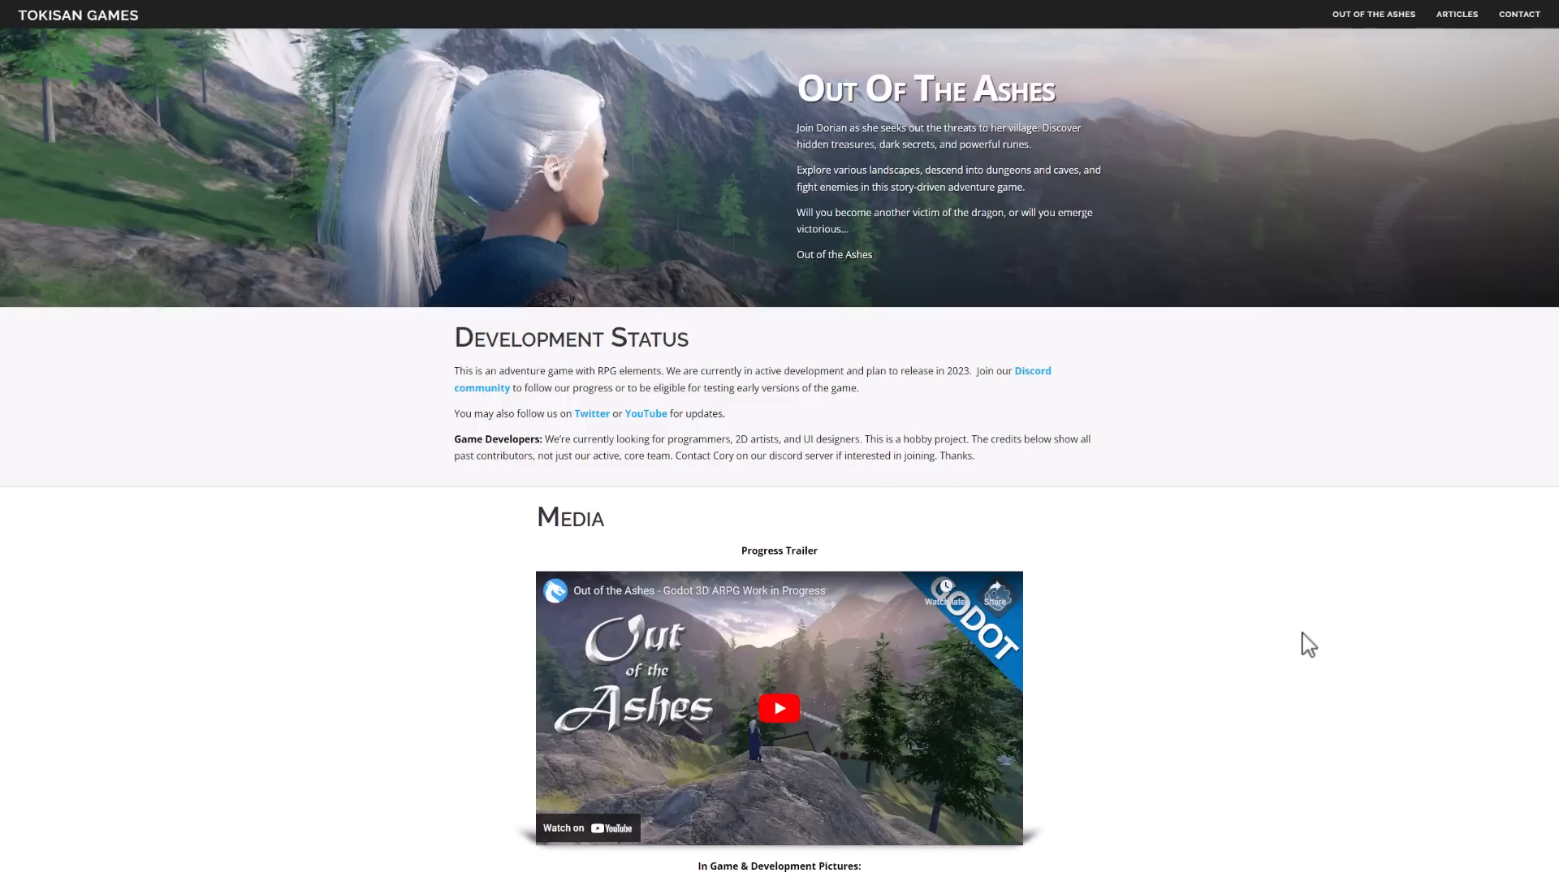